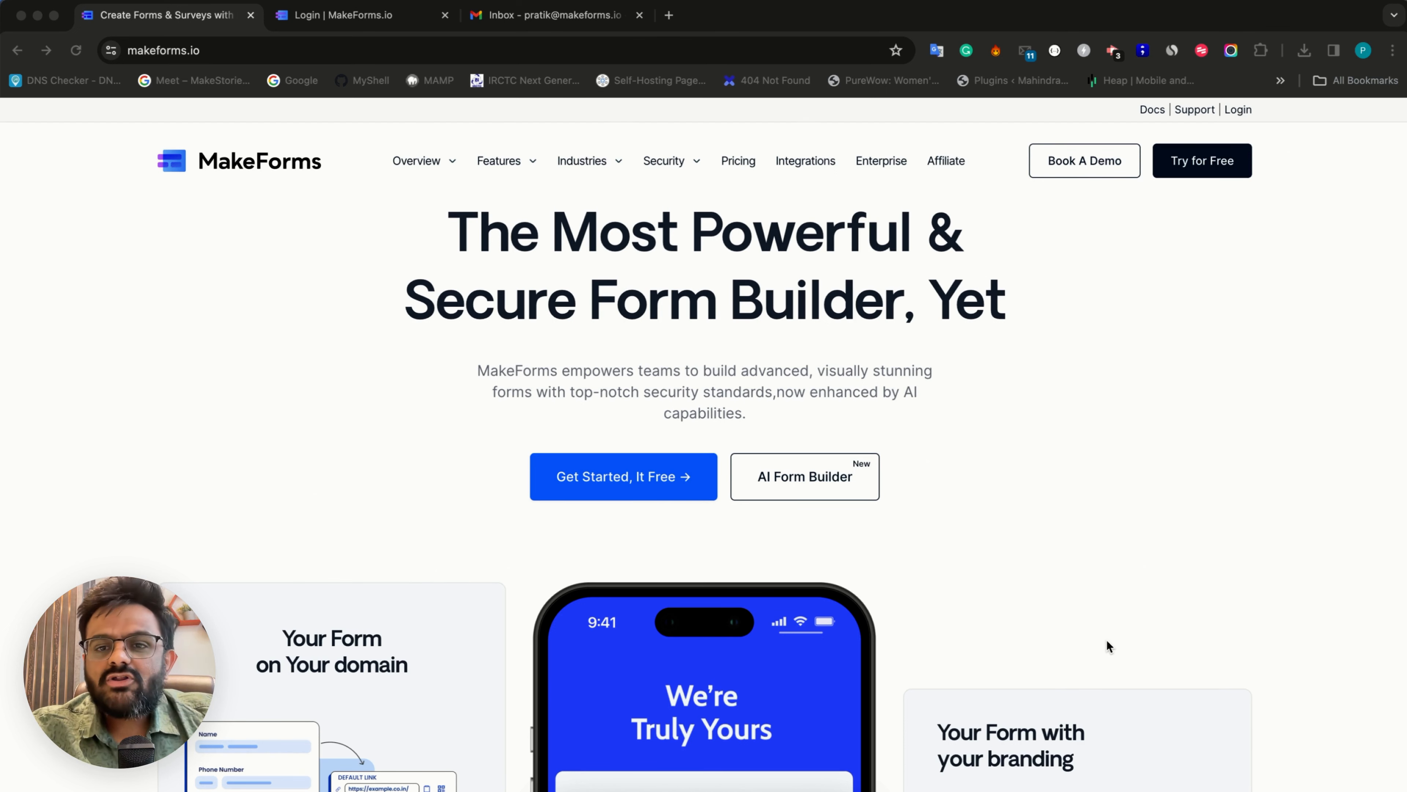
{"action": "mouse_move", "coordinate": [1034, 592]}
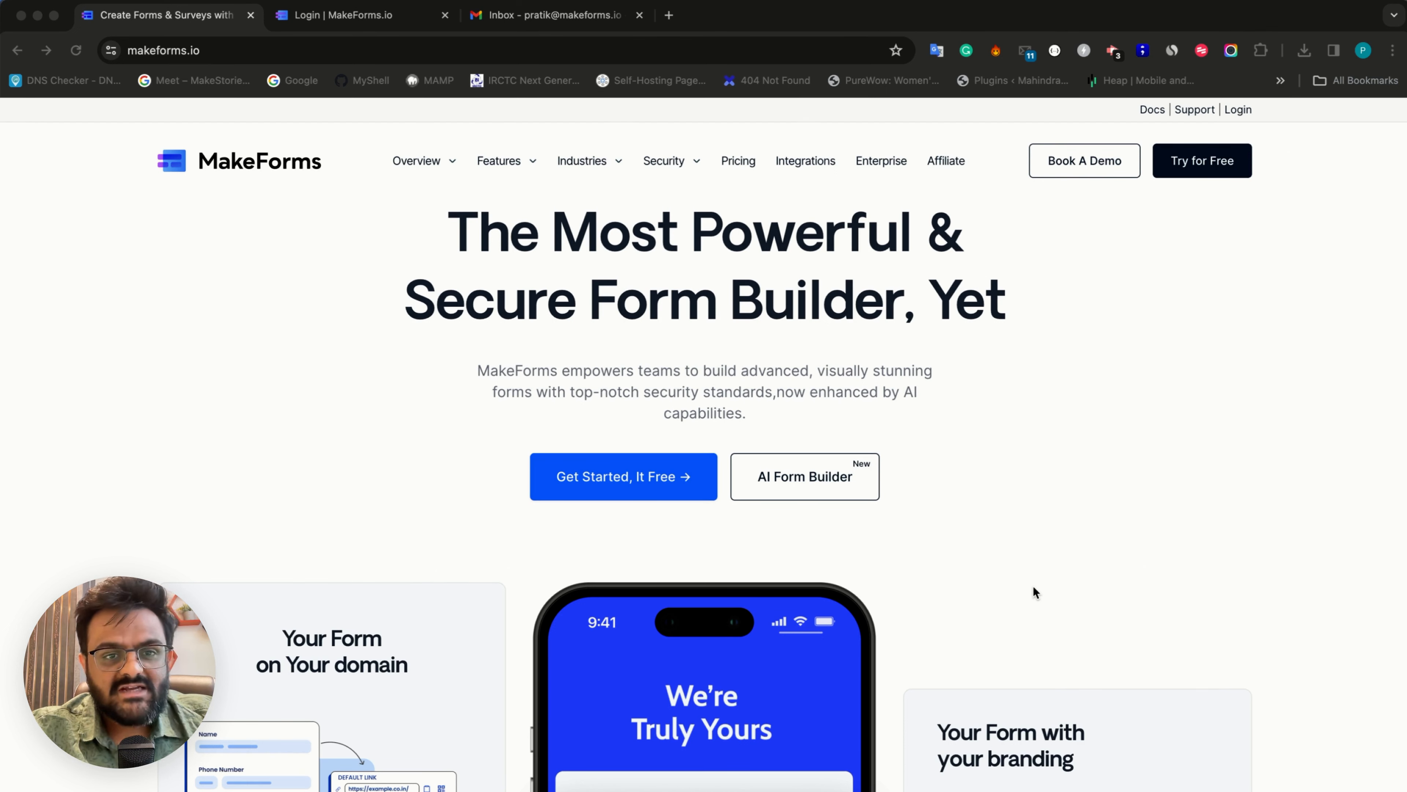
{"action": "mouse_move", "coordinate": [1141, 272]}
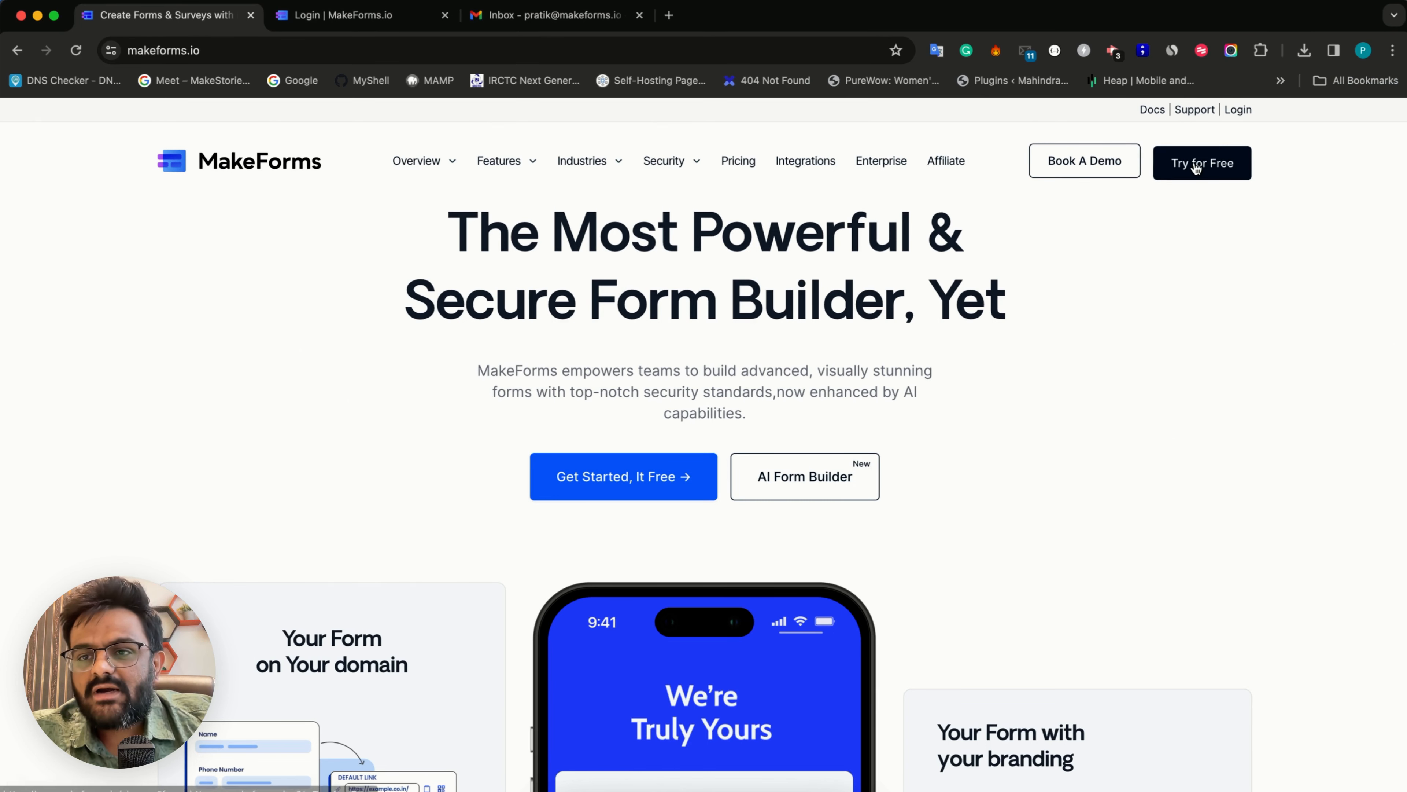
{"action": "mouse_move", "coordinate": [1229, 145]}
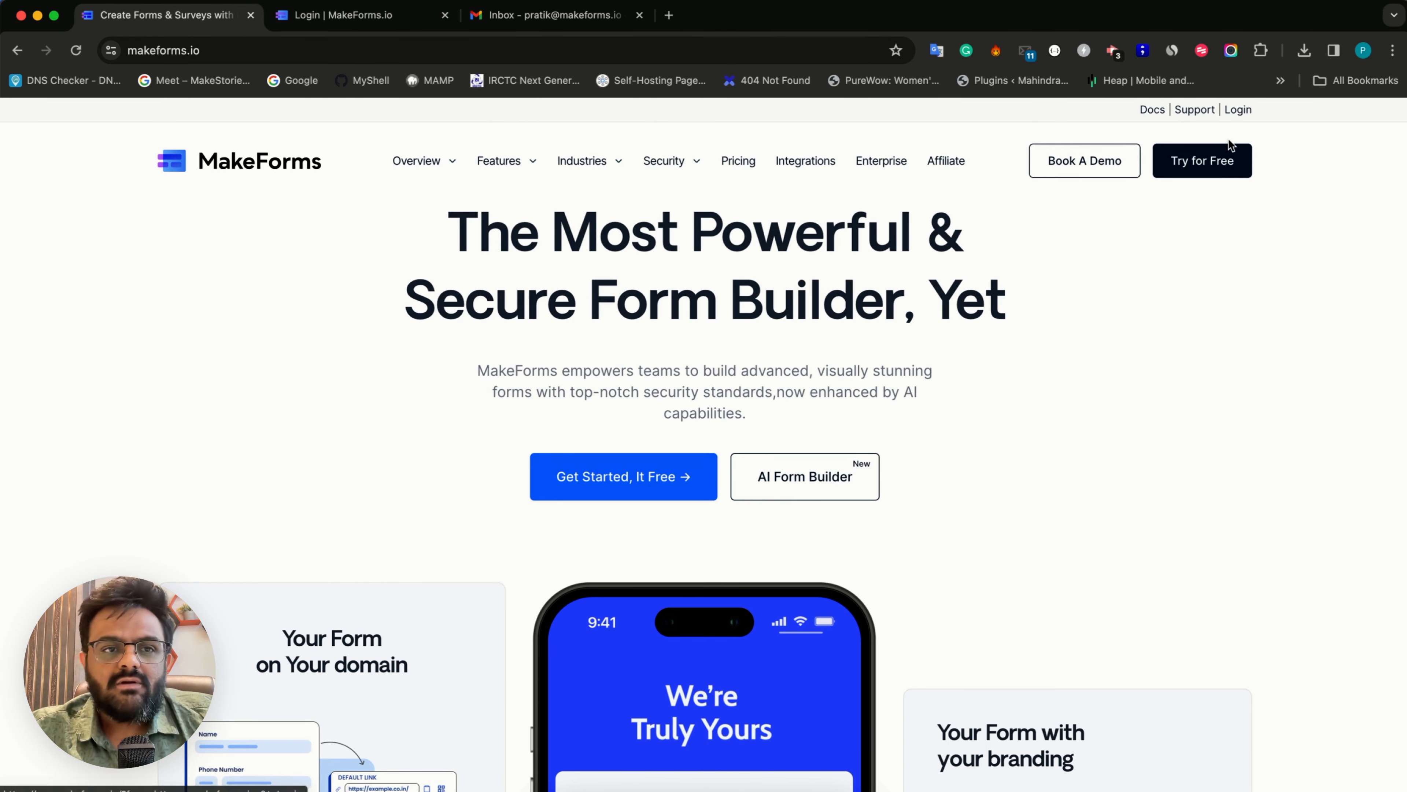
{"action": "left_click", "coordinate": [359, 16]}
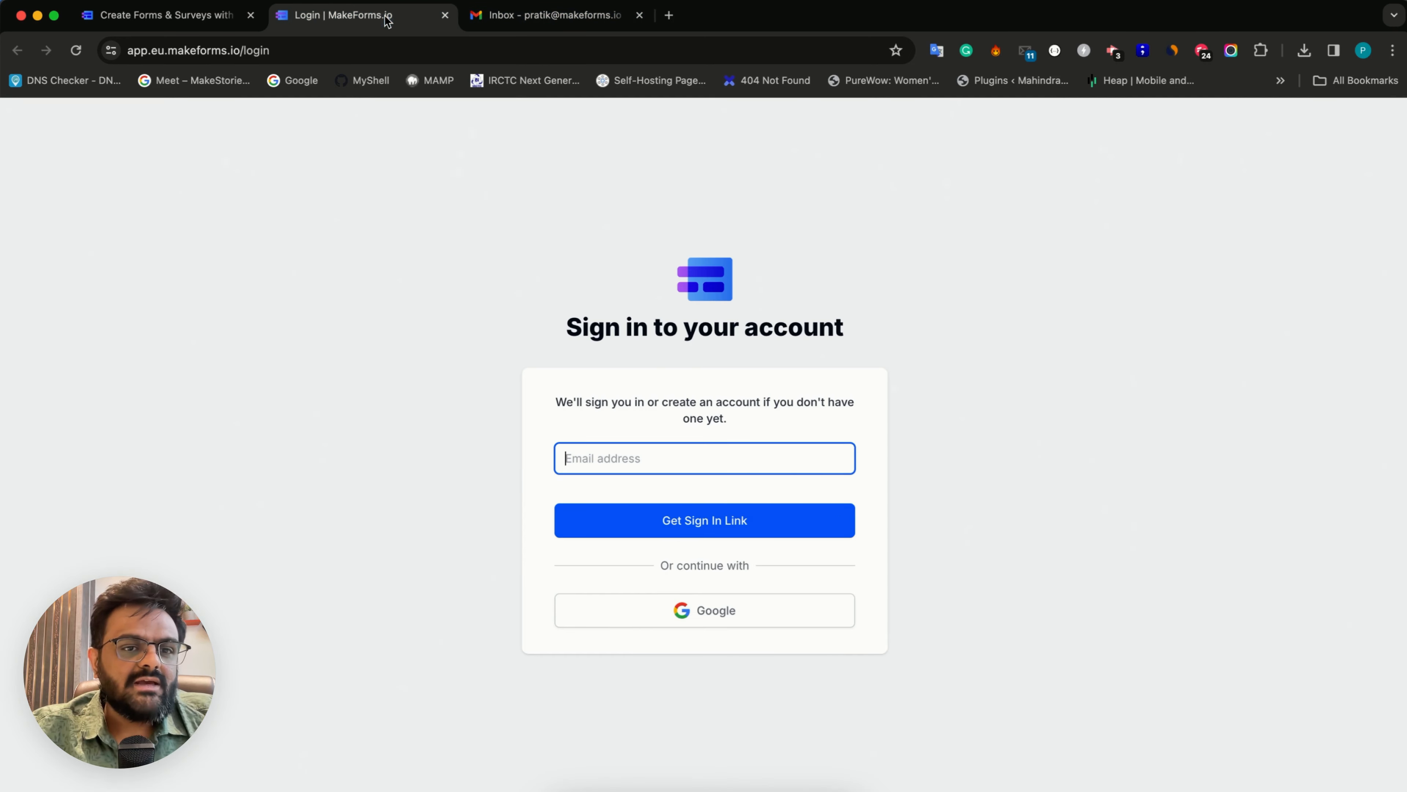
{"action": "mouse_move", "coordinate": [644, 441]}
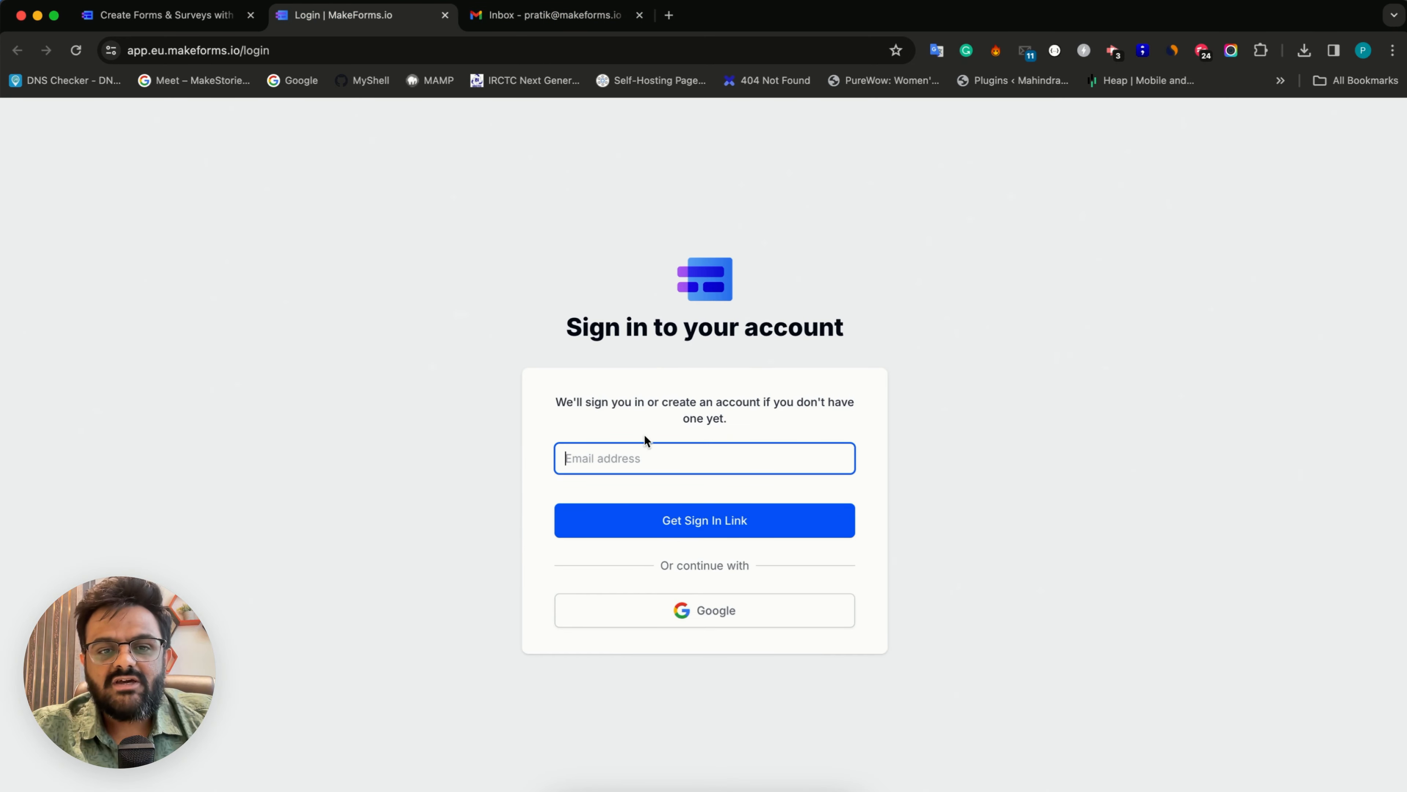
{"action": "left_click", "coordinate": [704, 520]}
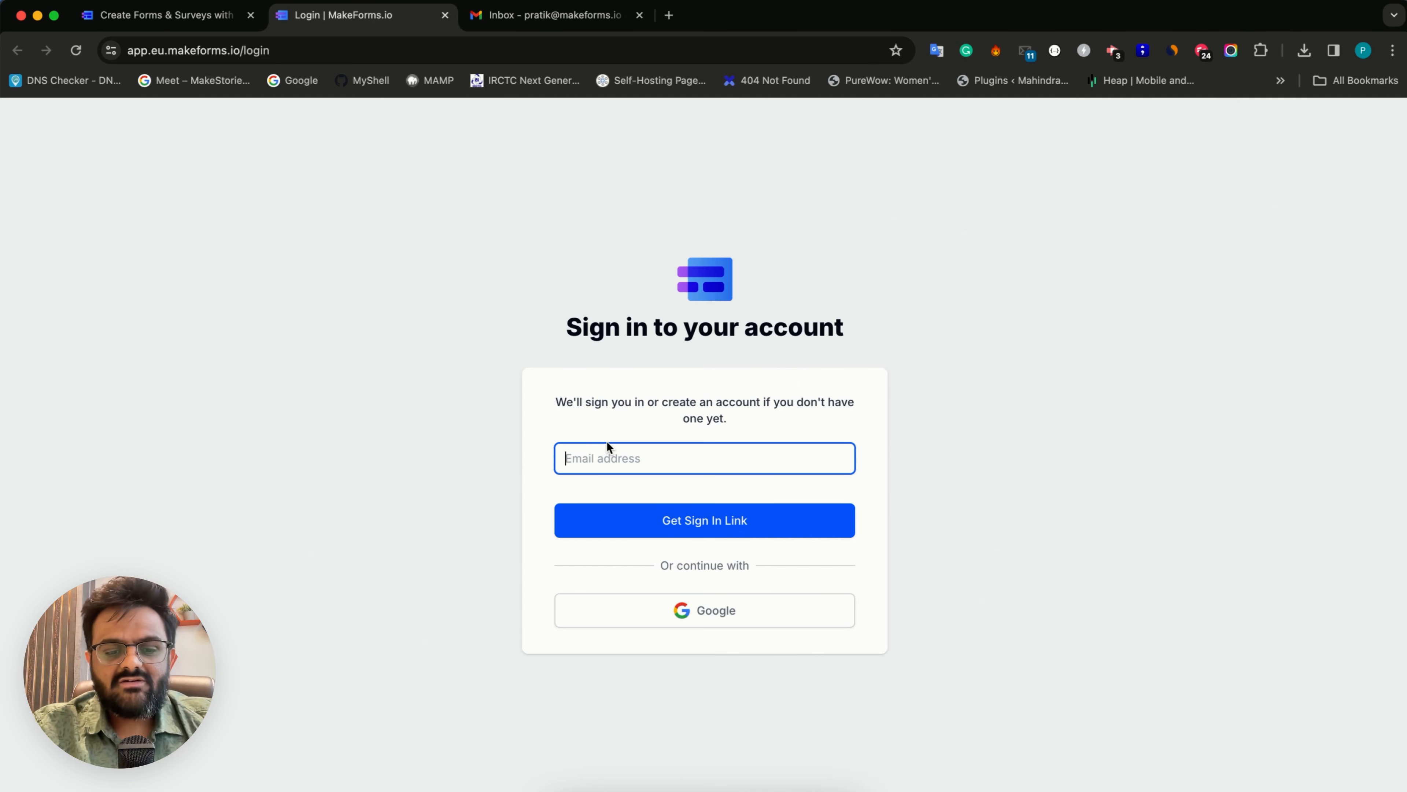
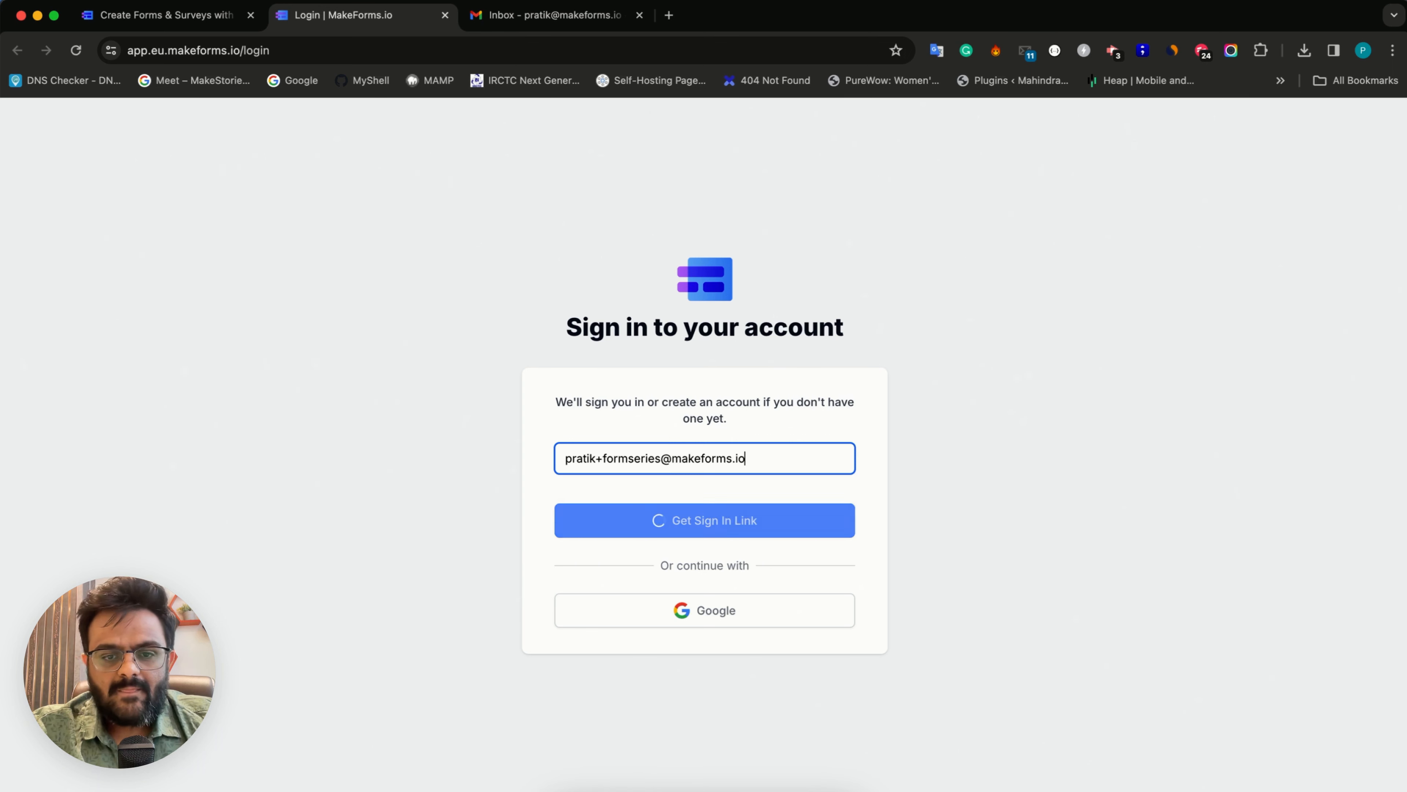
{"action": "mouse_move", "coordinate": [475, 205]}
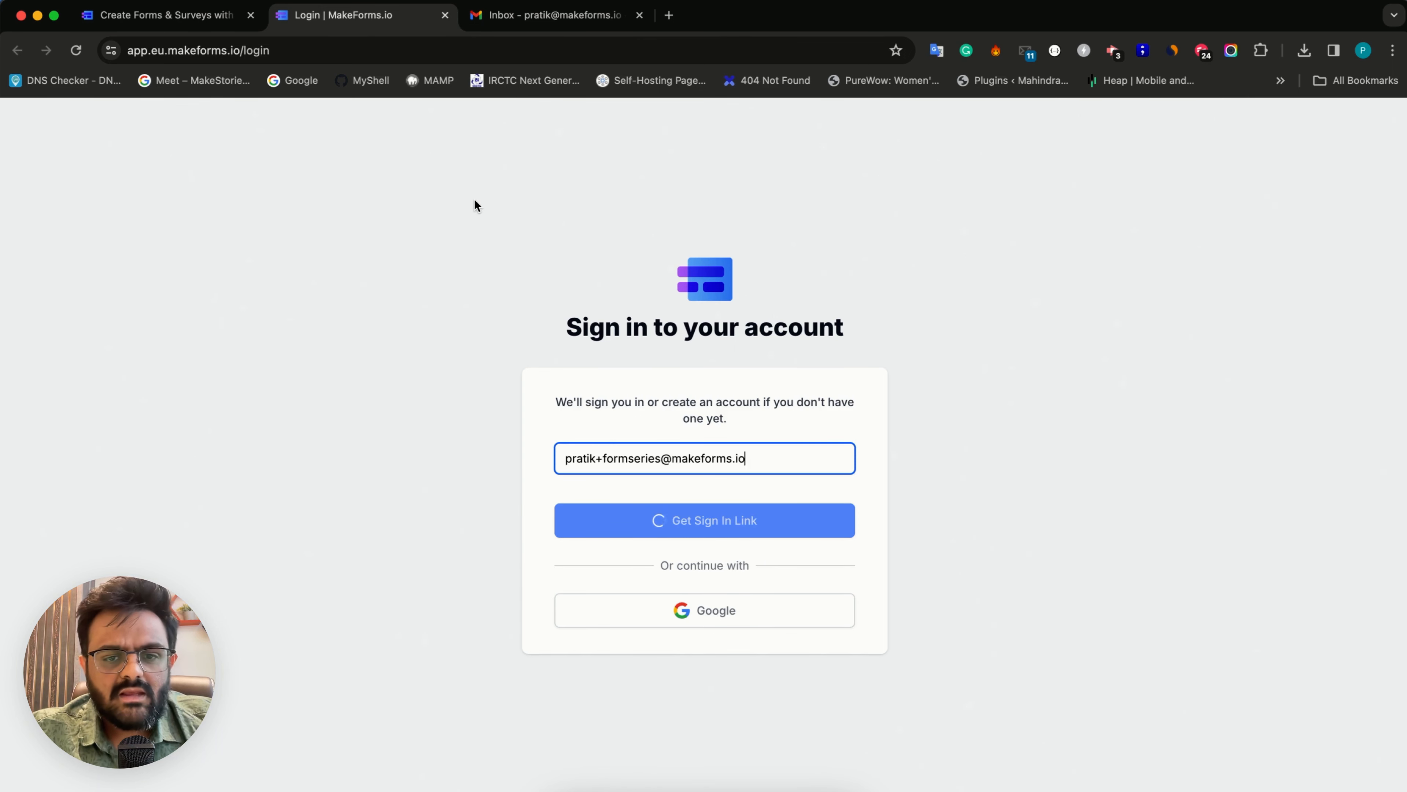
{"action": "left_click", "coordinate": [704, 520]}
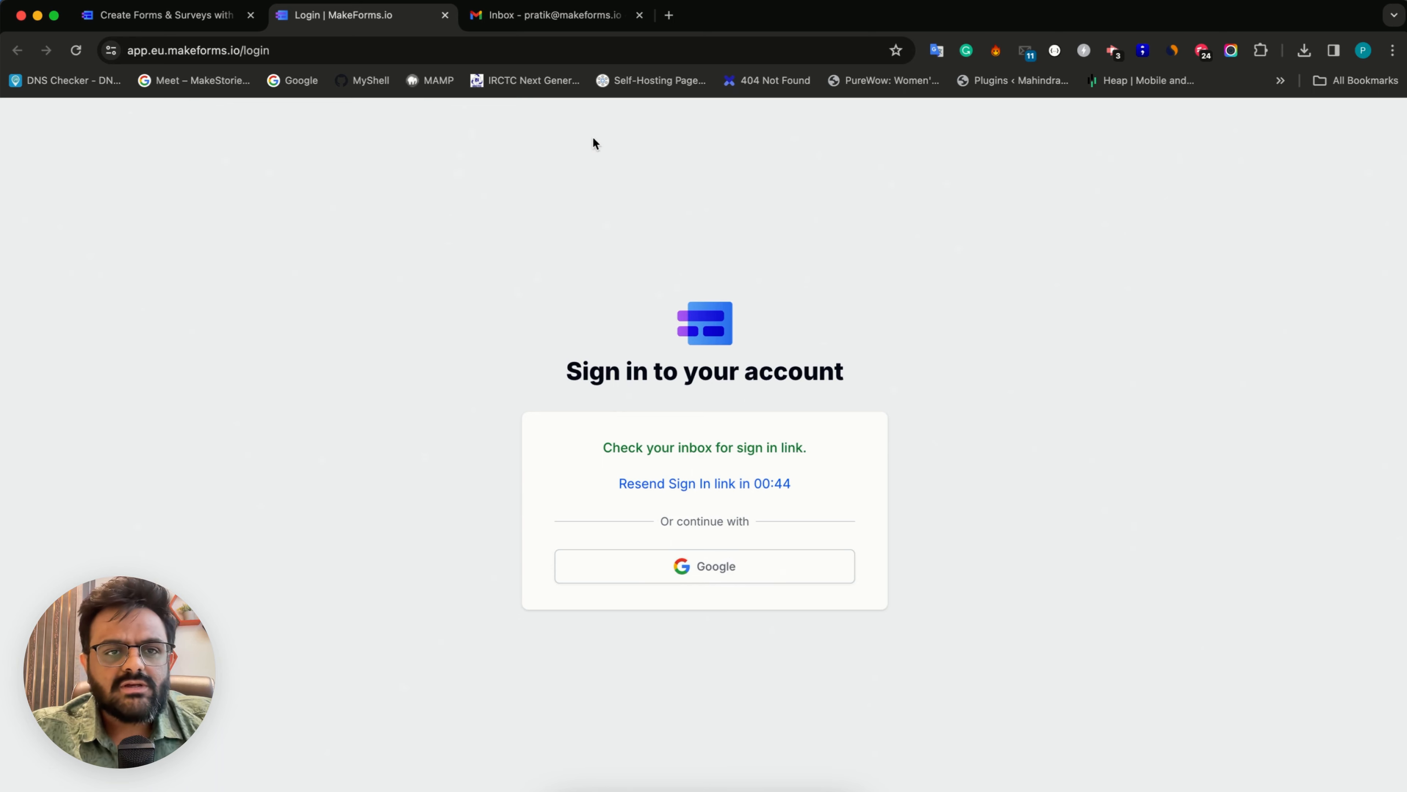
- Follow the sign-in link from the MakeForms welcome email in the Gmail inbox
{"action": "left_click", "coordinate": [554, 16]}
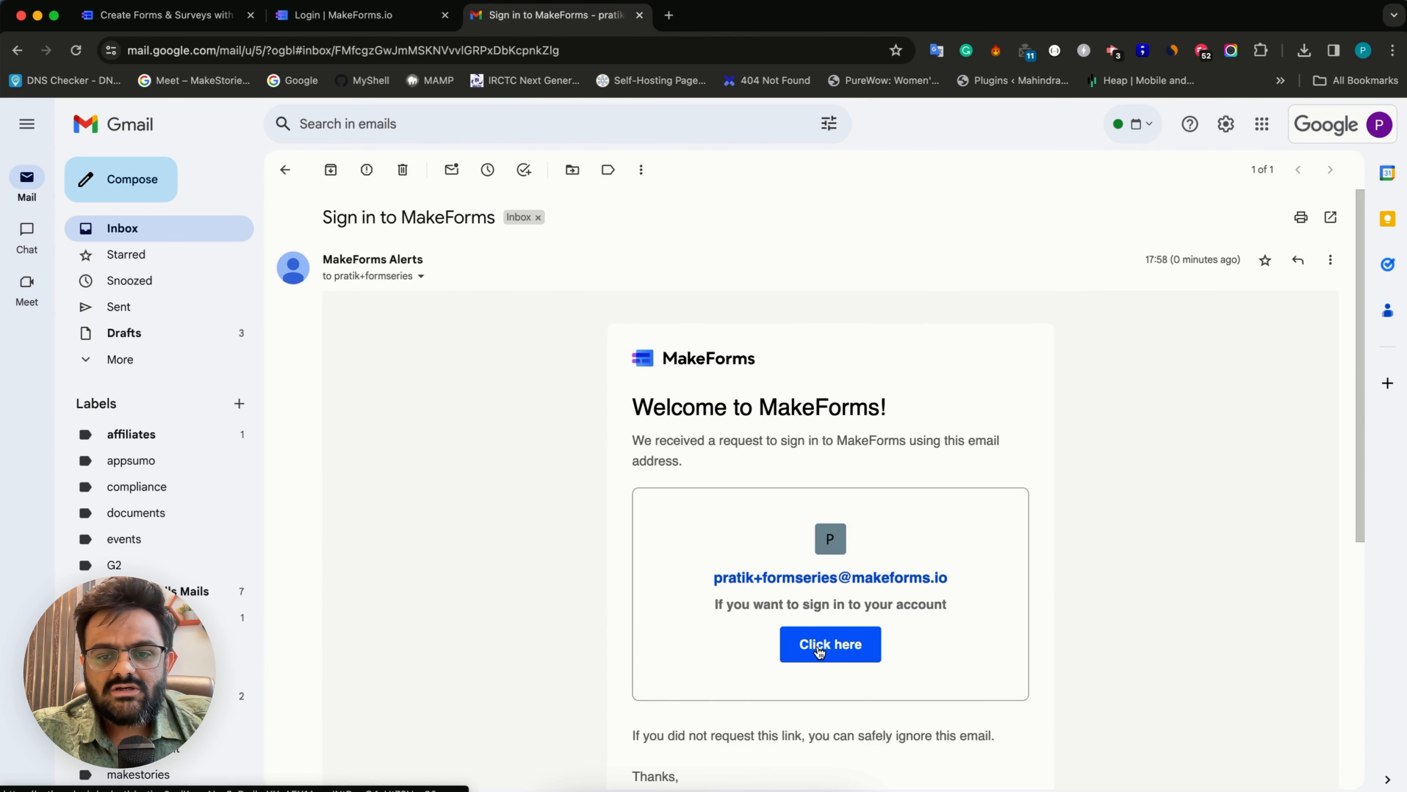
{"action": "left_click", "coordinate": [828, 644]}
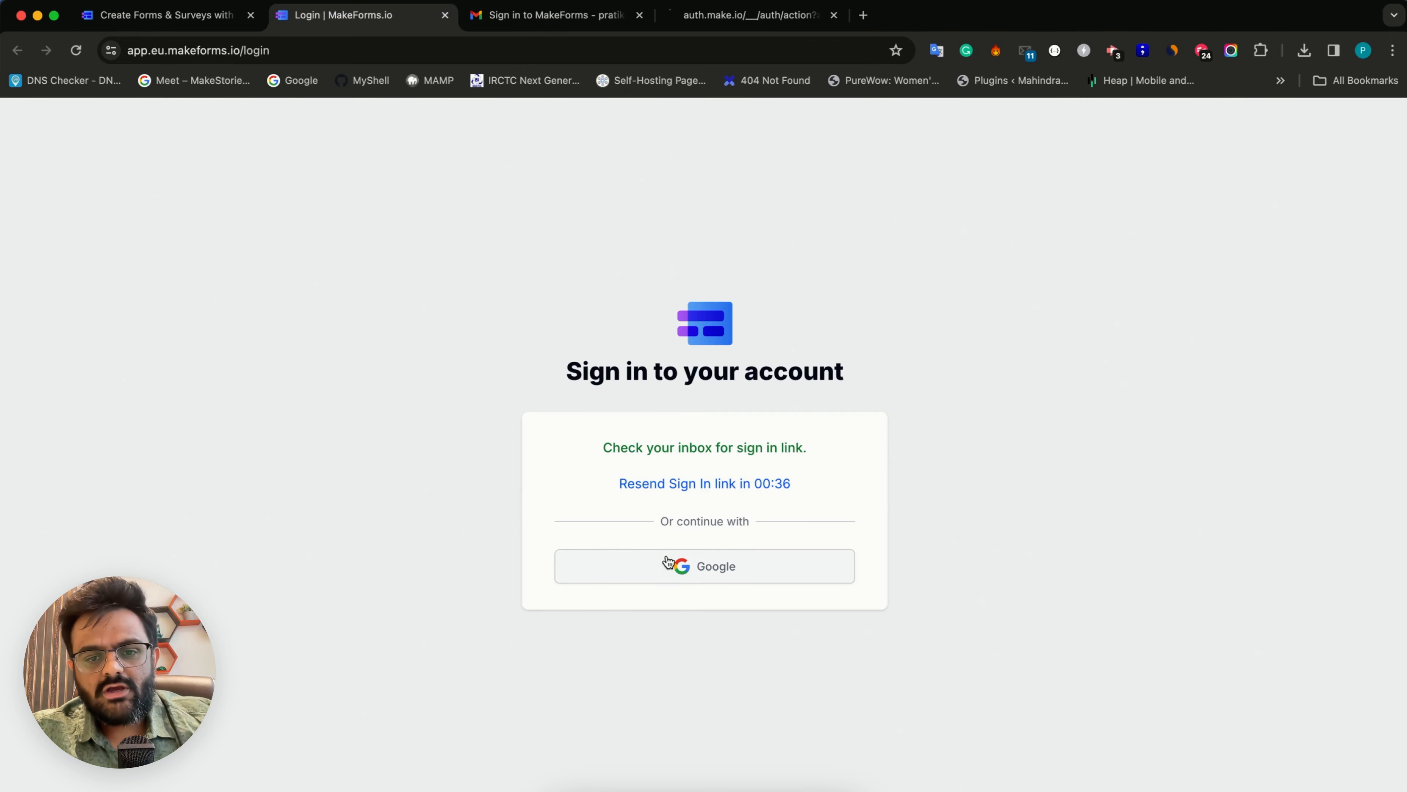
- Choose the EU Datacenter for the new account and proceed
{"action": "left_click", "coordinate": [359, 16]}
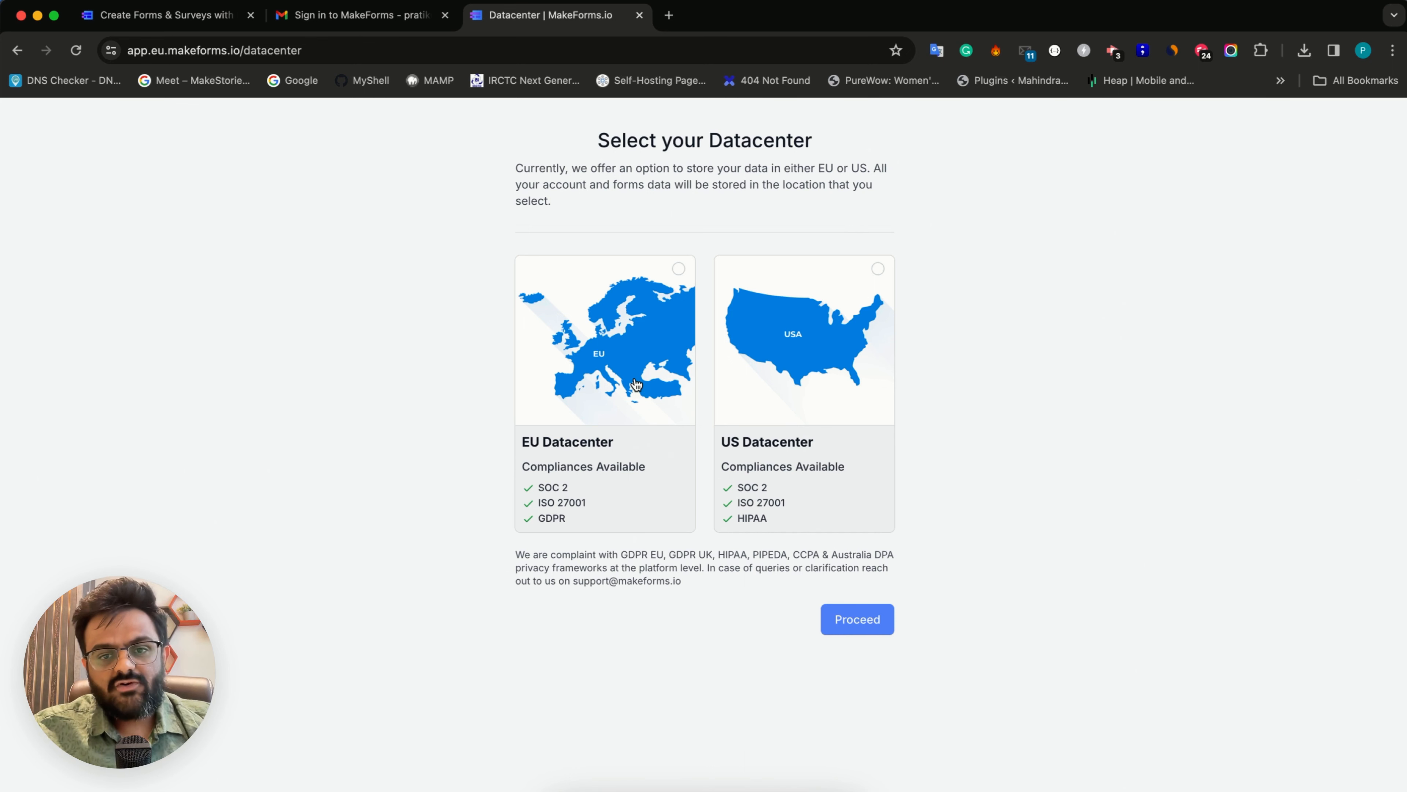
{"action": "mouse_move", "coordinate": [610, 396]}
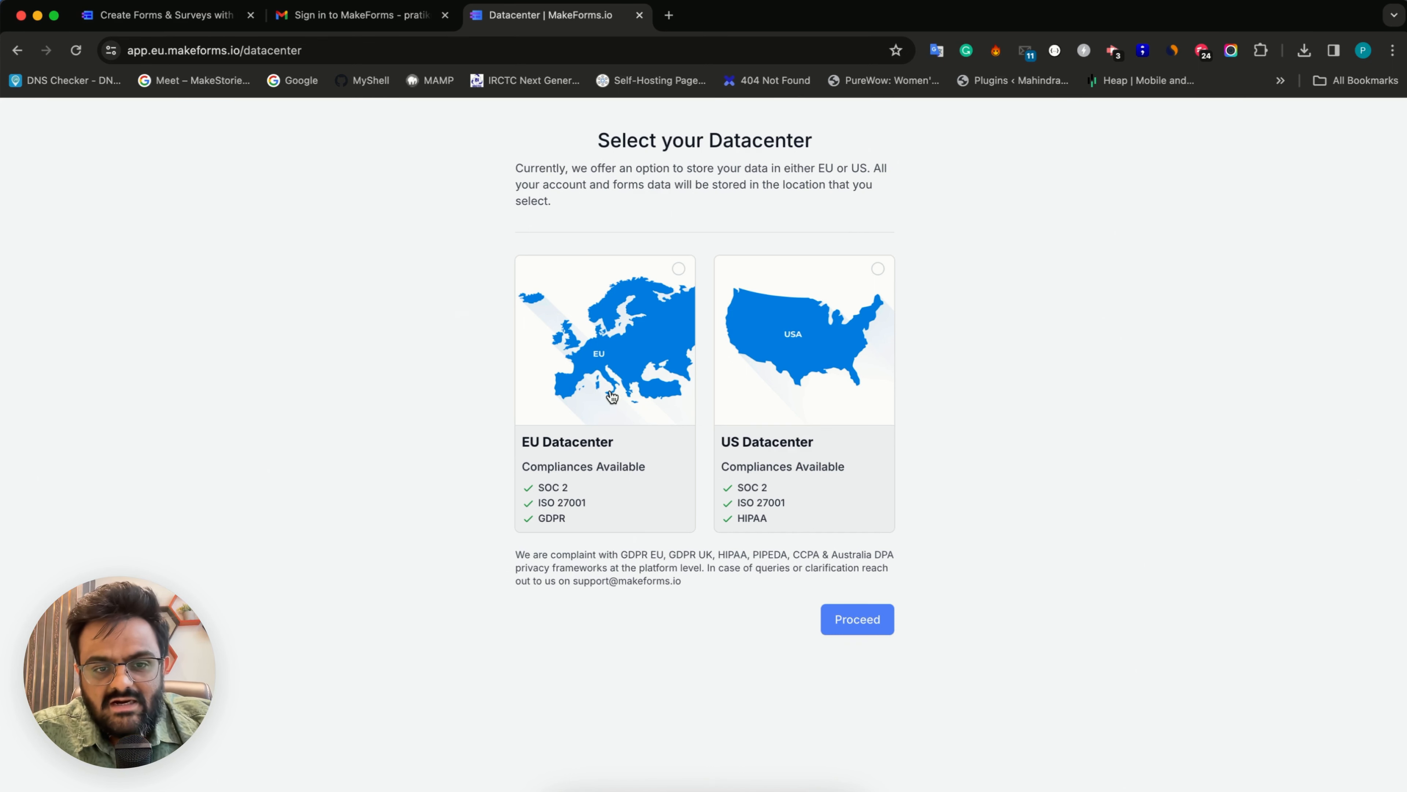
{"action": "mouse_move", "coordinate": [630, 423]}
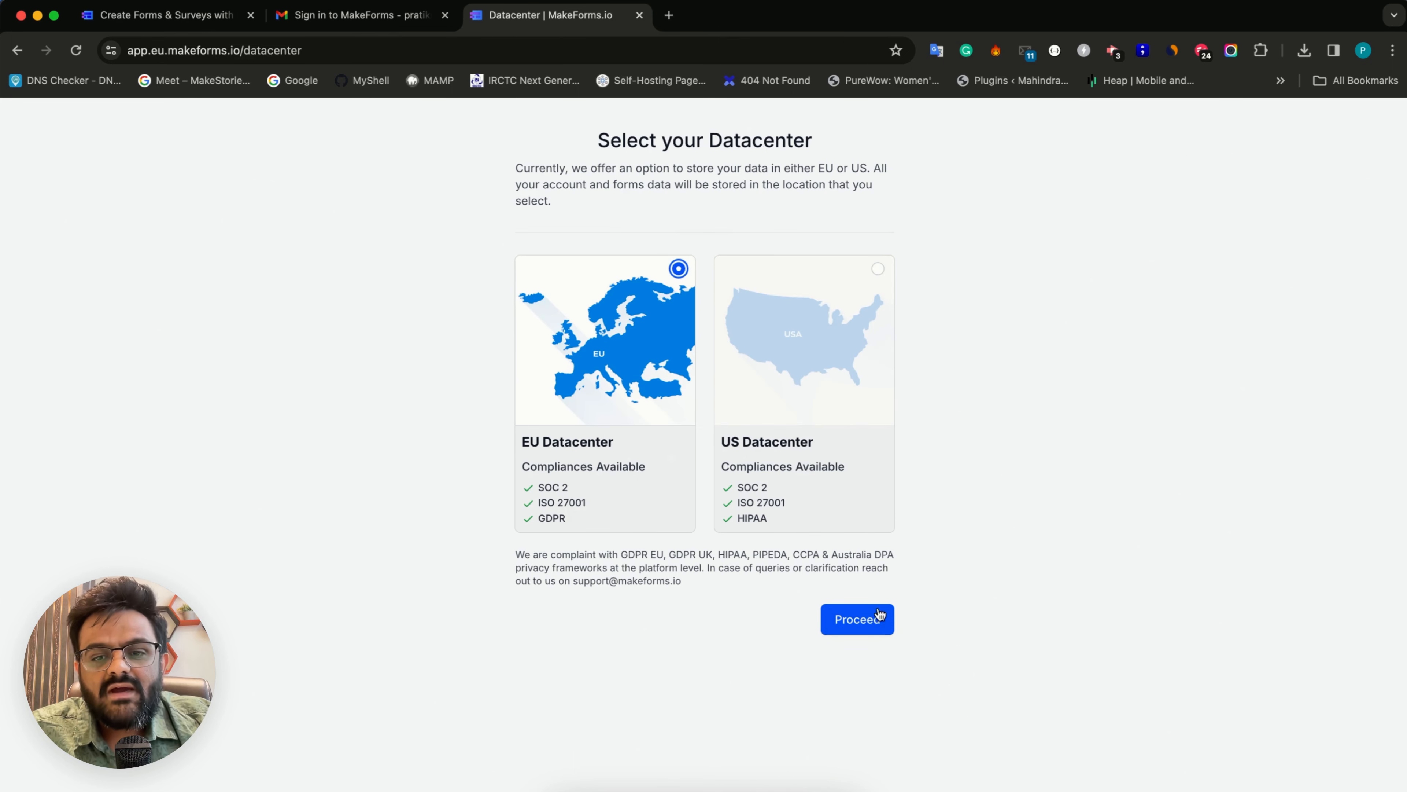
{"action": "left_click", "coordinate": [857, 619]}
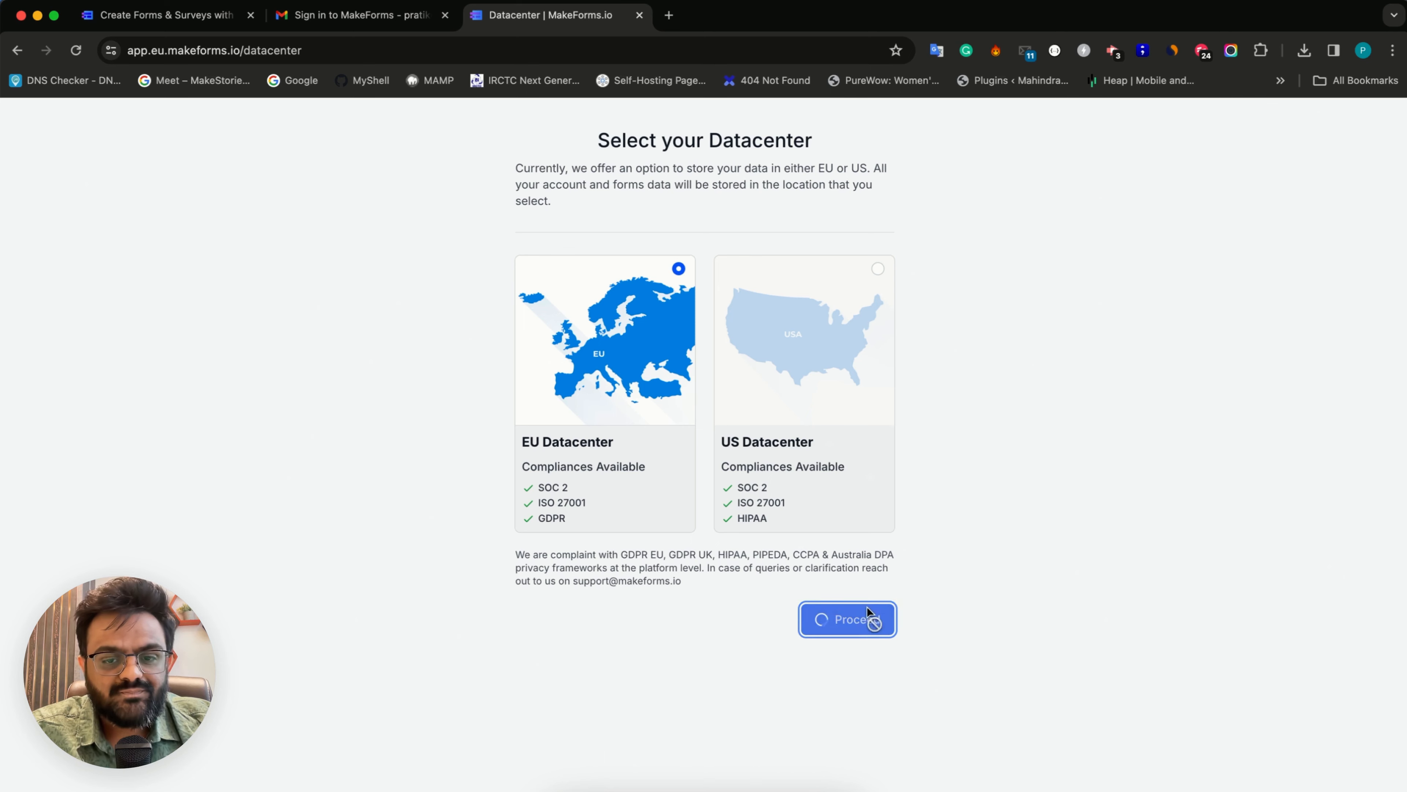
- Answer onboarding as Business, discovered via Recommendation, TypeForm used before, and save
{"action": "left_click", "coordinate": [846, 619]}
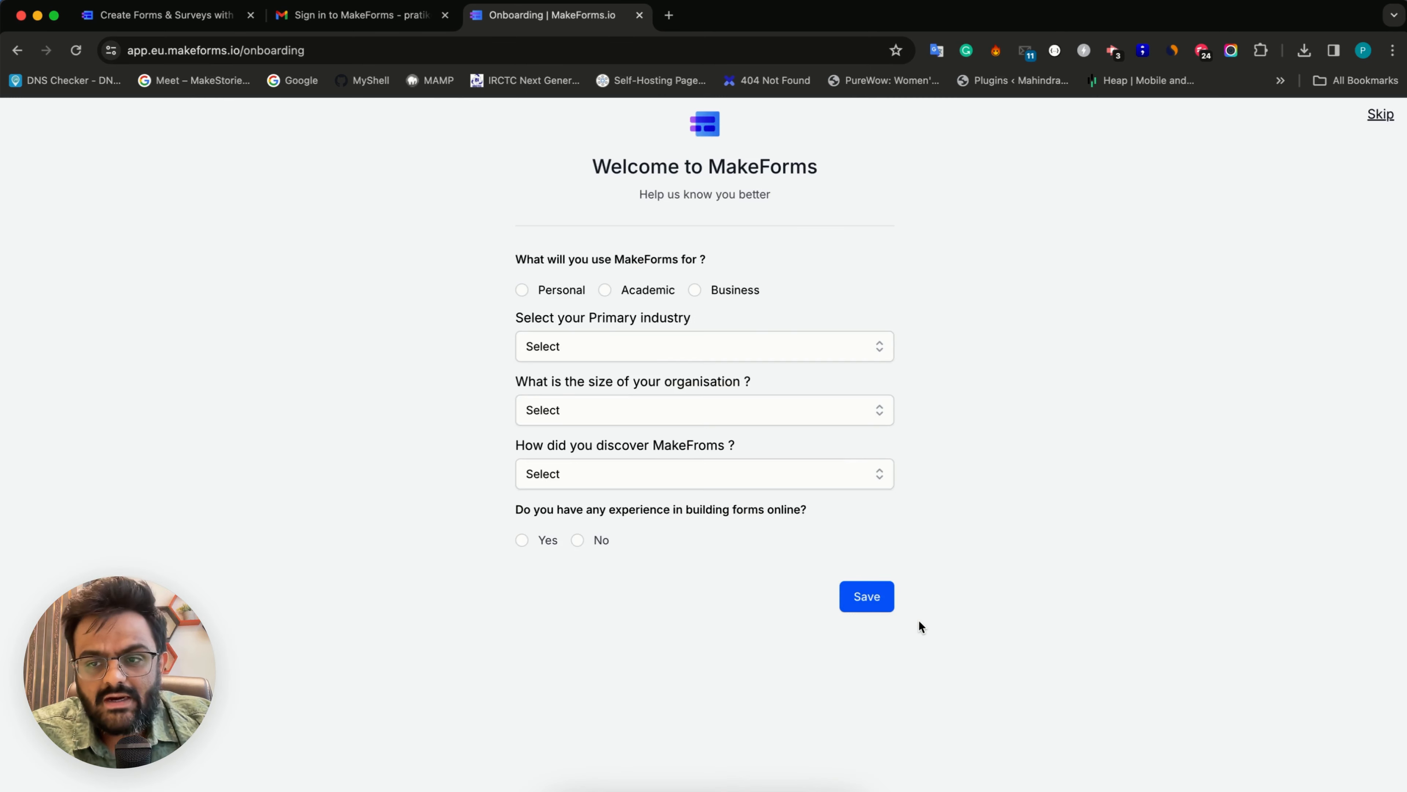
{"action": "mouse_move", "coordinate": [596, 285]}
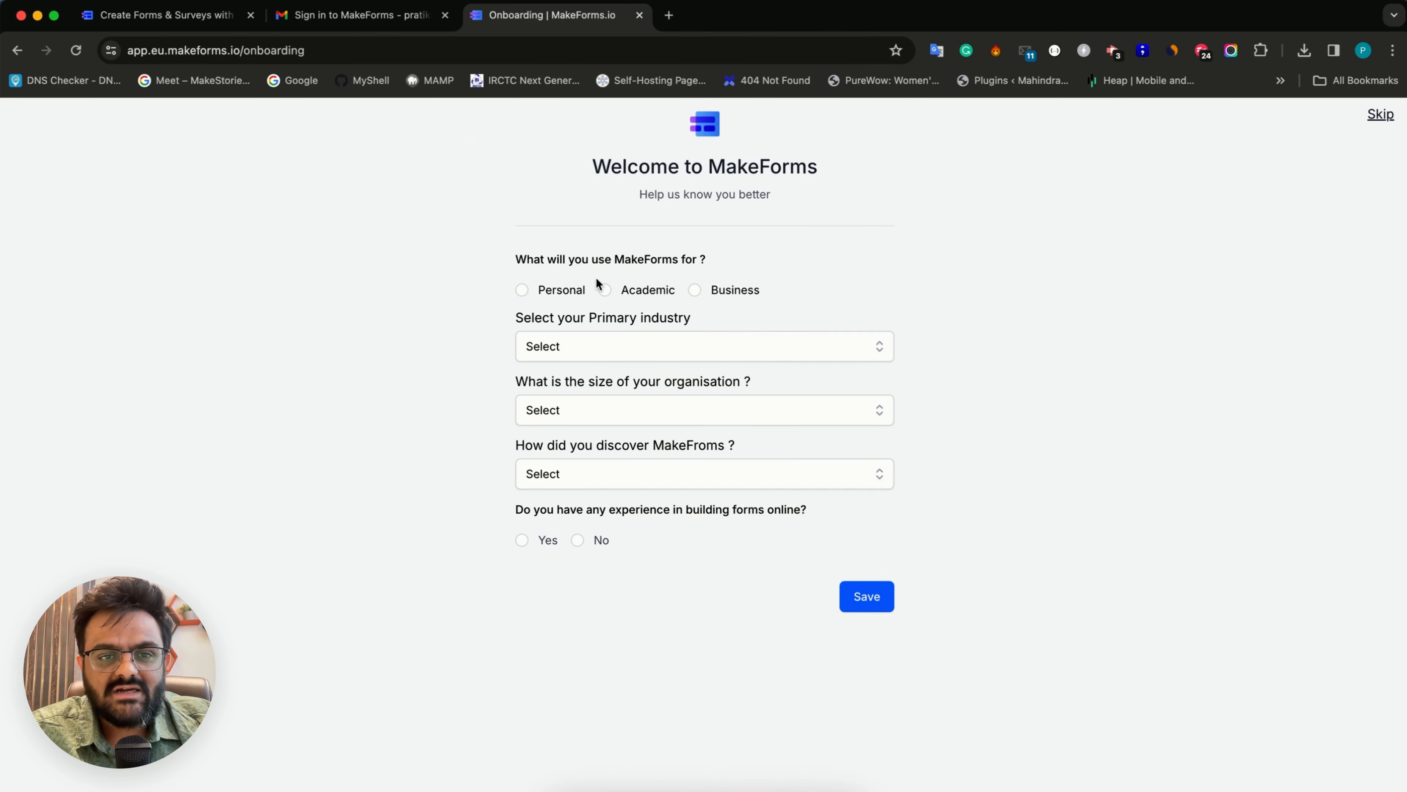
{"action": "mouse_move", "coordinate": [640, 467]}
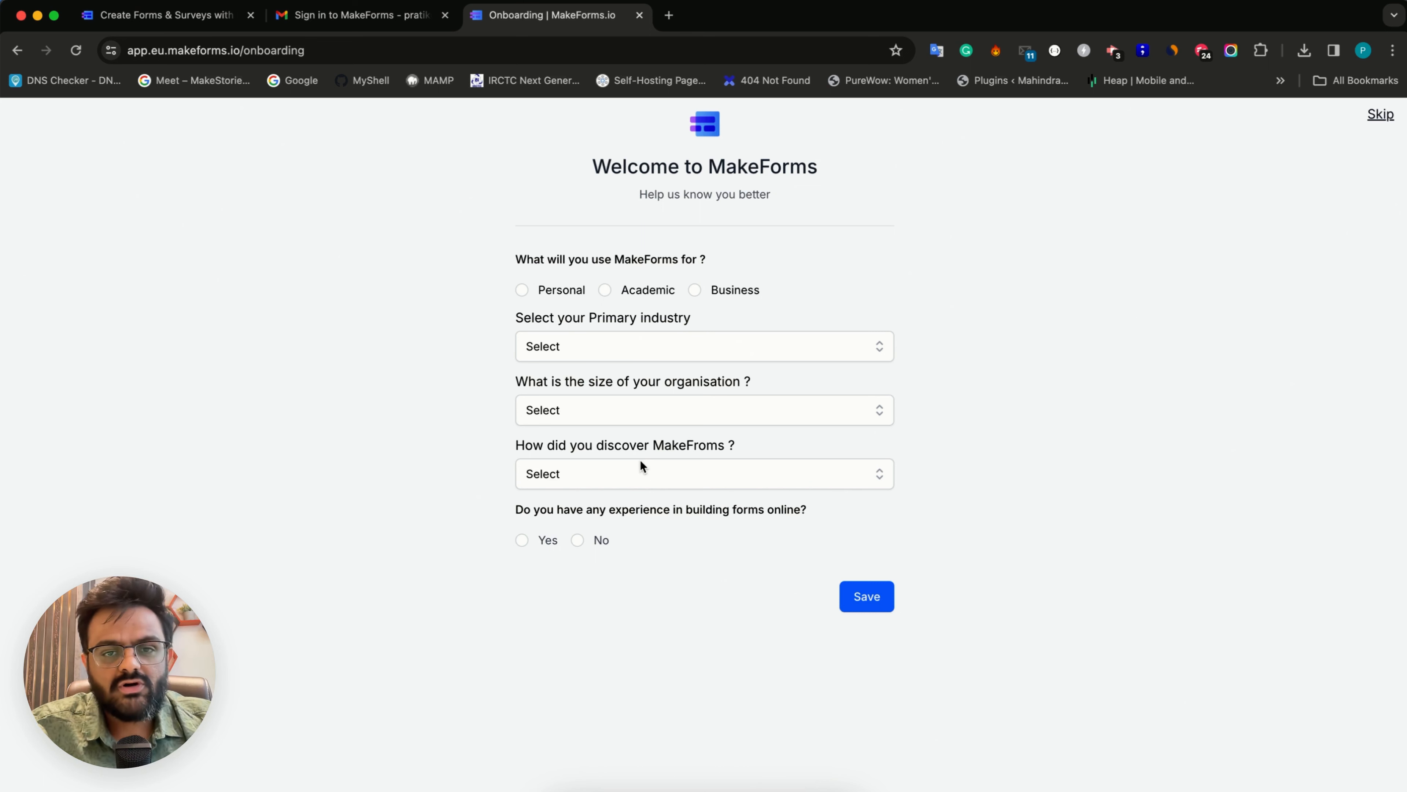
{"action": "mouse_move", "coordinate": [936, 292]}
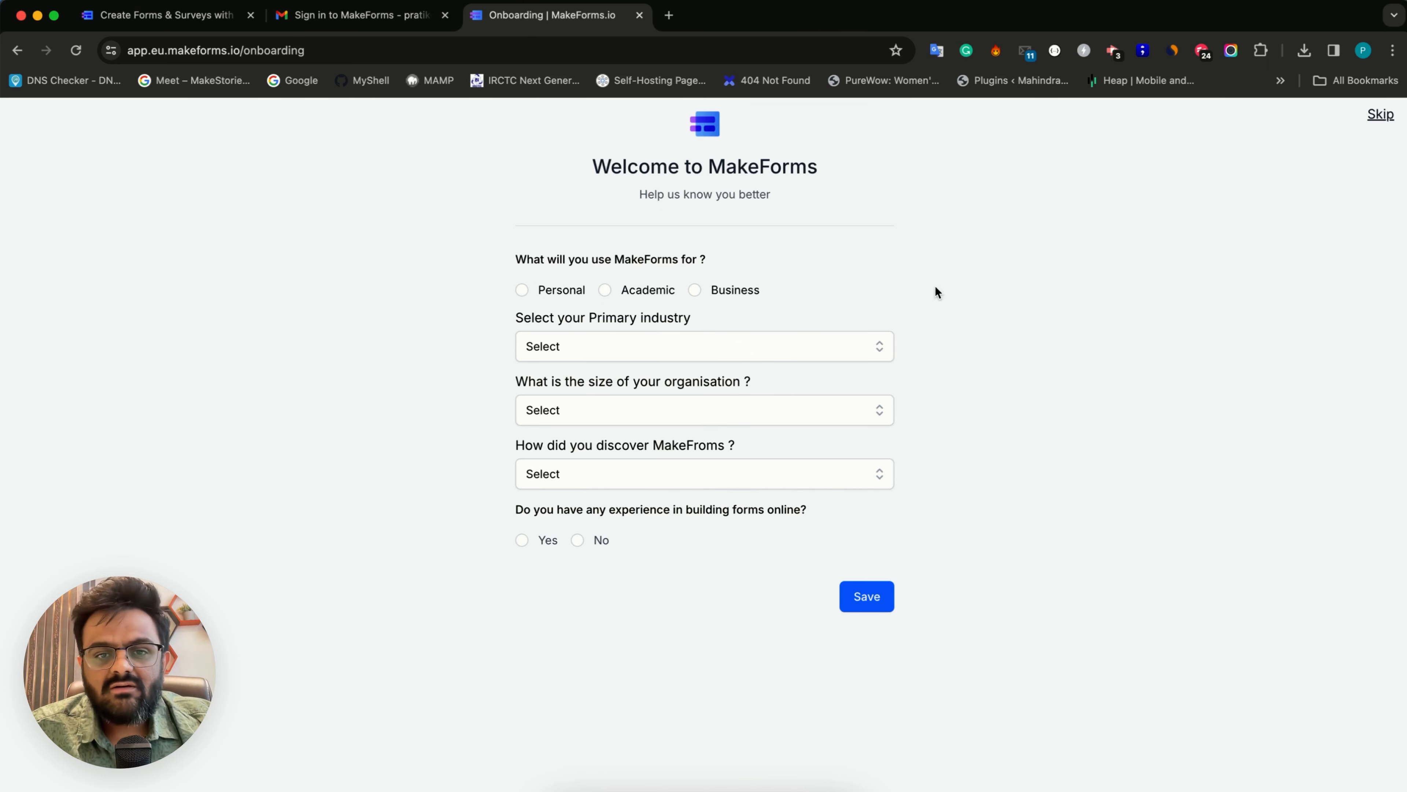
{"action": "left_click", "coordinate": [694, 290]}
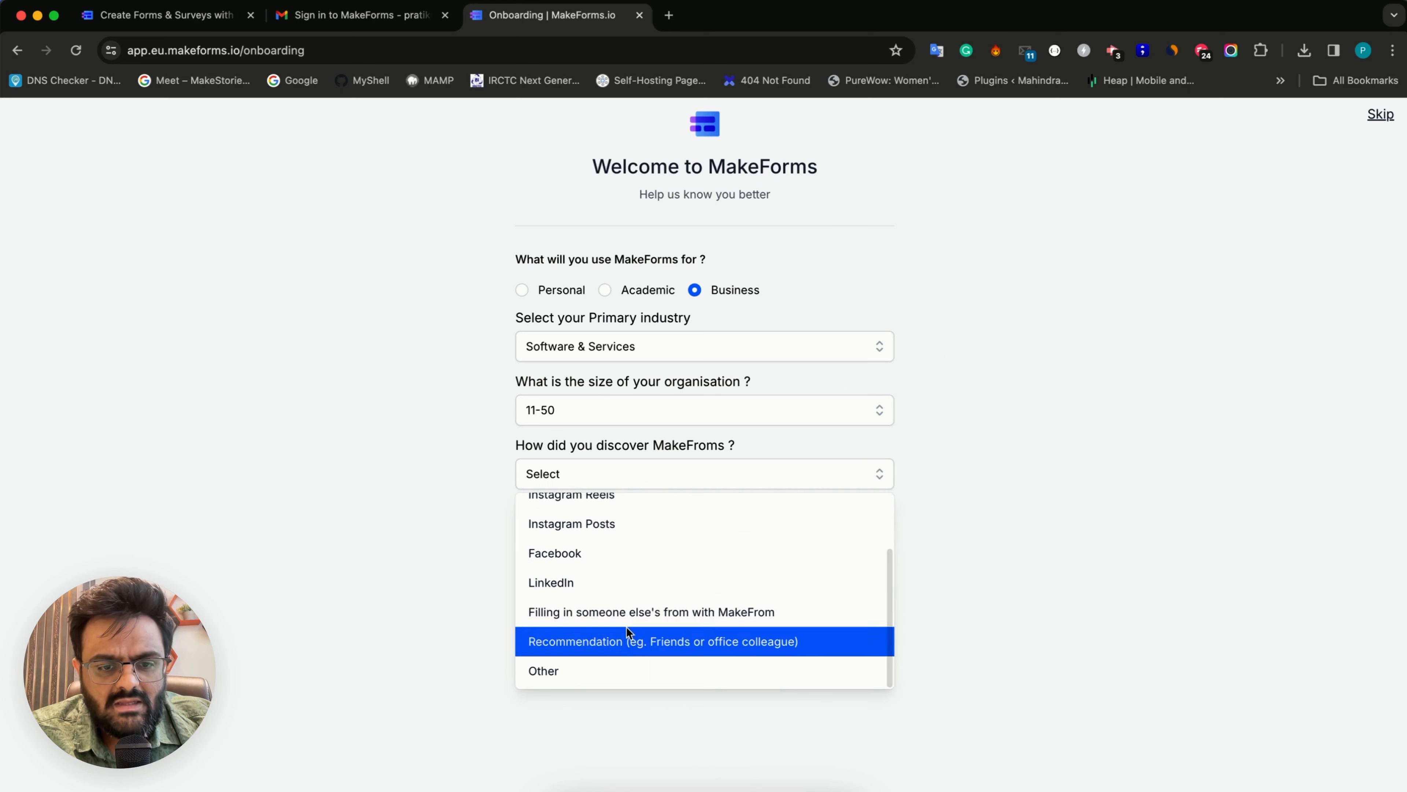
{"action": "left_click", "coordinate": [662, 640]}
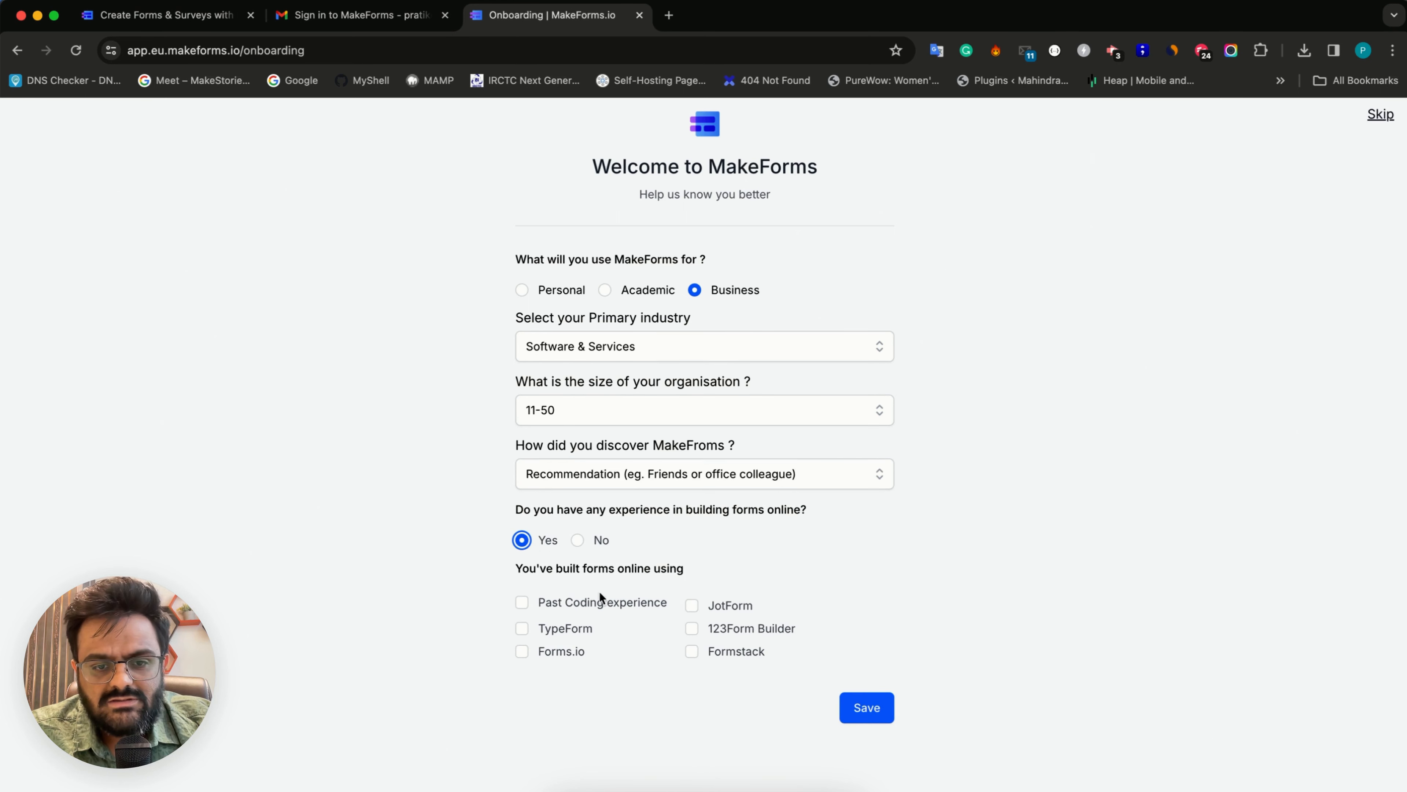
{"action": "left_click", "coordinate": [865, 707]}
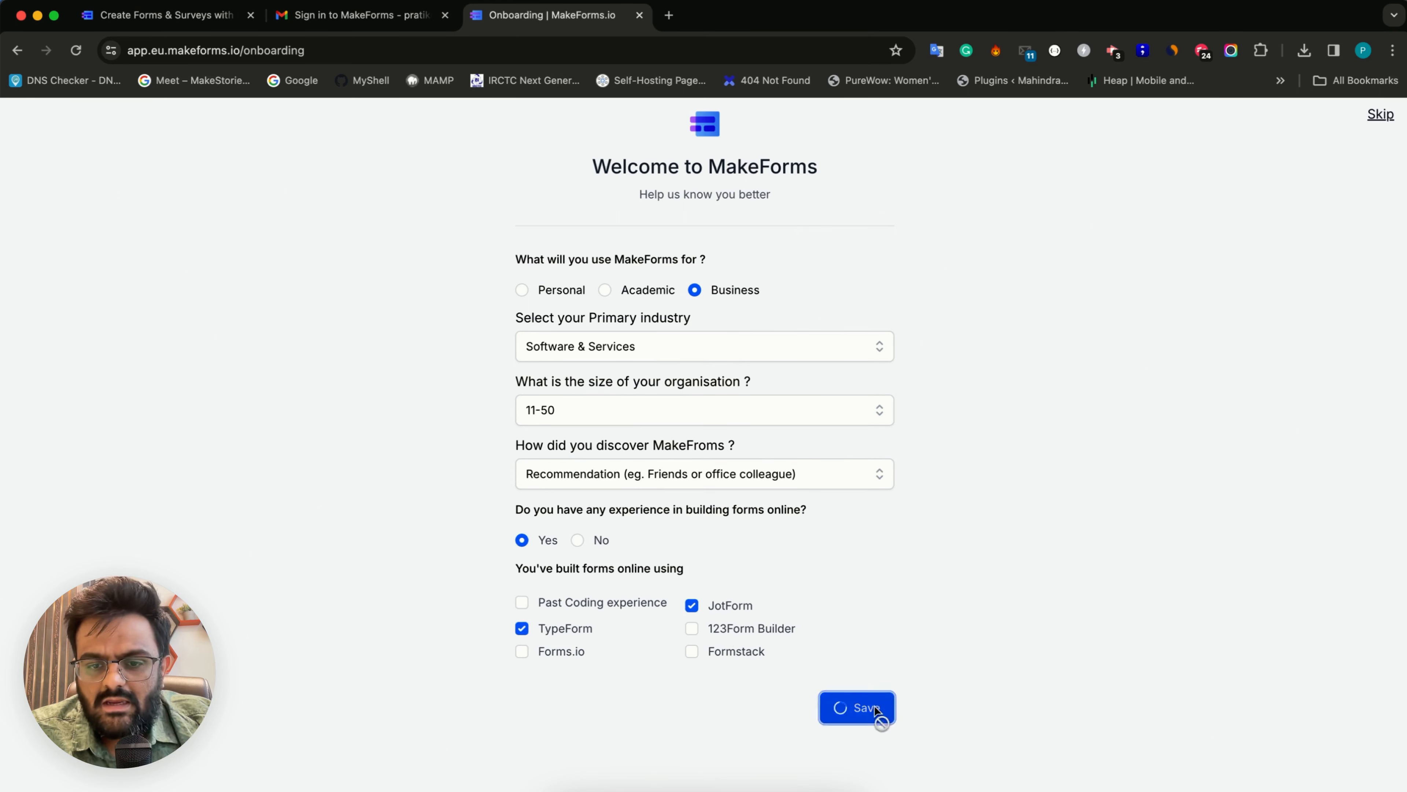
{"action": "left_click", "coordinate": [856, 707]}
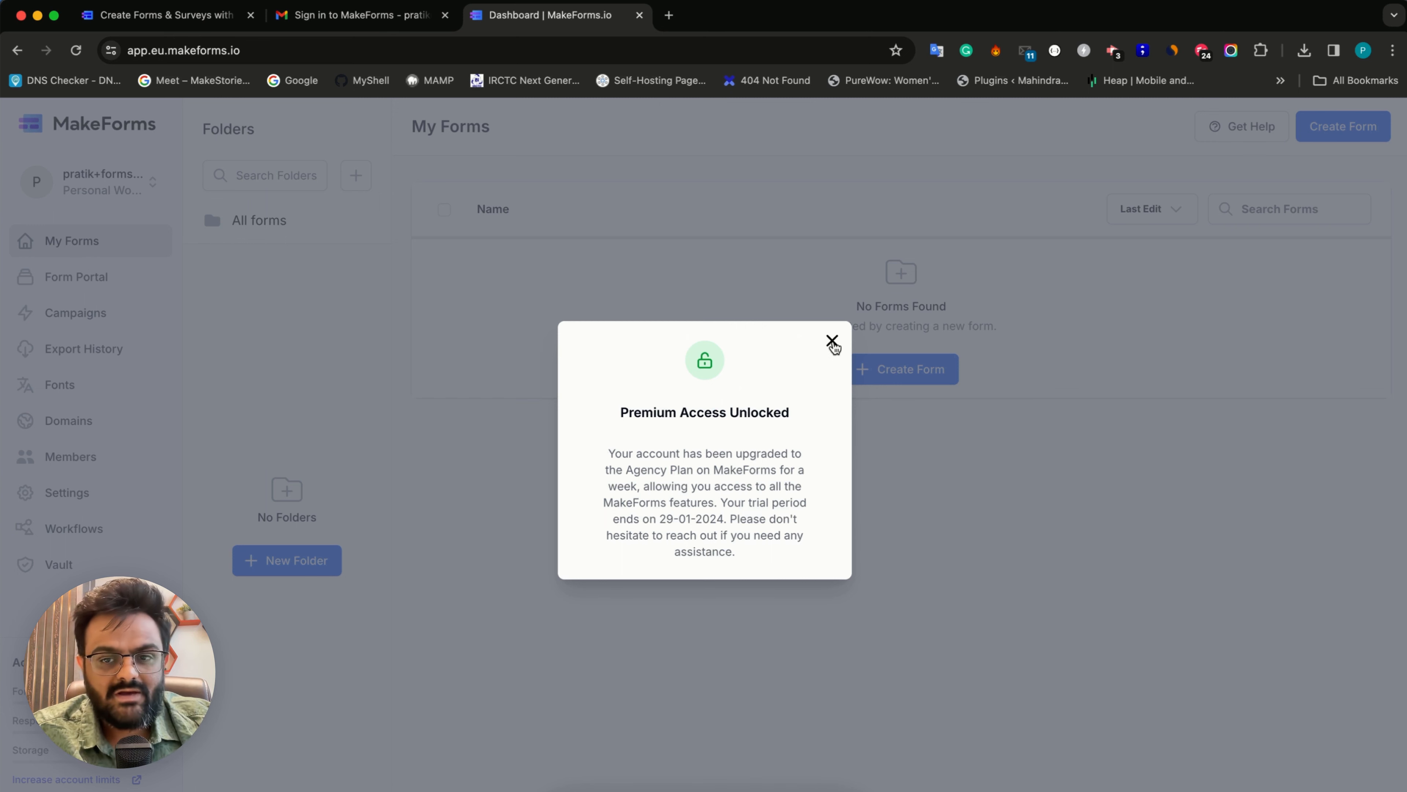
- Dismiss the premium notice and reach the All Workspaces page via Switch WorkSpace
{"action": "left_click", "coordinate": [831, 343]}
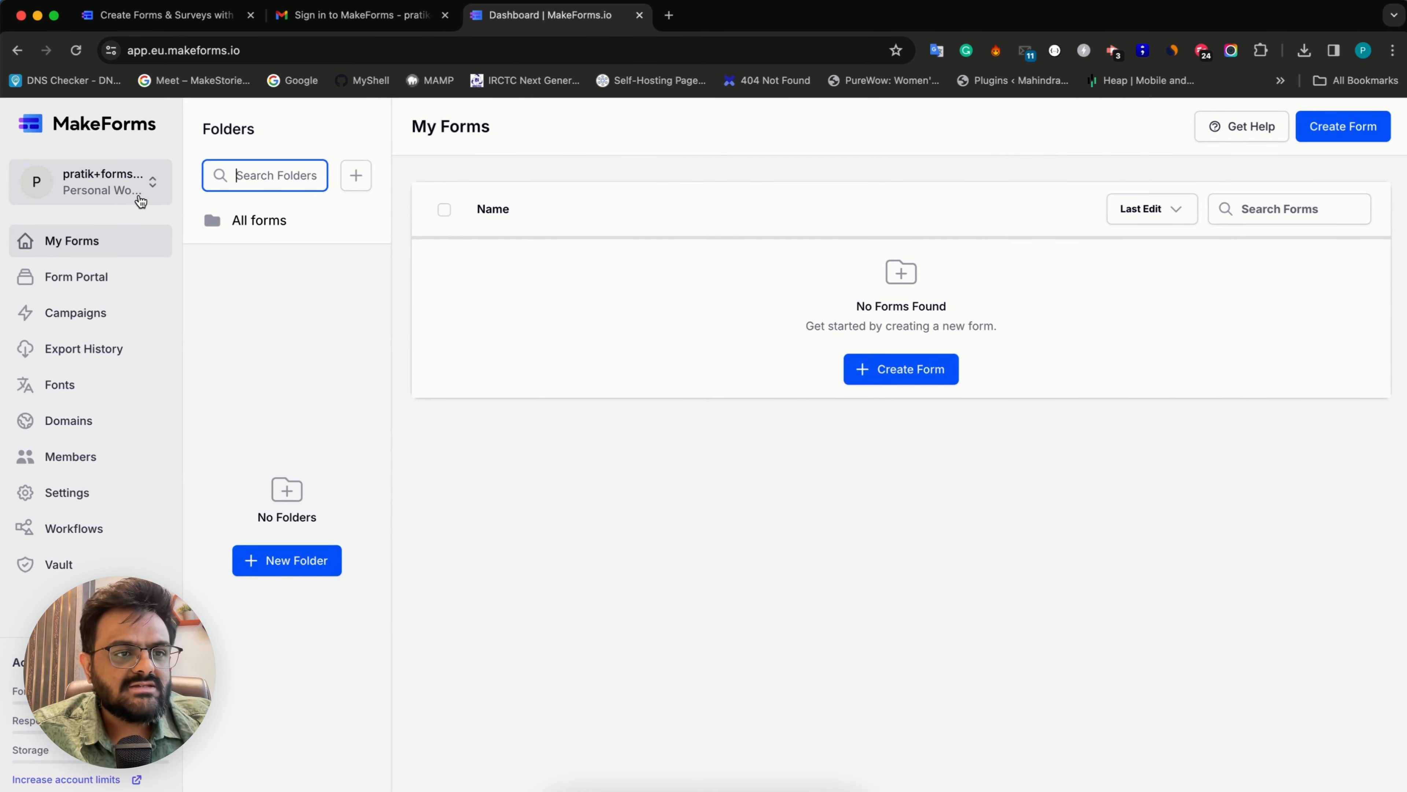
{"action": "left_click", "coordinate": [95, 183]}
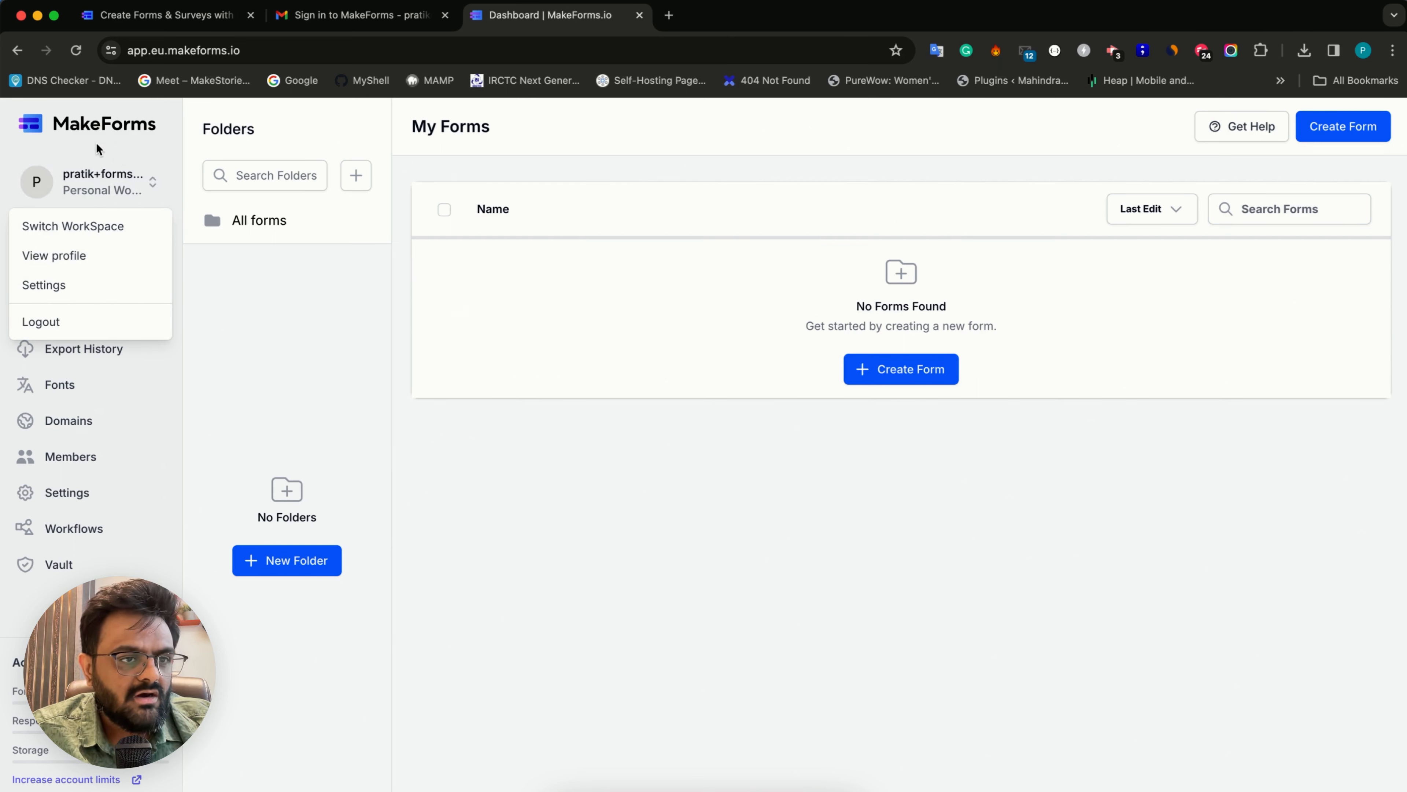
{"action": "mouse_move", "coordinate": [128, 195]}
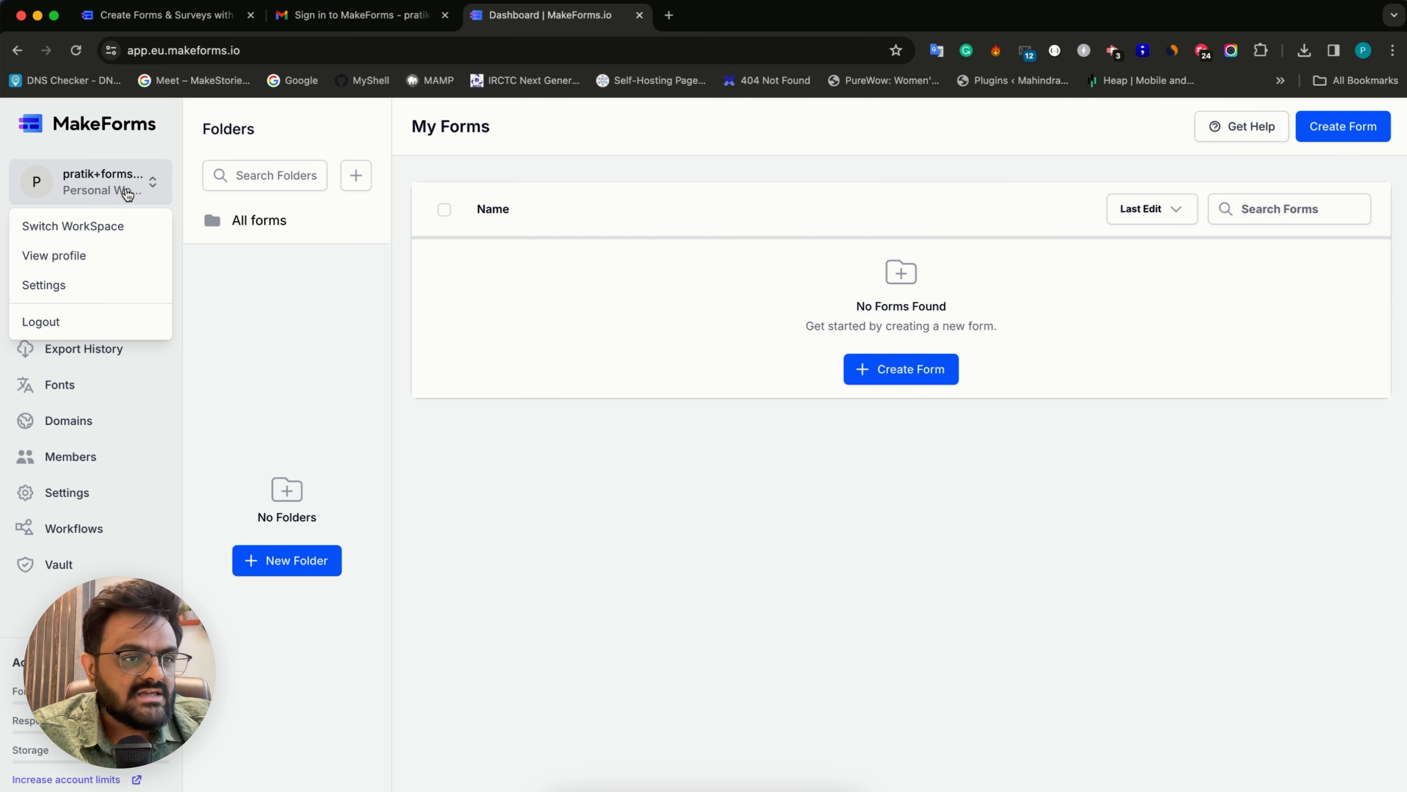
{"action": "mouse_move", "coordinate": [99, 225]}
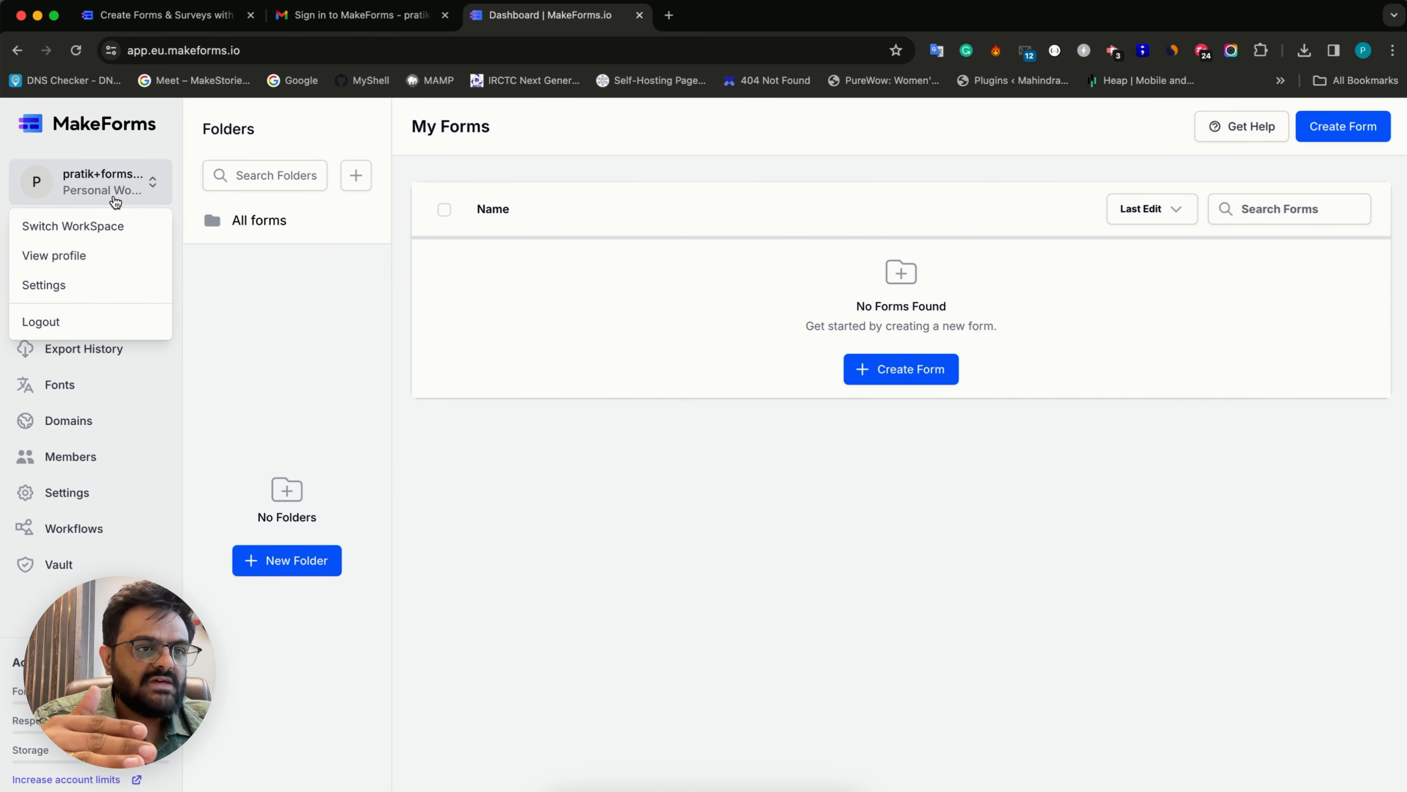
{"action": "mouse_move", "coordinate": [89, 226]}
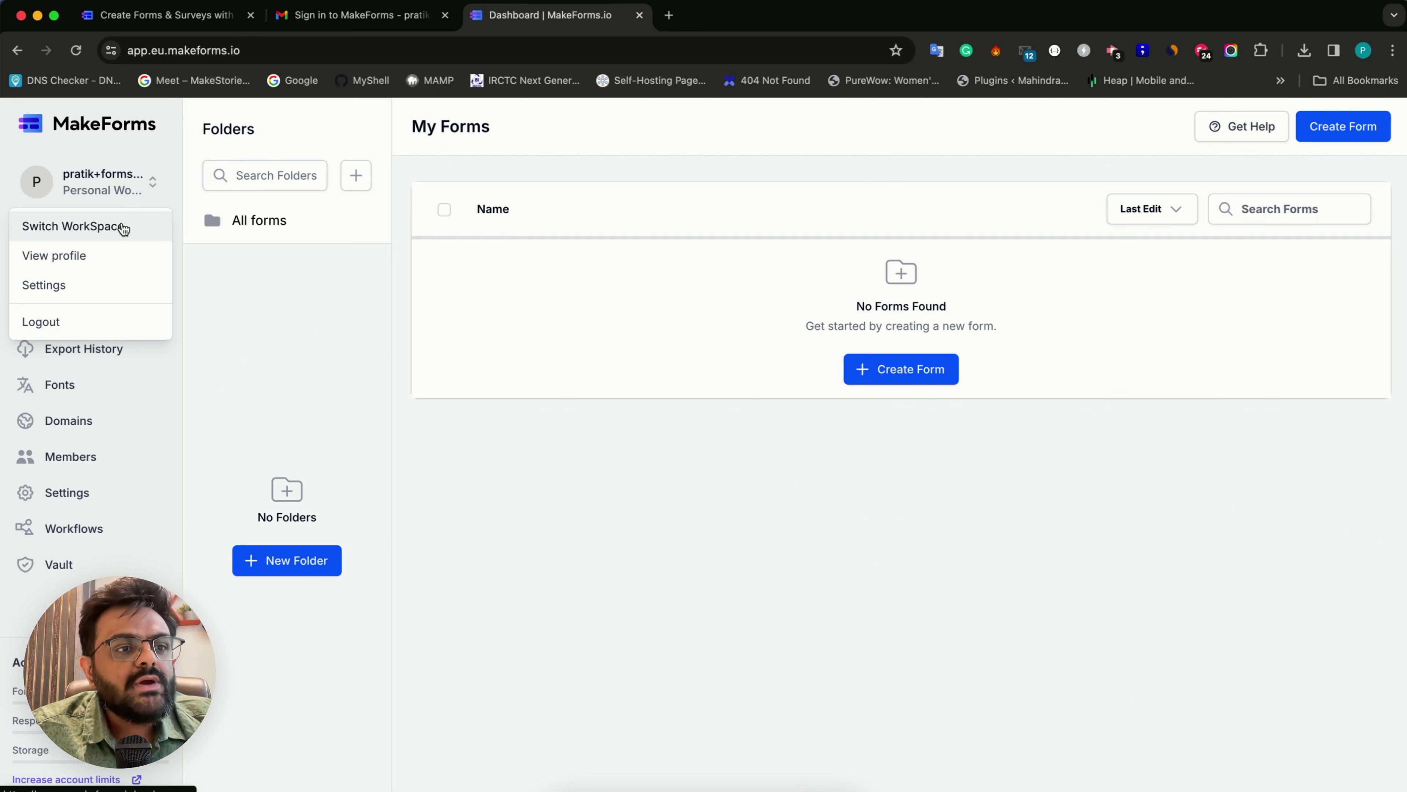
{"action": "left_click", "coordinate": [75, 227]}
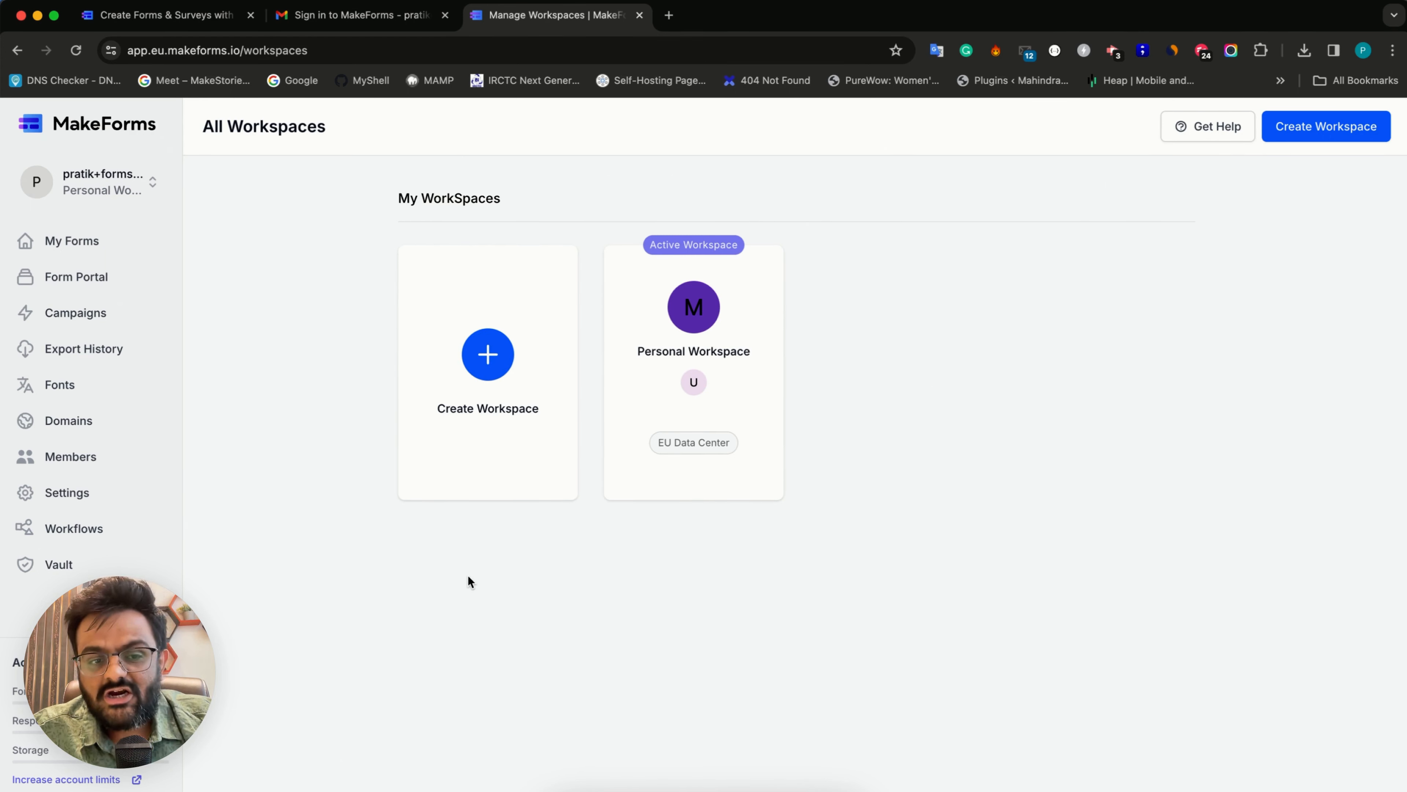
{"action": "mouse_move", "coordinate": [573, 627]}
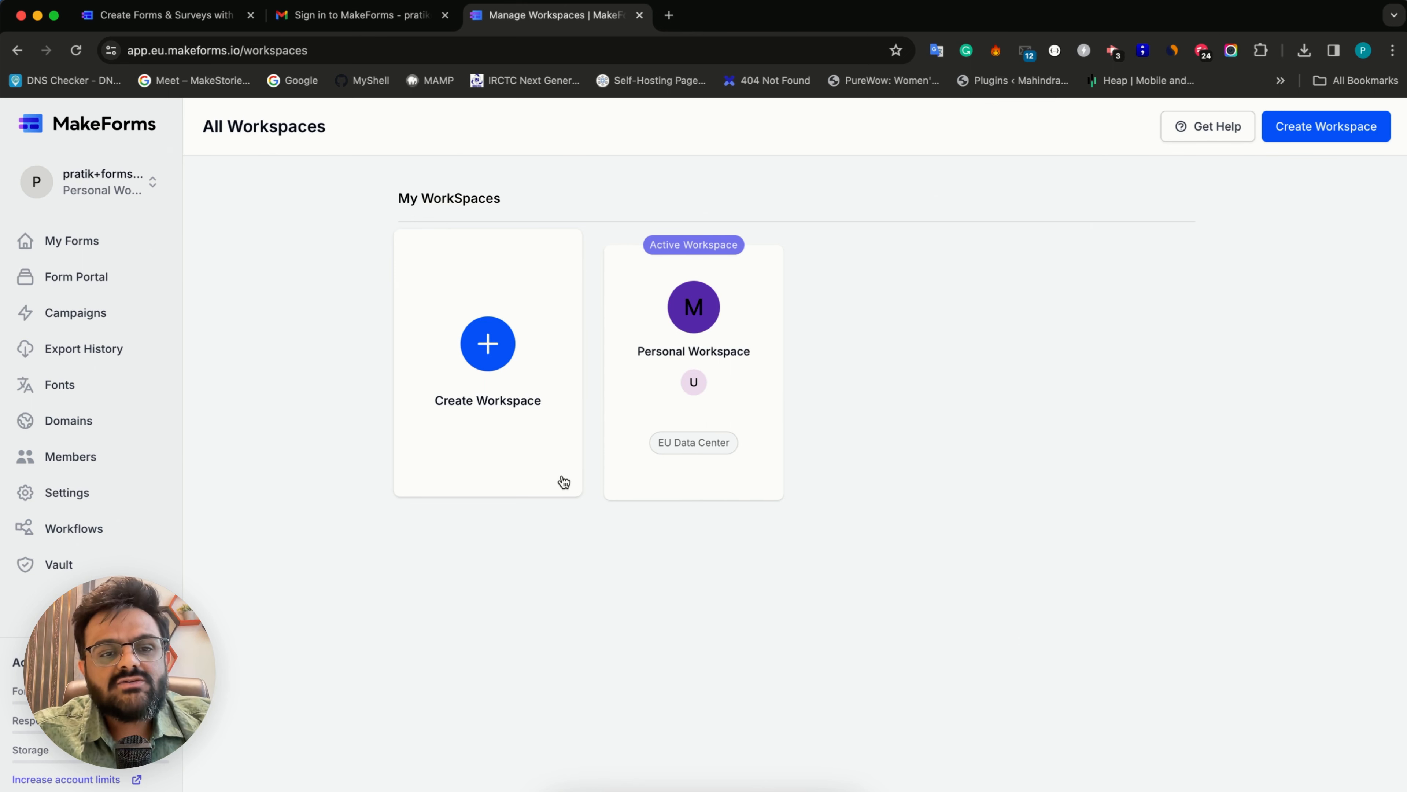
{"action": "mouse_move", "coordinate": [516, 446]}
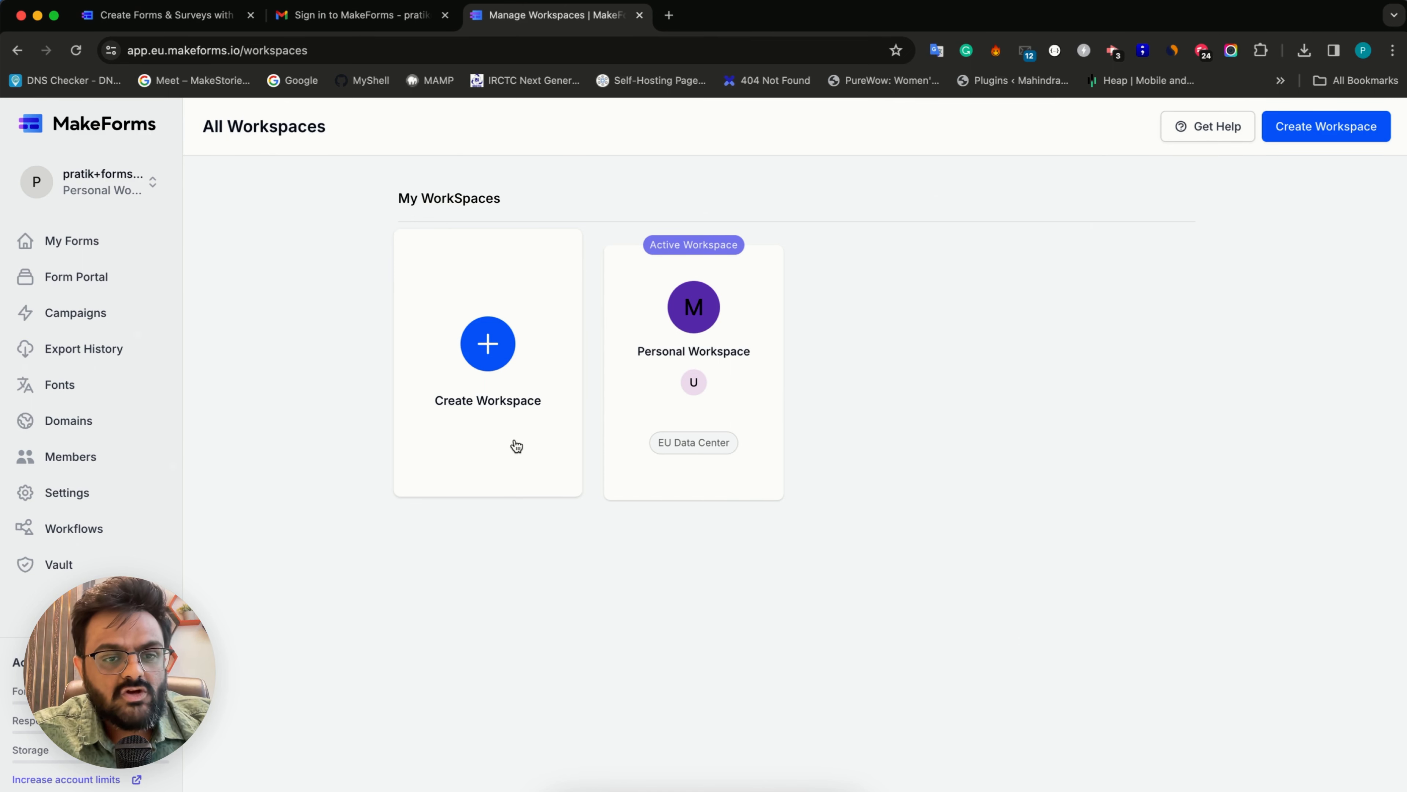
- Create a workspace named 'New York Dental Clinic' hosted in the US Datacenter
{"action": "left_click", "coordinate": [488, 343]}
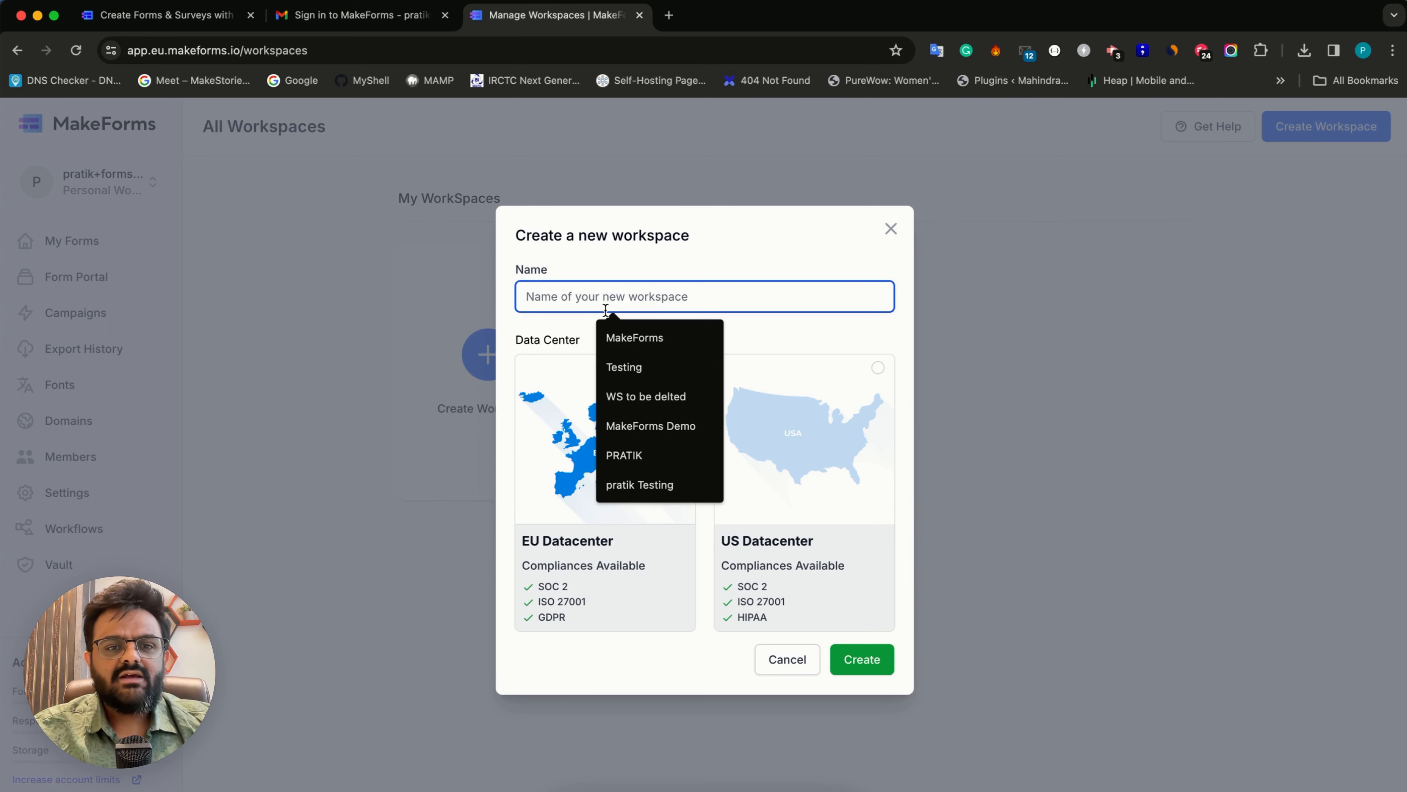
{"action": "type", "text": "New York"}
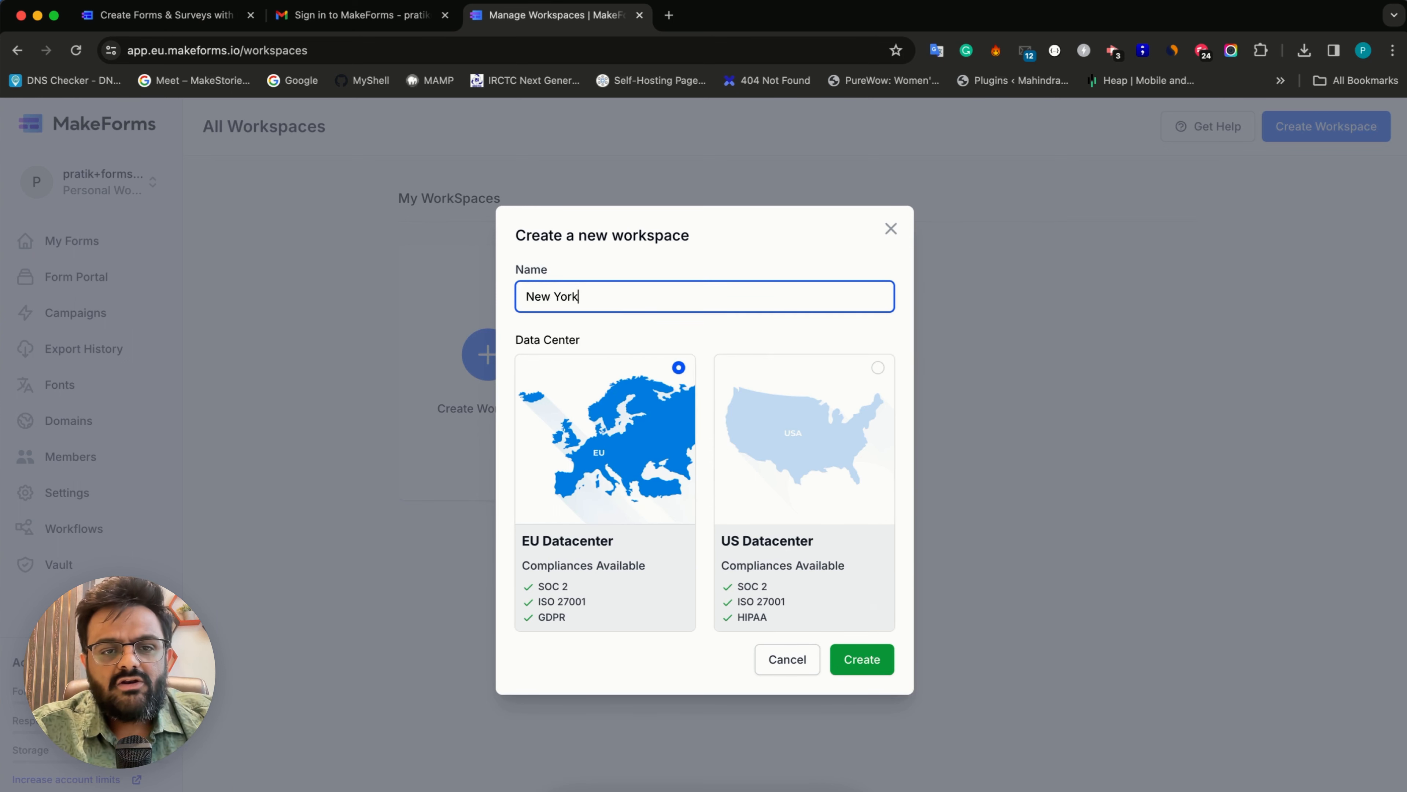
{"action": "type", "text": "Dent"}
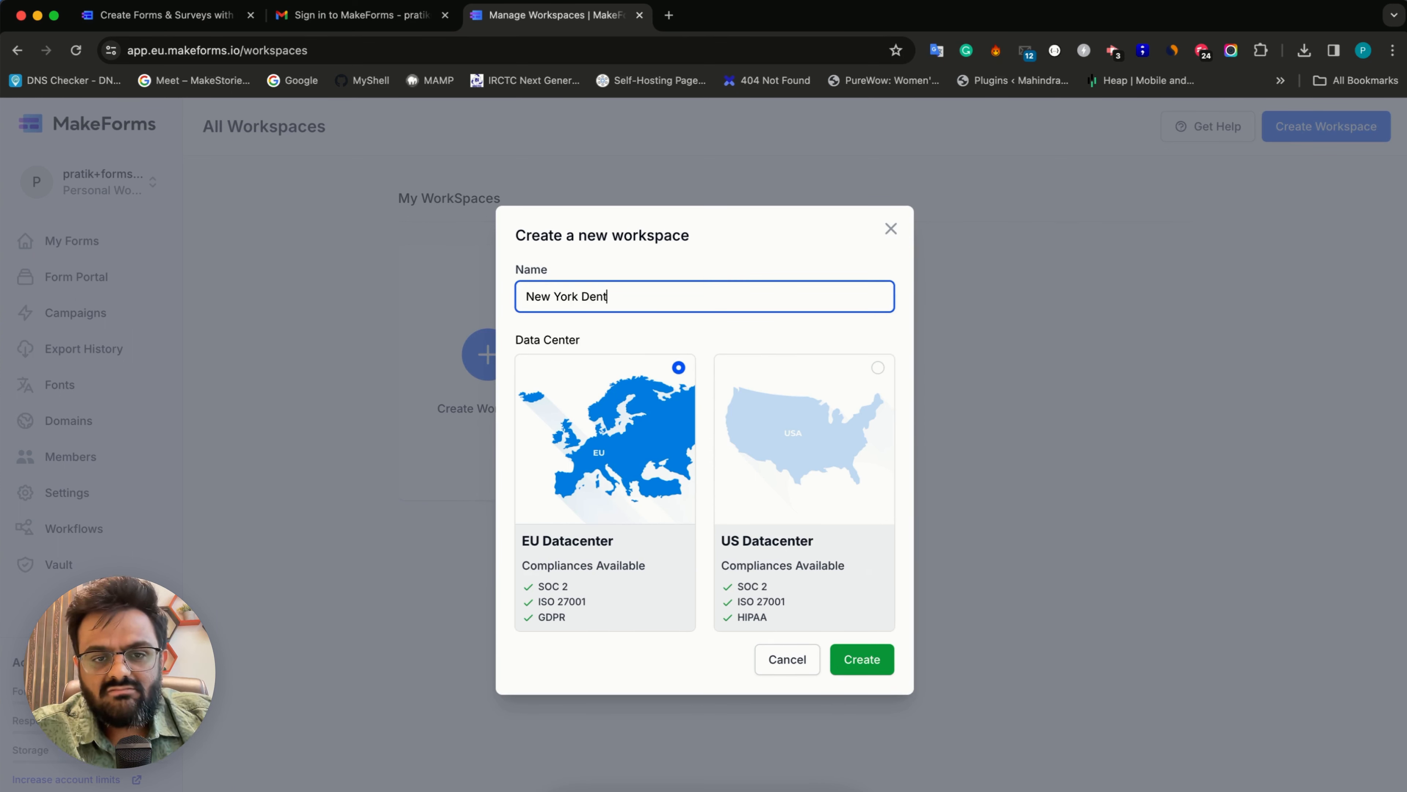
{"action": "type", "text": "al Clinic"}
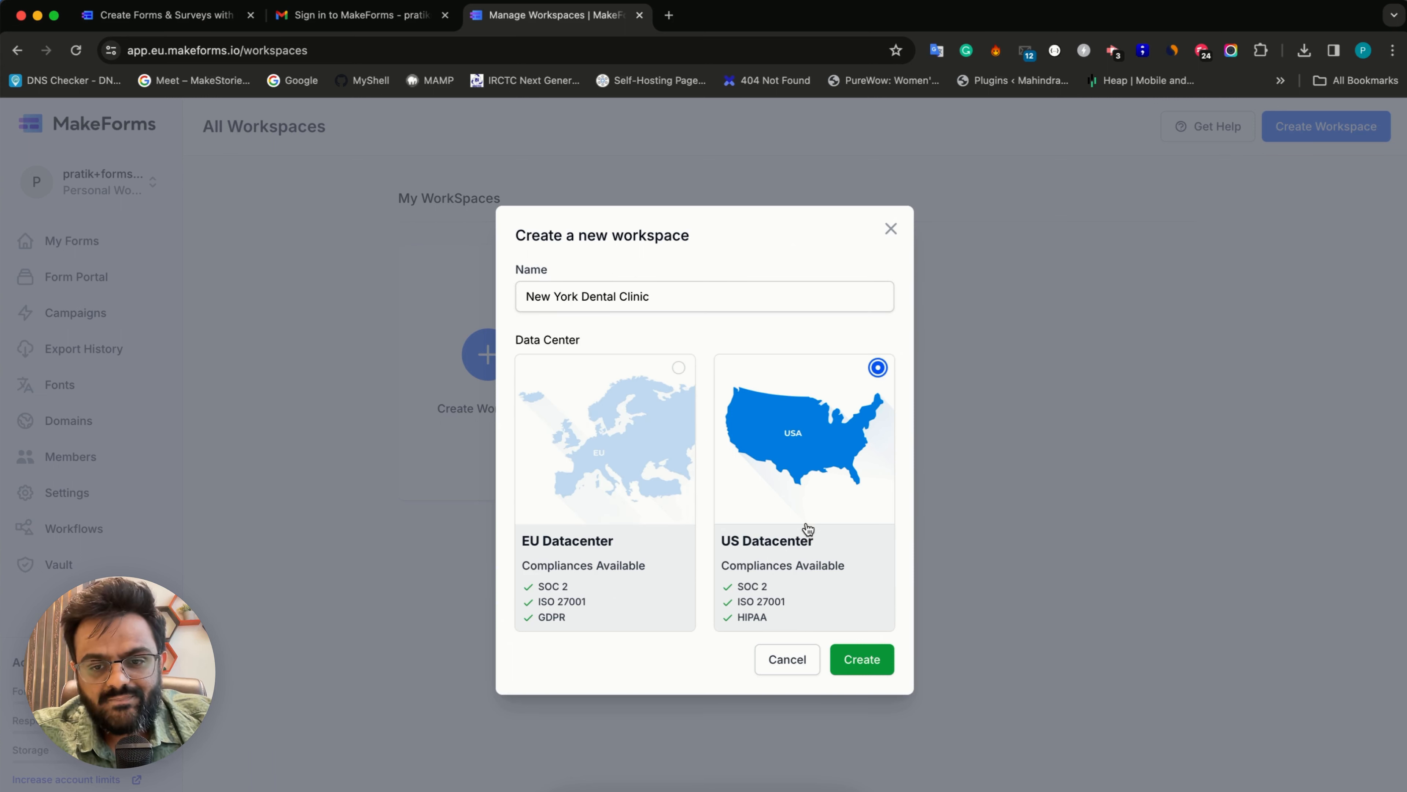
{"action": "left_click", "coordinate": [860, 659]}
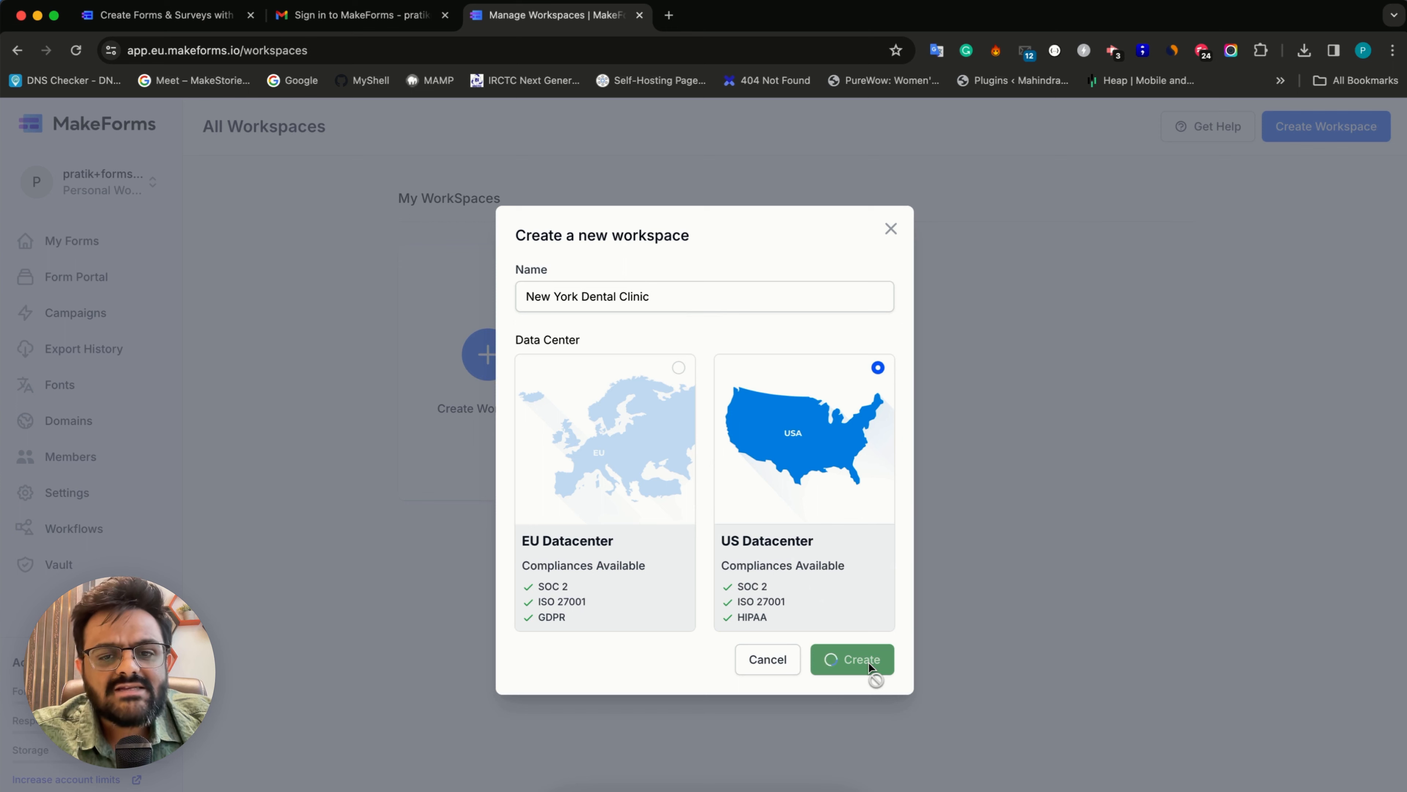
{"action": "left_click", "coordinate": [851, 659]}
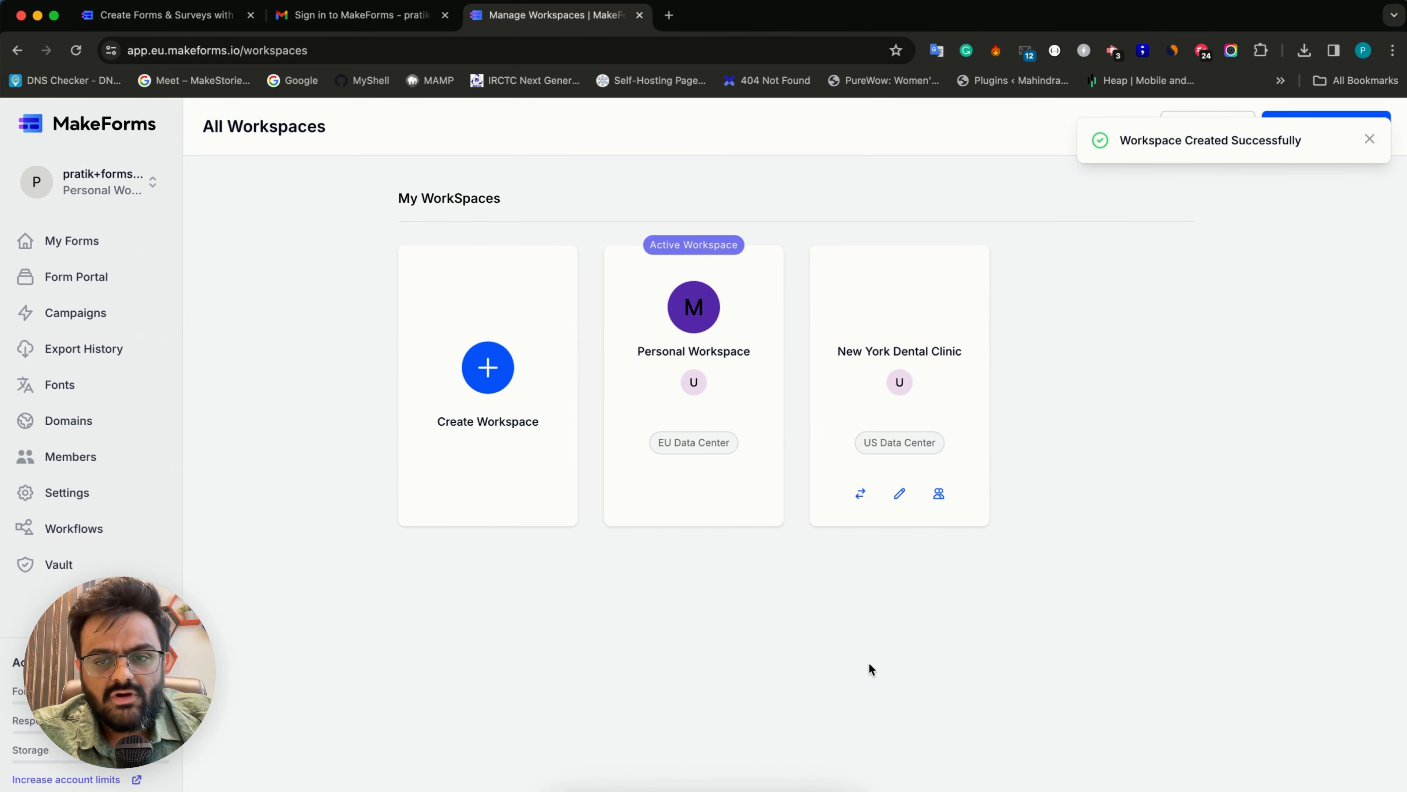
{"action": "mouse_move", "coordinate": [907, 449]}
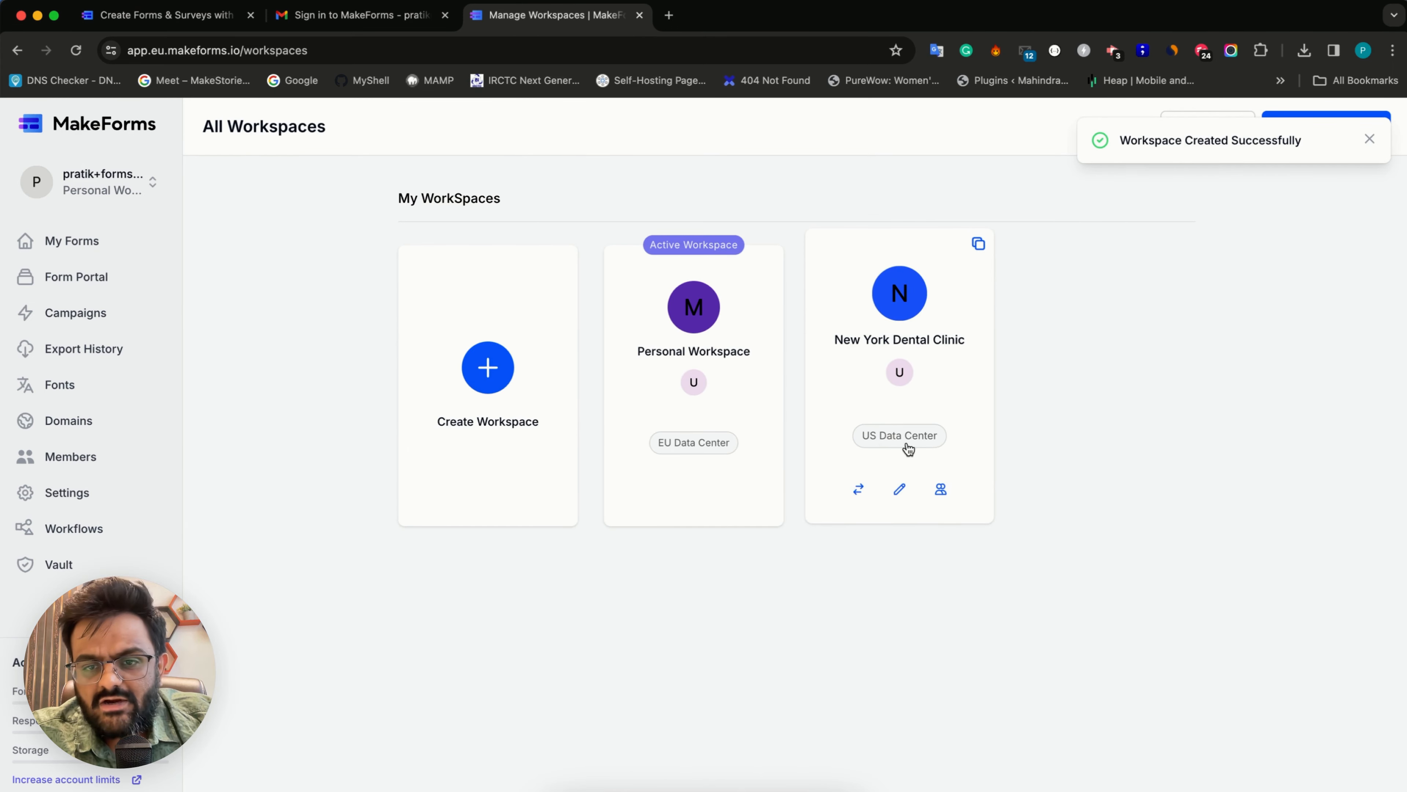
{"action": "mouse_move", "coordinate": [892, 448]}
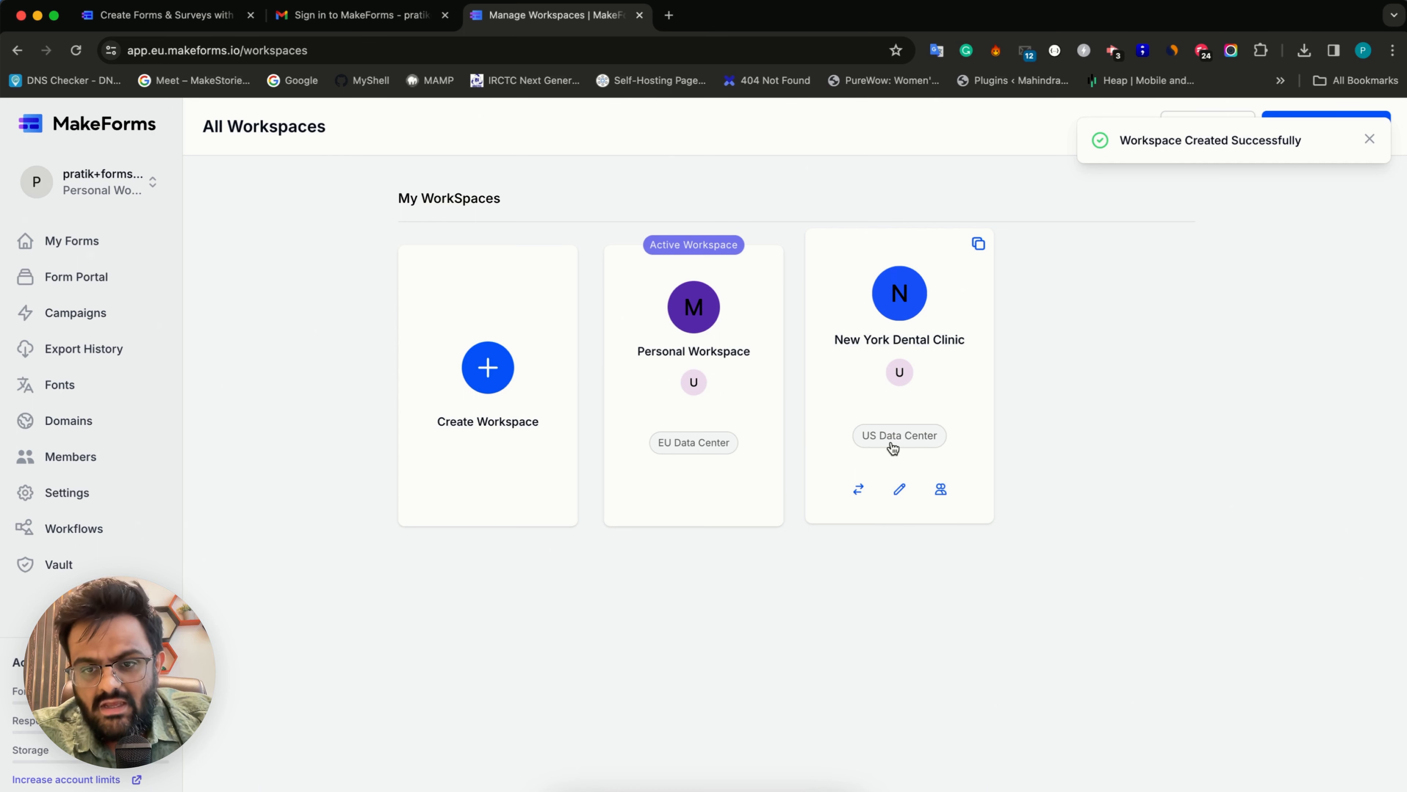
- Rename the New York Dental Clinic workspace to 'NY Dental' and update it
{"action": "left_click", "coordinate": [899, 489]}
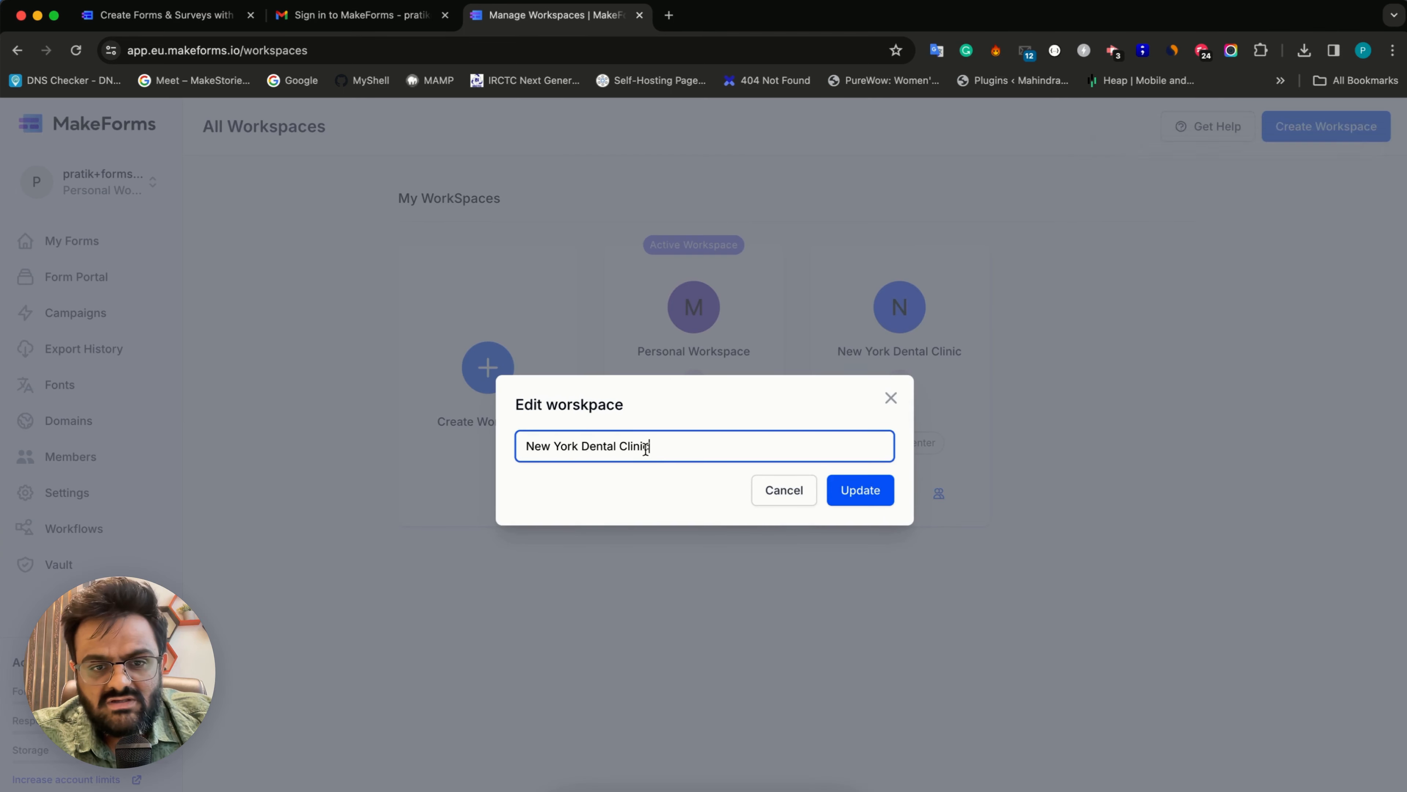
{"action": "type", "text": "NY"}
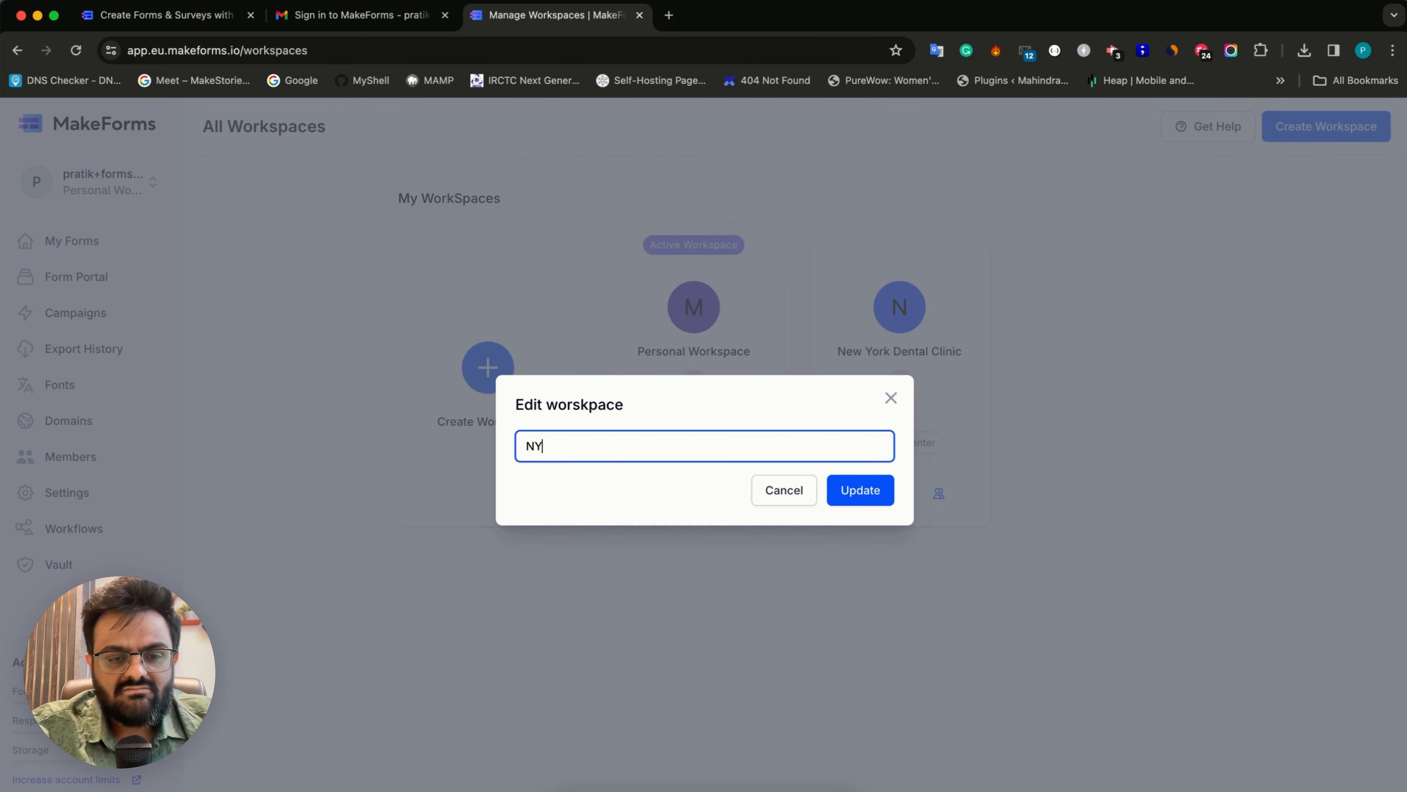
{"action": "type", "text": "dent"}
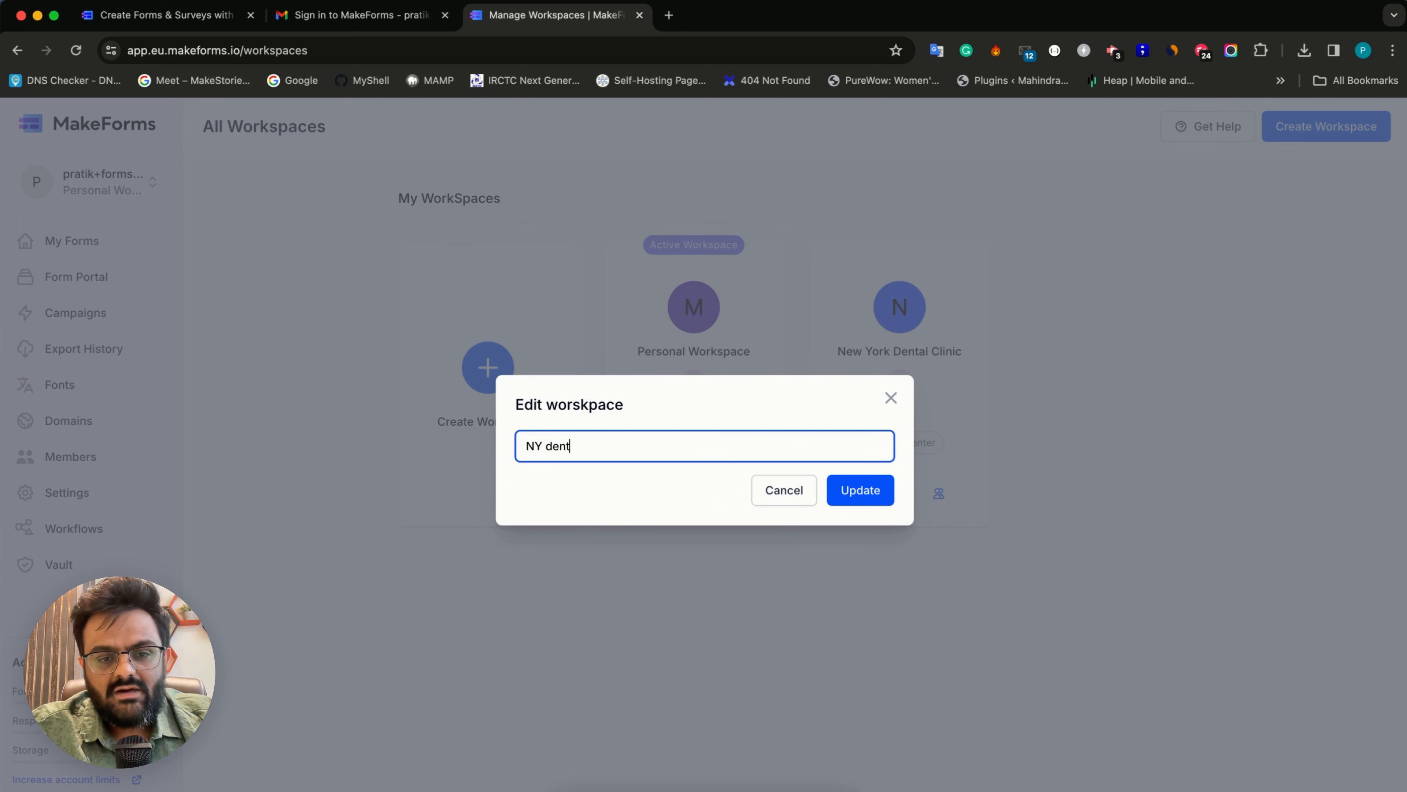
{"action": "type", "text": "al"}
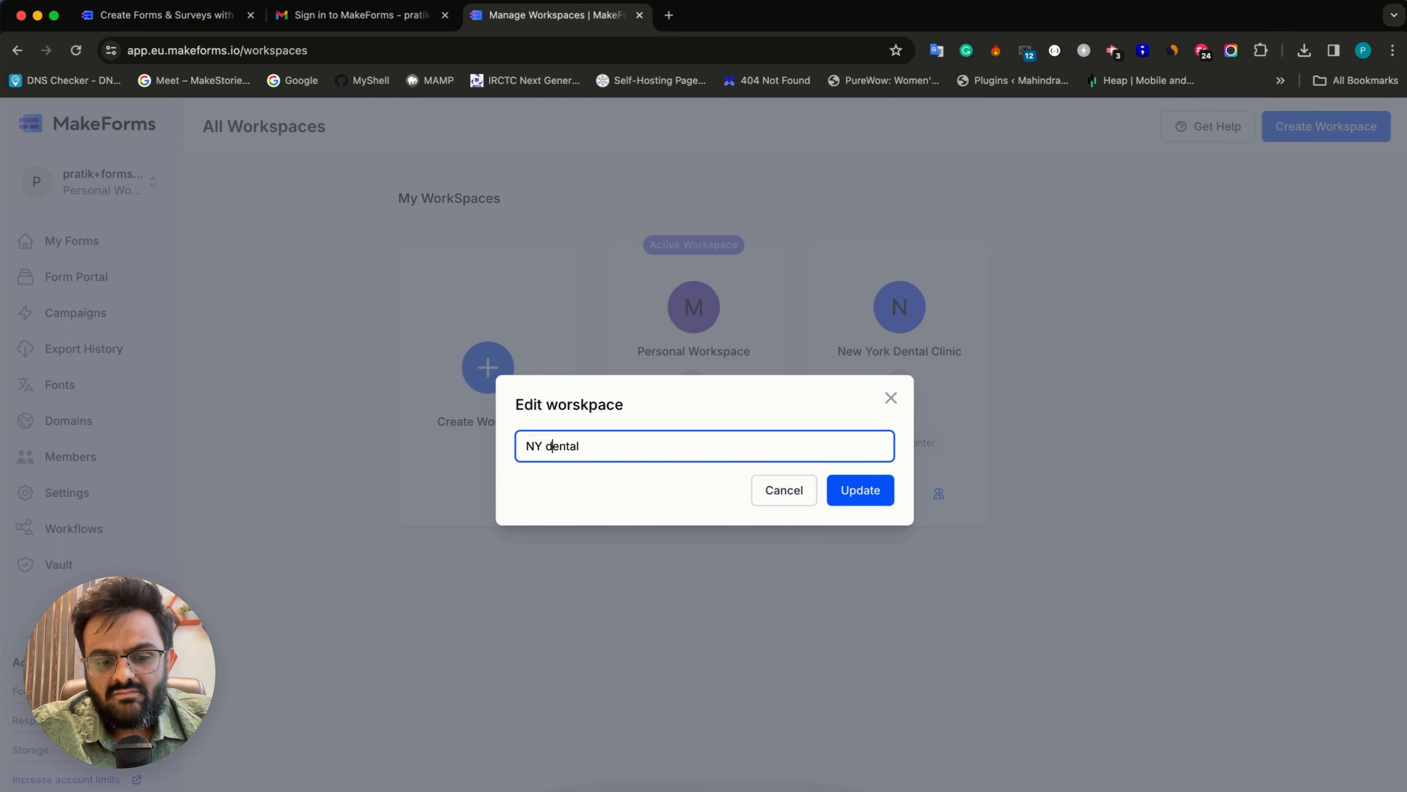
{"action": "left_click", "coordinate": [858, 489]}
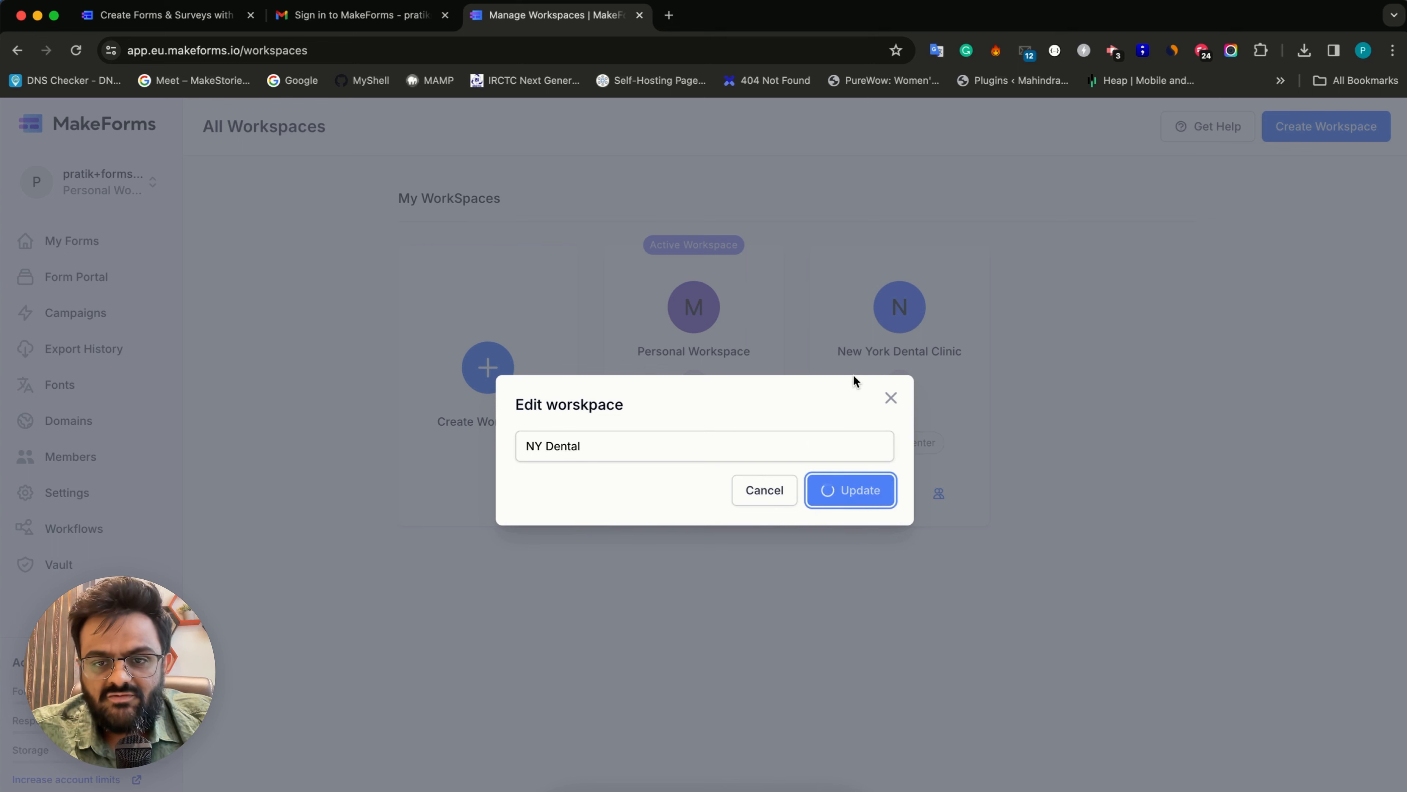
{"action": "left_click", "coordinate": [849, 490]}
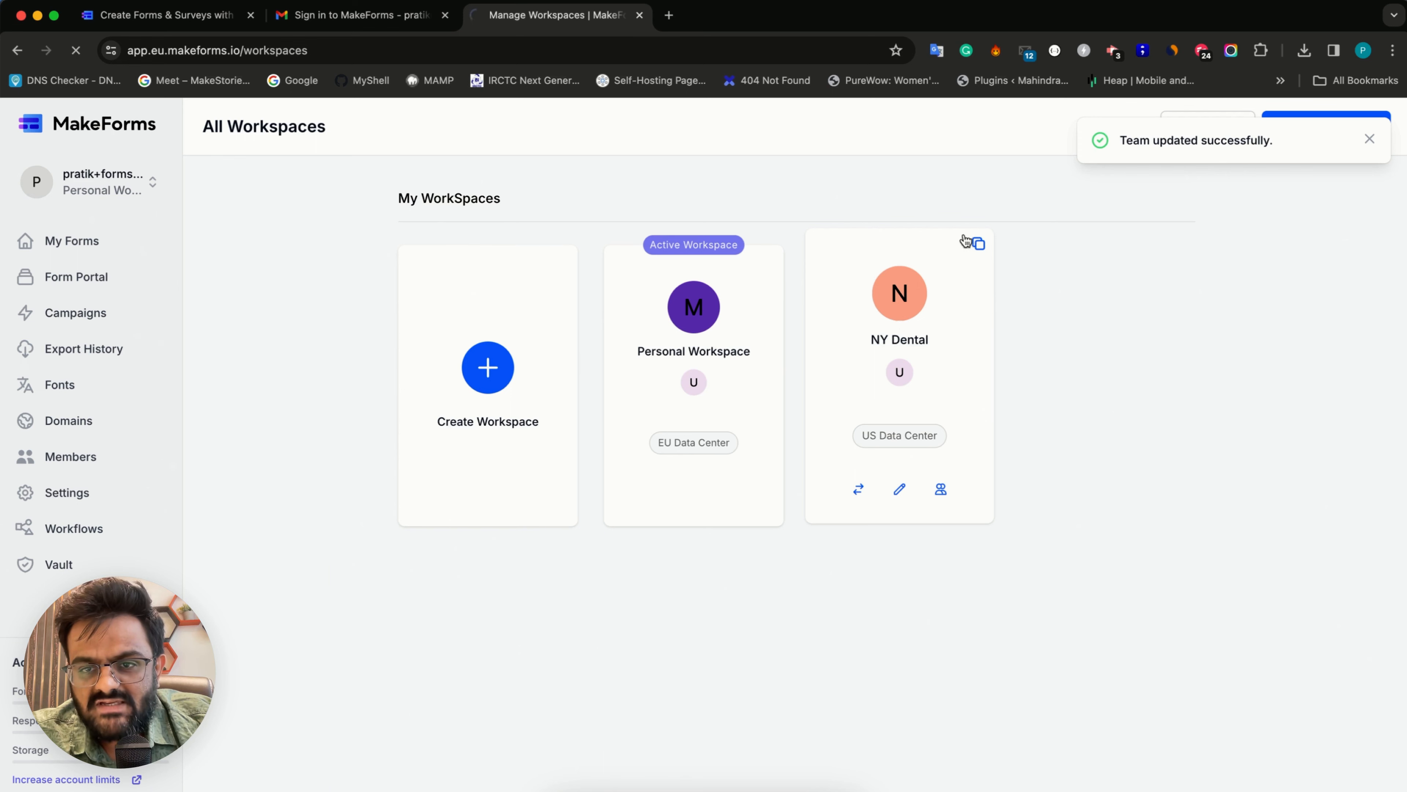
- Switch into the NY Dental workspace and load its empty US forms dashboard
{"action": "left_click", "coordinate": [857, 489]}
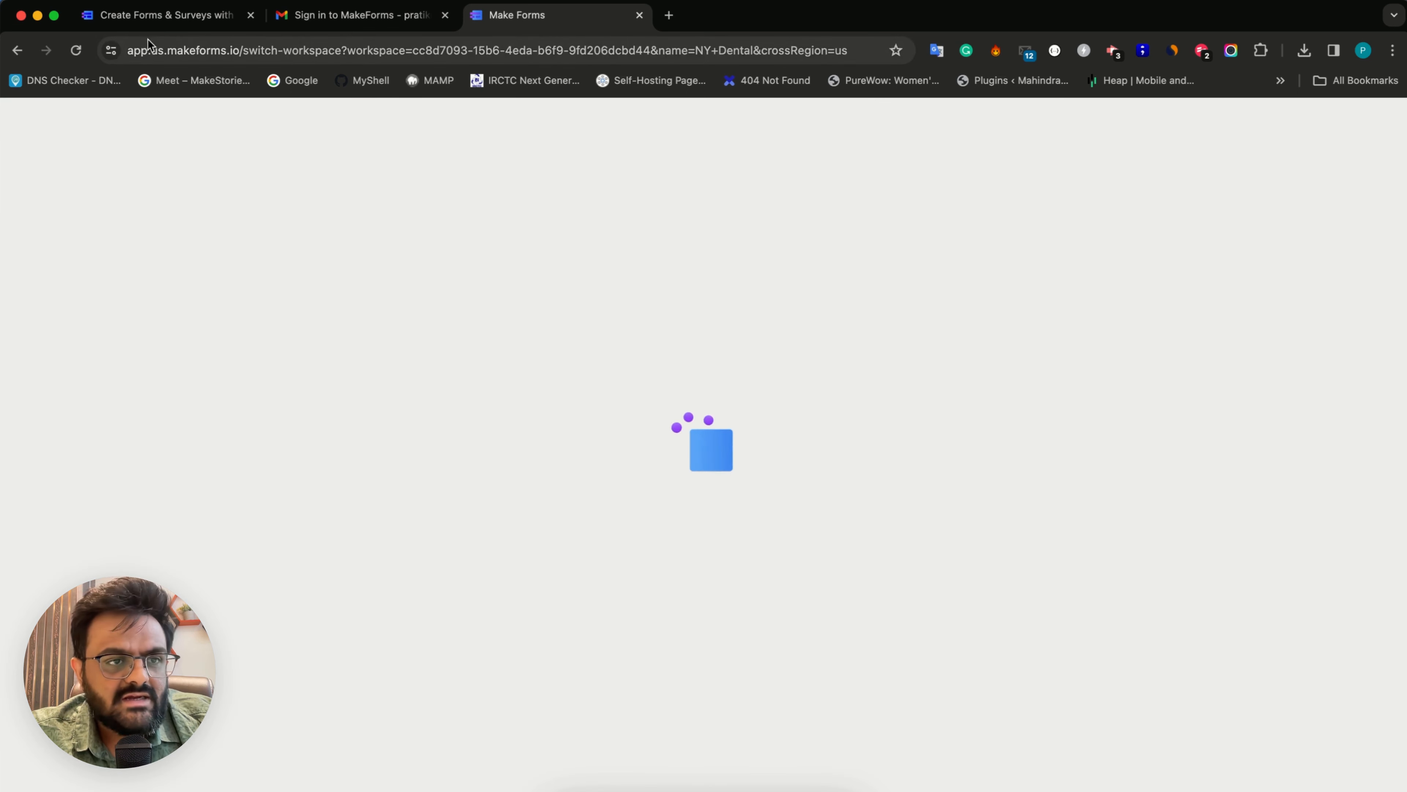
{"action": "left_click", "coordinate": [493, 50]}
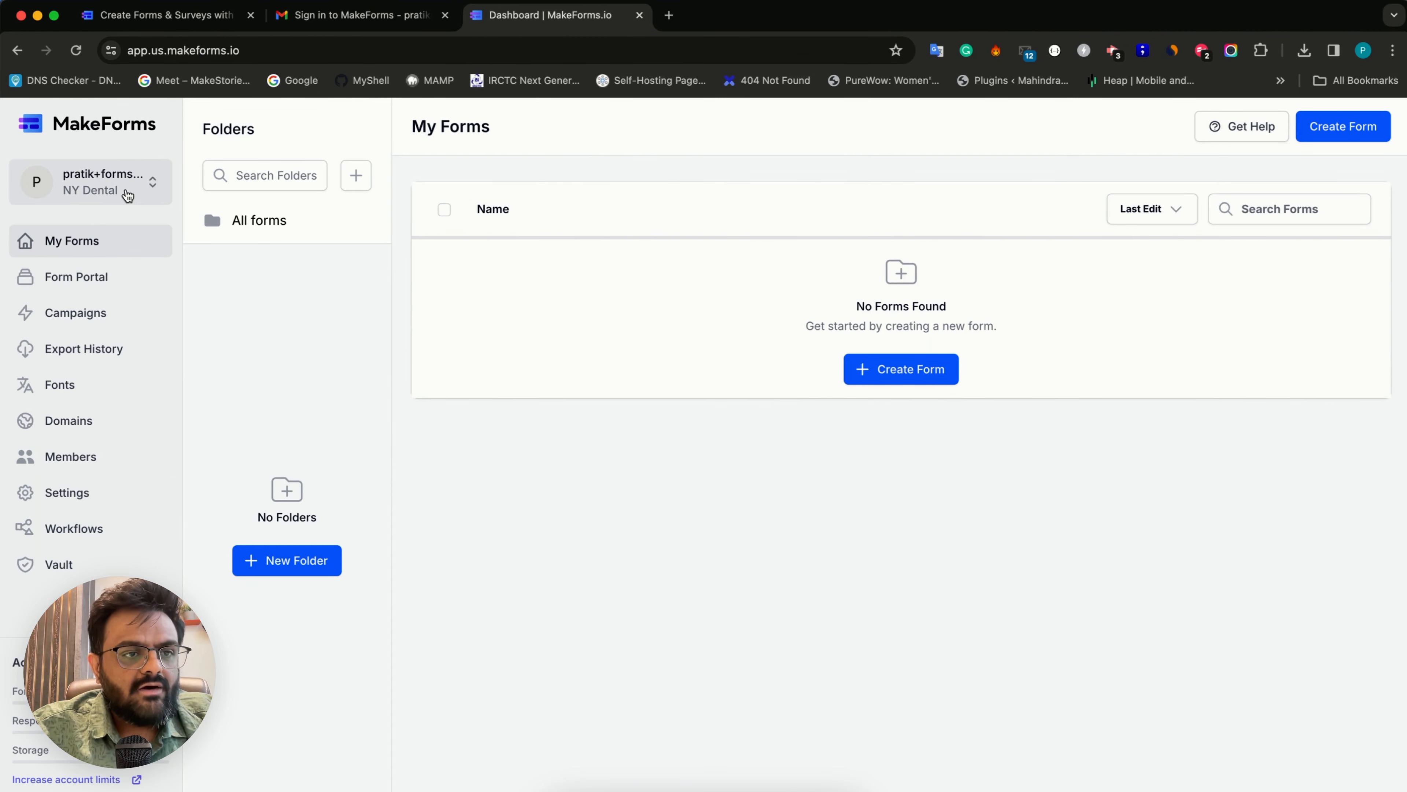
{"action": "mouse_move", "coordinate": [509, 568]}
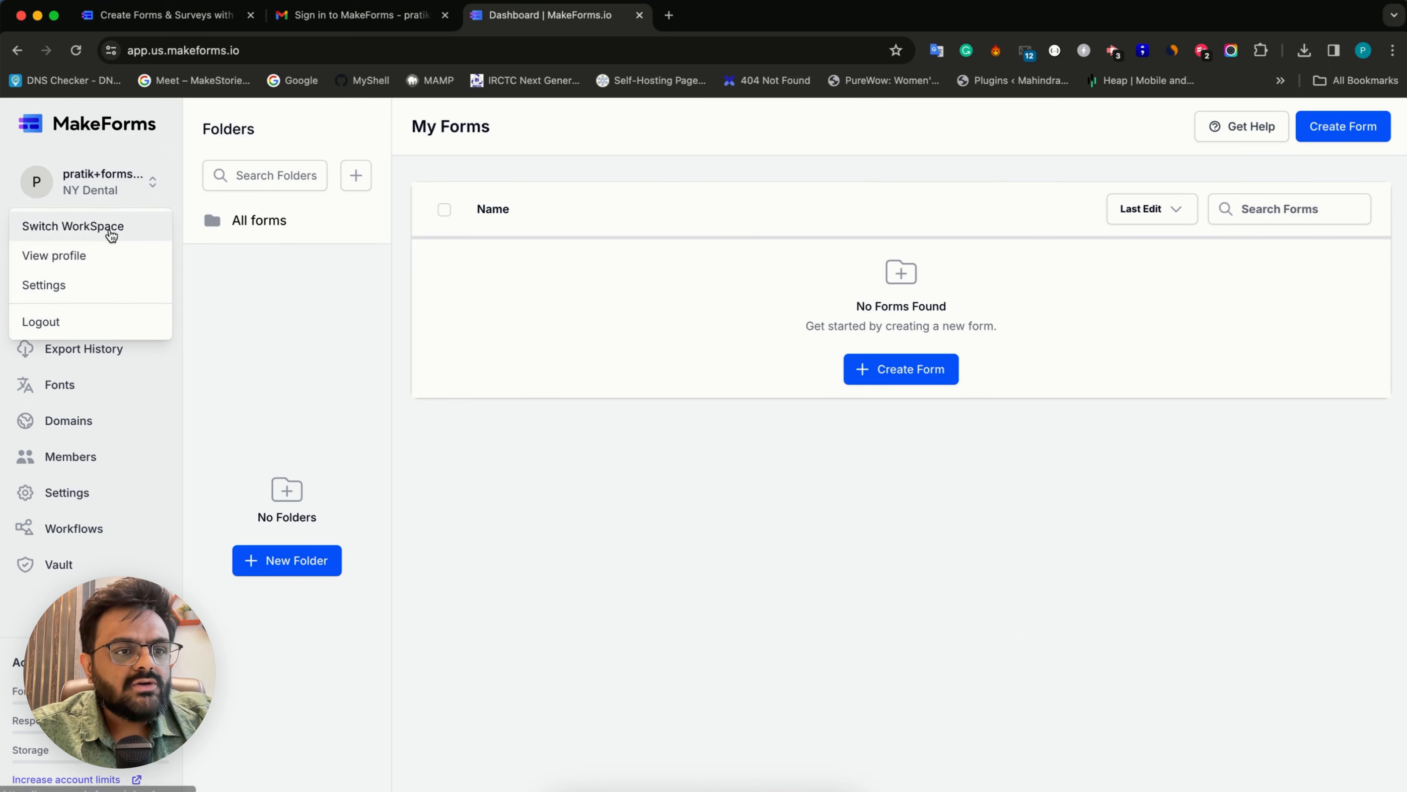
- Switch back to the Personal Workspace from the All Workspaces page
{"action": "left_click", "coordinate": [72, 227]}
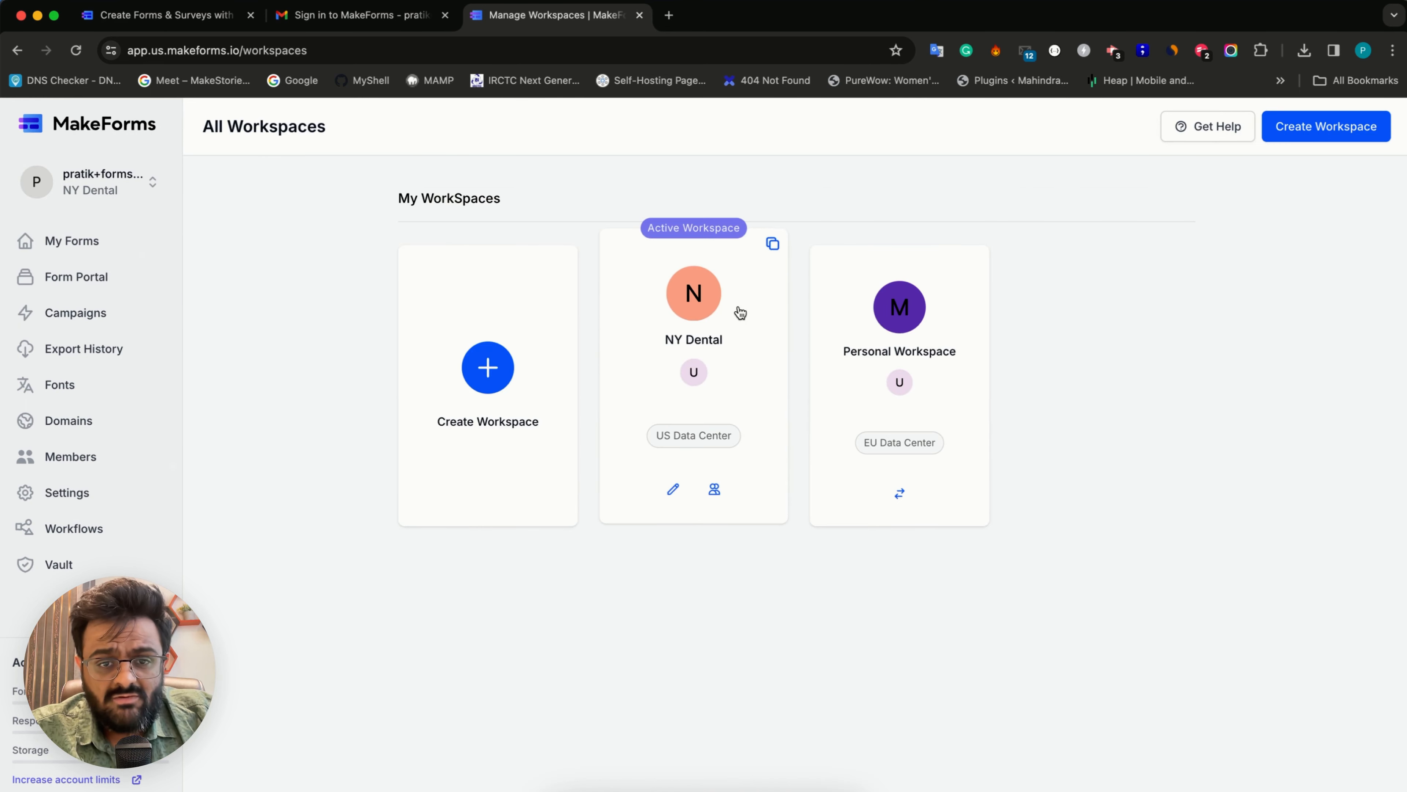
{"action": "left_click", "coordinate": [899, 492]}
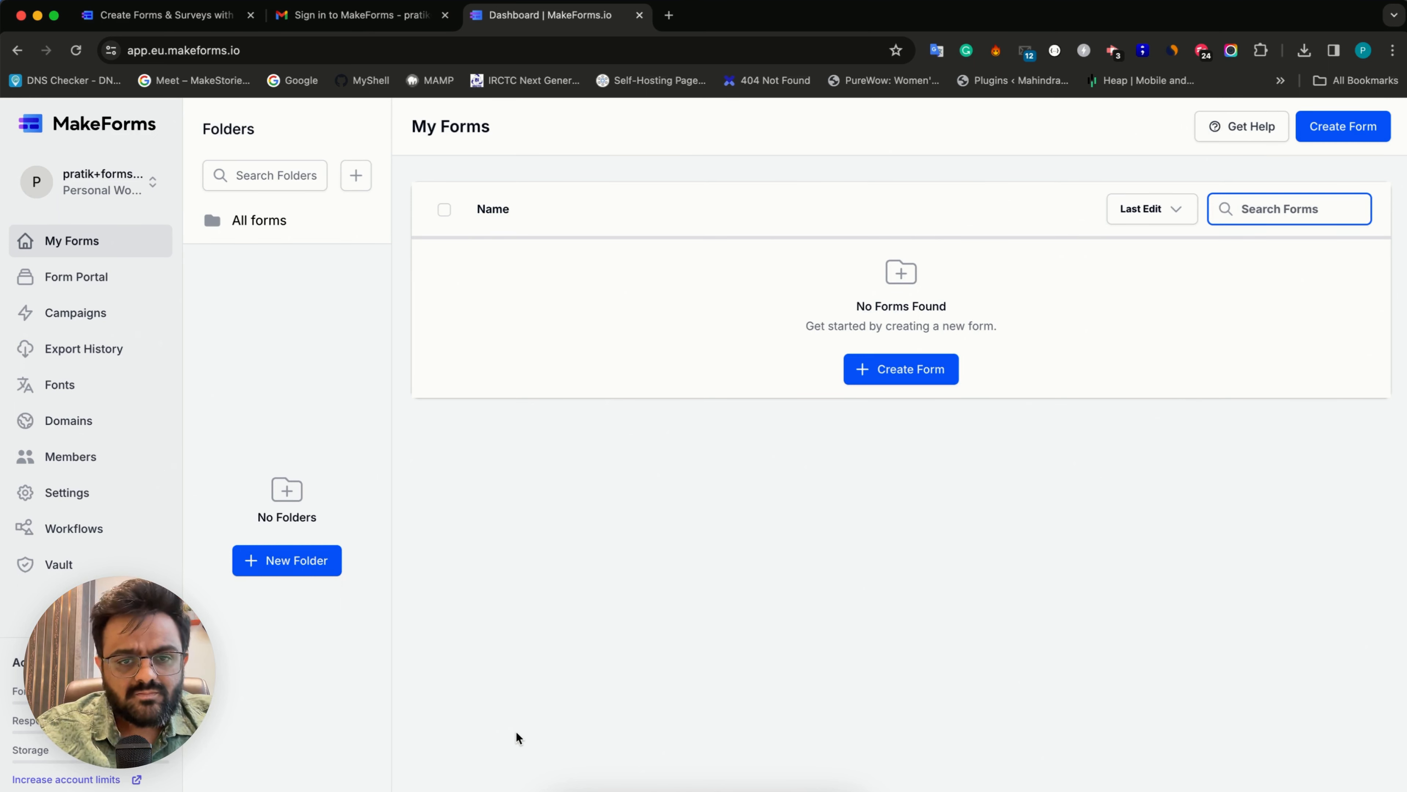
{"action": "mouse_move", "coordinate": [94, 497]}
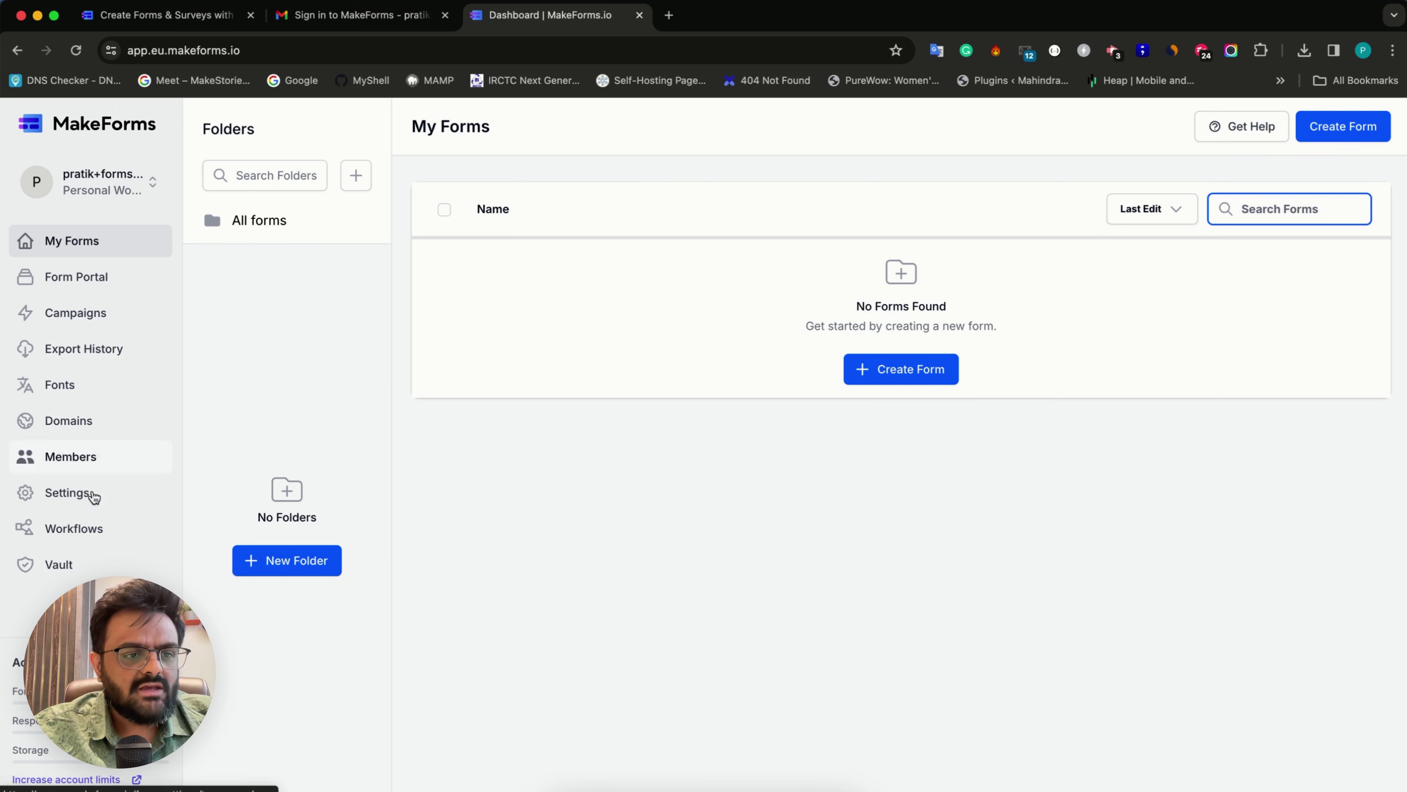
{"action": "mouse_move", "coordinate": [77, 581]}
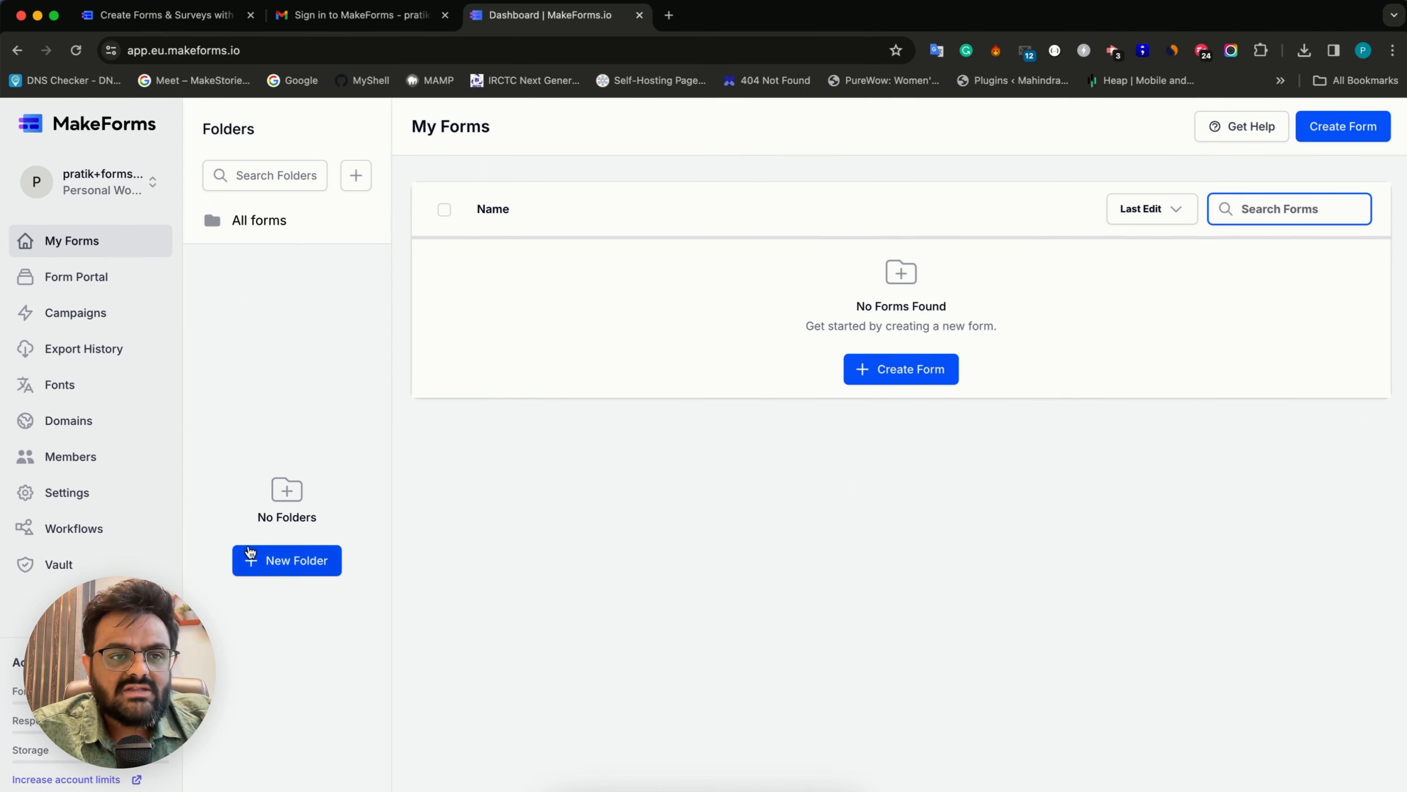
{"action": "mouse_move", "coordinate": [305, 437]}
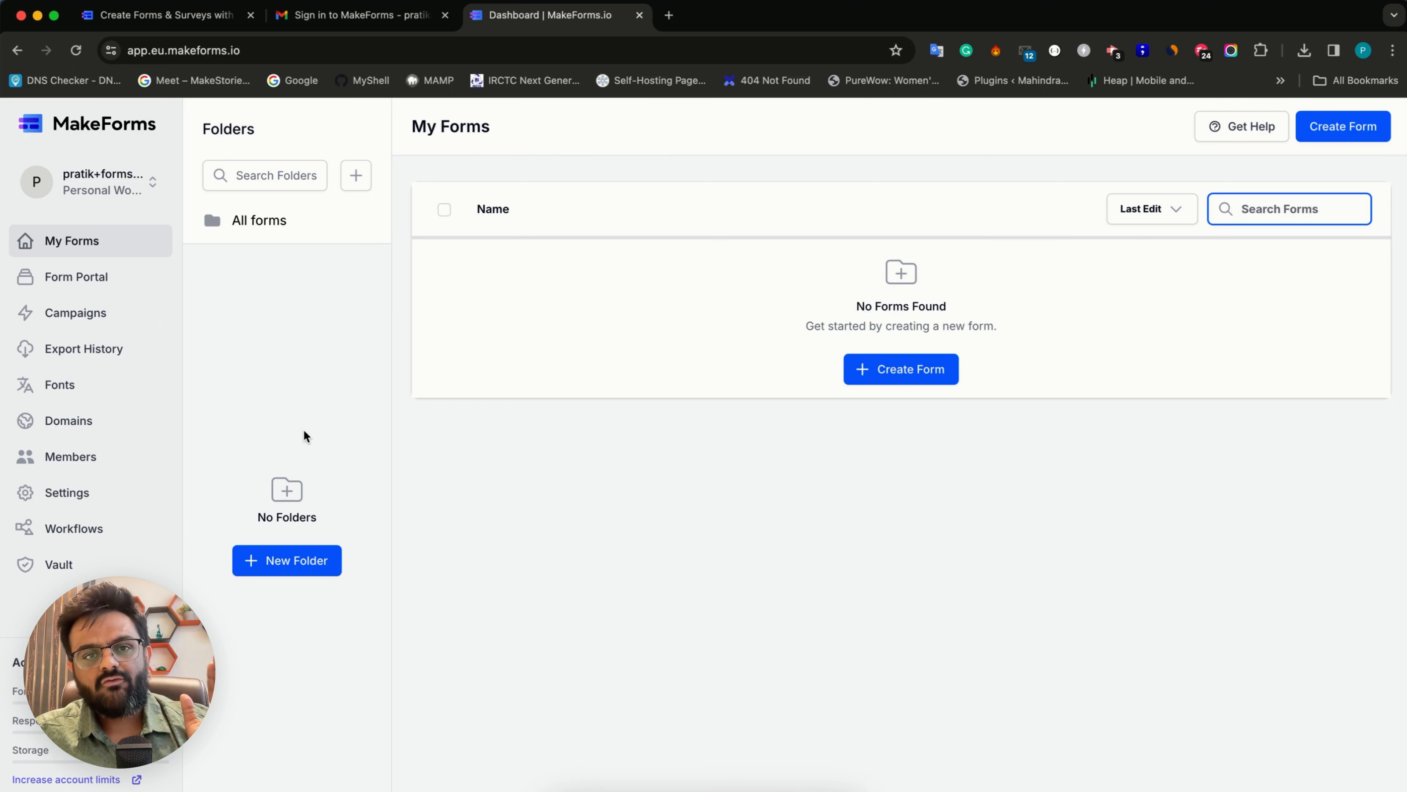
{"action": "mouse_move", "coordinate": [309, 553]}
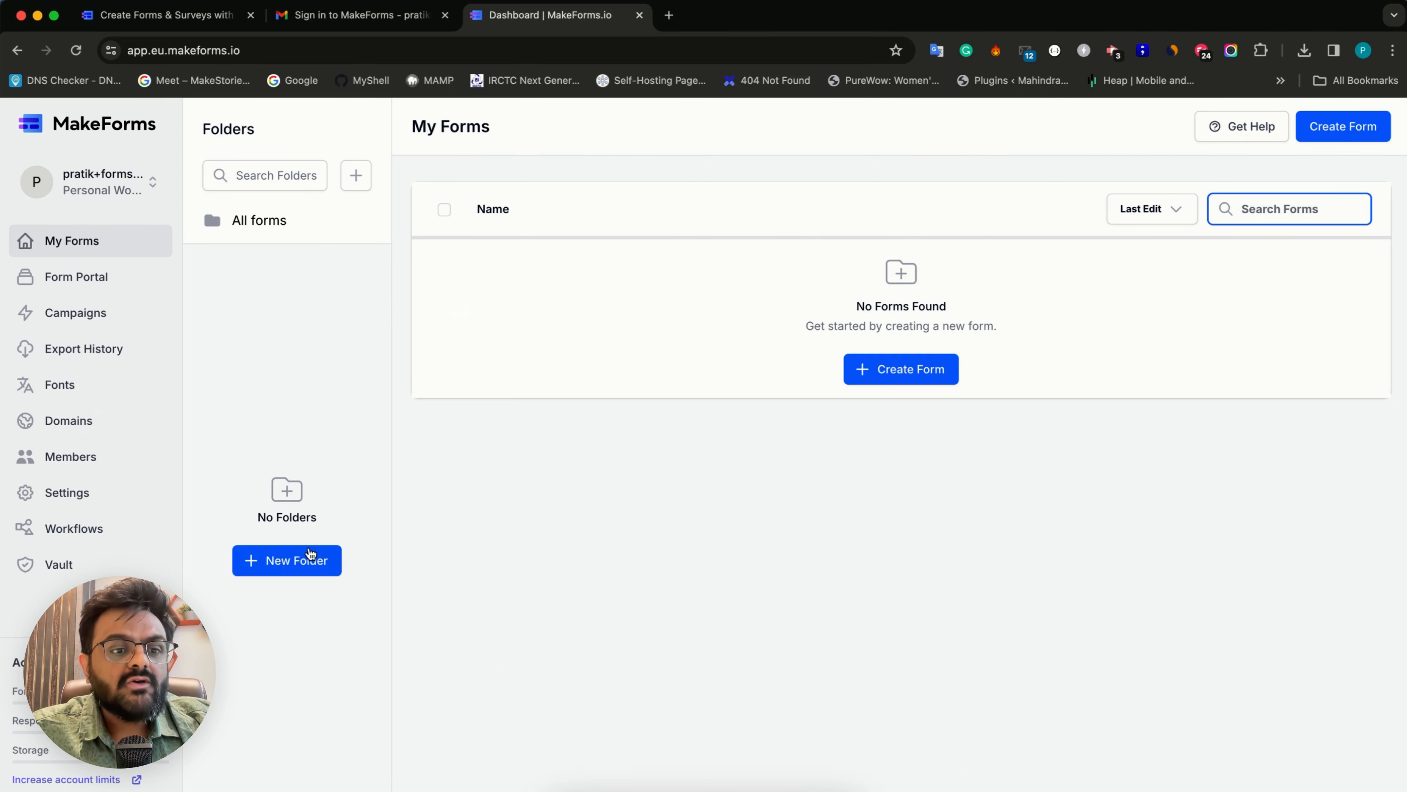
- Create a folder named 'Day 1 form guru' in the Personal Workspace
{"action": "left_click", "coordinate": [286, 560]}
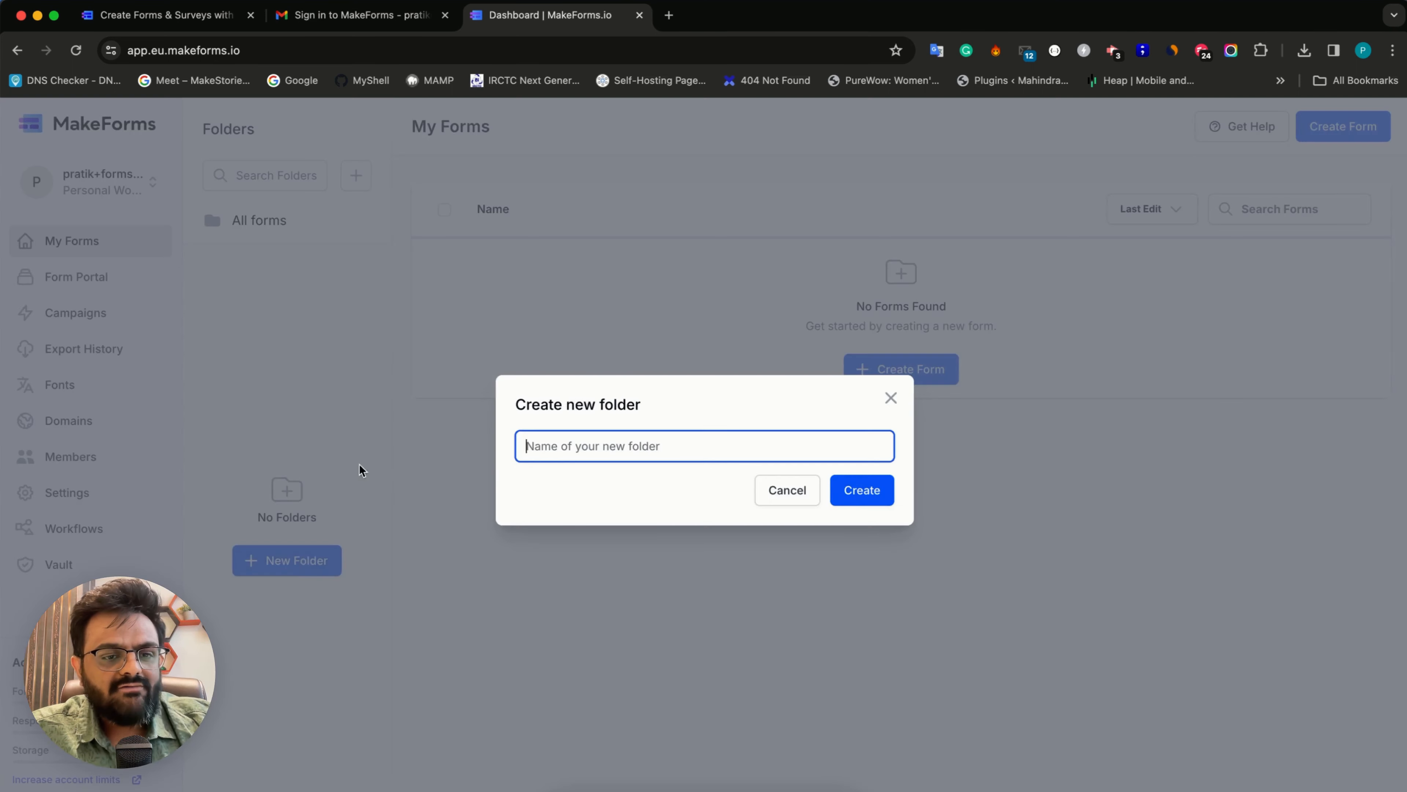
{"action": "type", "text": "Dat"}
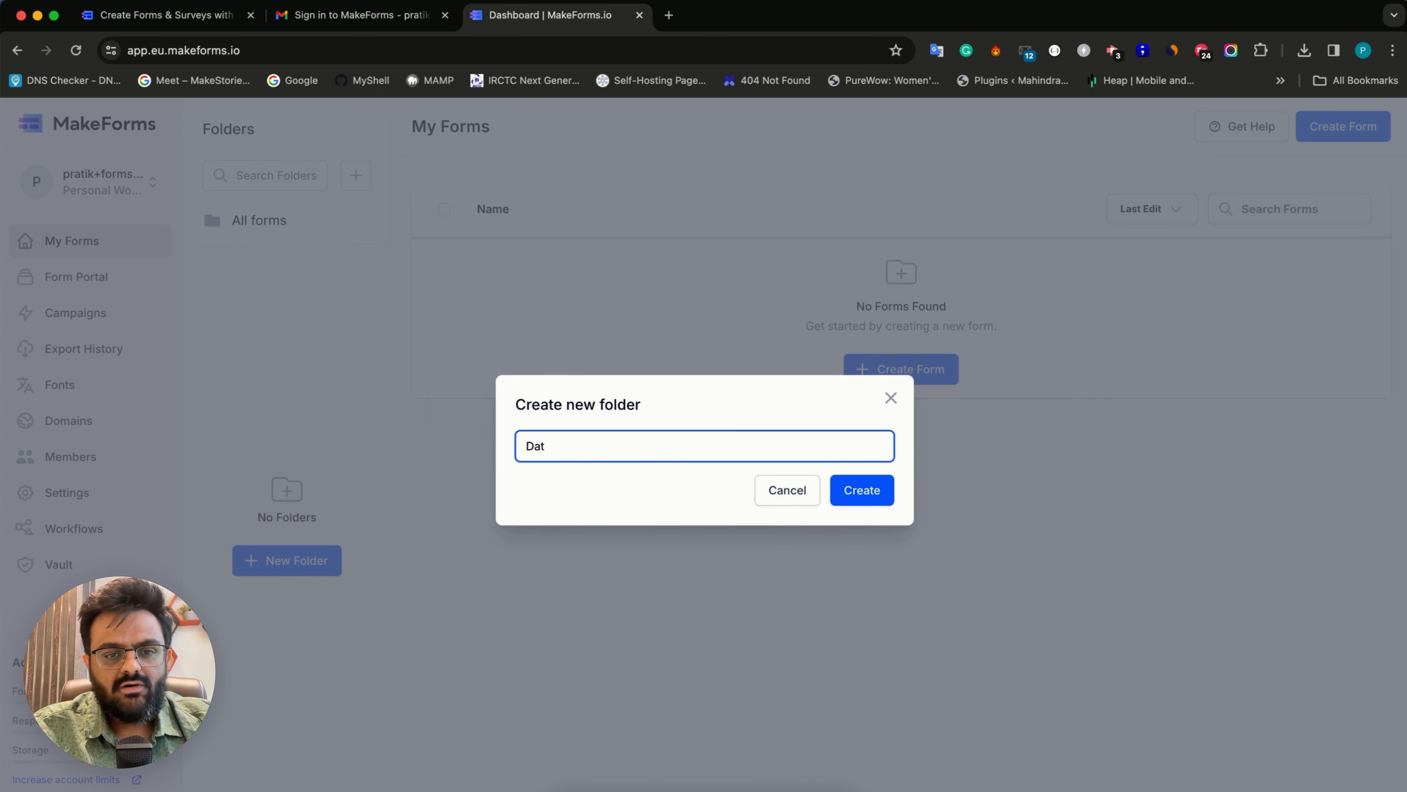
{"action": "type", "text": "Day 1 f"}
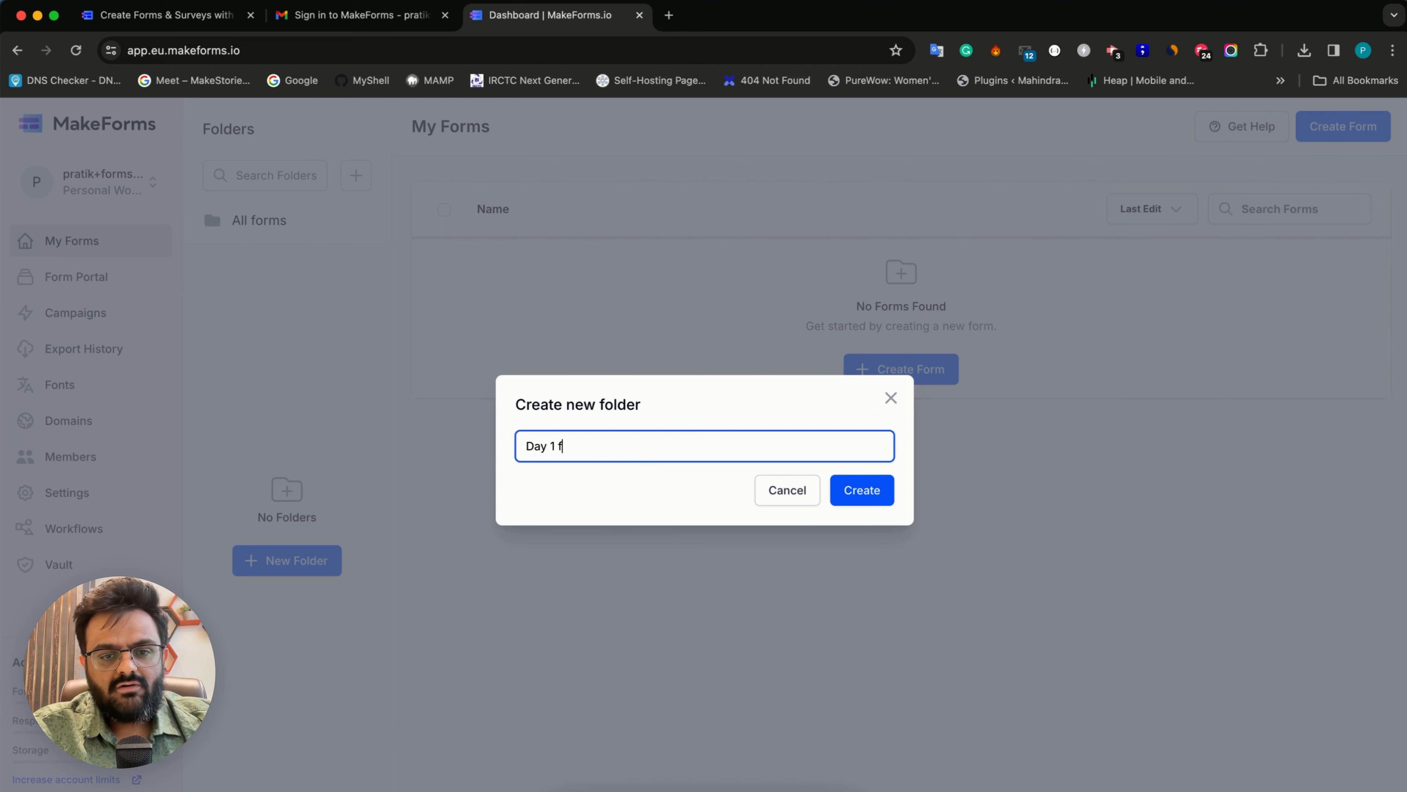
{"action": "type", "text": "orm guru"}
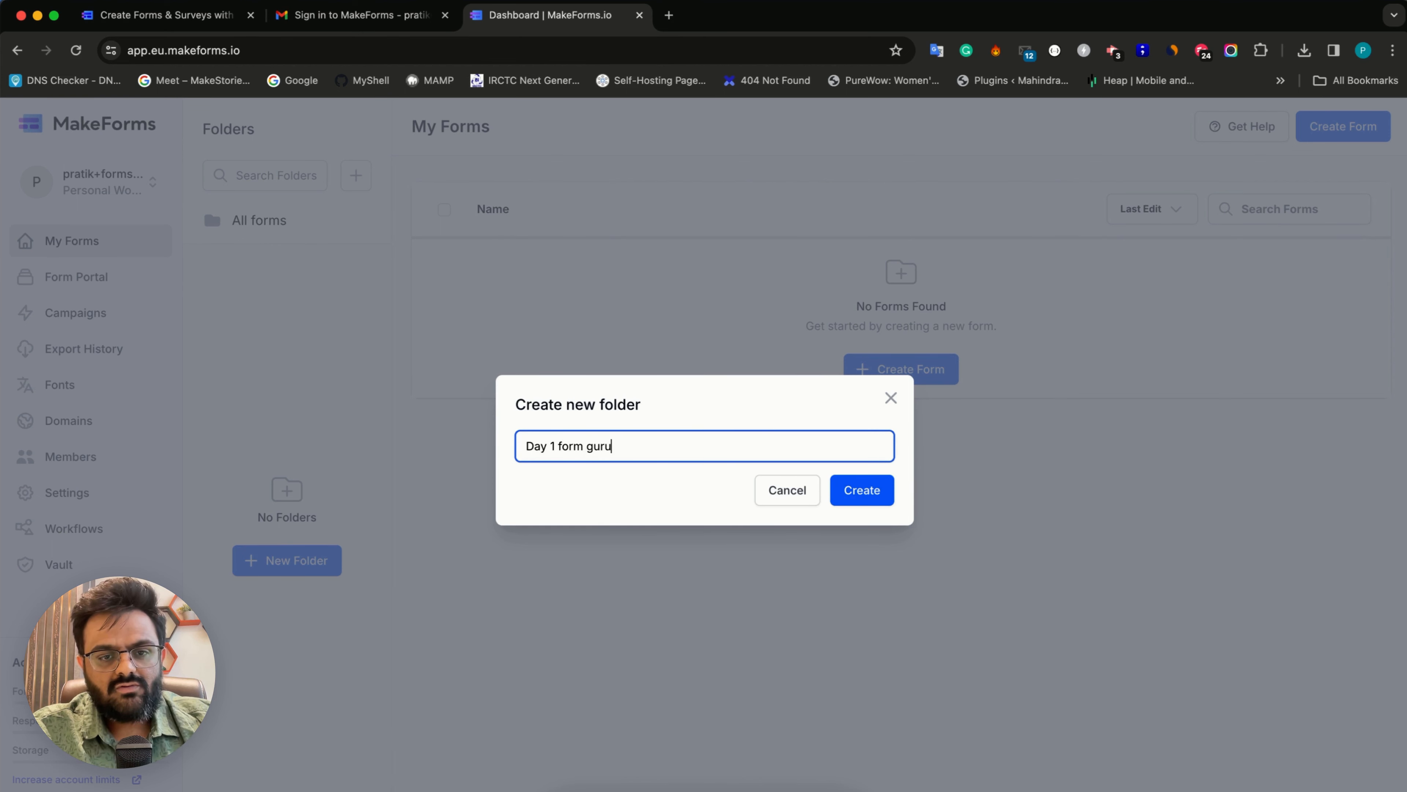
{"action": "left_click", "coordinate": [859, 490]}
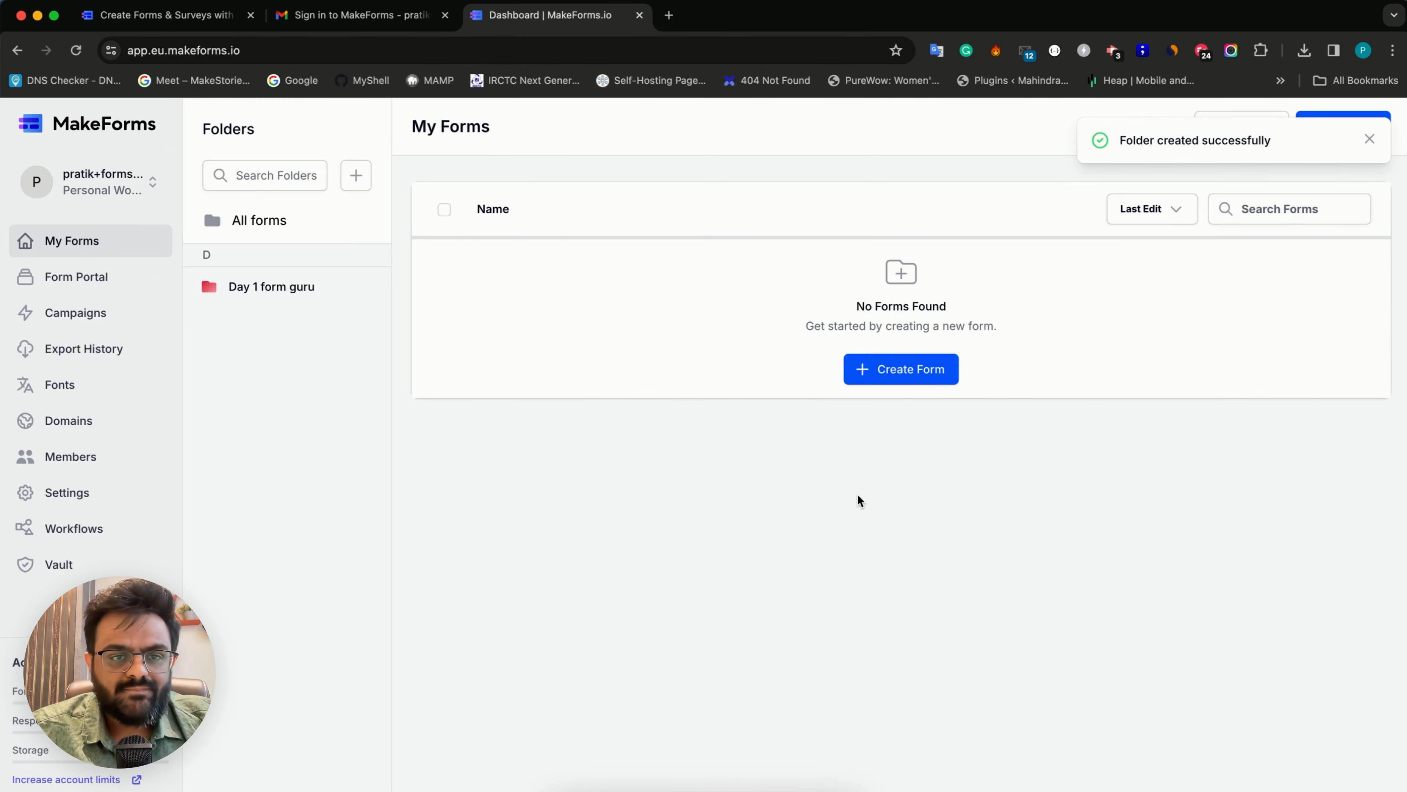
{"action": "mouse_move", "coordinate": [378, 321]}
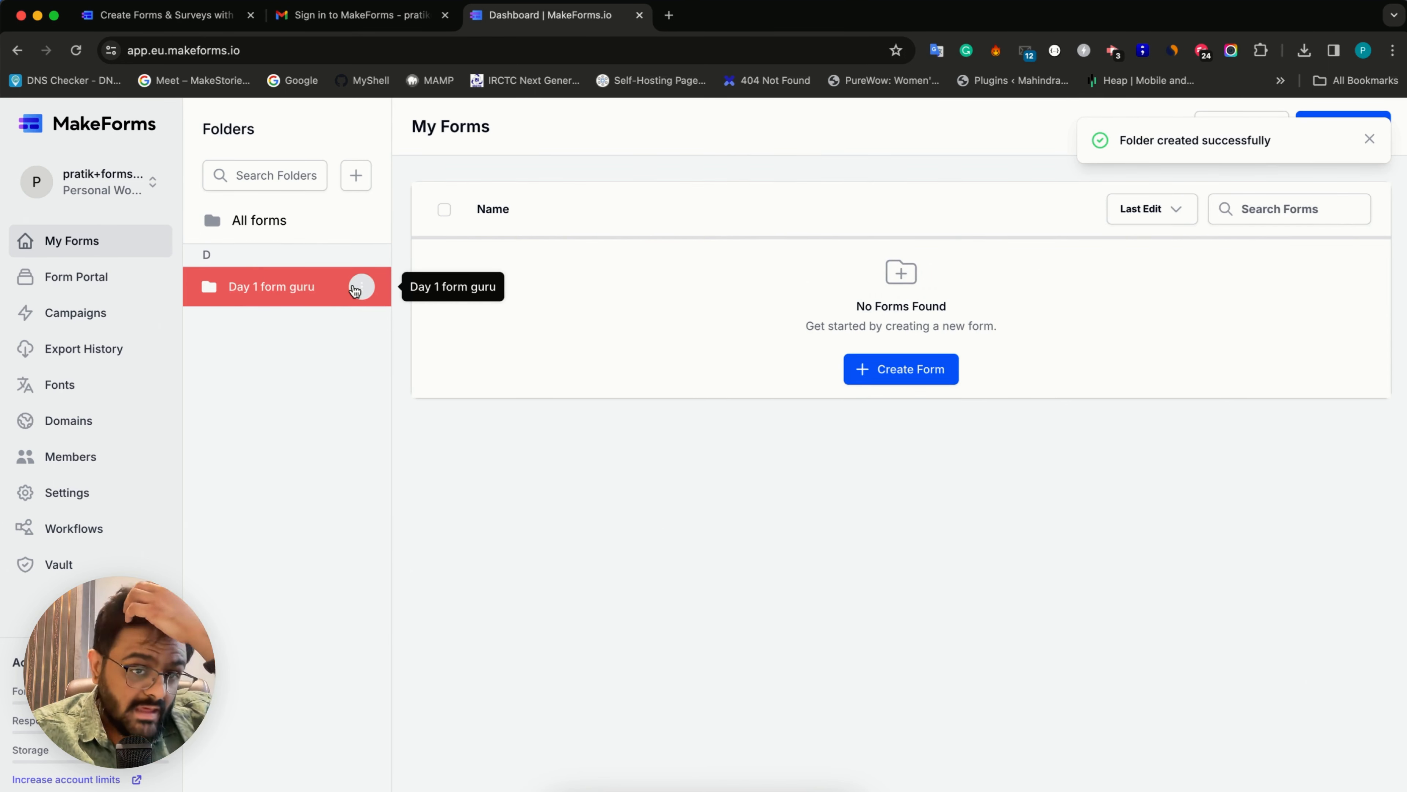
- Delete the 'Day 1 form guru' folder and create 'Day 1 of Form Guru' instead
{"action": "left_click", "coordinate": [360, 286]}
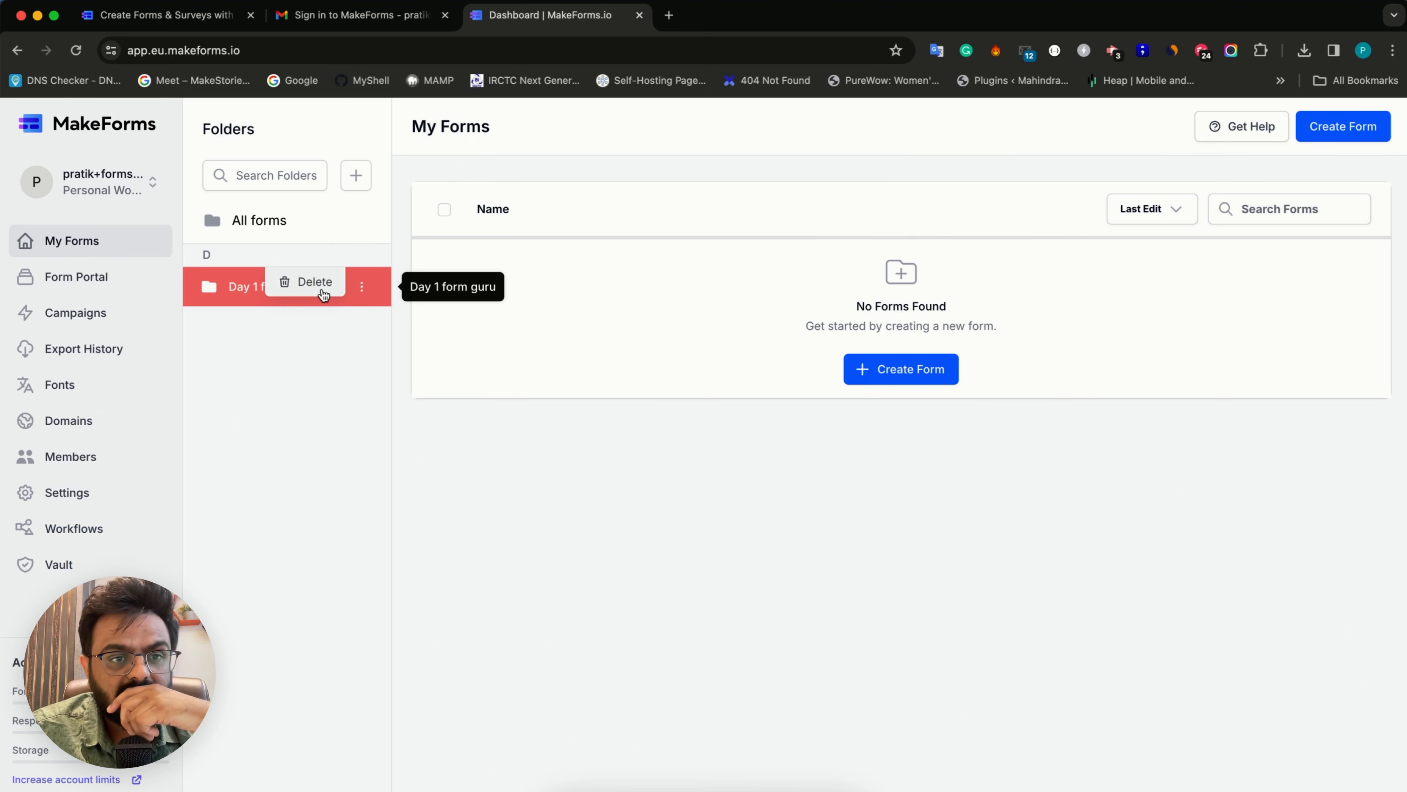
{"action": "left_click", "coordinate": [314, 281]}
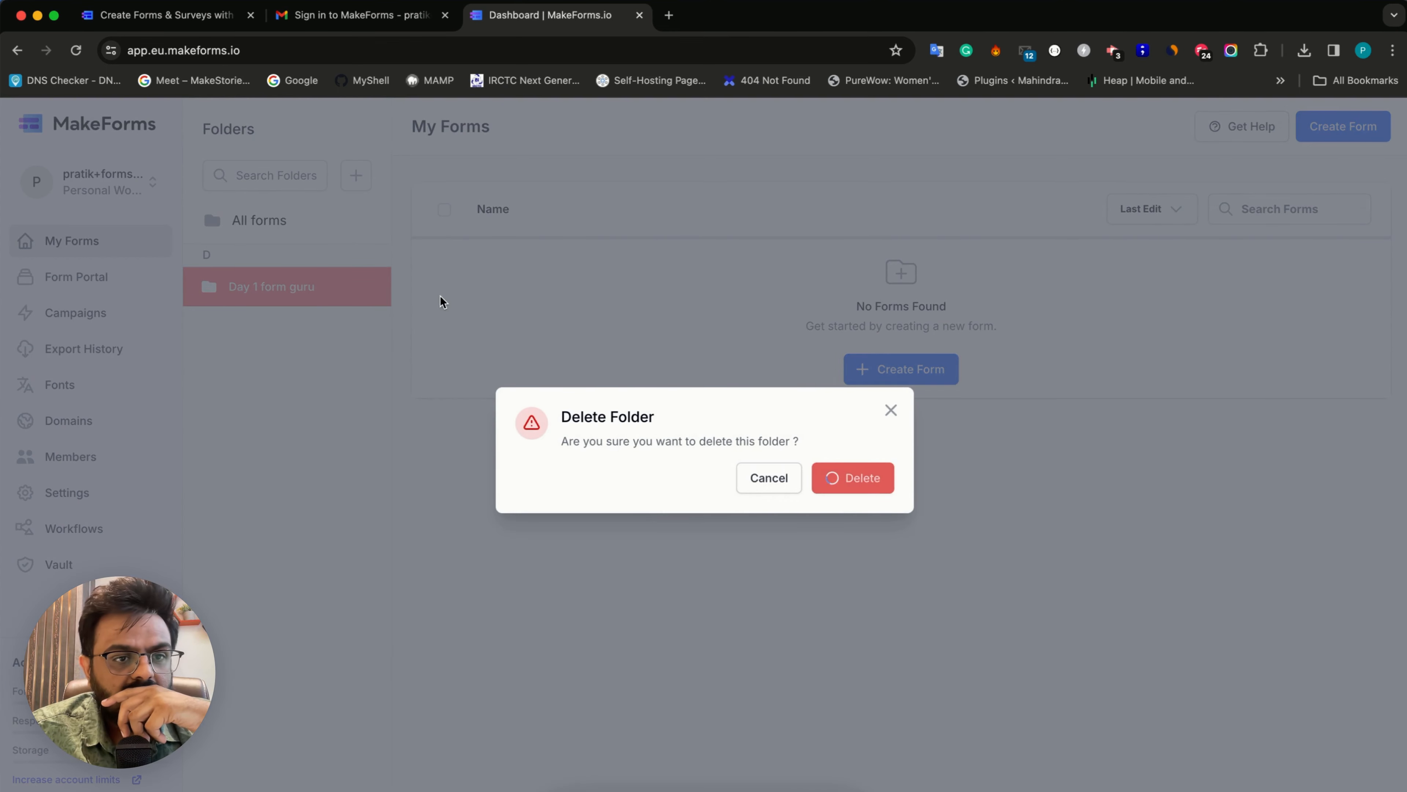
{"action": "left_click", "coordinate": [851, 476]}
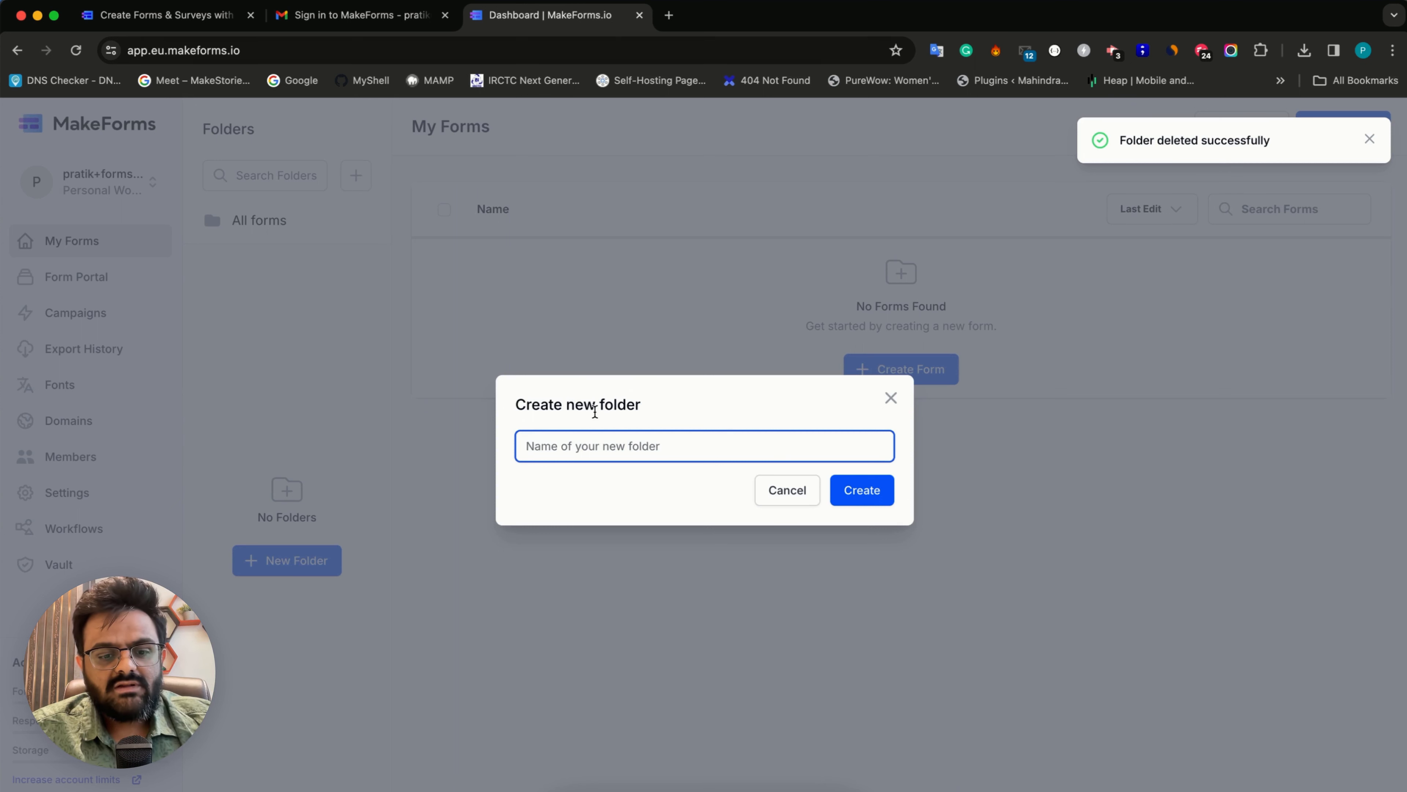
{"action": "type", "text": "Day 1 of"}
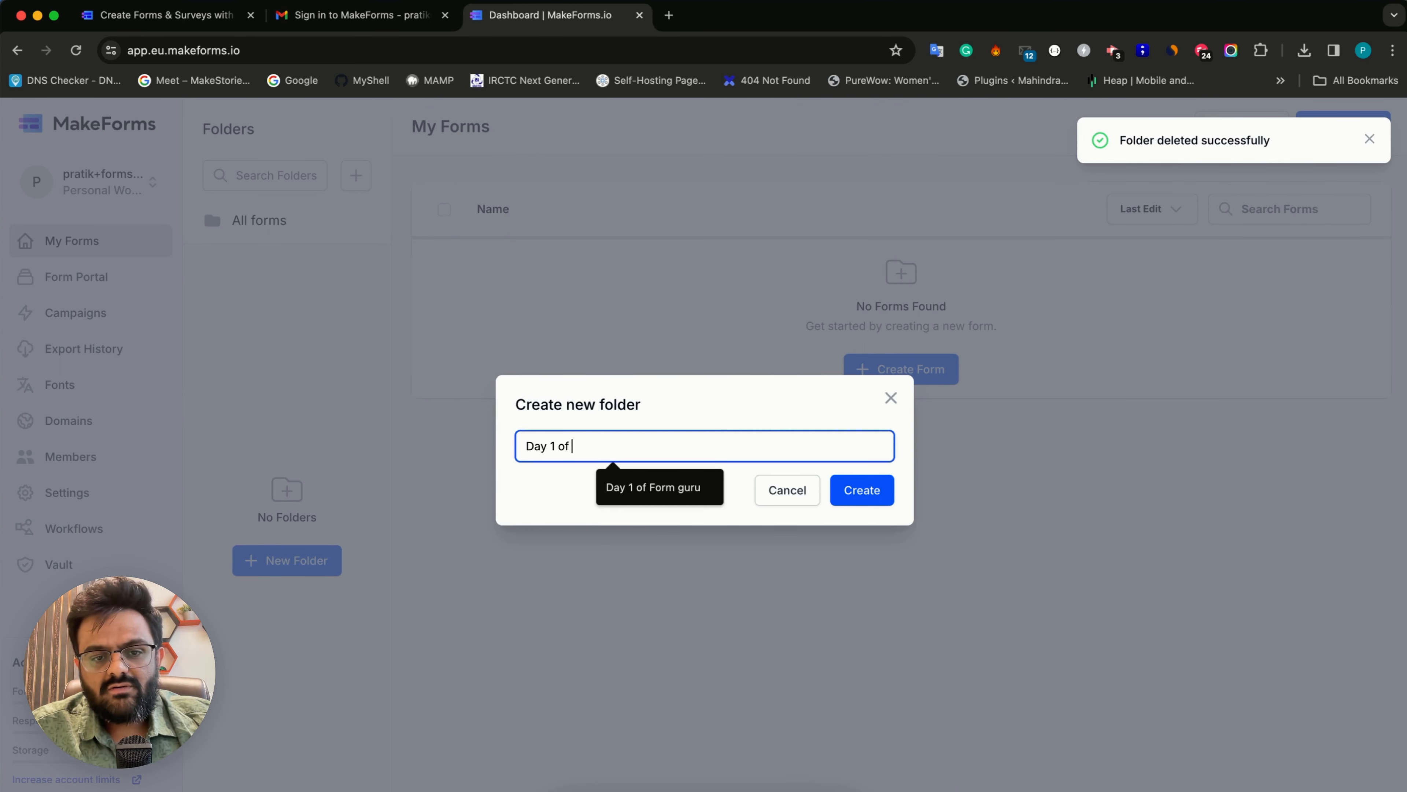
{"action": "type", "text": "Form Gu"}
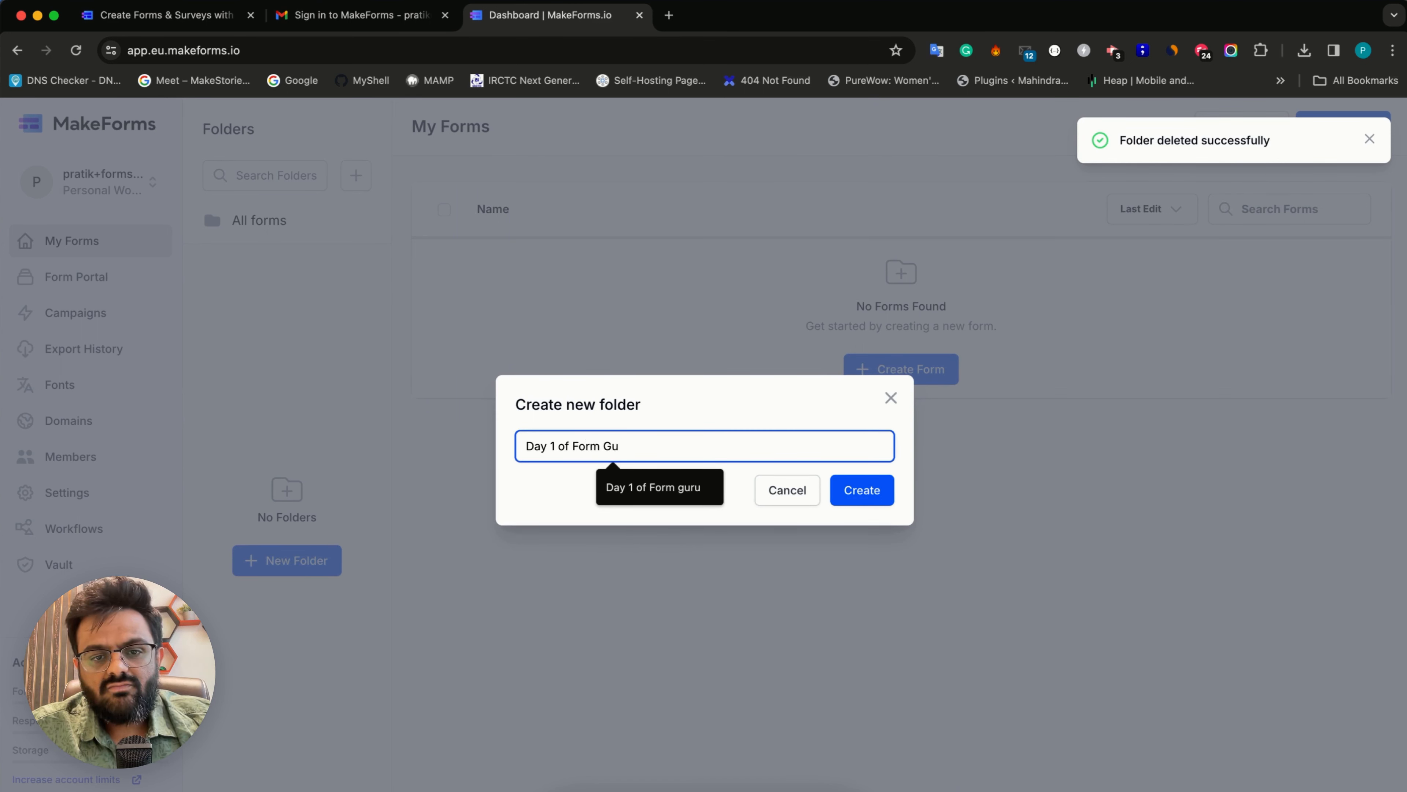
{"action": "left_click", "coordinate": [860, 490]}
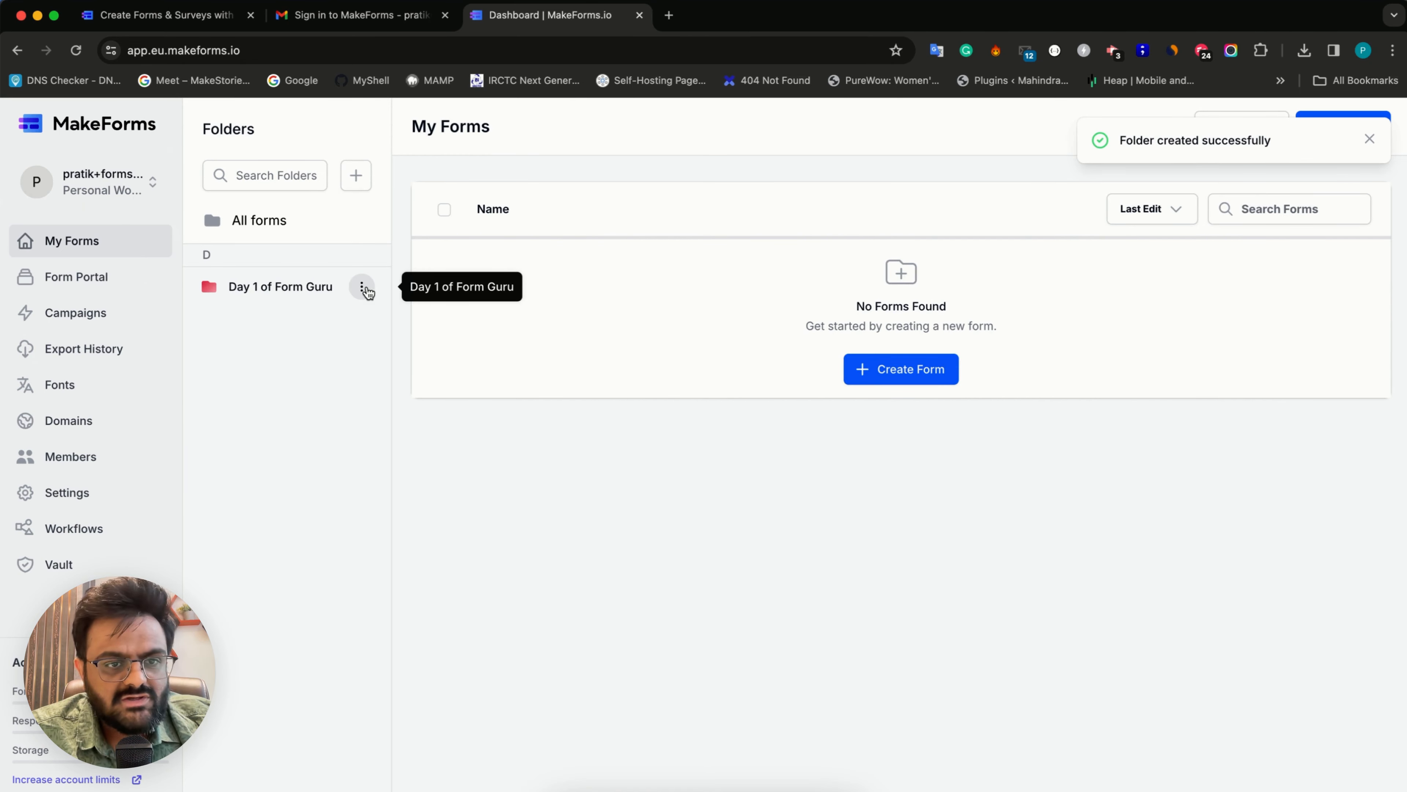
{"action": "mouse_move", "coordinate": [295, 306]}
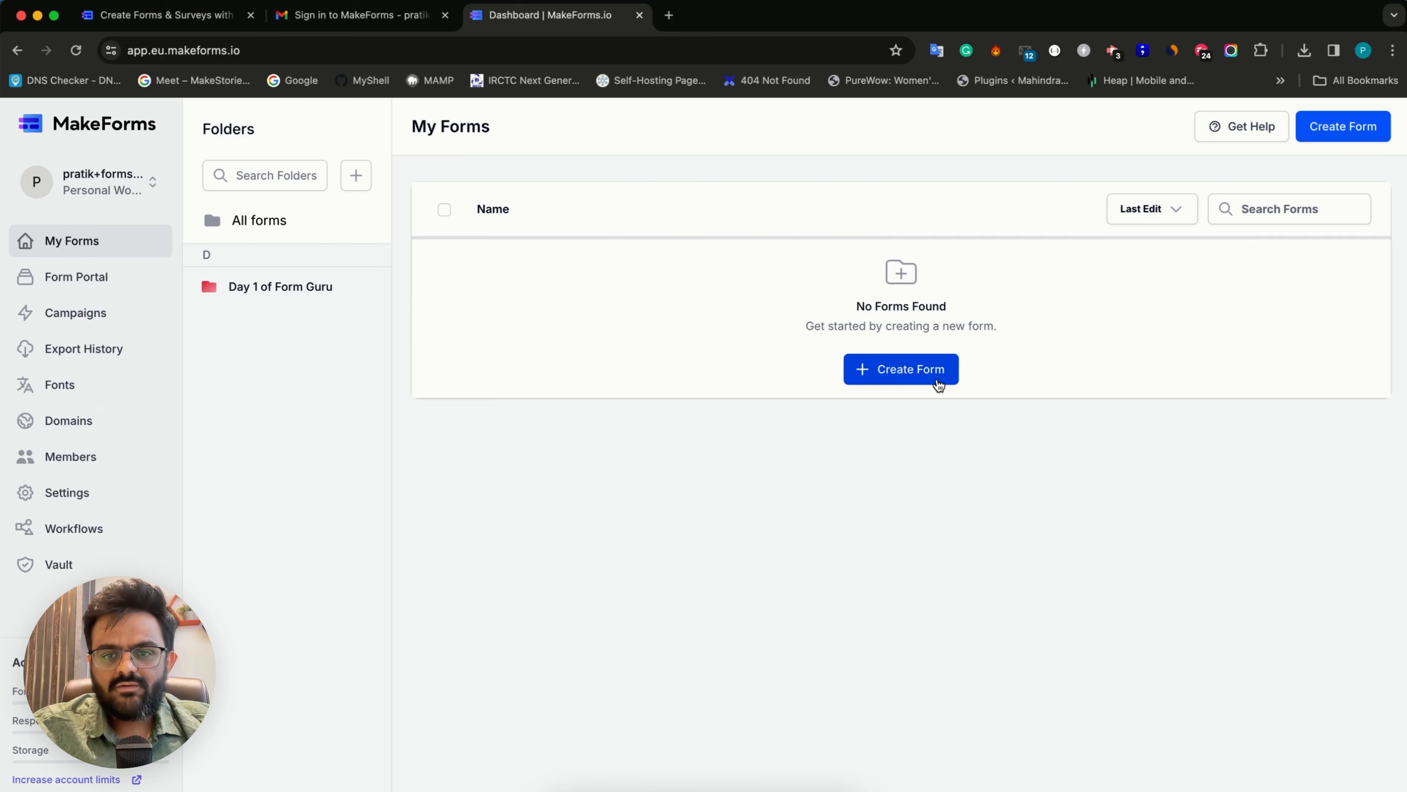
- Start creating a new form from the dashboard
{"action": "left_click", "coordinate": [900, 368]}
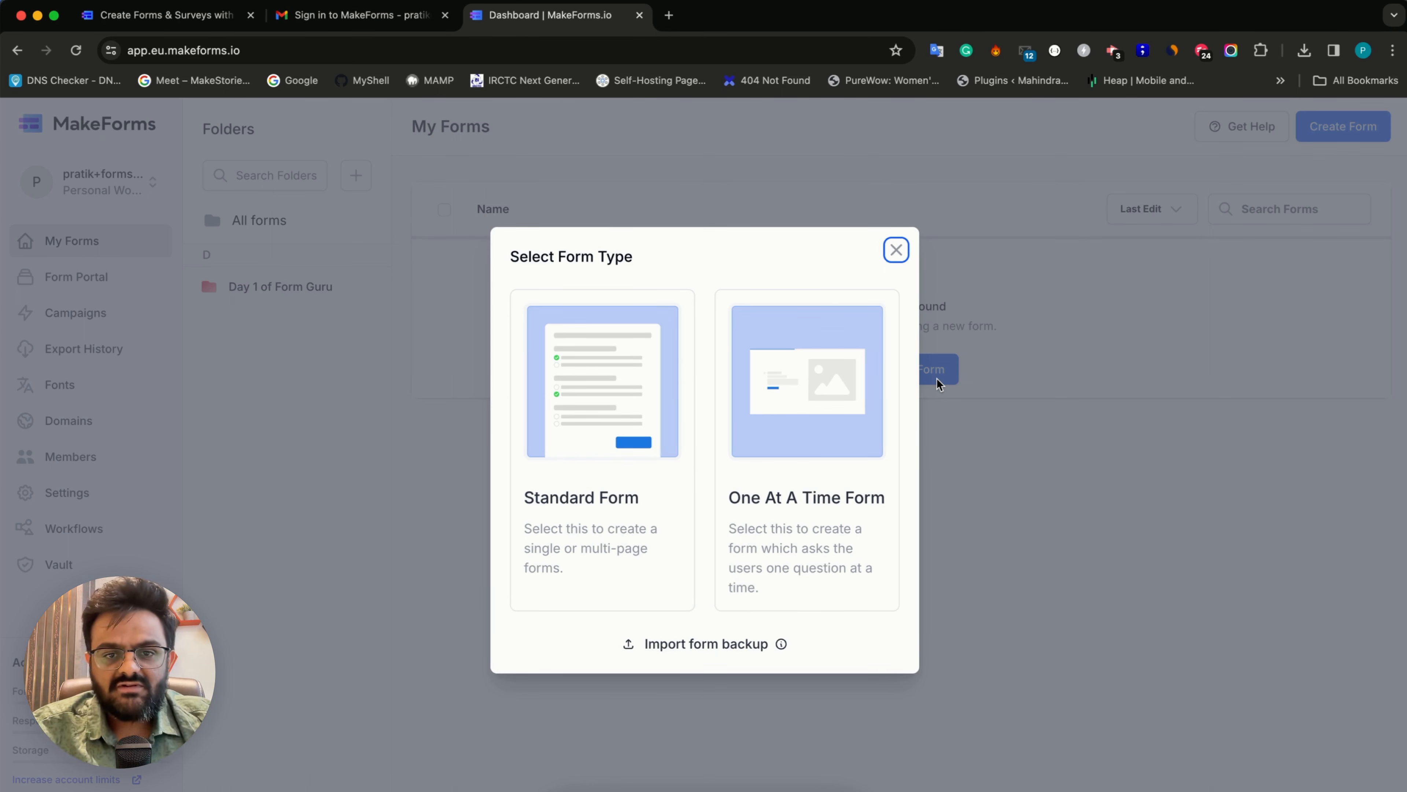
{"action": "mouse_move", "coordinate": [656, 423]}
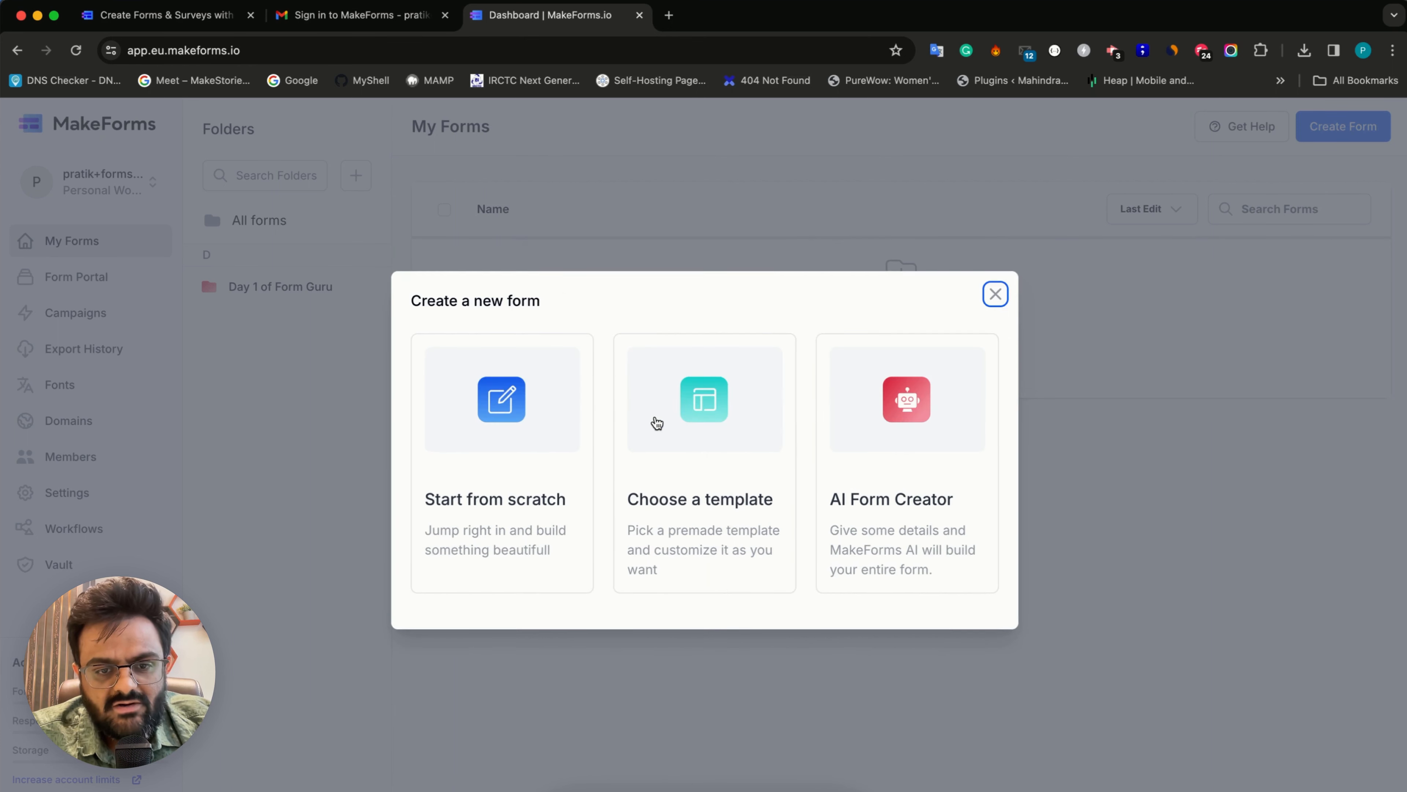
{"action": "mouse_move", "coordinate": [640, 464]}
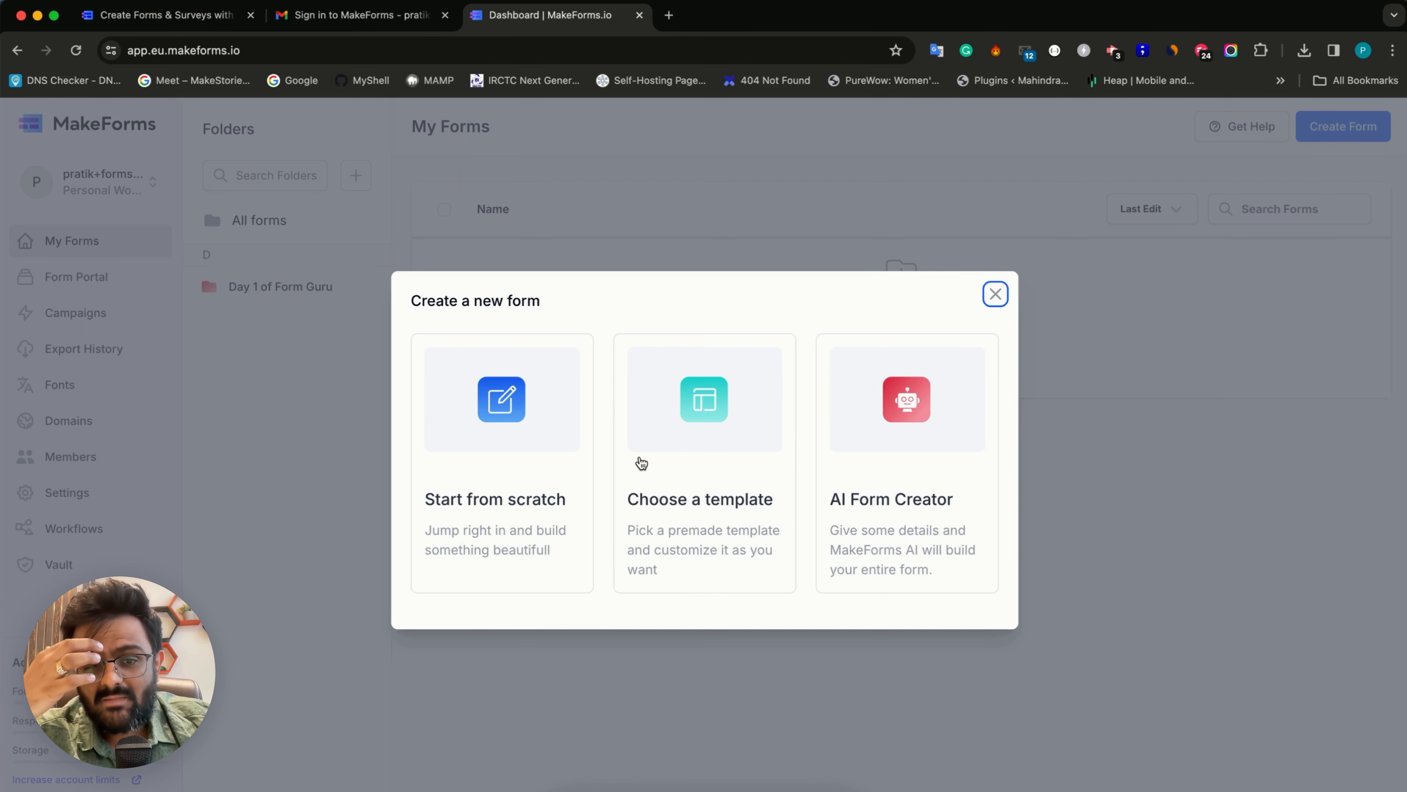
{"action": "mouse_move", "coordinate": [835, 335]}
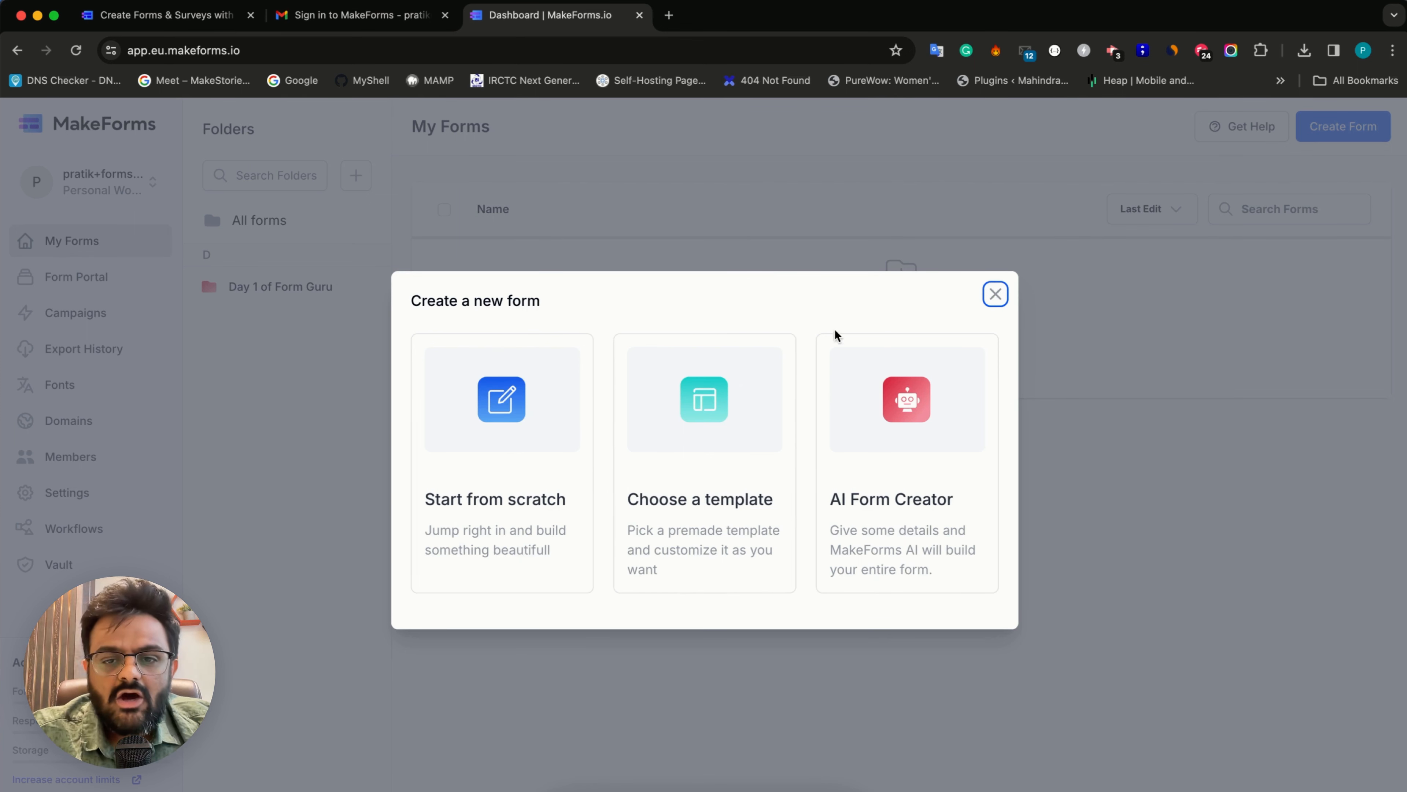
{"action": "mouse_move", "coordinate": [891, 477]}
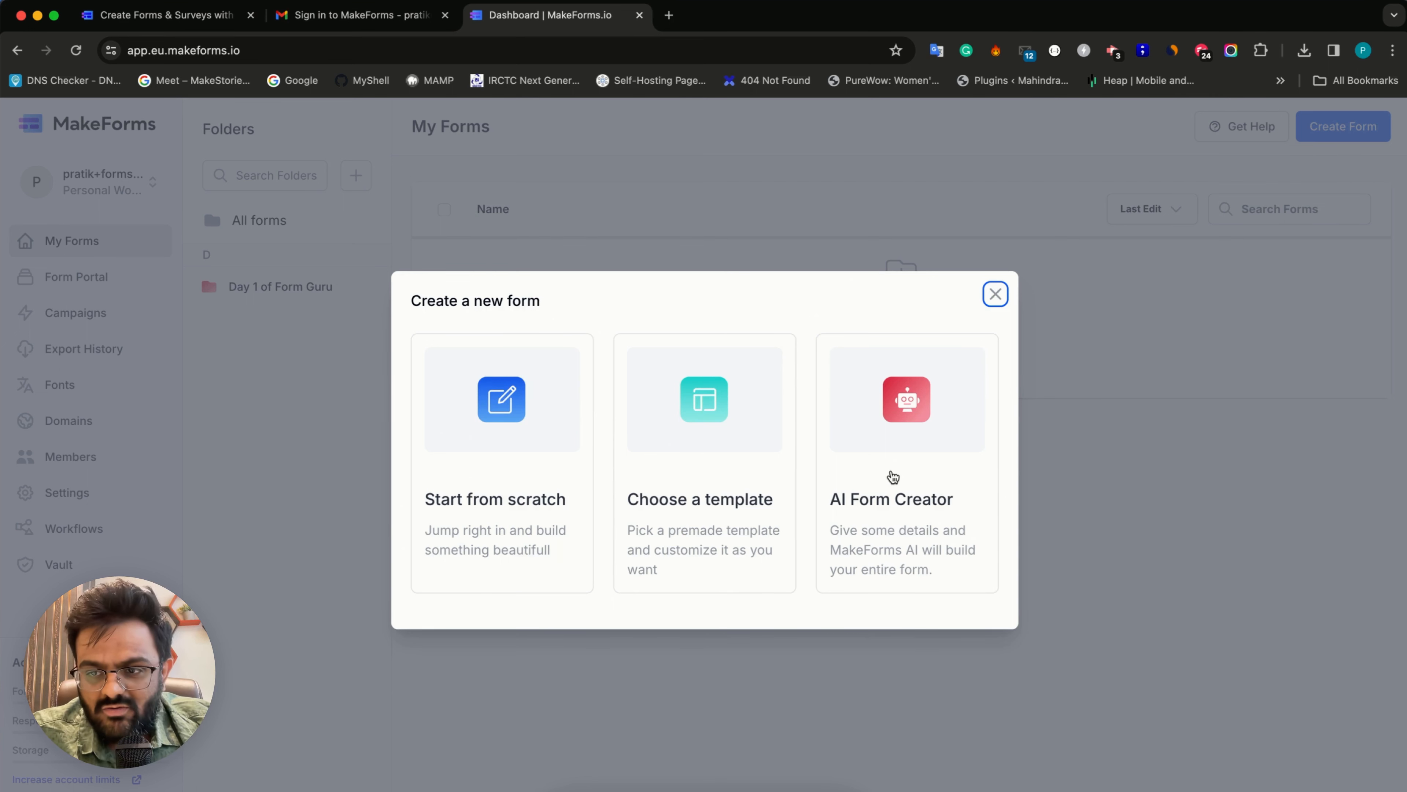
{"action": "mouse_move", "coordinate": [631, 482]}
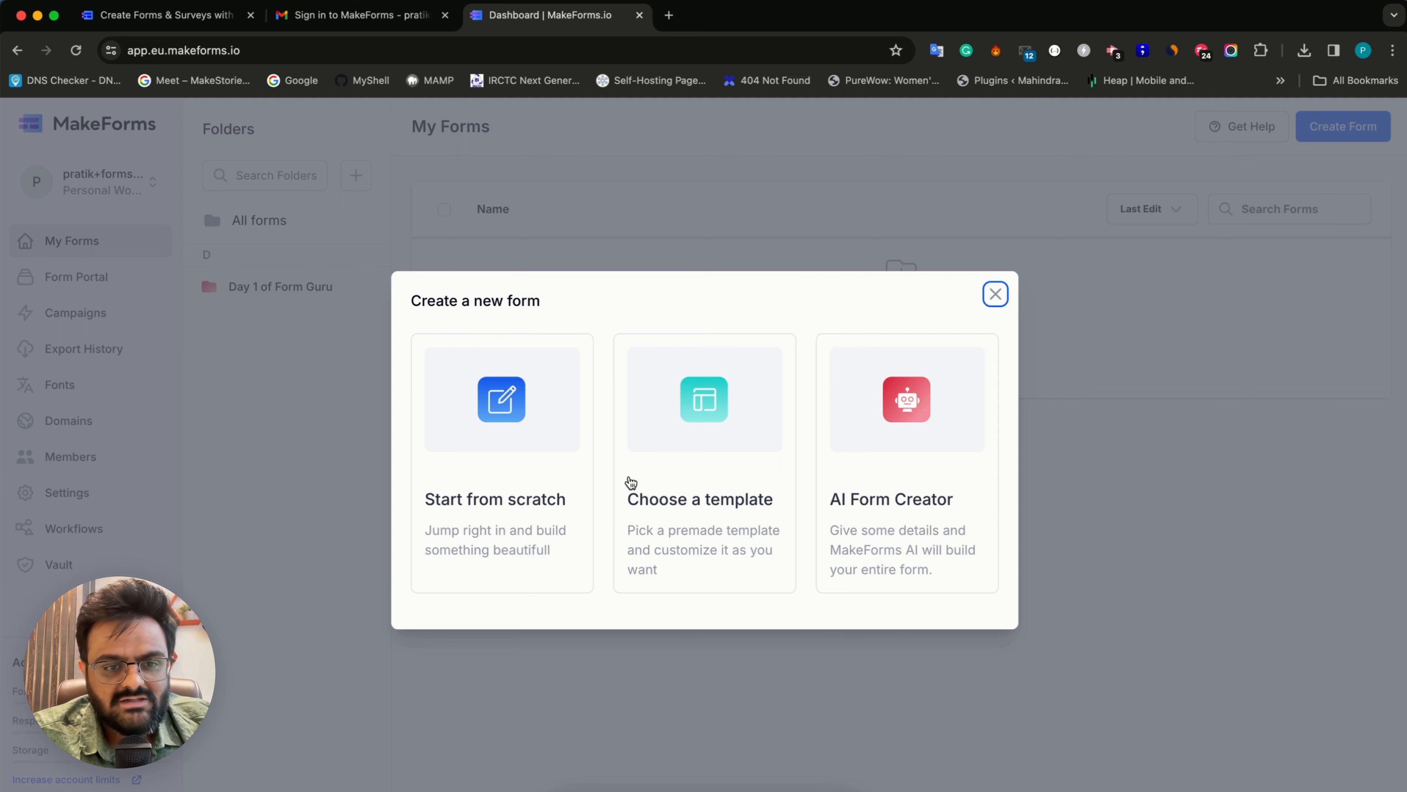
{"action": "mouse_move", "coordinate": [542, 471]}
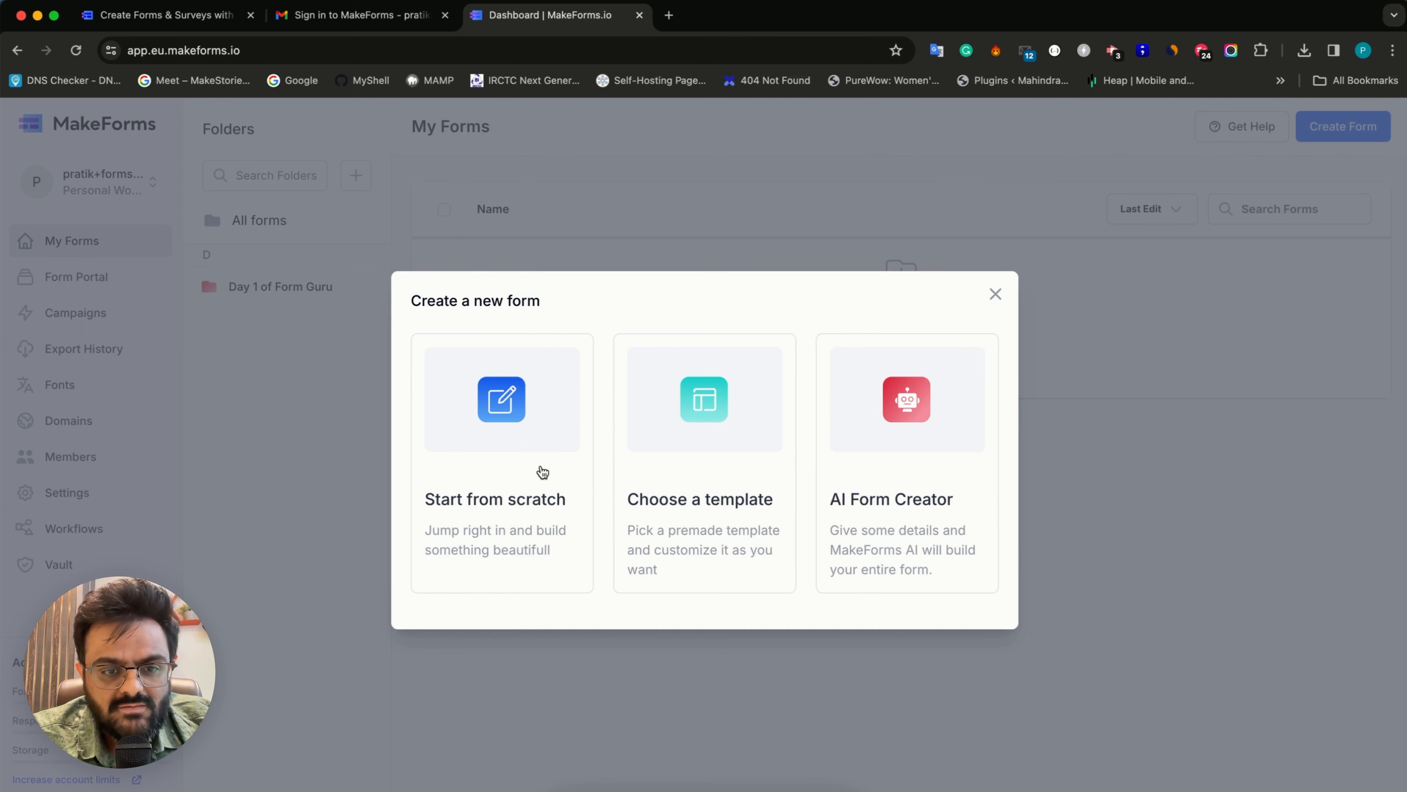
- Start a from-scratch form named 'A basic contact form' with folder None
{"action": "left_click", "coordinate": [501, 462]}
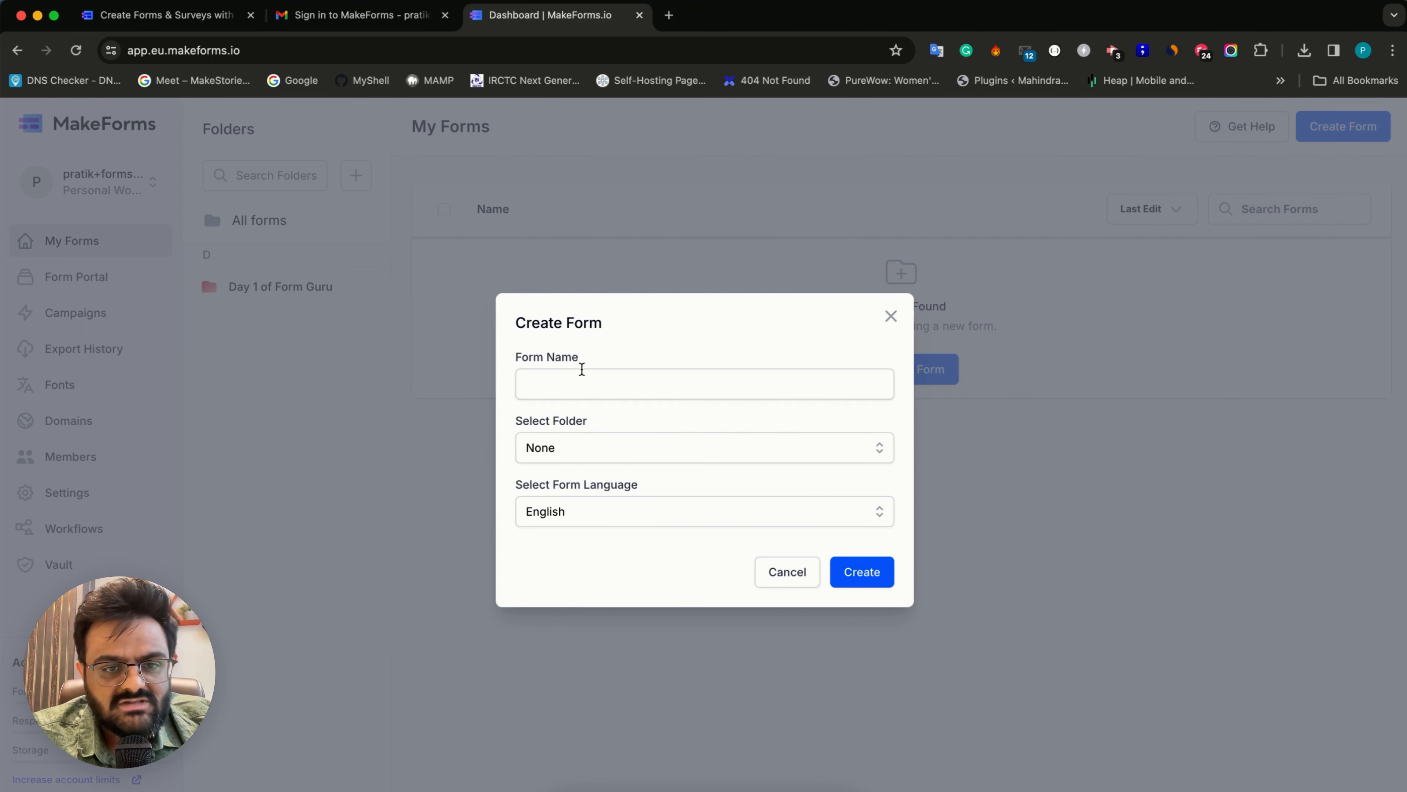
{"action": "type", "text": "A ba"}
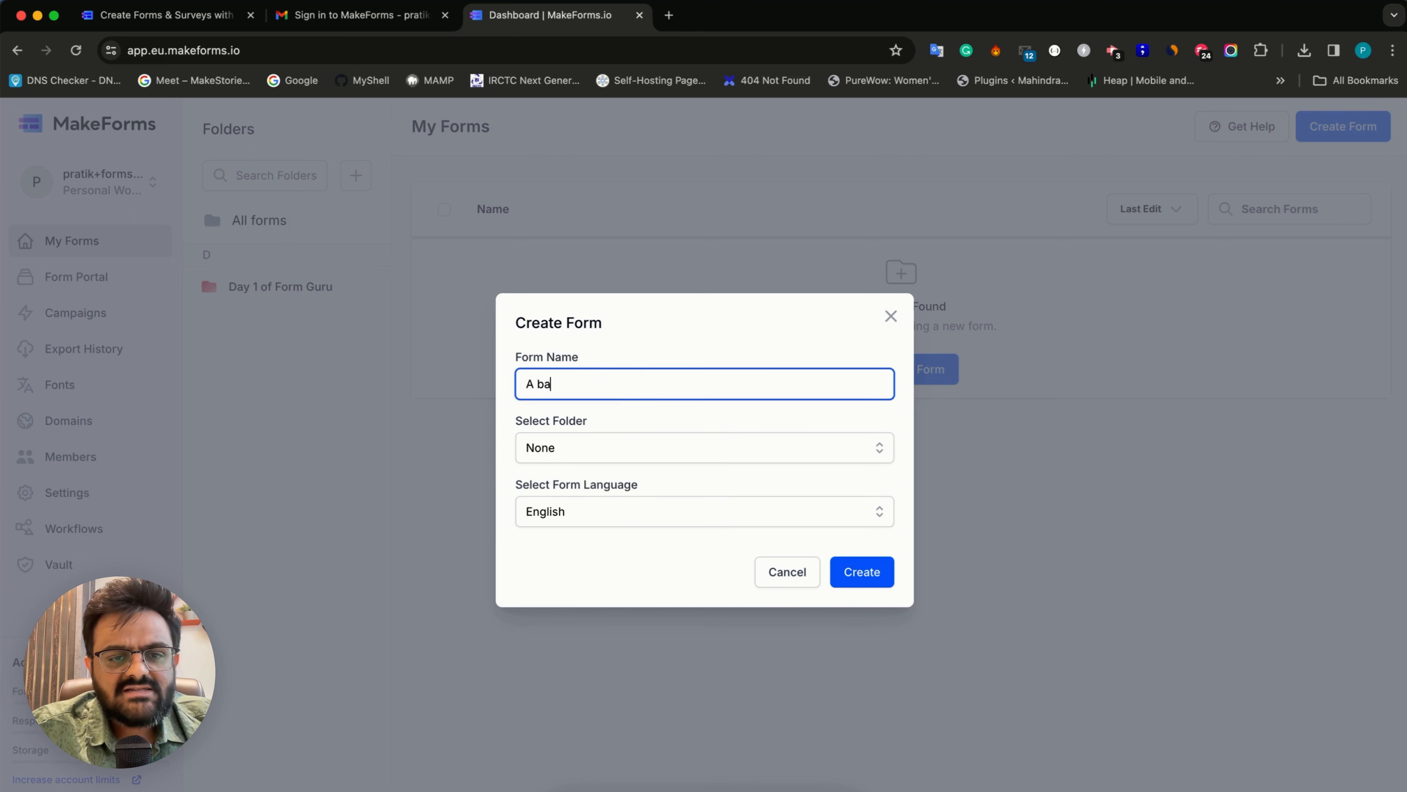
{"action": "type", "text": "sic contact form"}
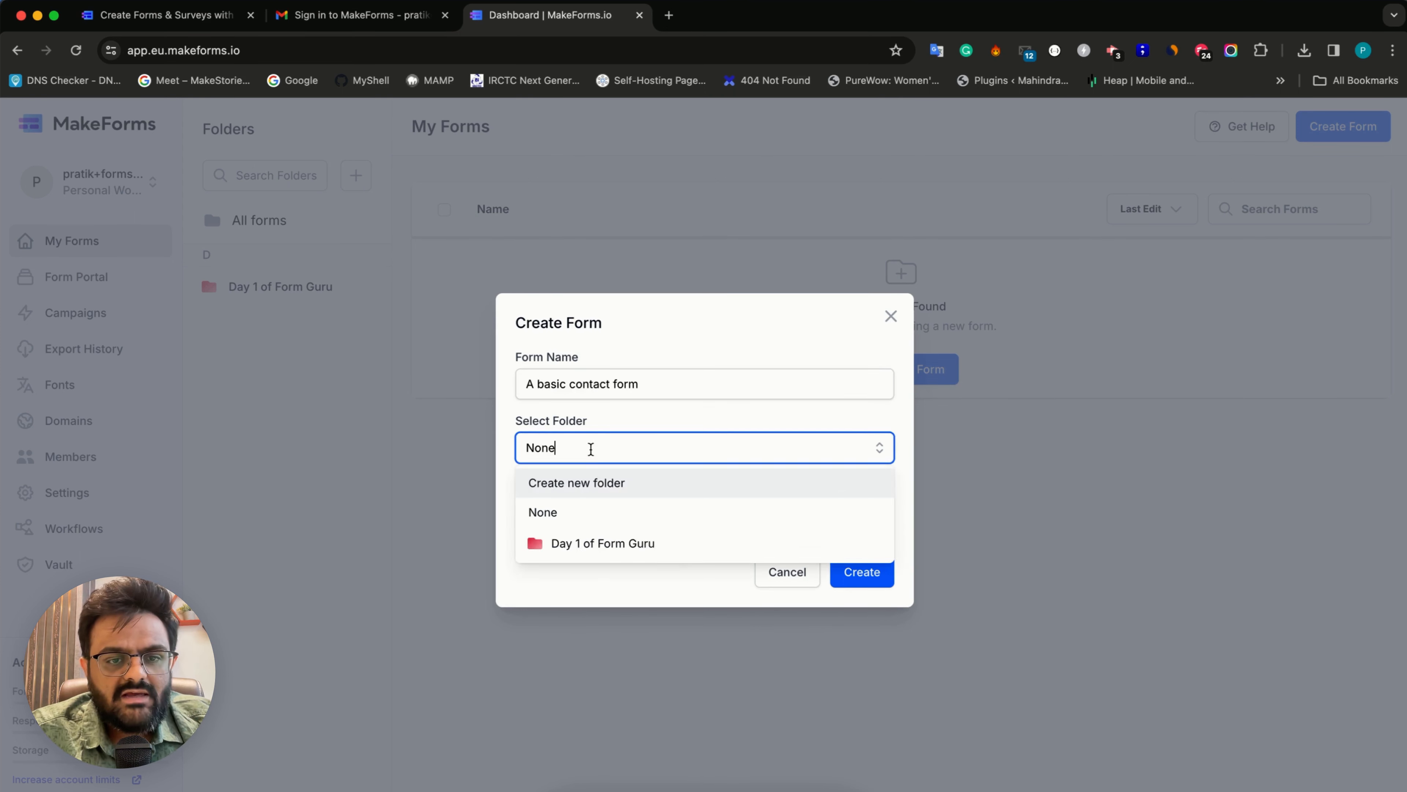
{"action": "left_click", "coordinate": [542, 512]}
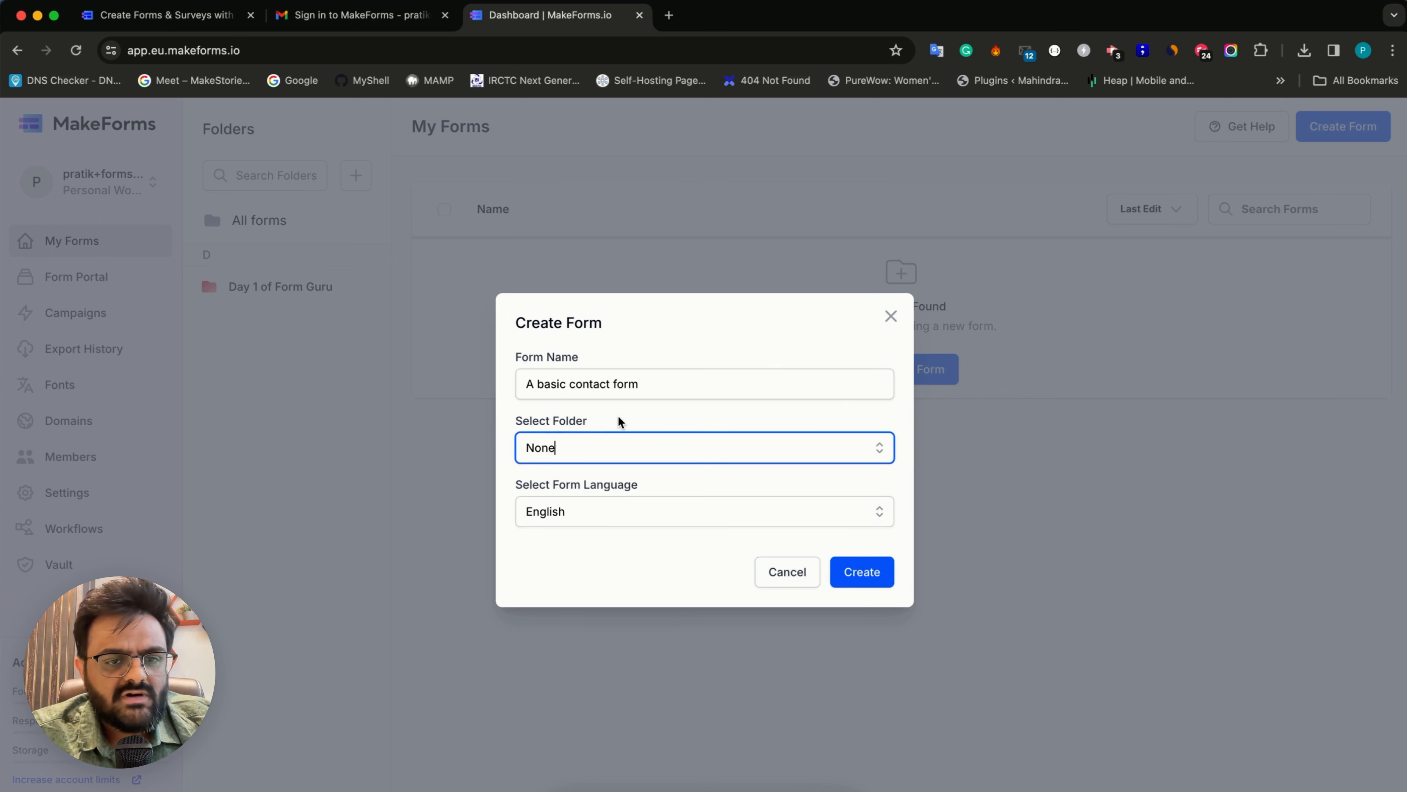
{"action": "mouse_move", "coordinate": [623, 531]}
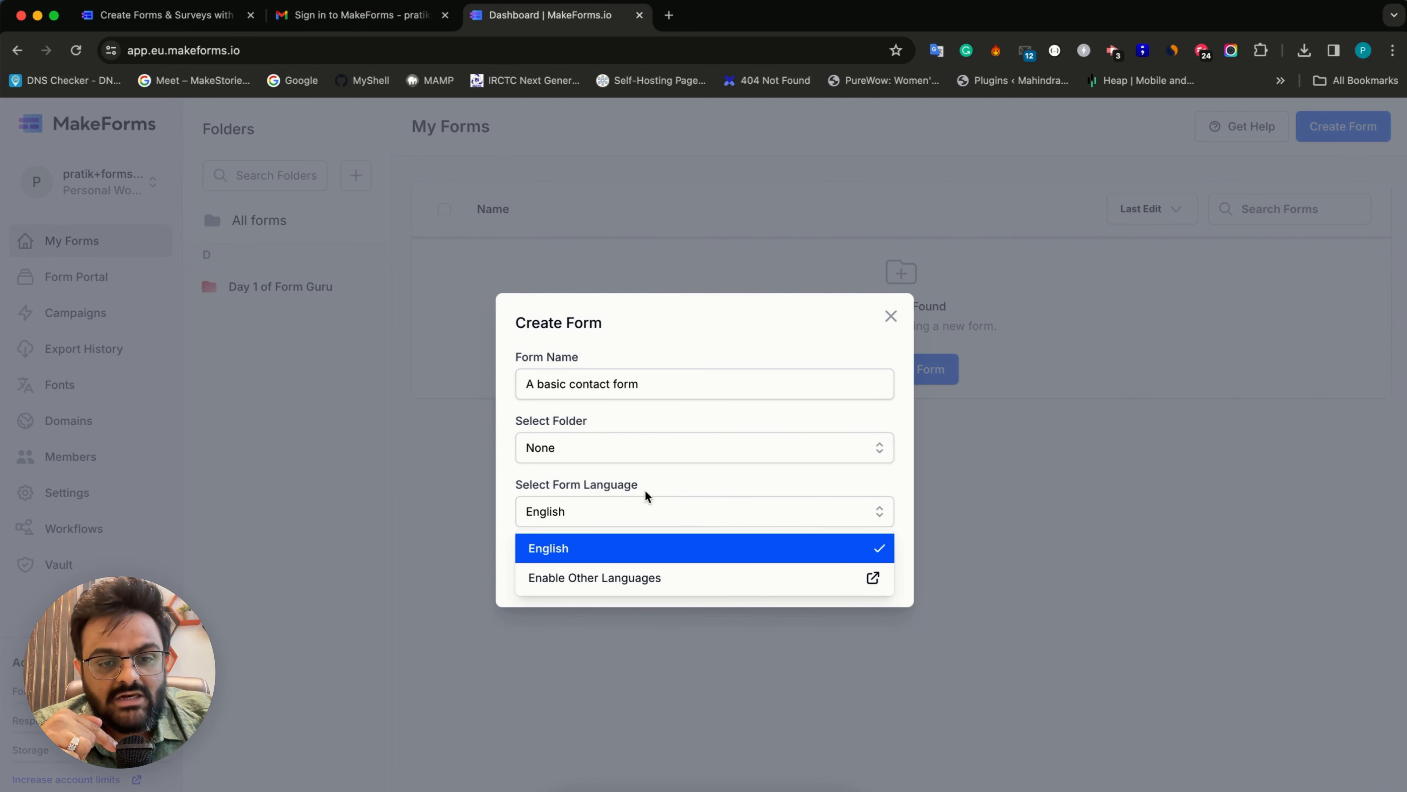
{"action": "mouse_move", "coordinate": [594, 576]}
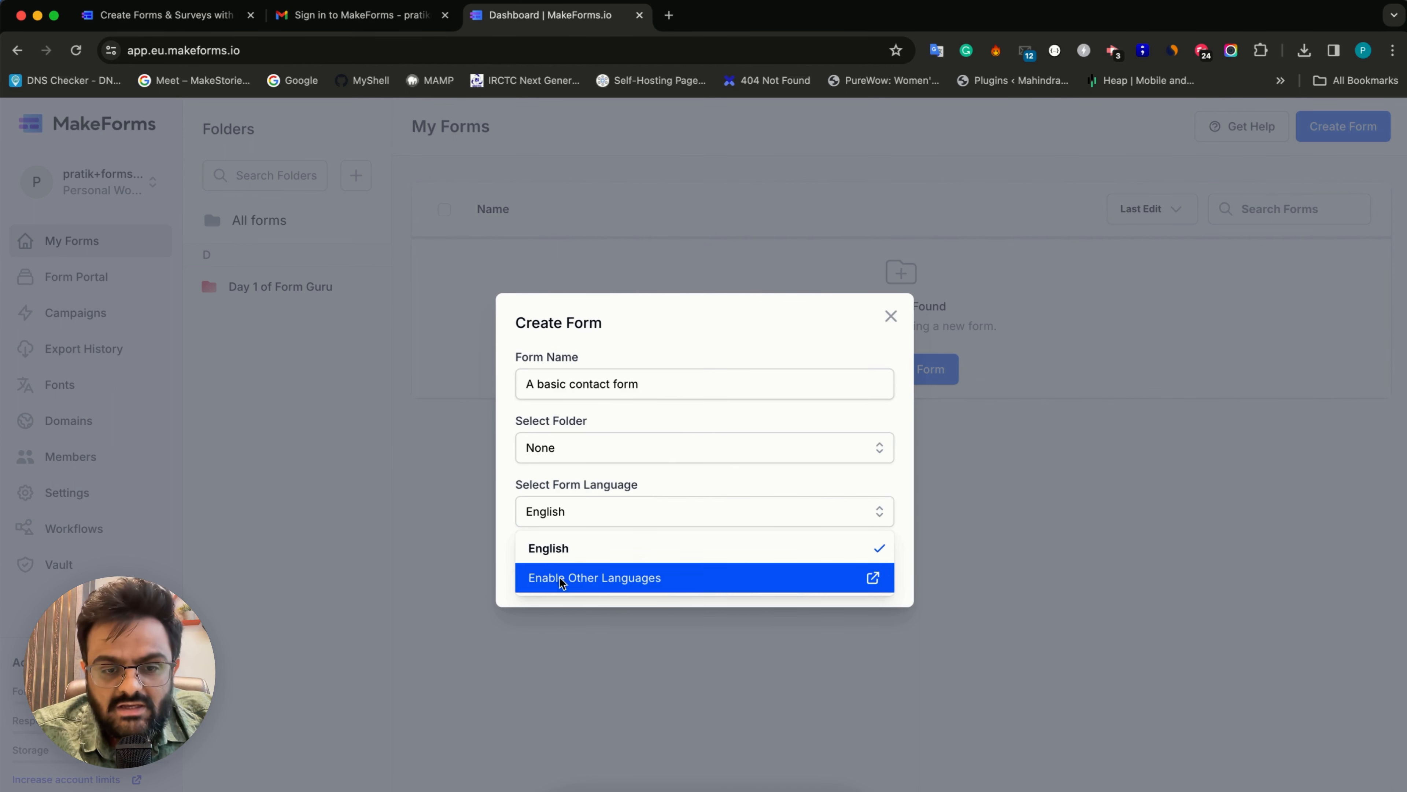
{"action": "mouse_move", "coordinate": [602, 584]}
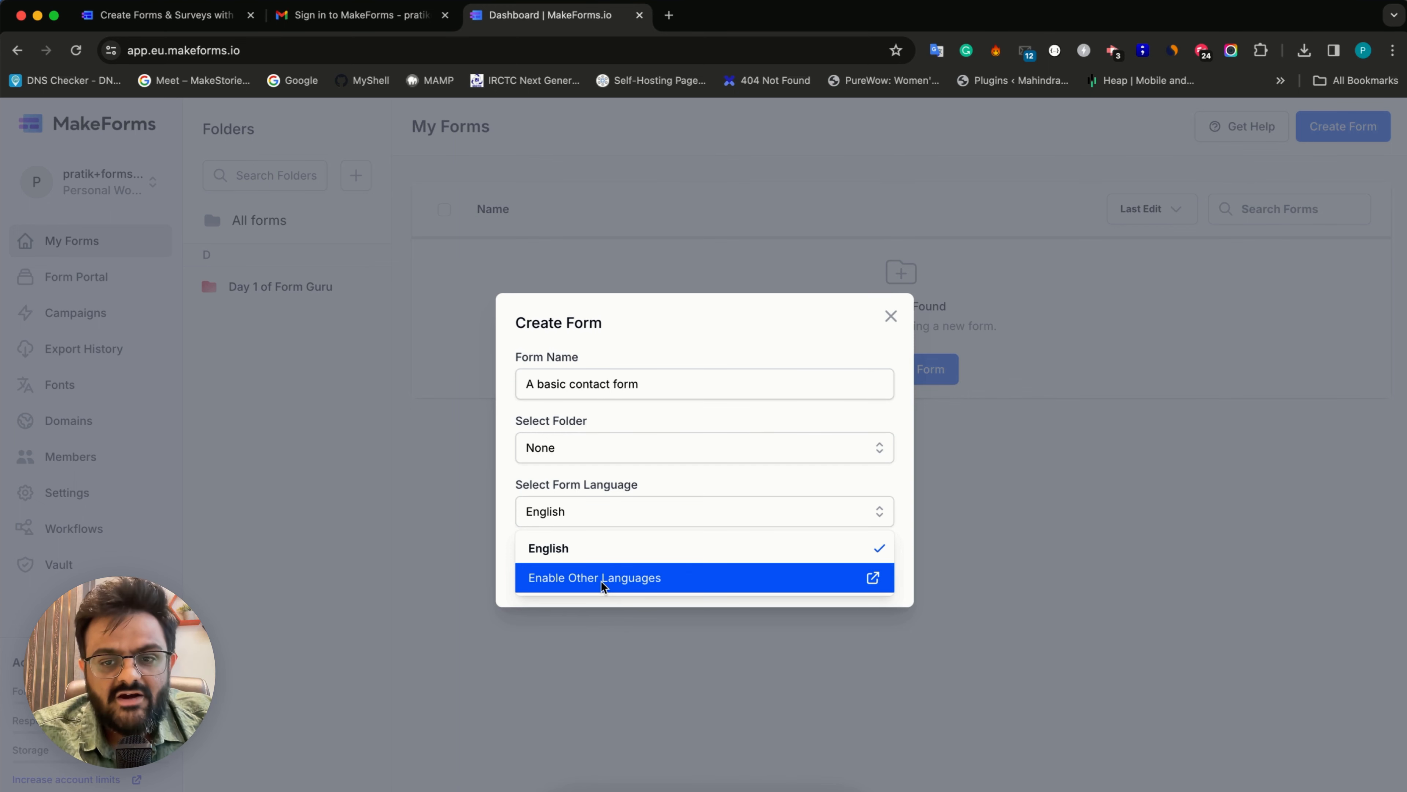
- Go to Settings > Profile and edit the Internationalisation languages, adding a new language slot
{"action": "left_click", "coordinate": [593, 576]}
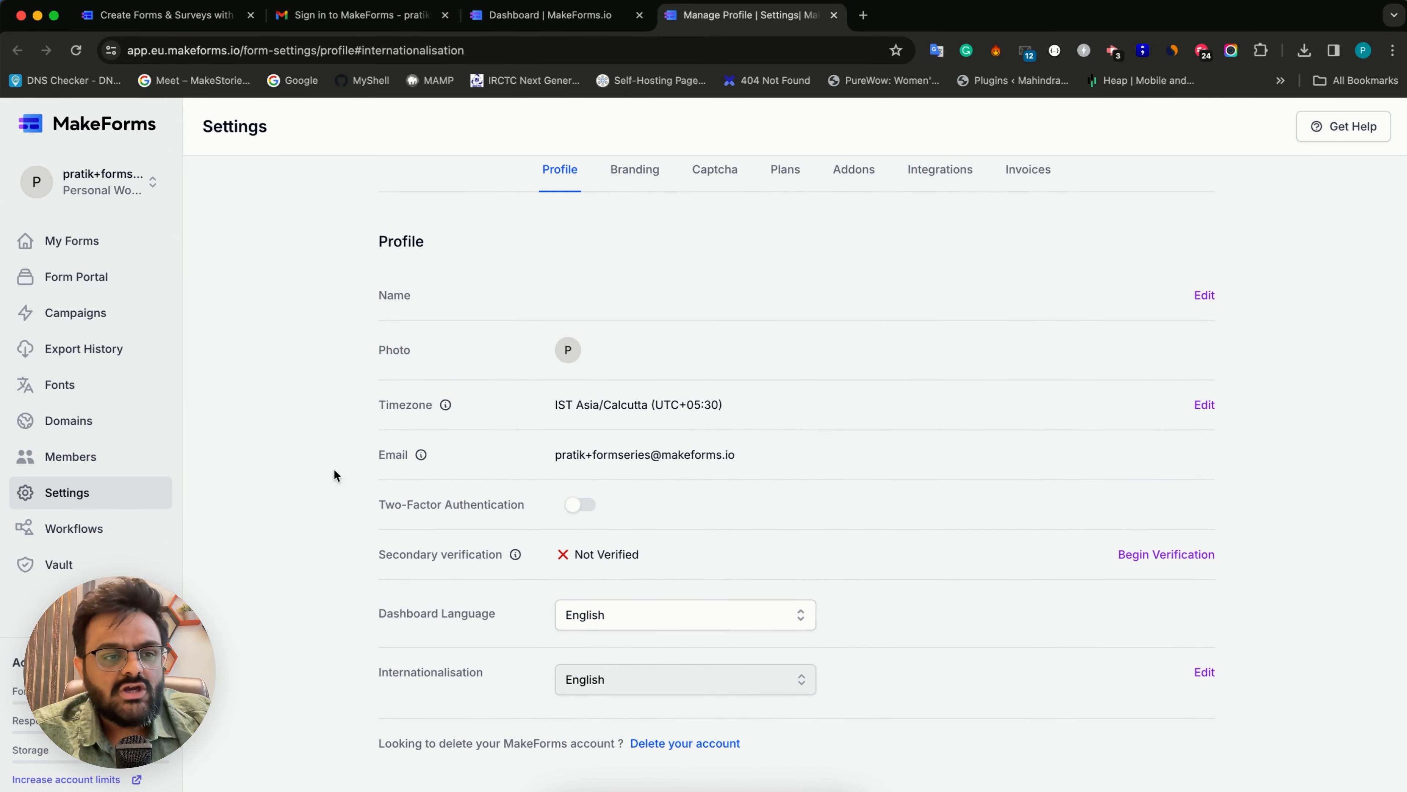
{"action": "mouse_move", "coordinate": [93, 496]}
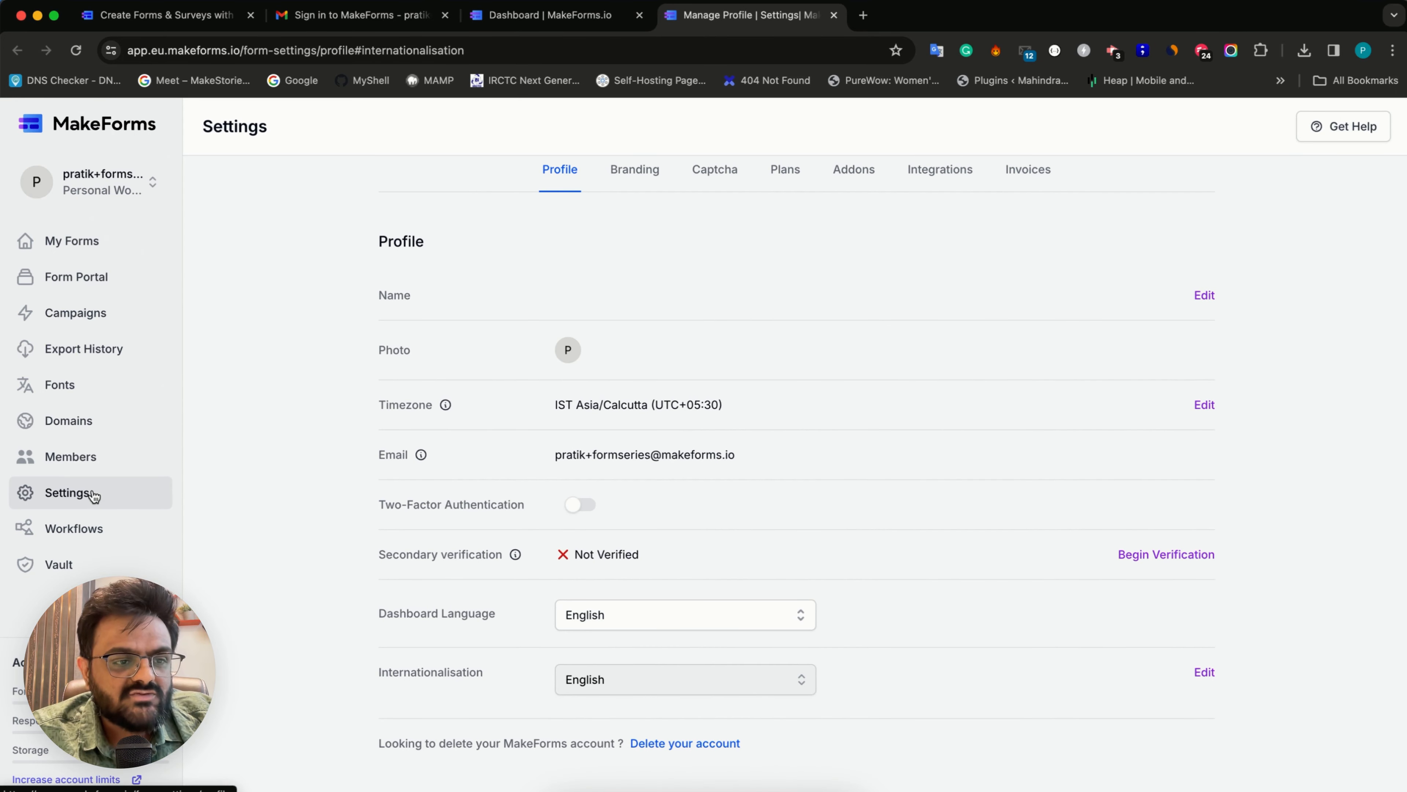
{"action": "mouse_move", "coordinate": [661, 337]}
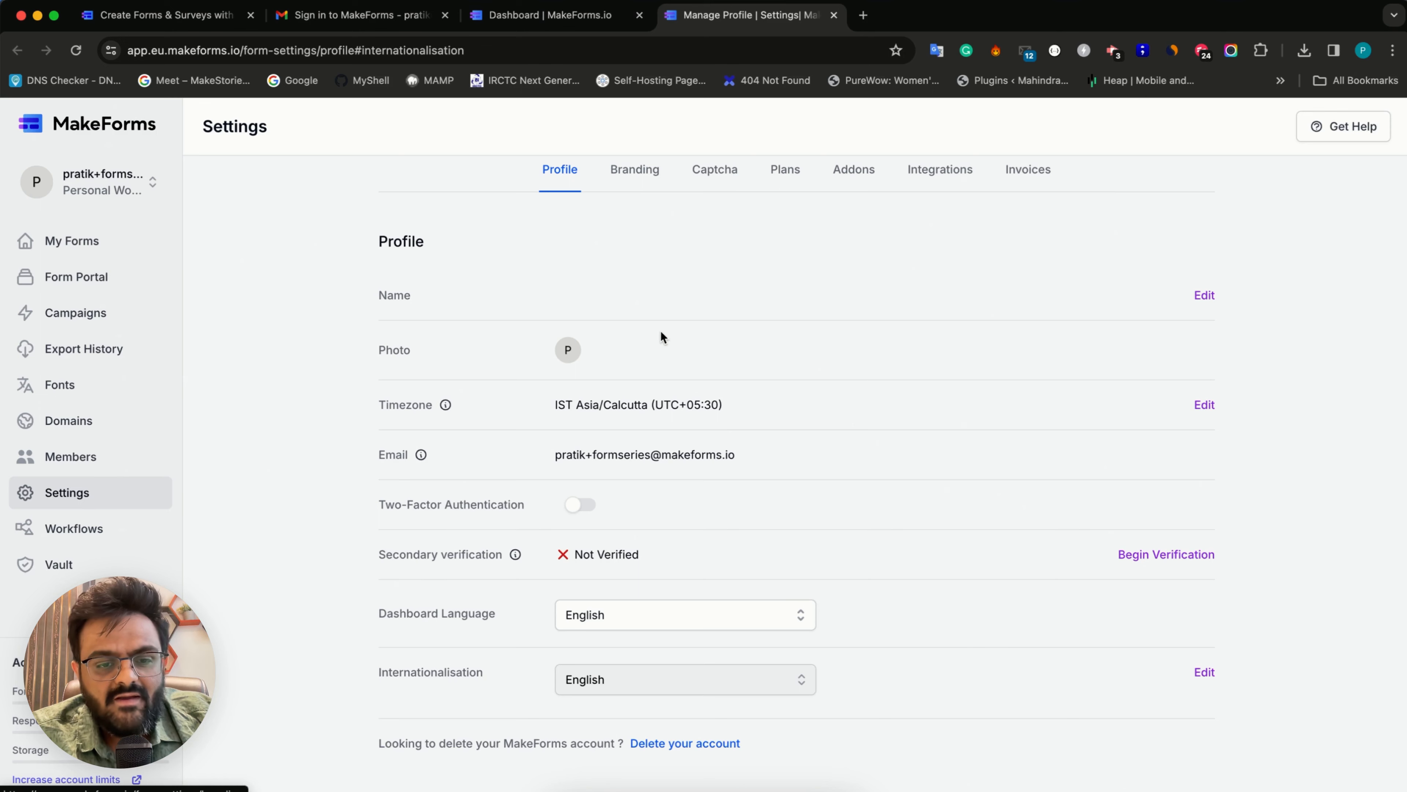
{"action": "scroll", "scroll_direction": "down", "scroll_amount": 3}
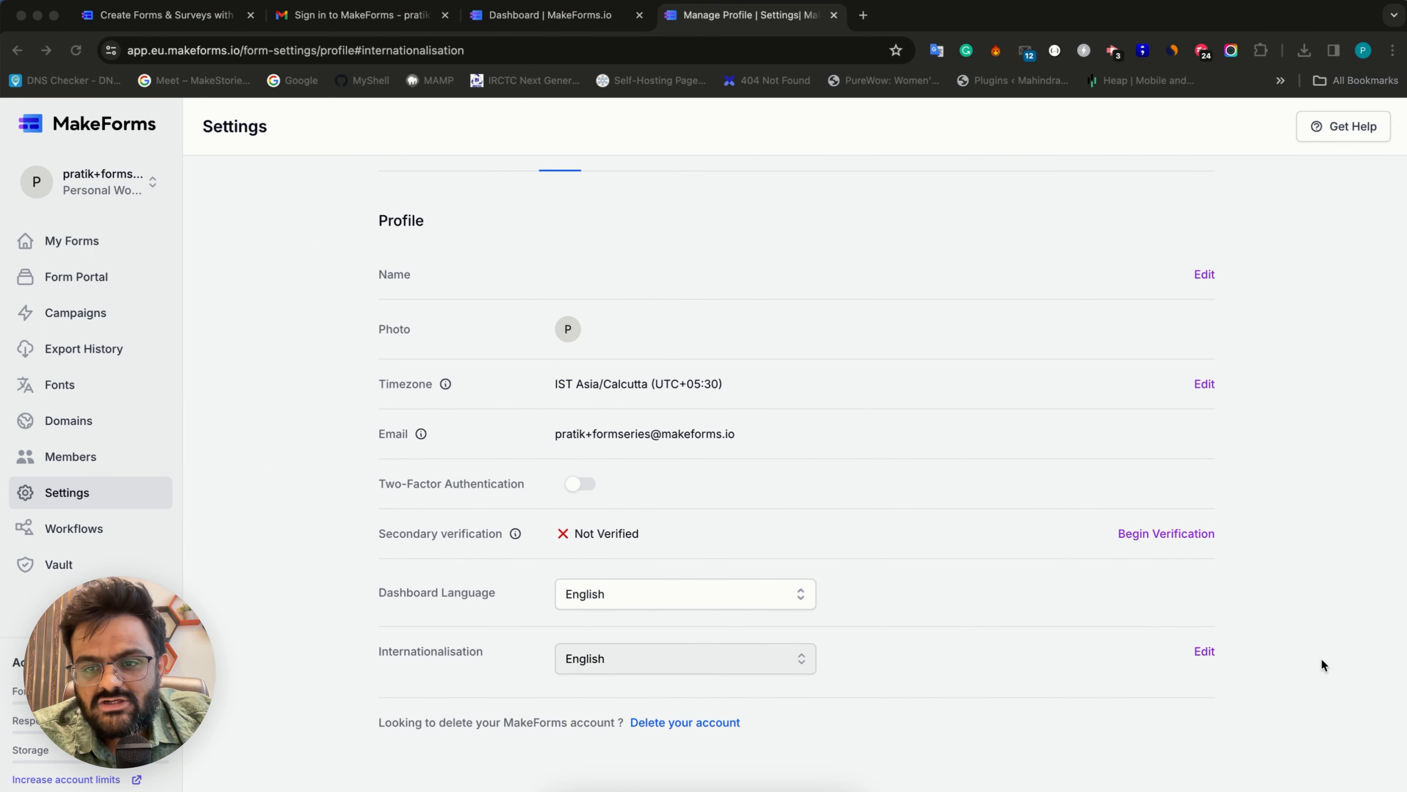
{"action": "mouse_move", "coordinate": [1119, 651]}
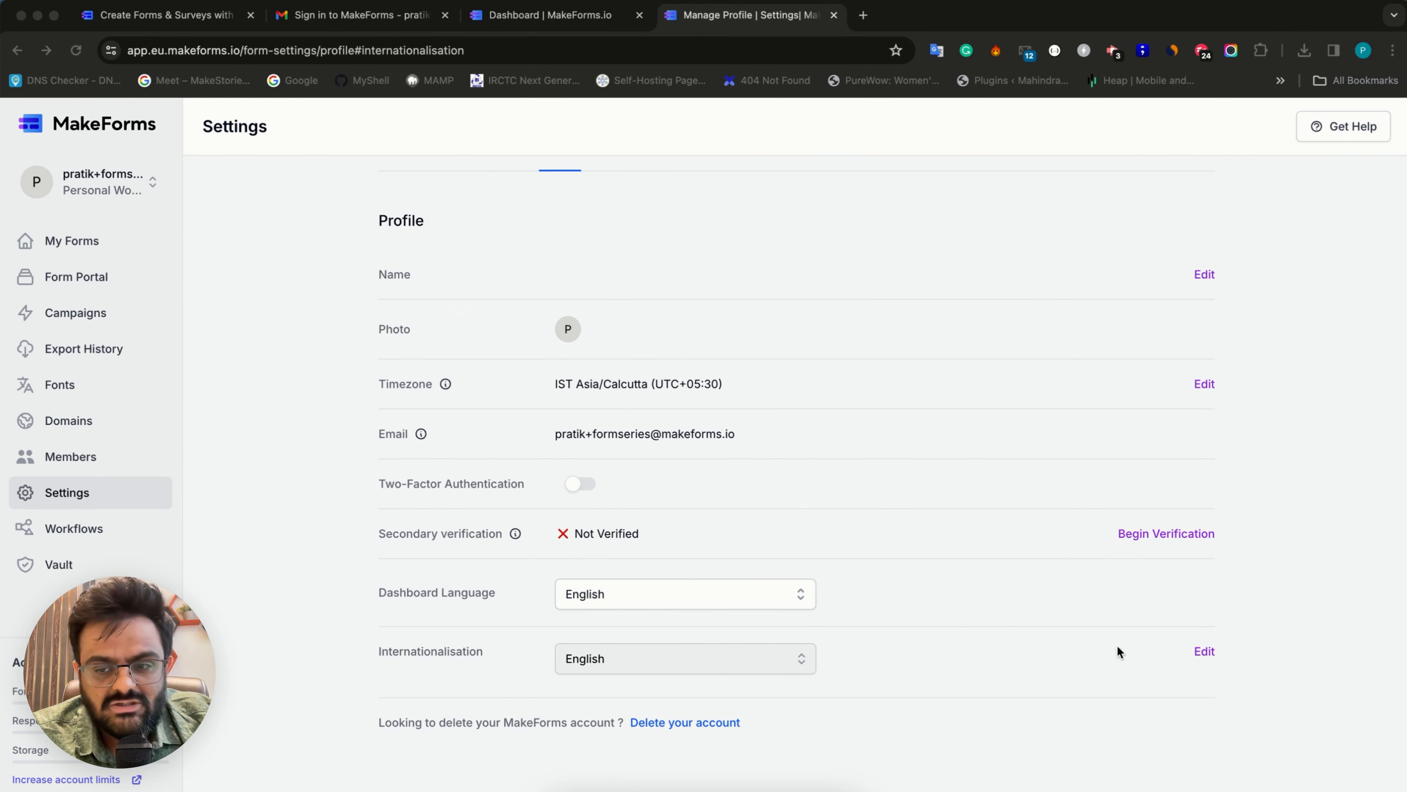
{"action": "left_click", "coordinate": [1204, 651]}
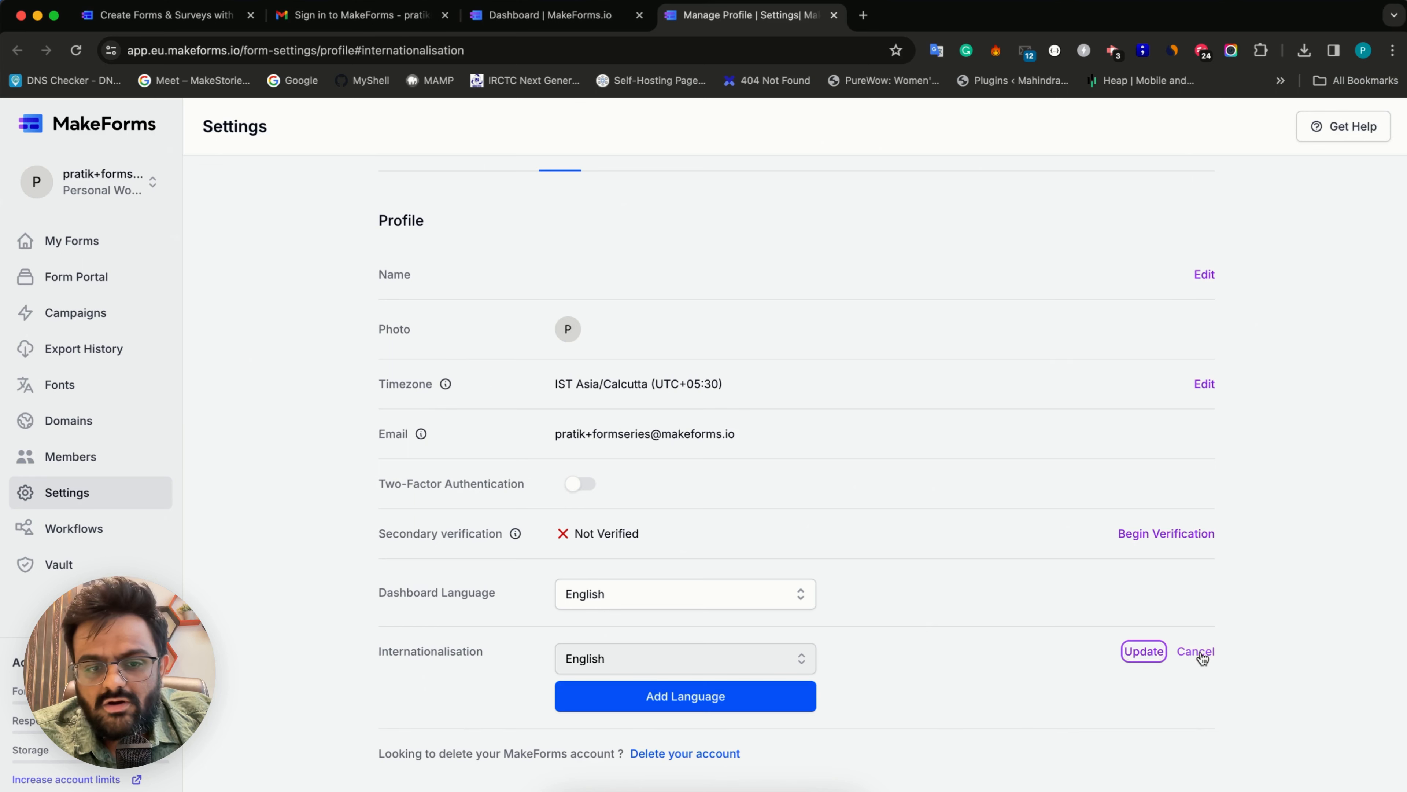
{"action": "left_click", "coordinate": [685, 695]}
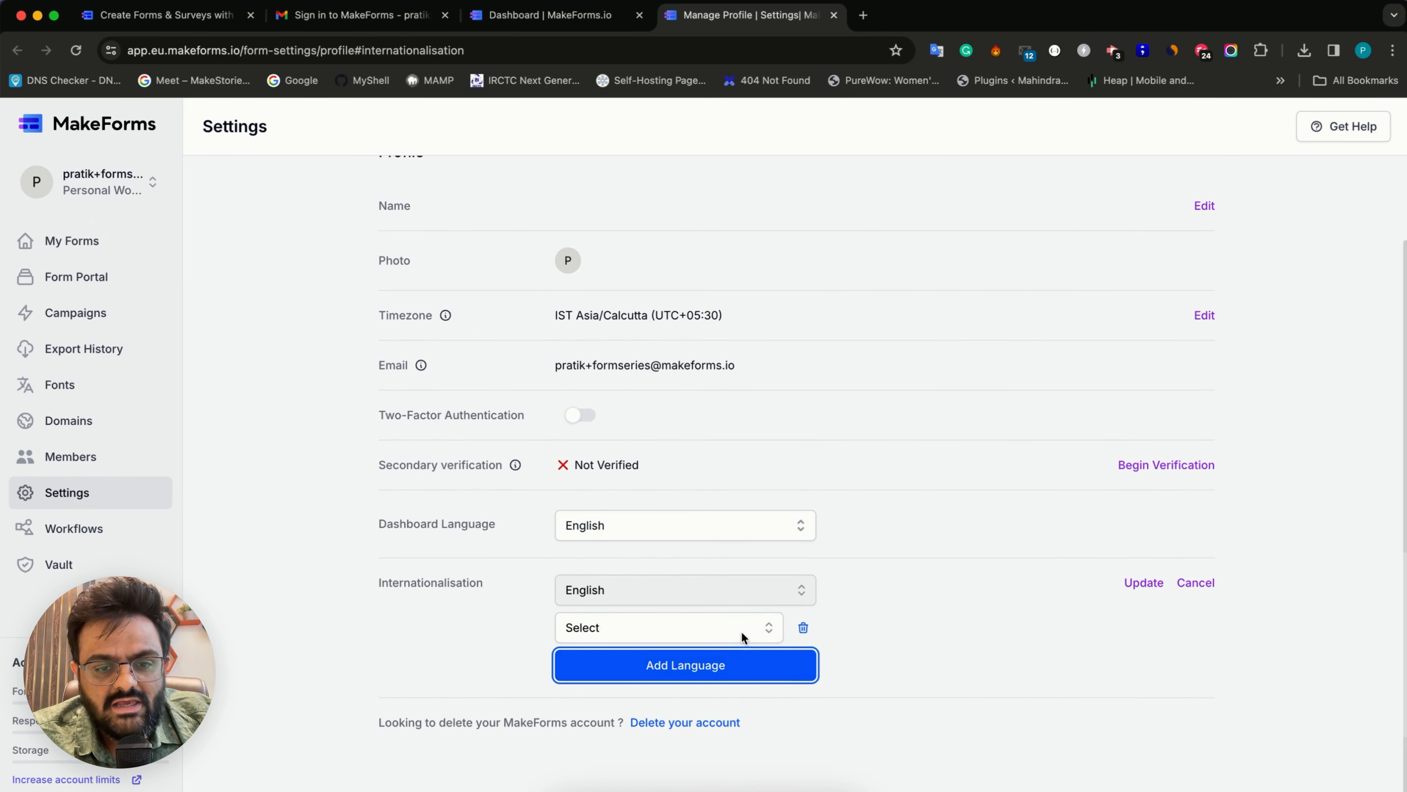
{"action": "left_click", "coordinate": [669, 626]}
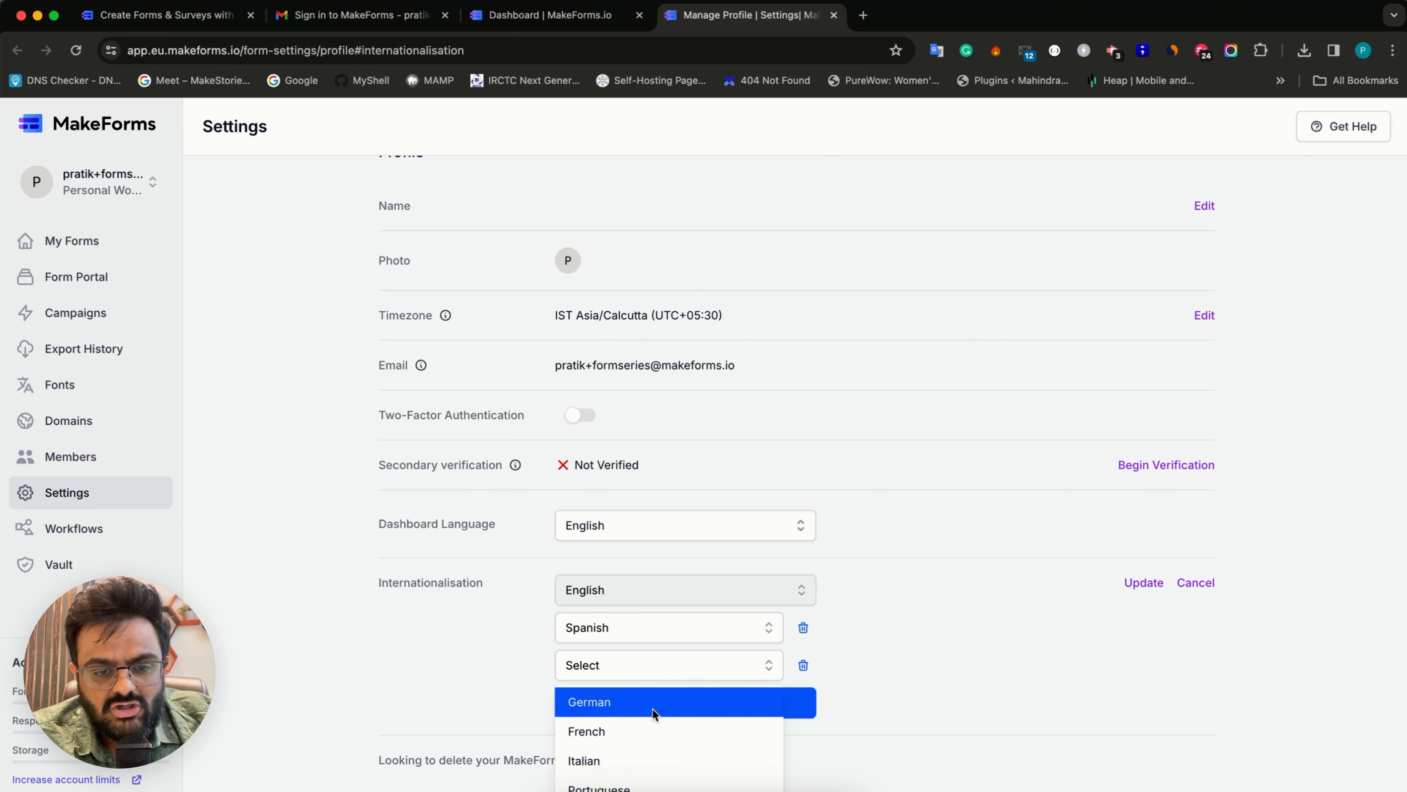
- Add German and Arabic (with Spanish) as extra languages beside English and save with Update
{"action": "left_click", "coordinate": [588, 702]}
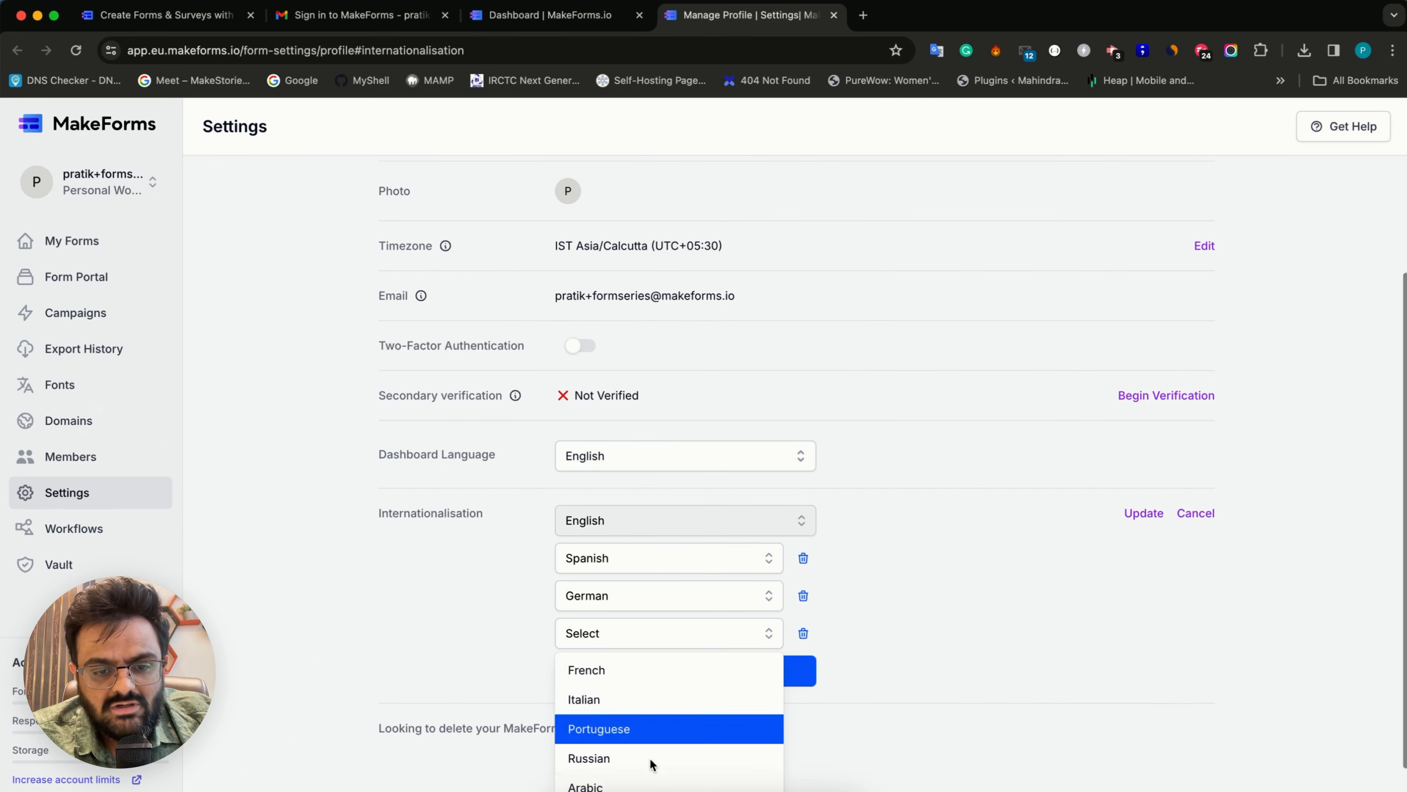
{"action": "left_click", "coordinate": [584, 785]}
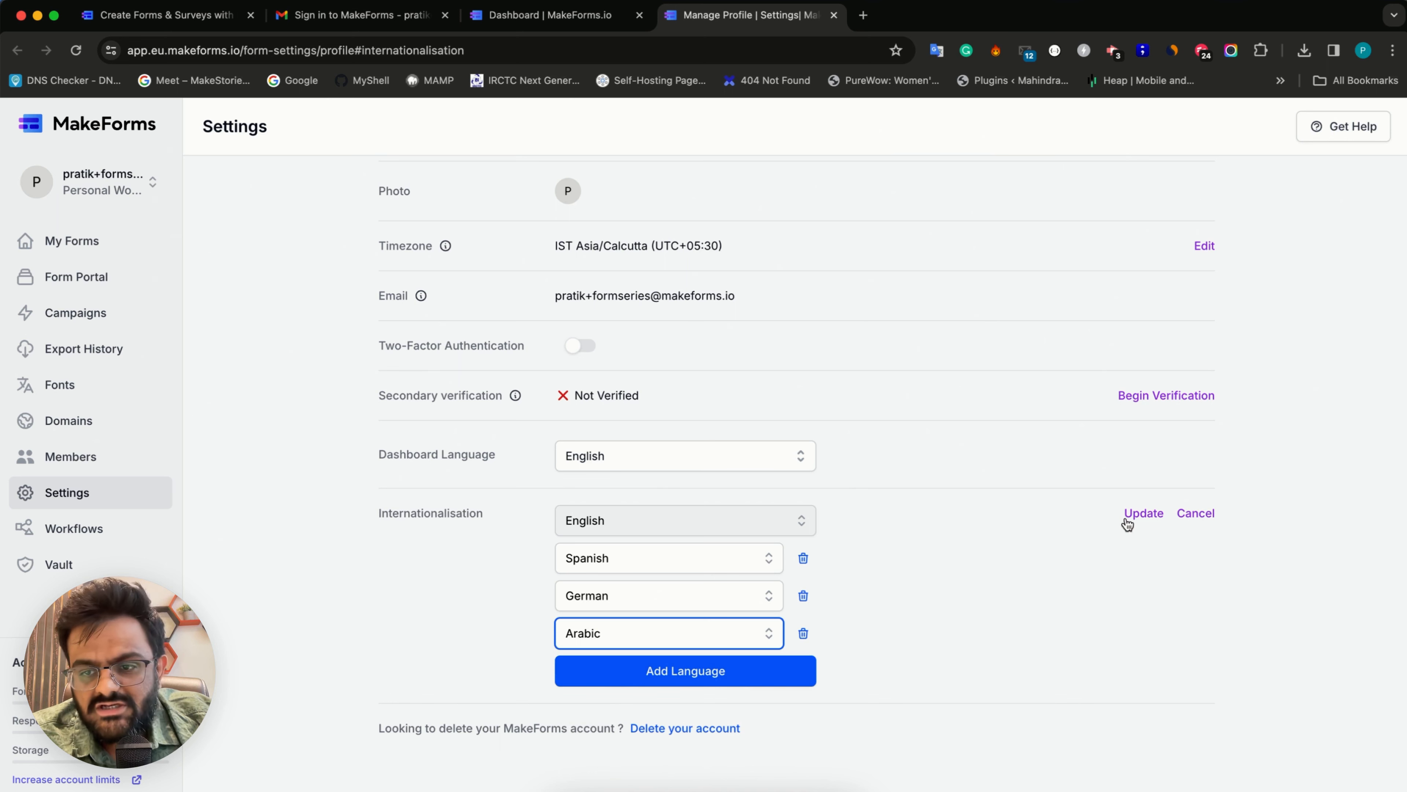
{"action": "left_click", "coordinate": [1144, 512]}
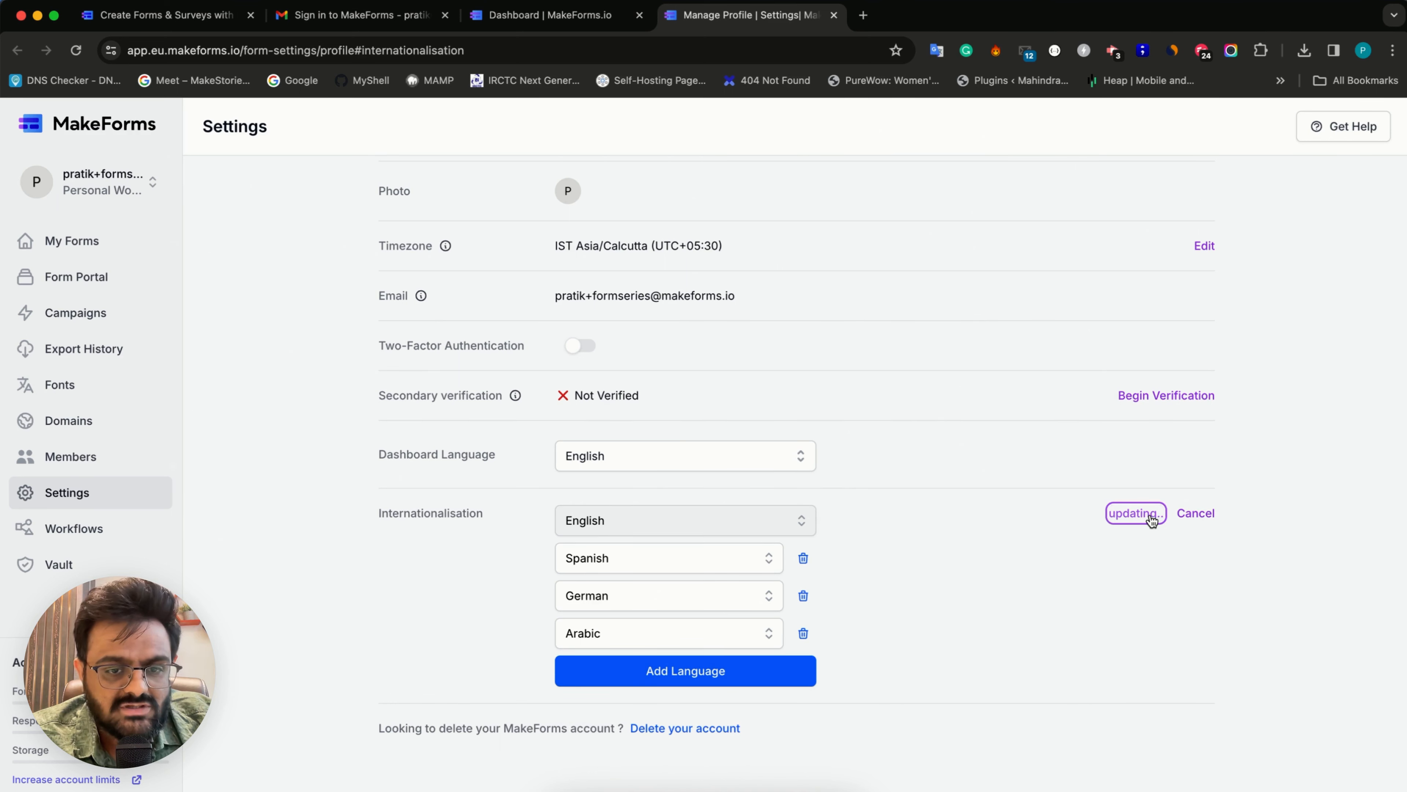
{"action": "left_click", "coordinate": [1134, 512]}
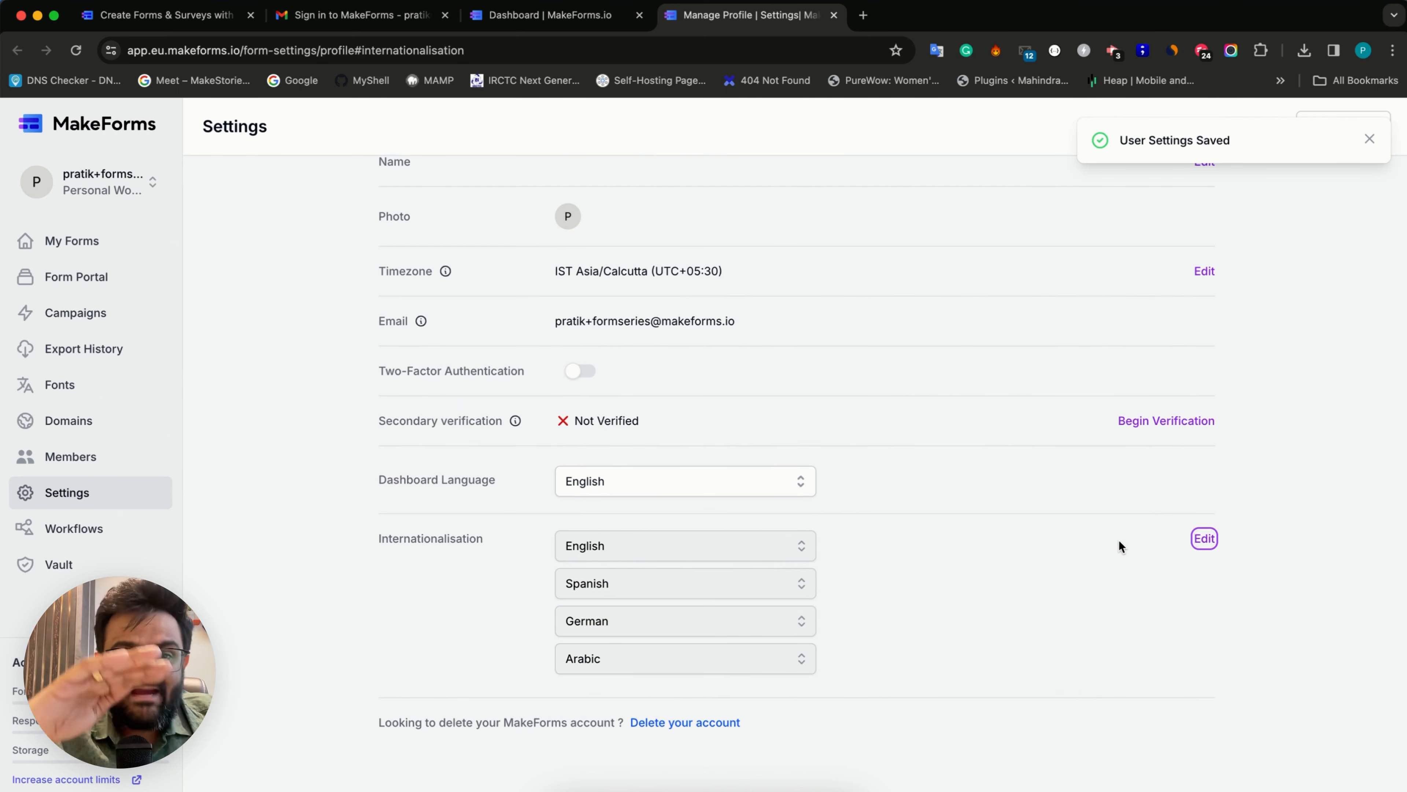
{"action": "mouse_move", "coordinate": [73, 548]}
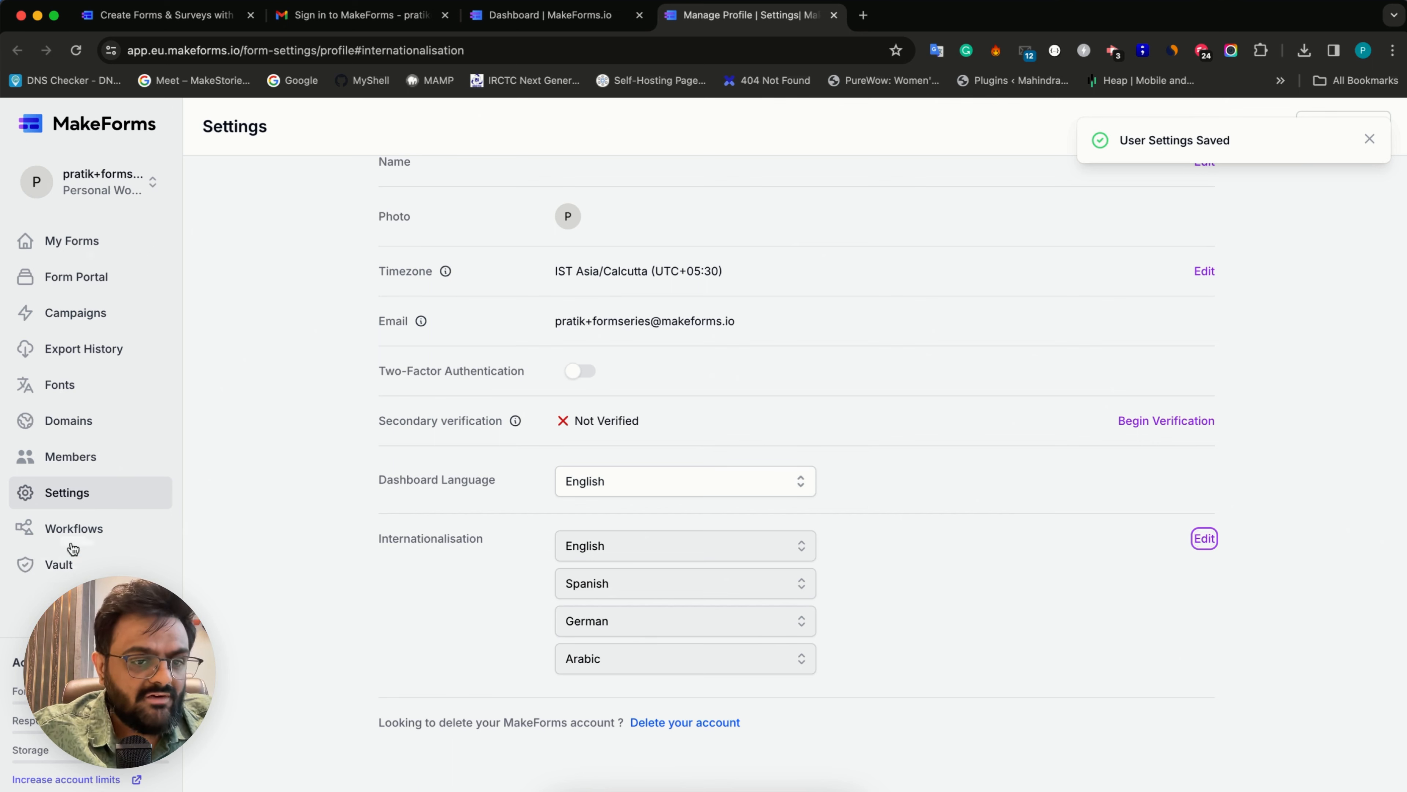
{"action": "scroll", "scroll_direction": "up", "scroll_amount": 3}
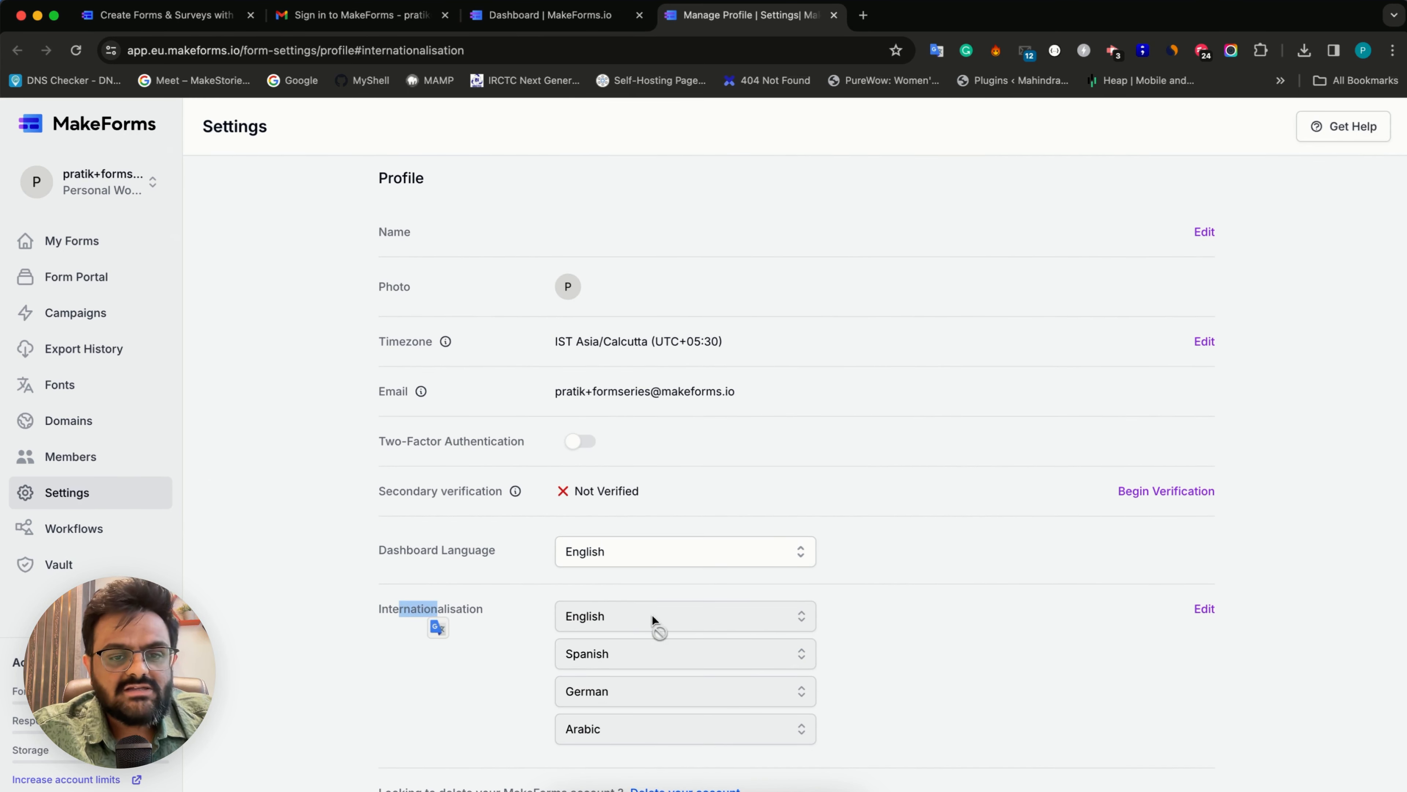
{"action": "mouse_move", "coordinate": [656, 728]}
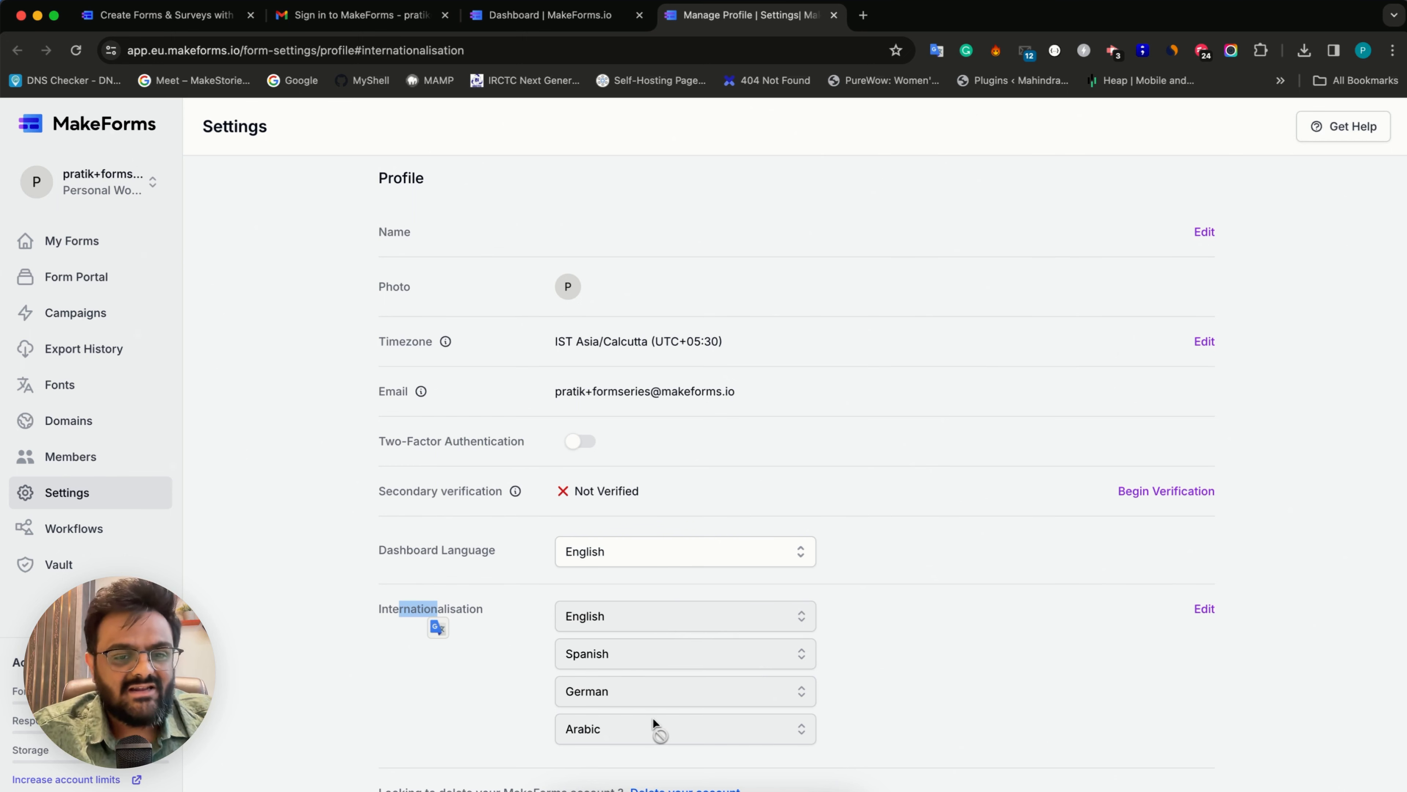
{"action": "mouse_move", "coordinate": [504, 615]}
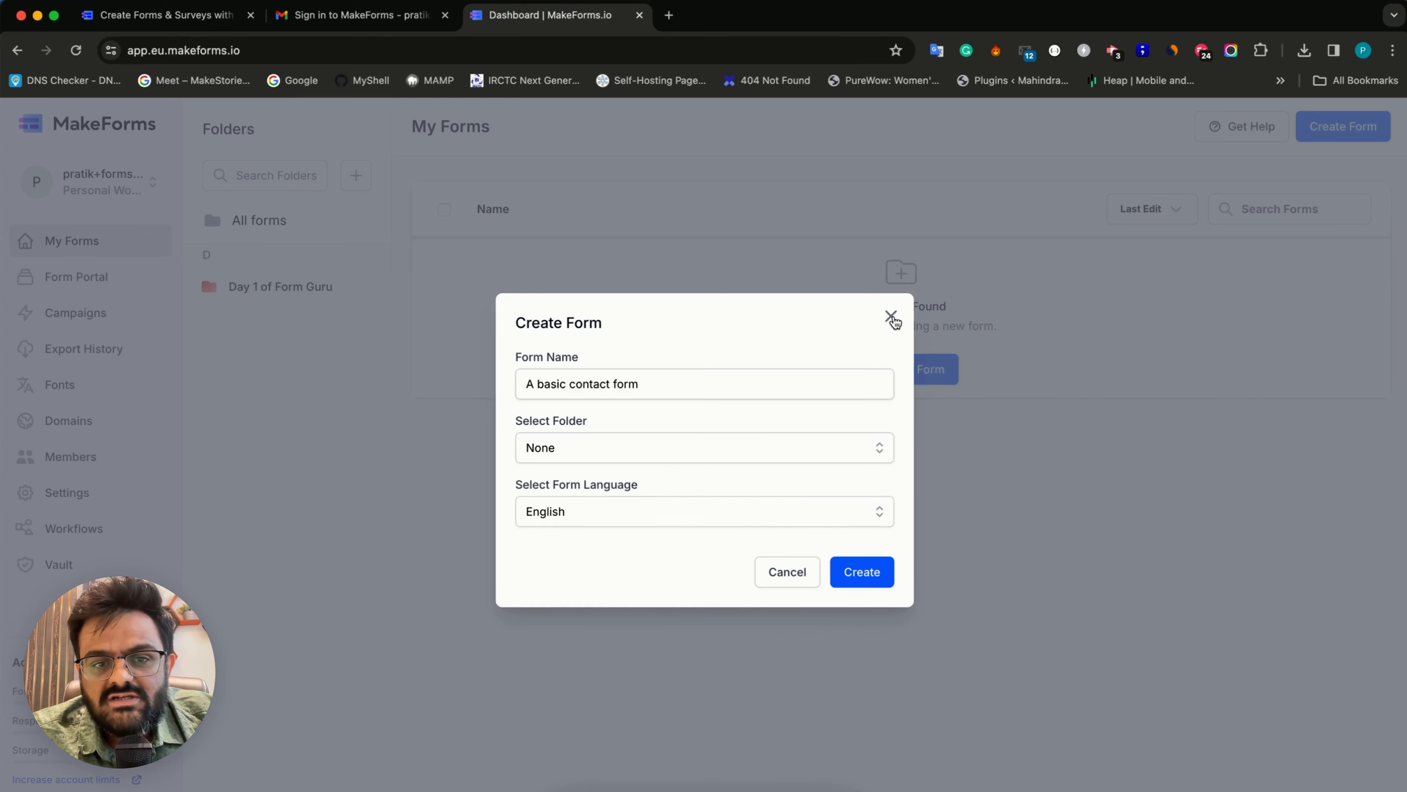
- From the reloaded dashboard, create a new form of the Standard Form type
{"action": "left_click", "coordinate": [892, 320]}
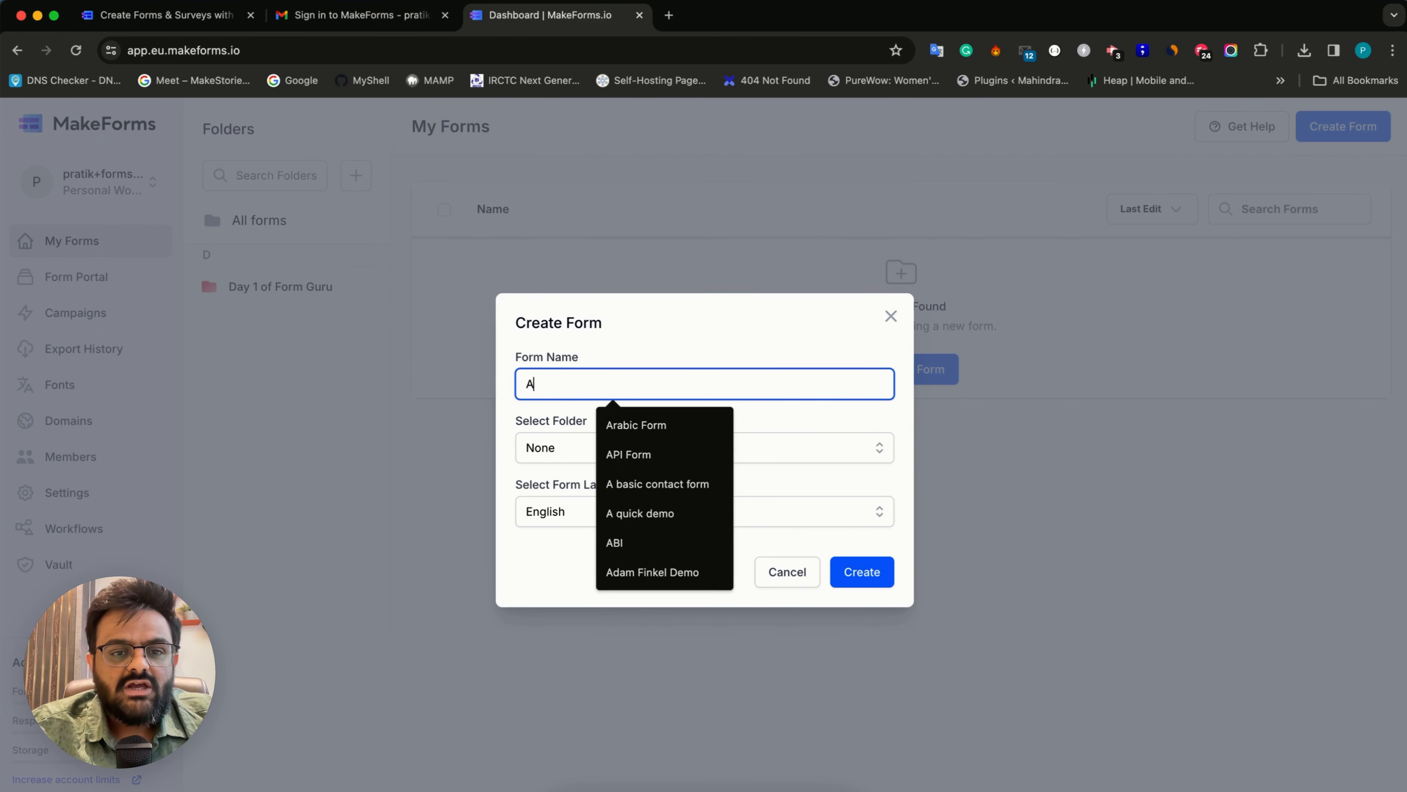
{"action": "left_click", "coordinate": [656, 484]}
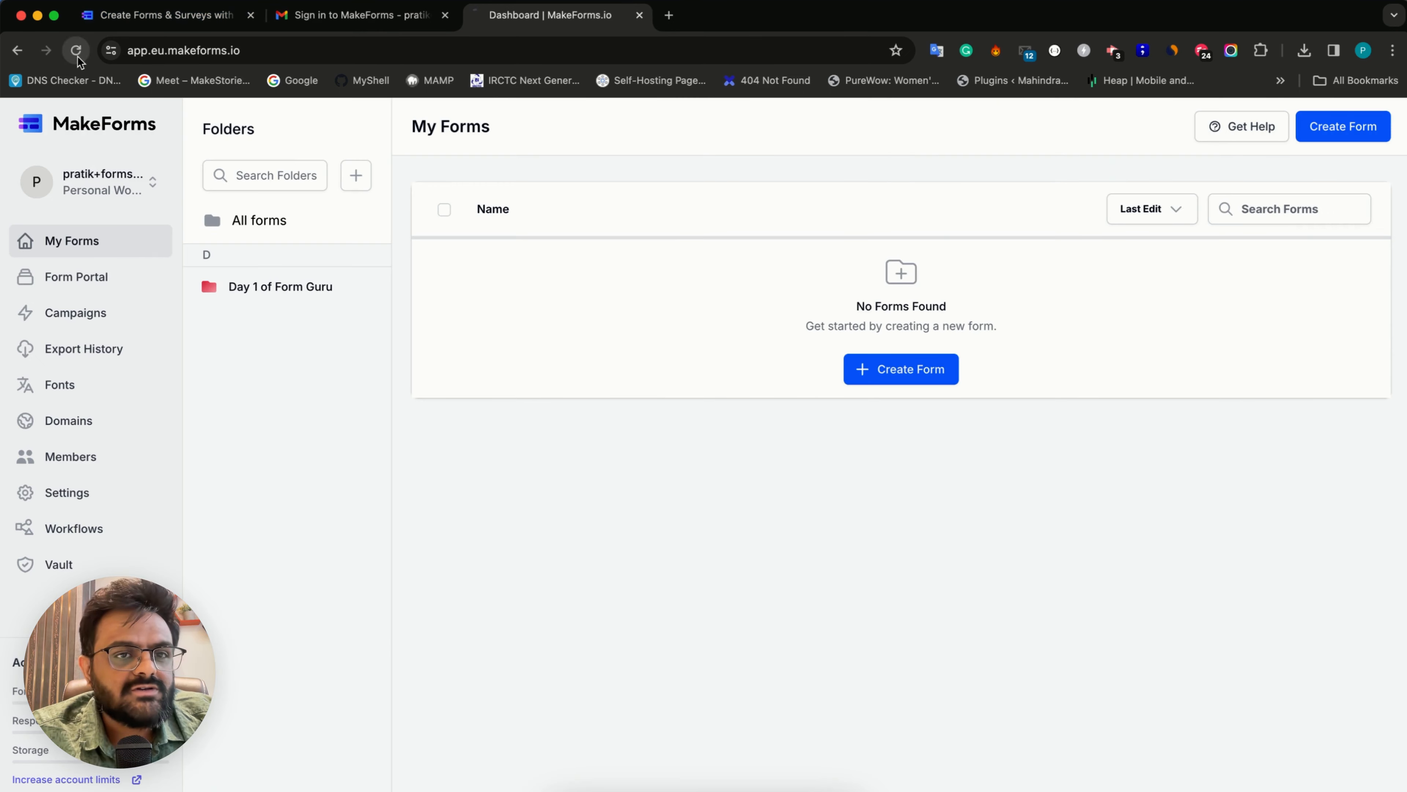
{"action": "left_click", "coordinate": [76, 50]}
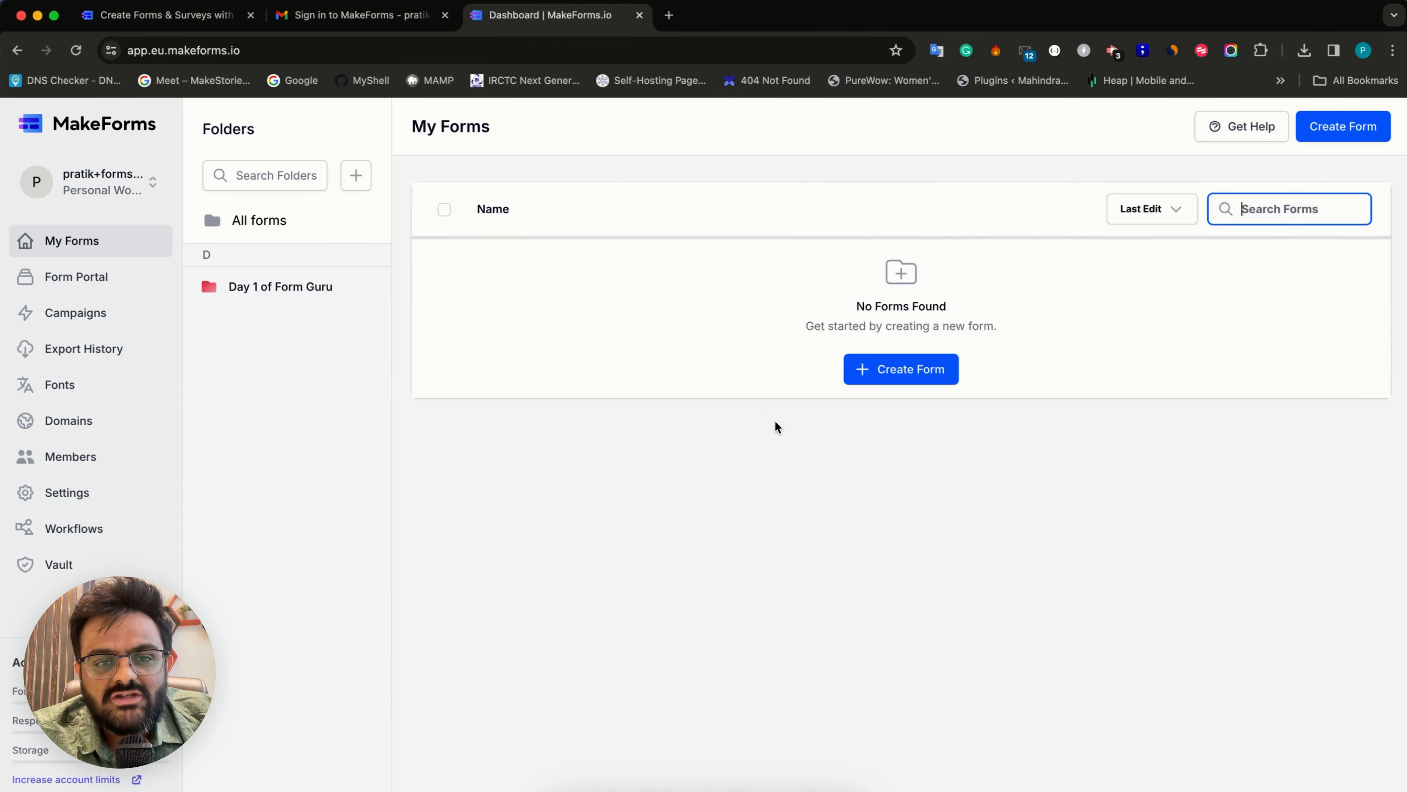
{"action": "left_click", "coordinate": [900, 368]}
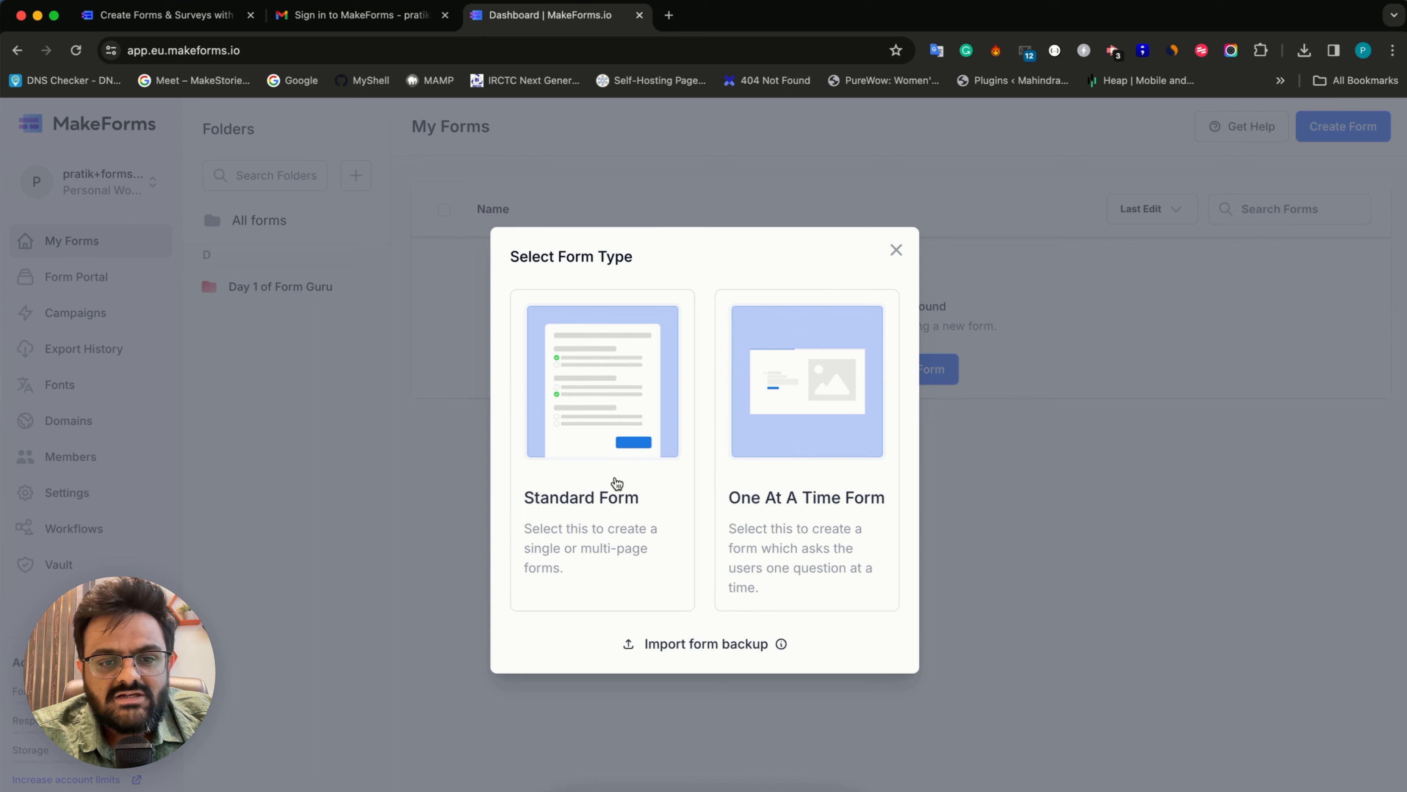
{"action": "left_click", "coordinate": [601, 404]}
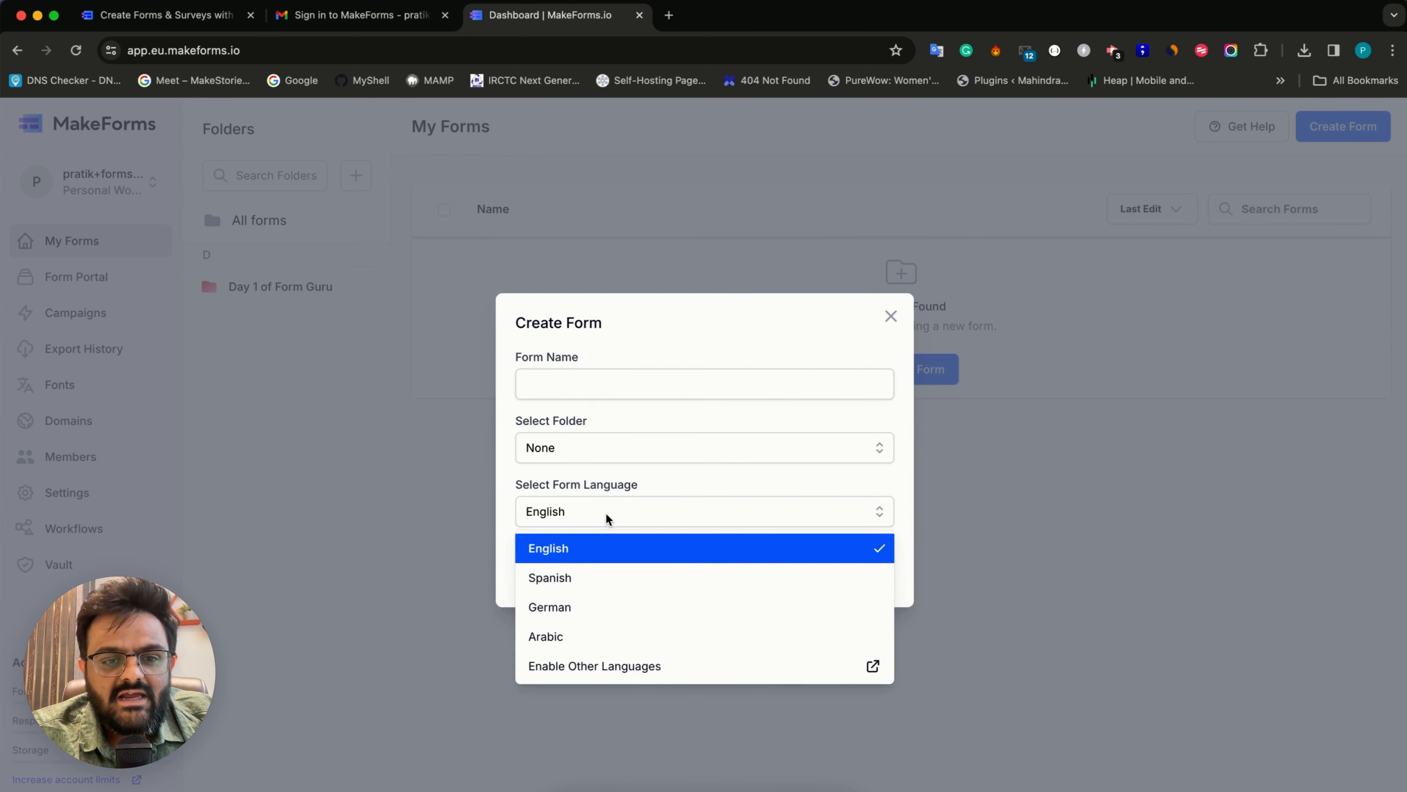
{"action": "mouse_move", "coordinate": [601, 577]}
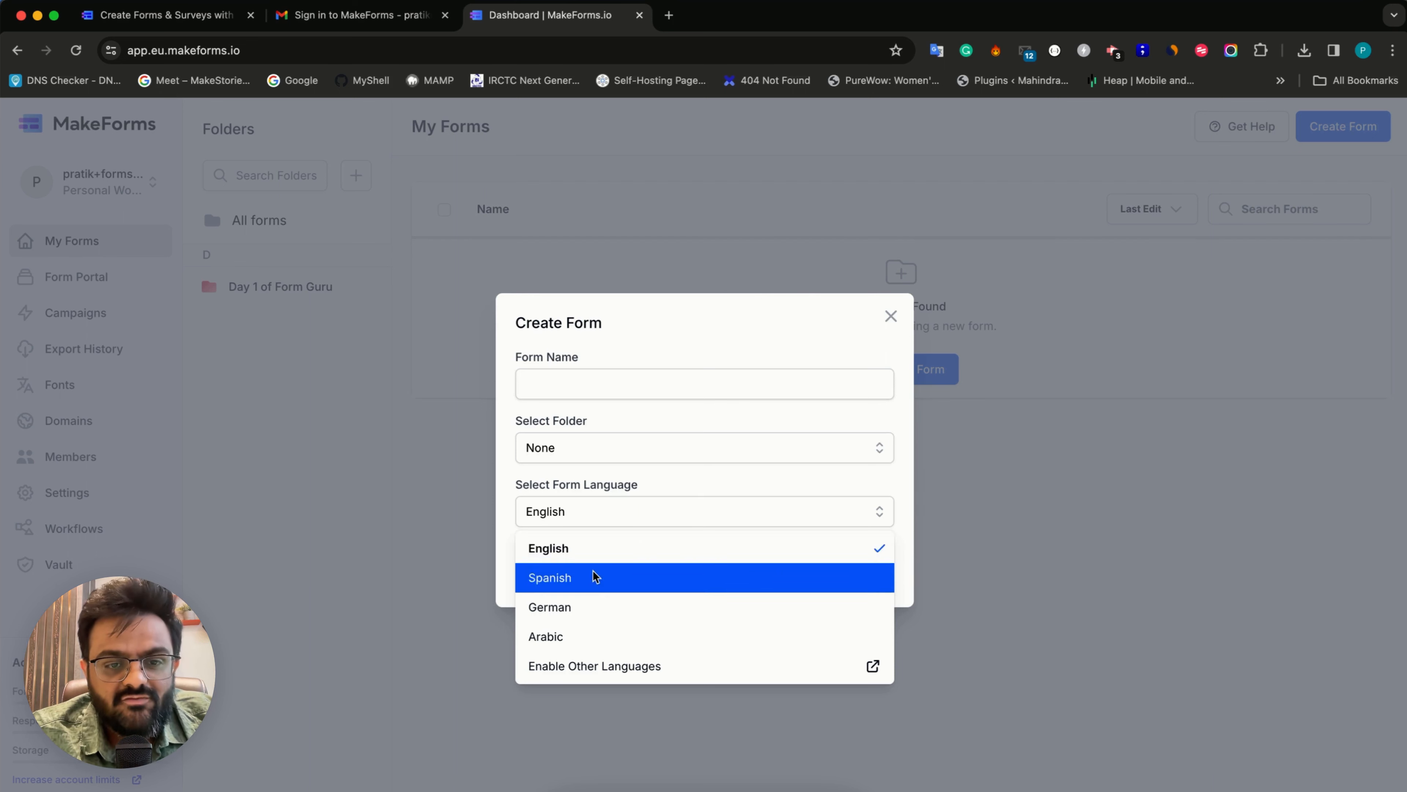
{"action": "mouse_move", "coordinate": [591, 607]}
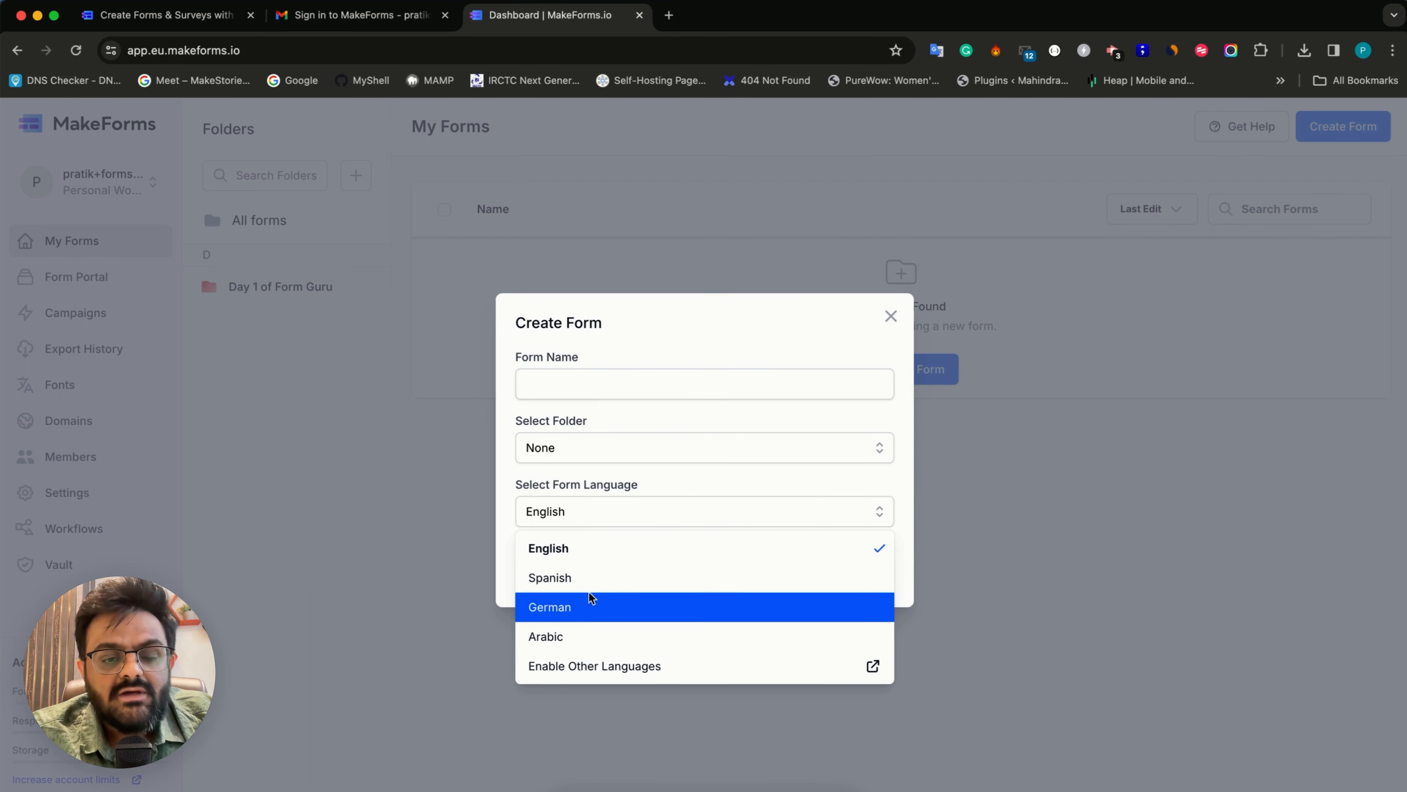
{"action": "mouse_move", "coordinate": [560, 548]}
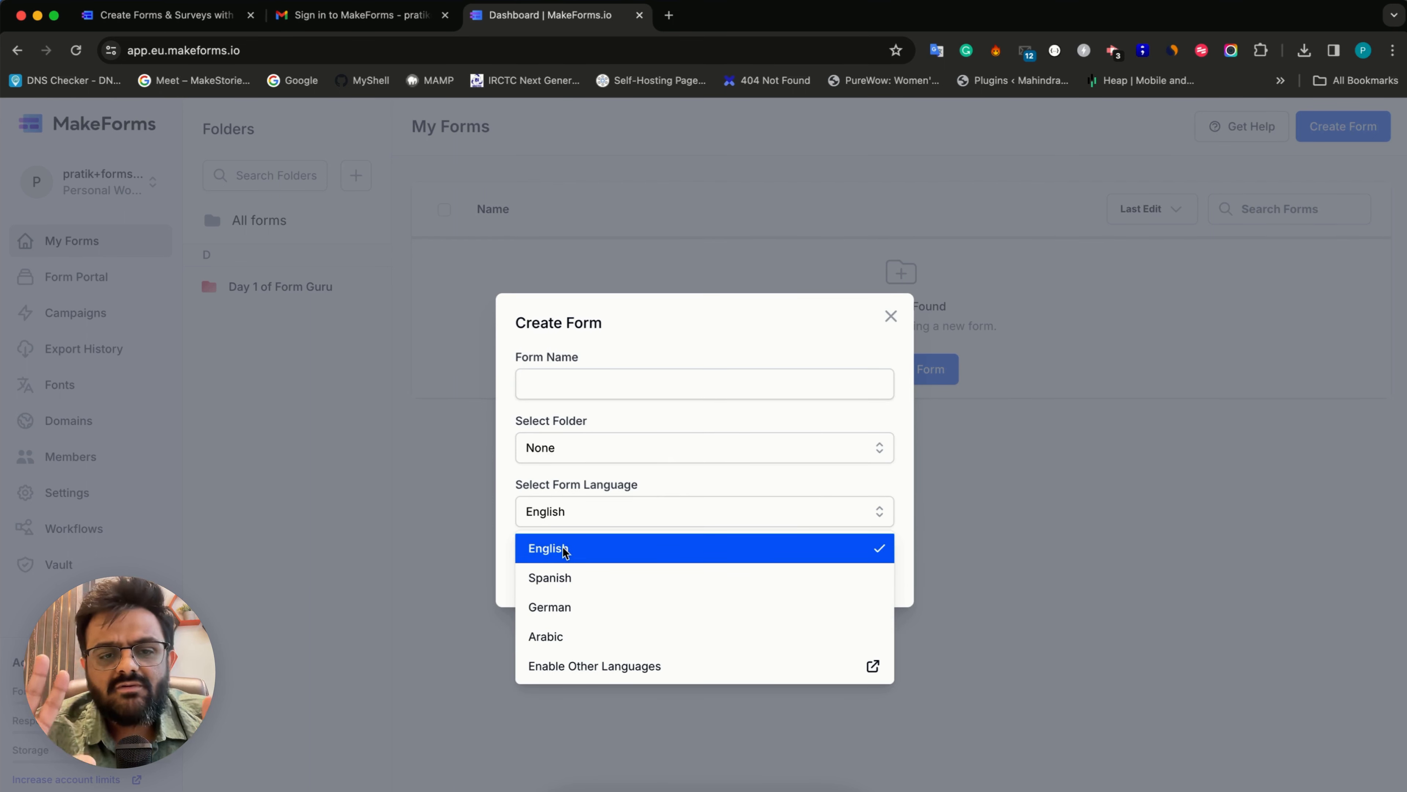
- Name it 'A basic contact form', keep English and no folder, and create it
{"action": "left_click", "coordinate": [544, 548]}
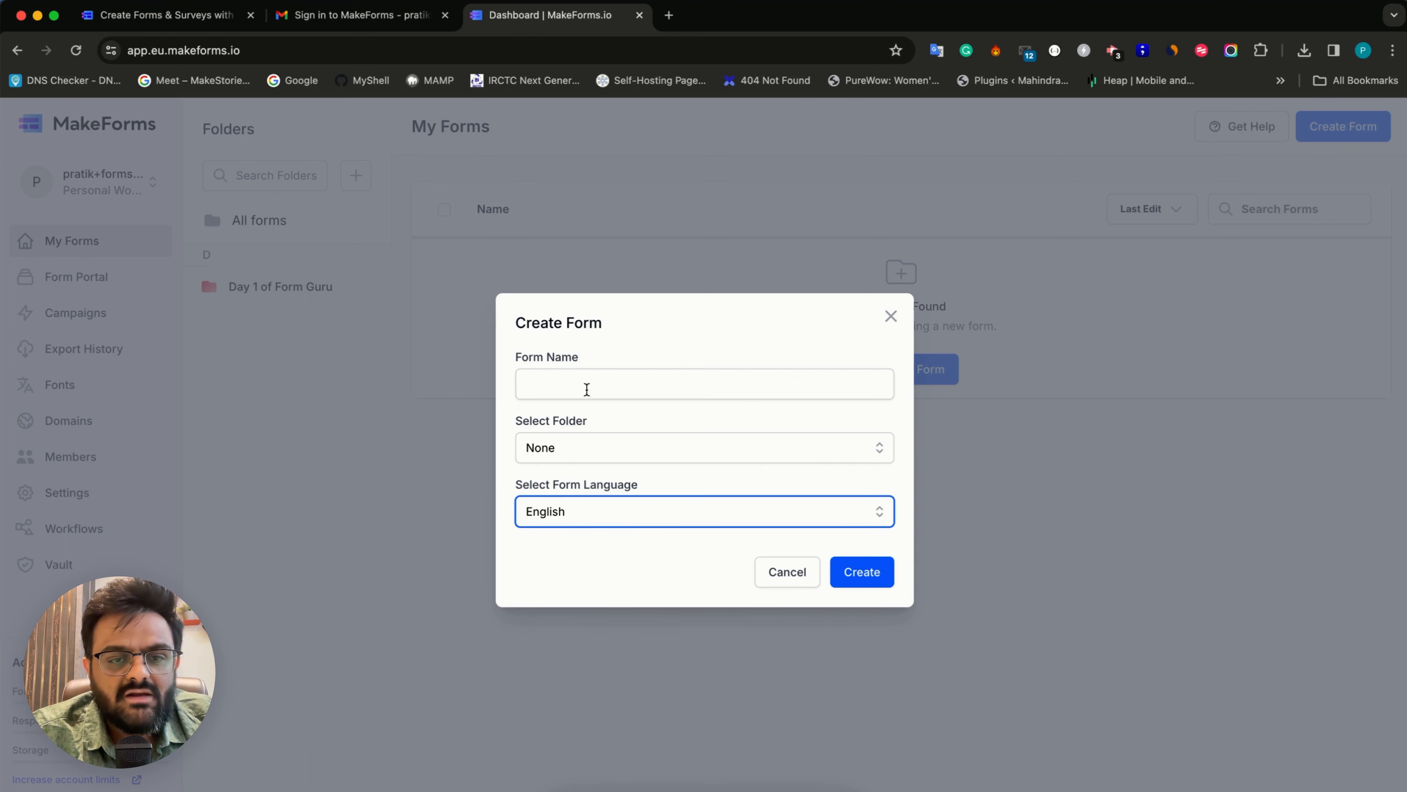
{"action": "type", "text": "A basiv"}
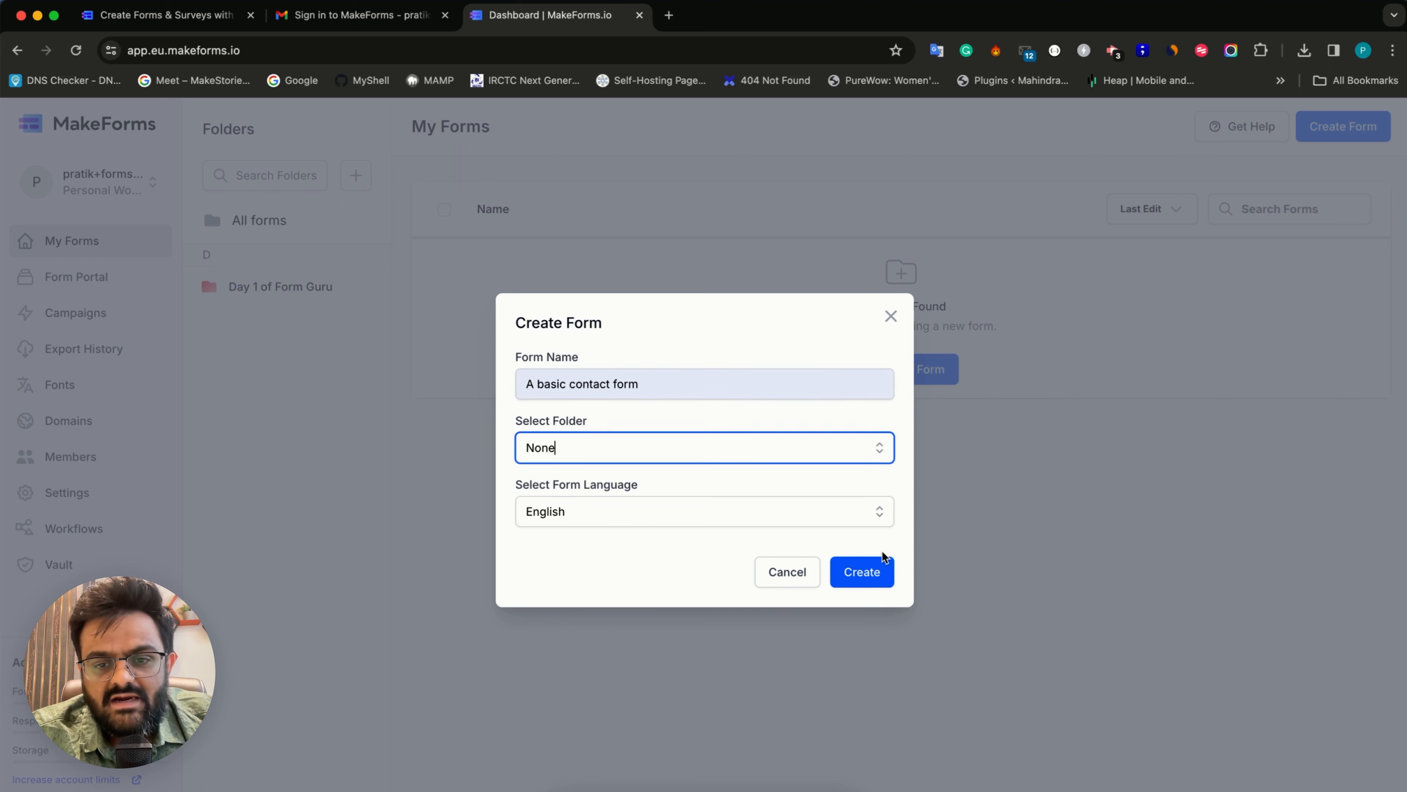
{"action": "left_click", "coordinate": [860, 572]}
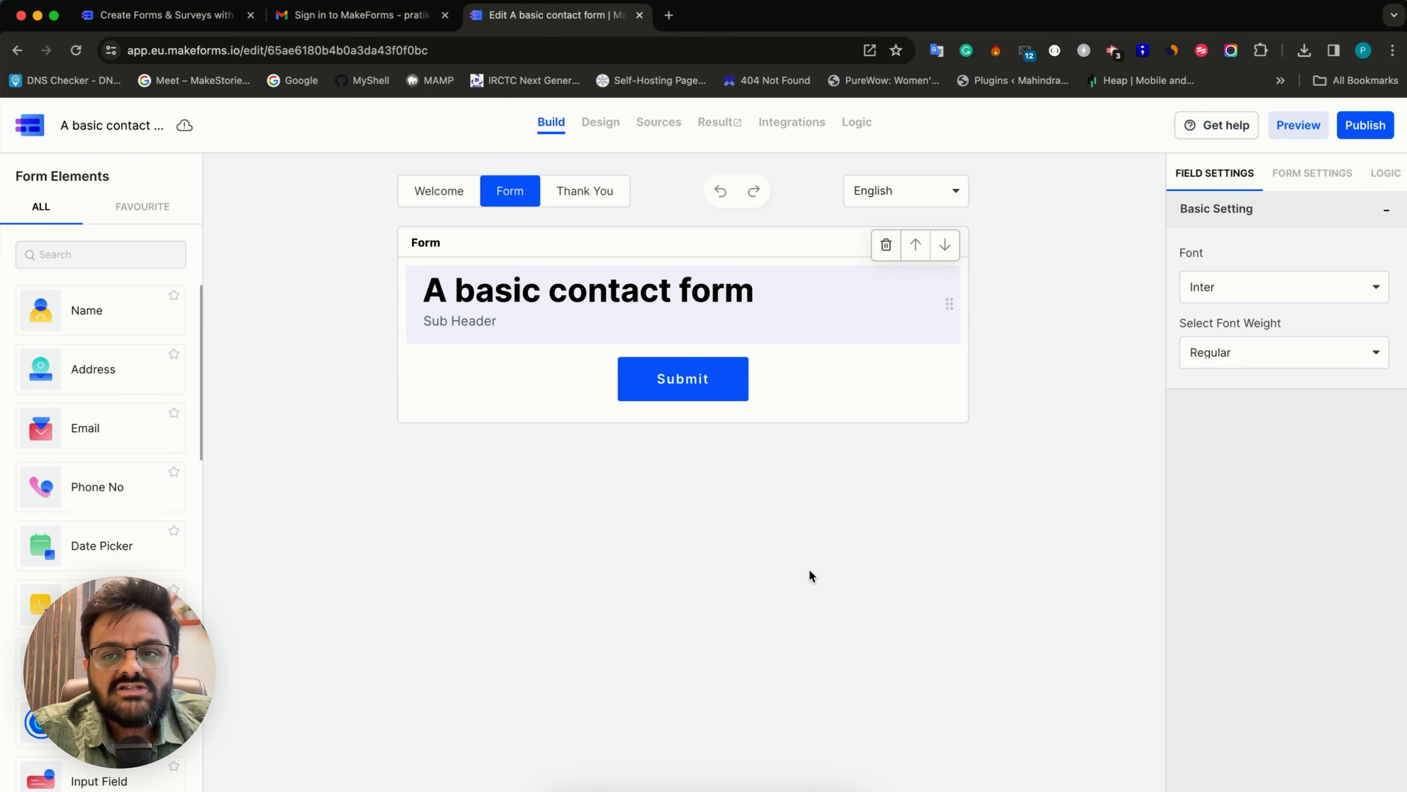
{"action": "mouse_move", "coordinate": [690, 541]}
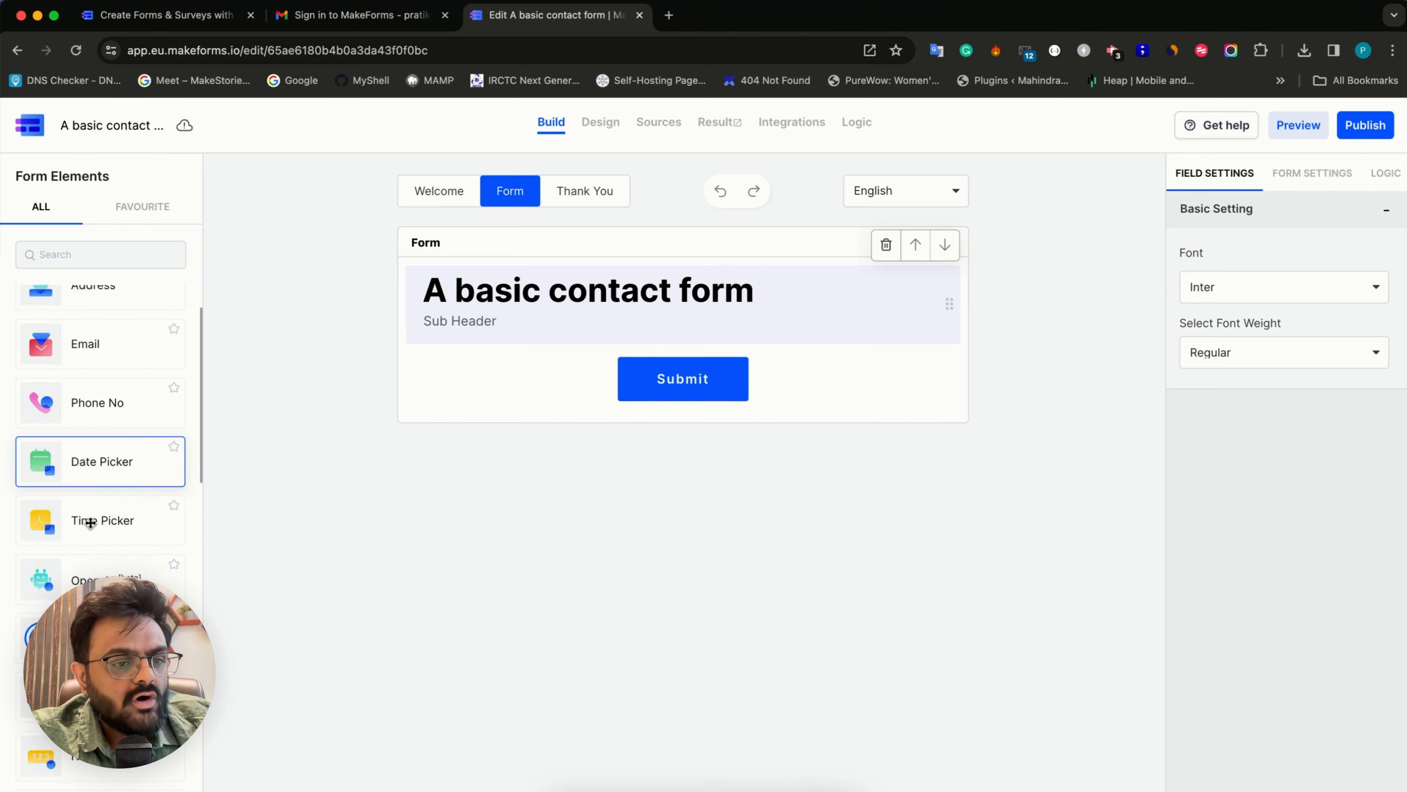
- Delete the default heading block and add a Full Name field above Submit
{"action": "scroll", "scroll_direction": "down", "scroll_amount": 3}
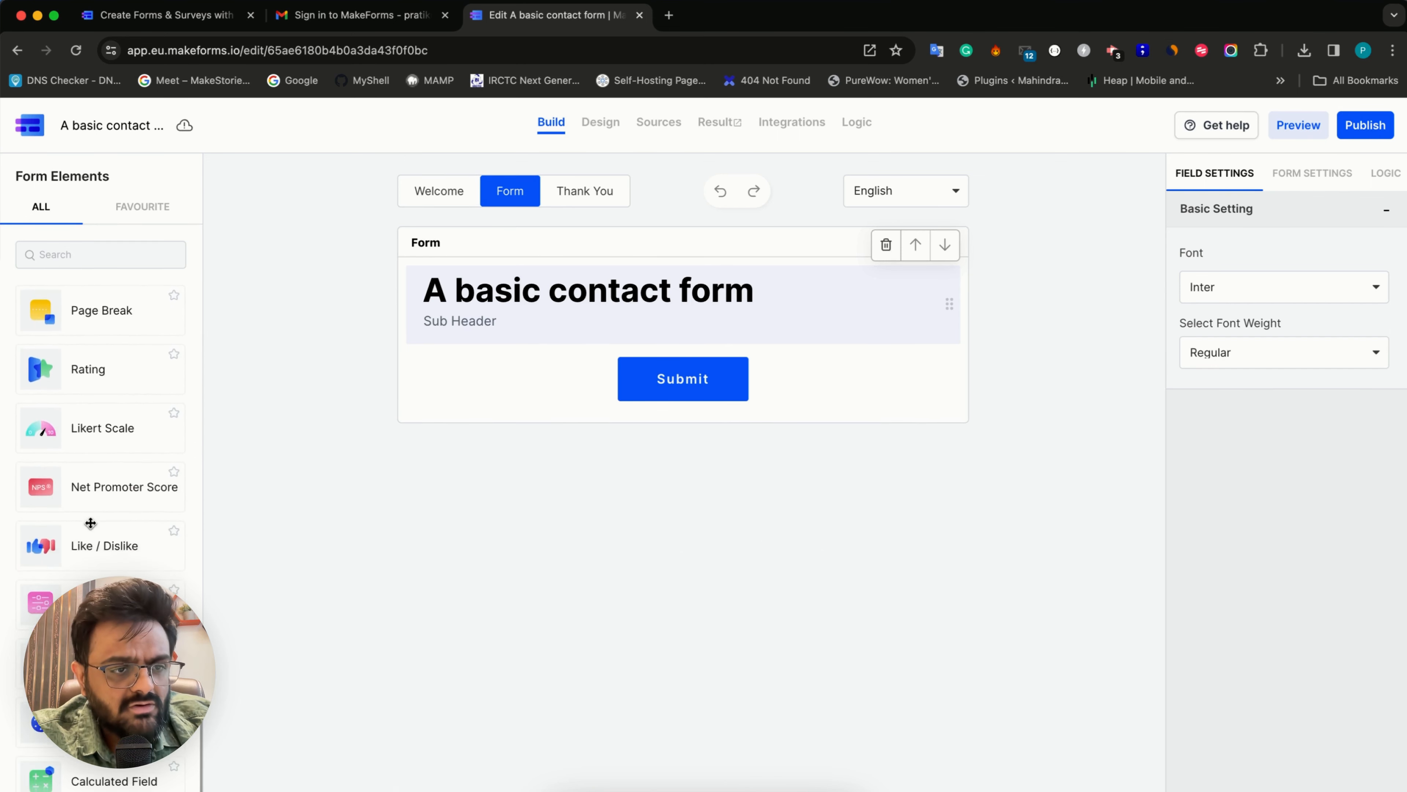
{"action": "scroll", "scroll_direction": "down", "scroll_amount": 3}
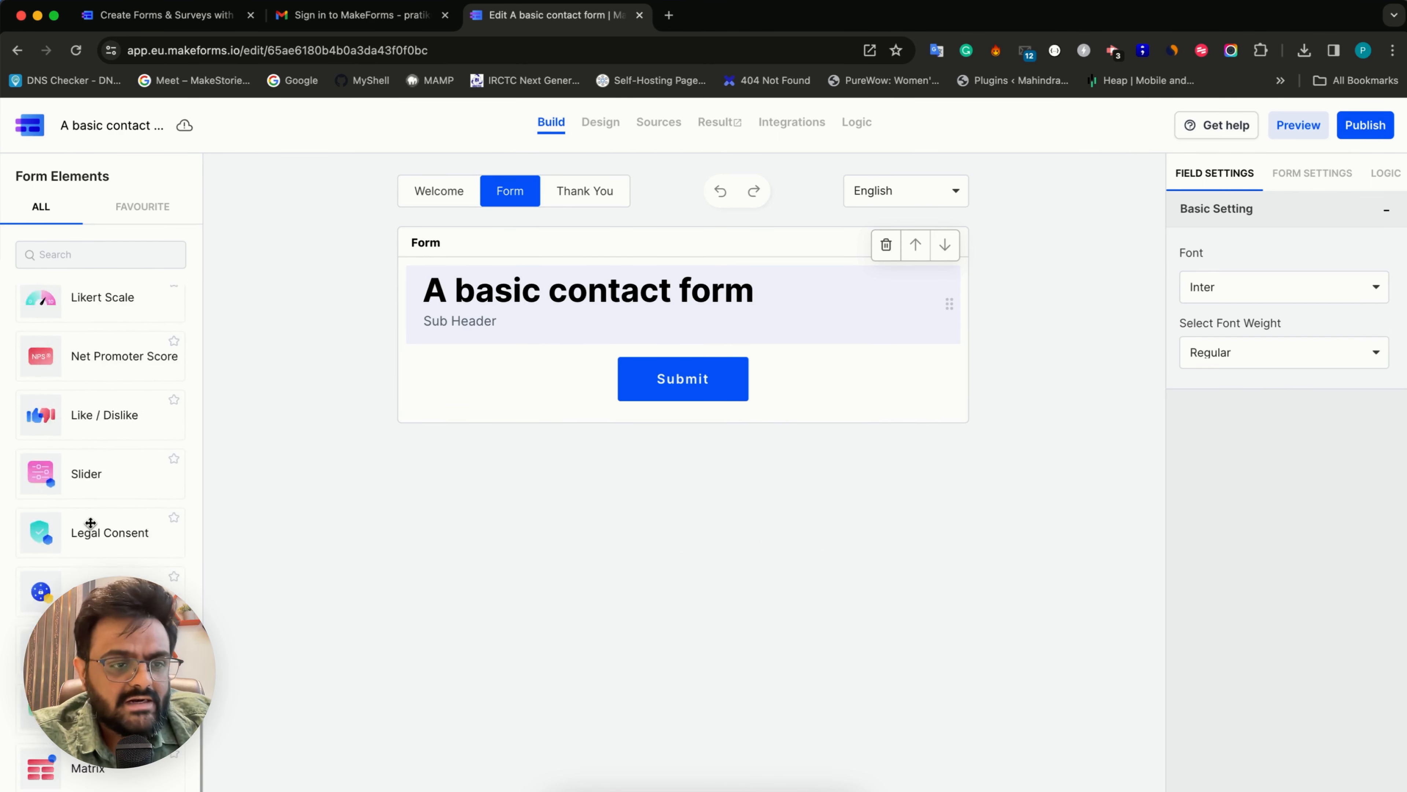
{"action": "scroll", "scroll_direction": "up", "scroll_amount": 3}
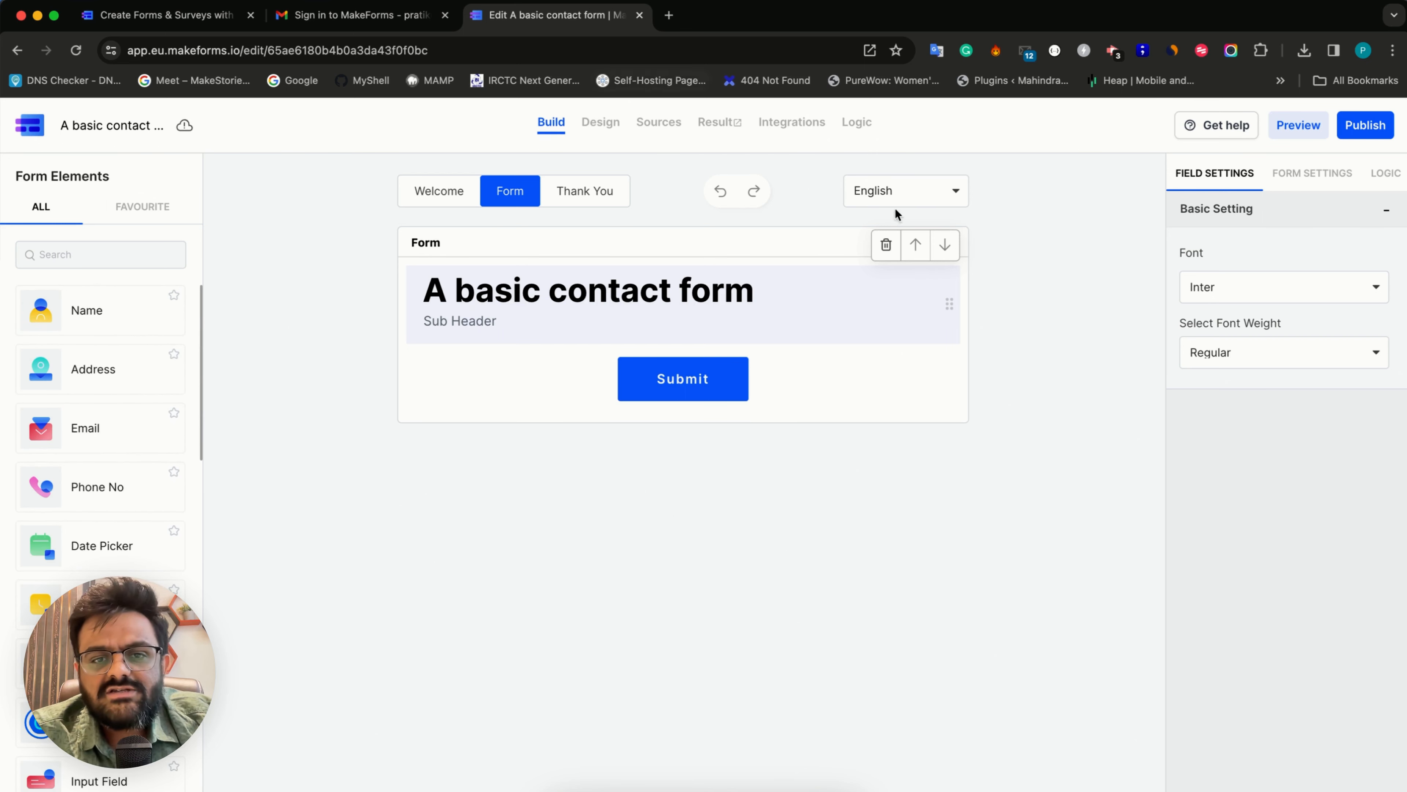
{"action": "mouse_move", "coordinate": [453, 198]}
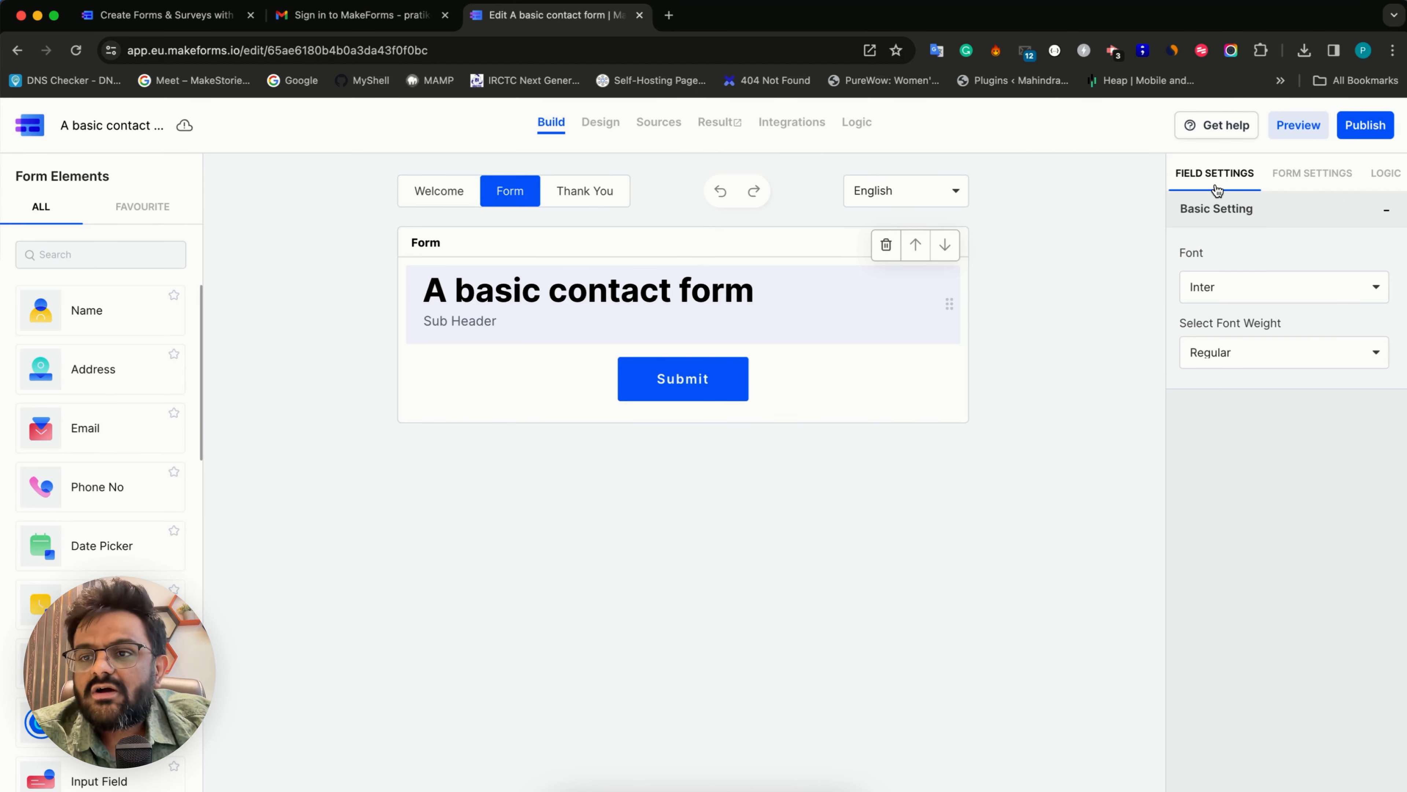
{"action": "mouse_move", "coordinate": [1000, 354]}
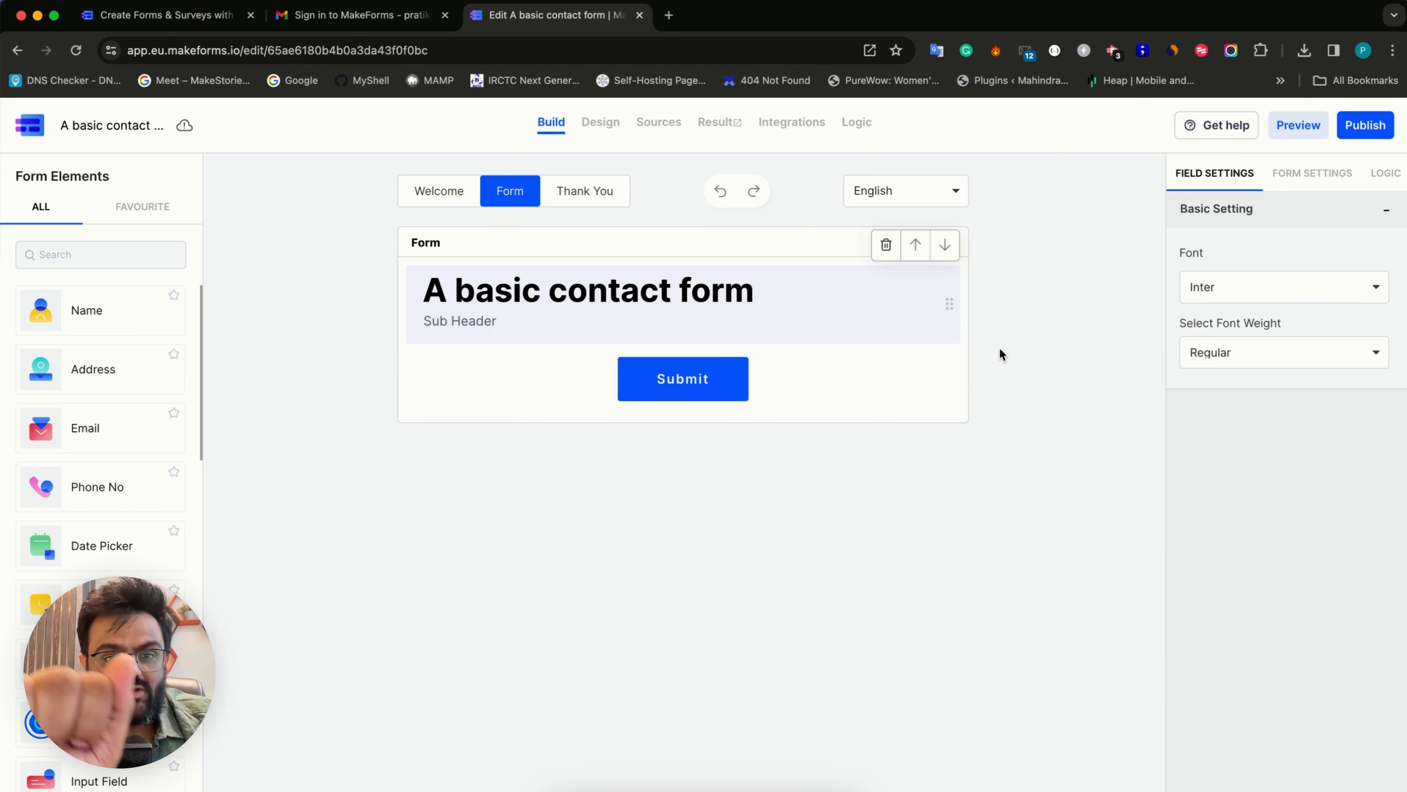
{"action": "mouse_move", "coordinate": [845, 338]}
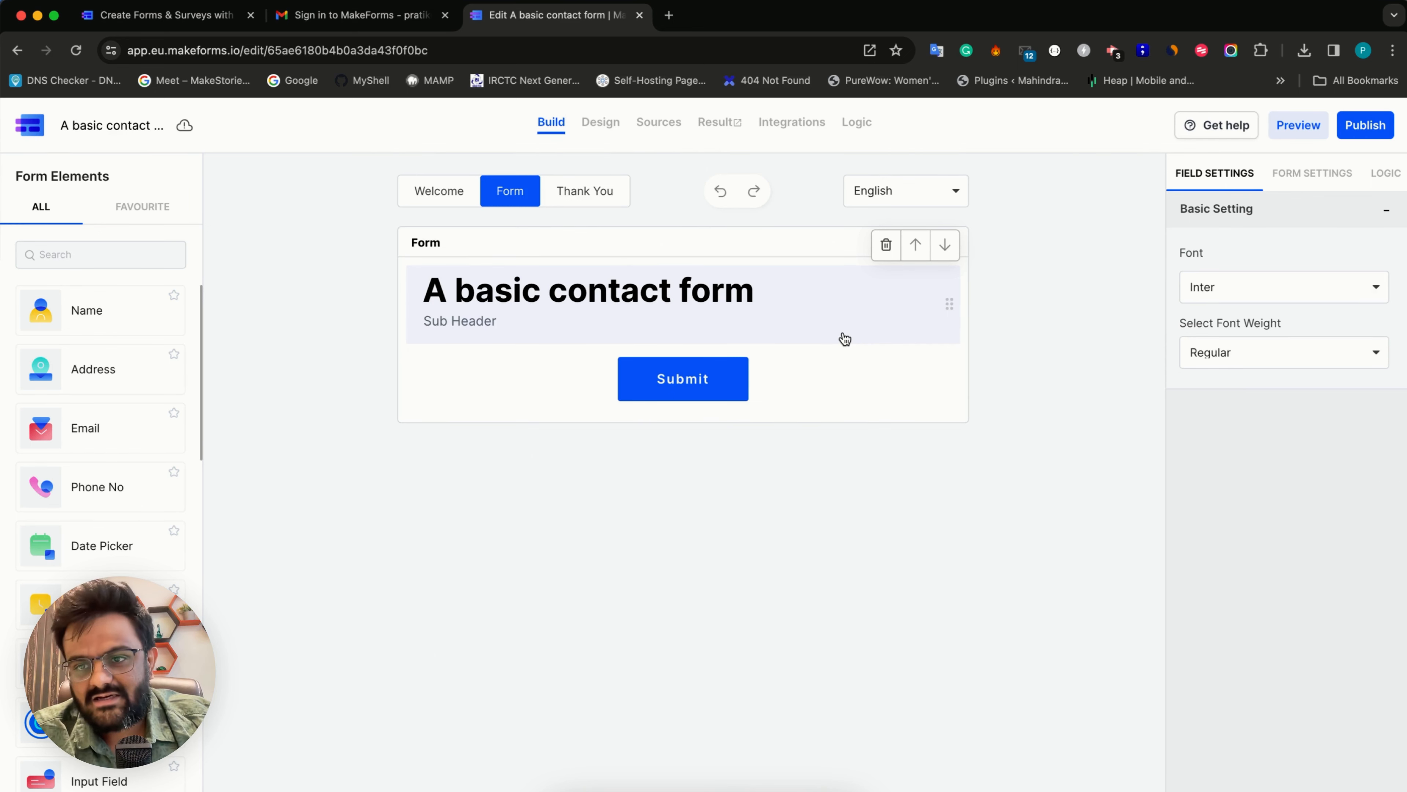
{"action": "mouse_move", "coordinate": [859, 267]}
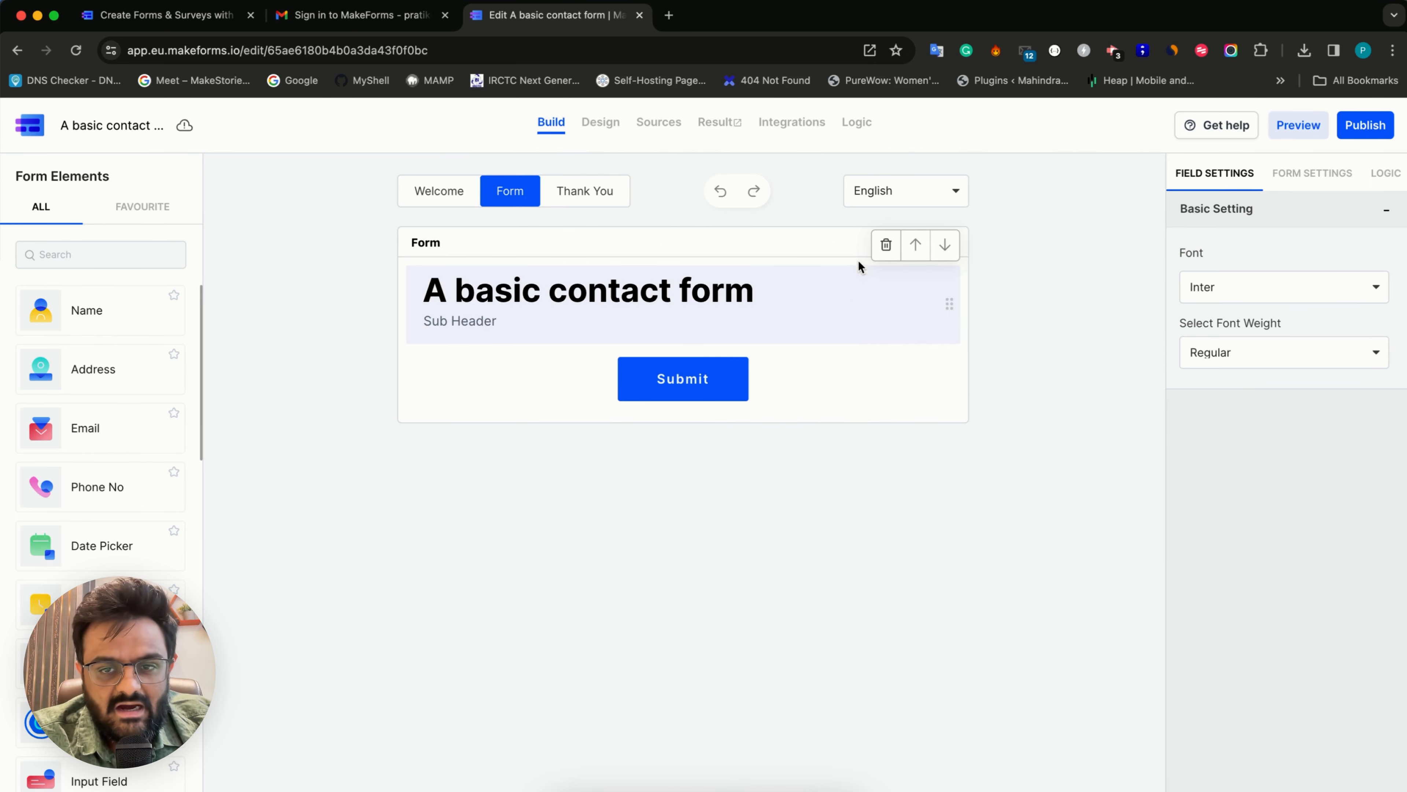
{"action": "mouse_move", "coordinate": [498, 316]}
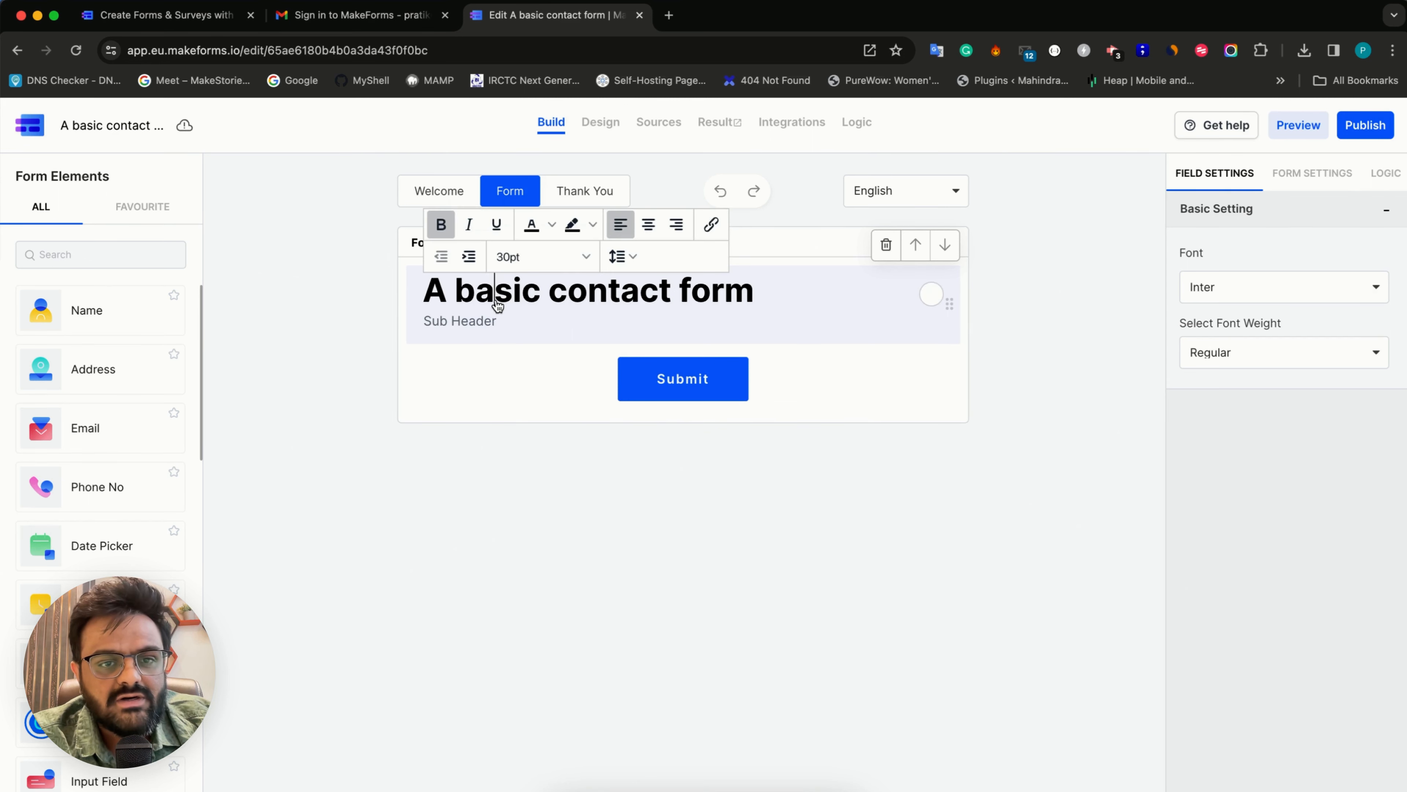
{"action": "left_click", "coordinate": [541, 257]}
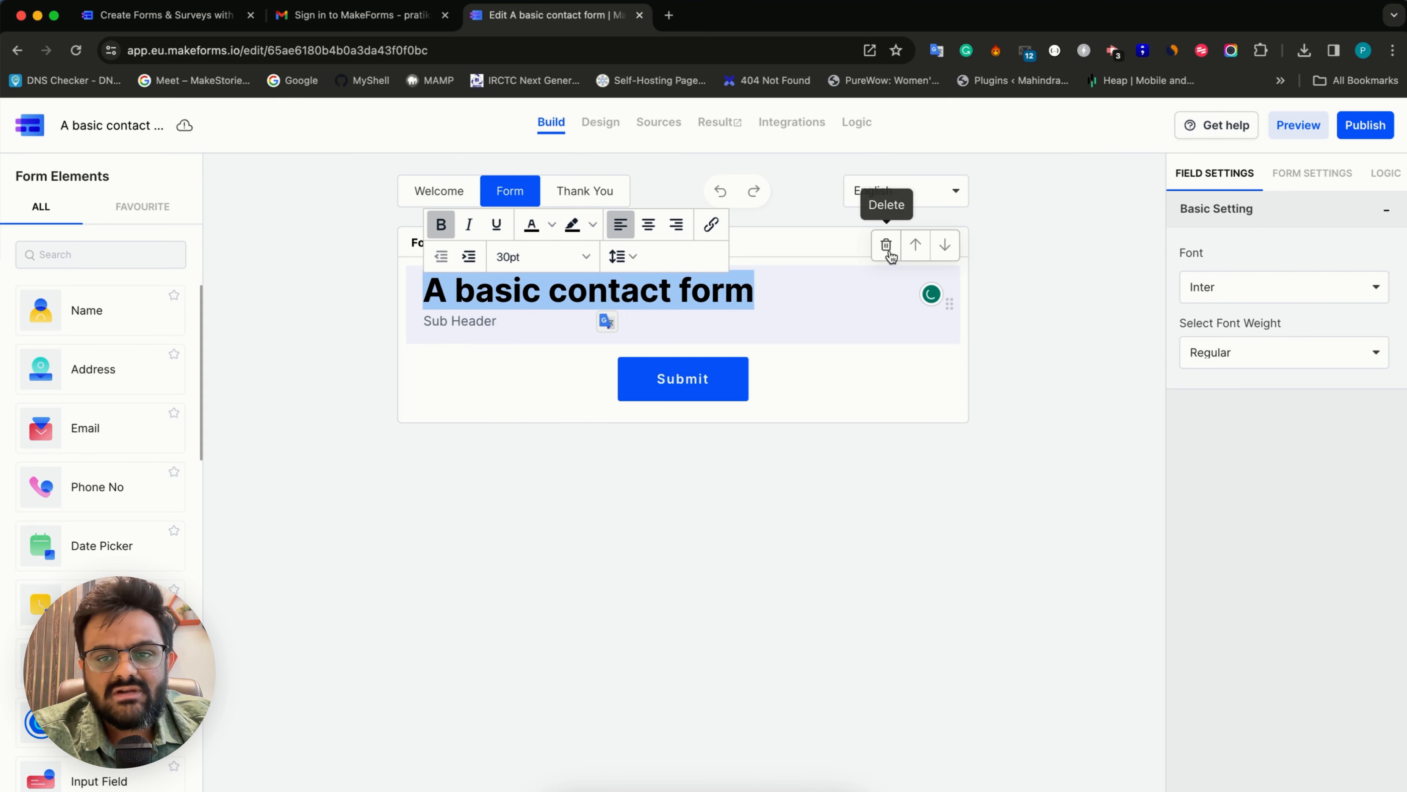
{"action": "left_click", "coordinate": [884, 245]}
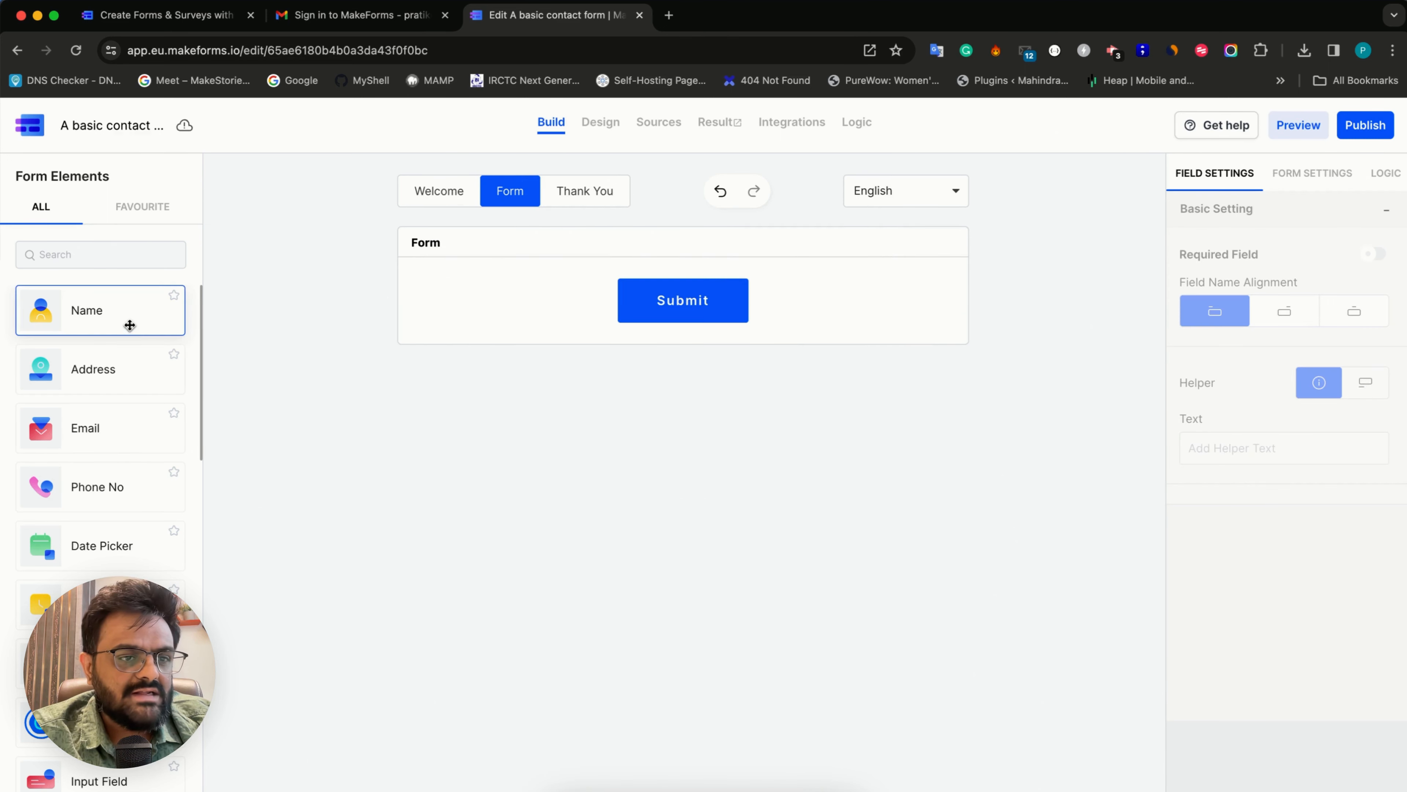
{"action": "left_click", "coordinate": [87, 309]}
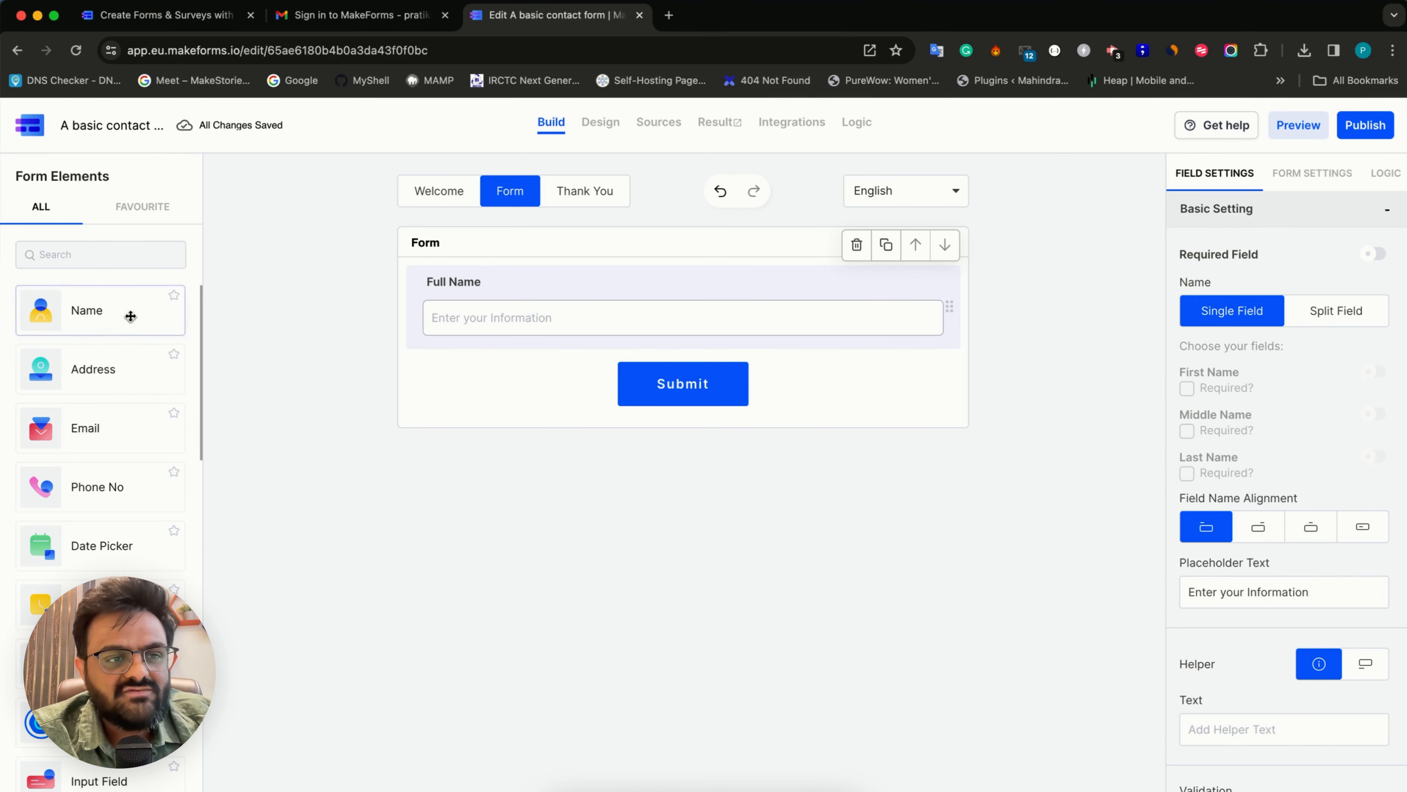
{"action": "mouse_move", "coordinate": [413, 237]}
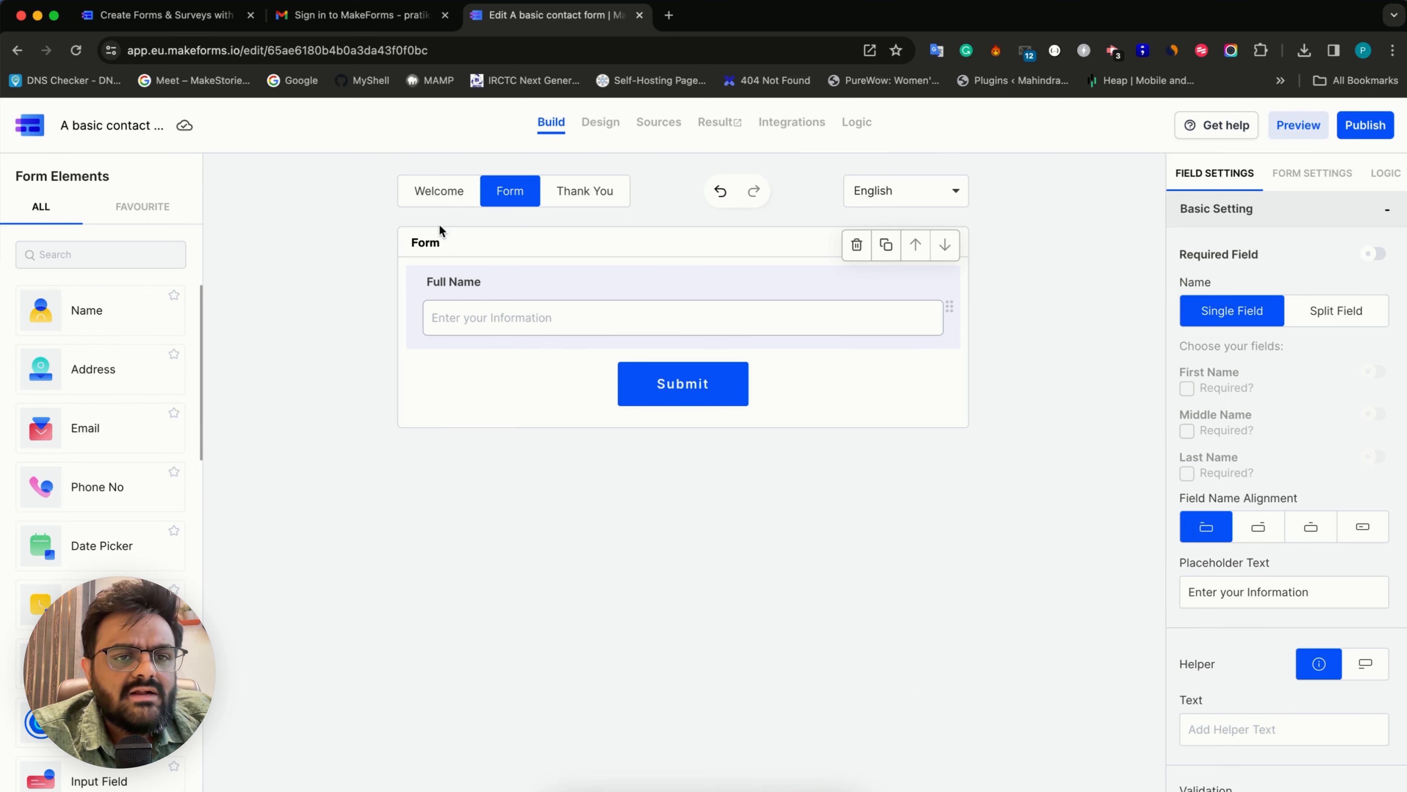
{"action": "mouse_move", "coordinate": [439, 196]}
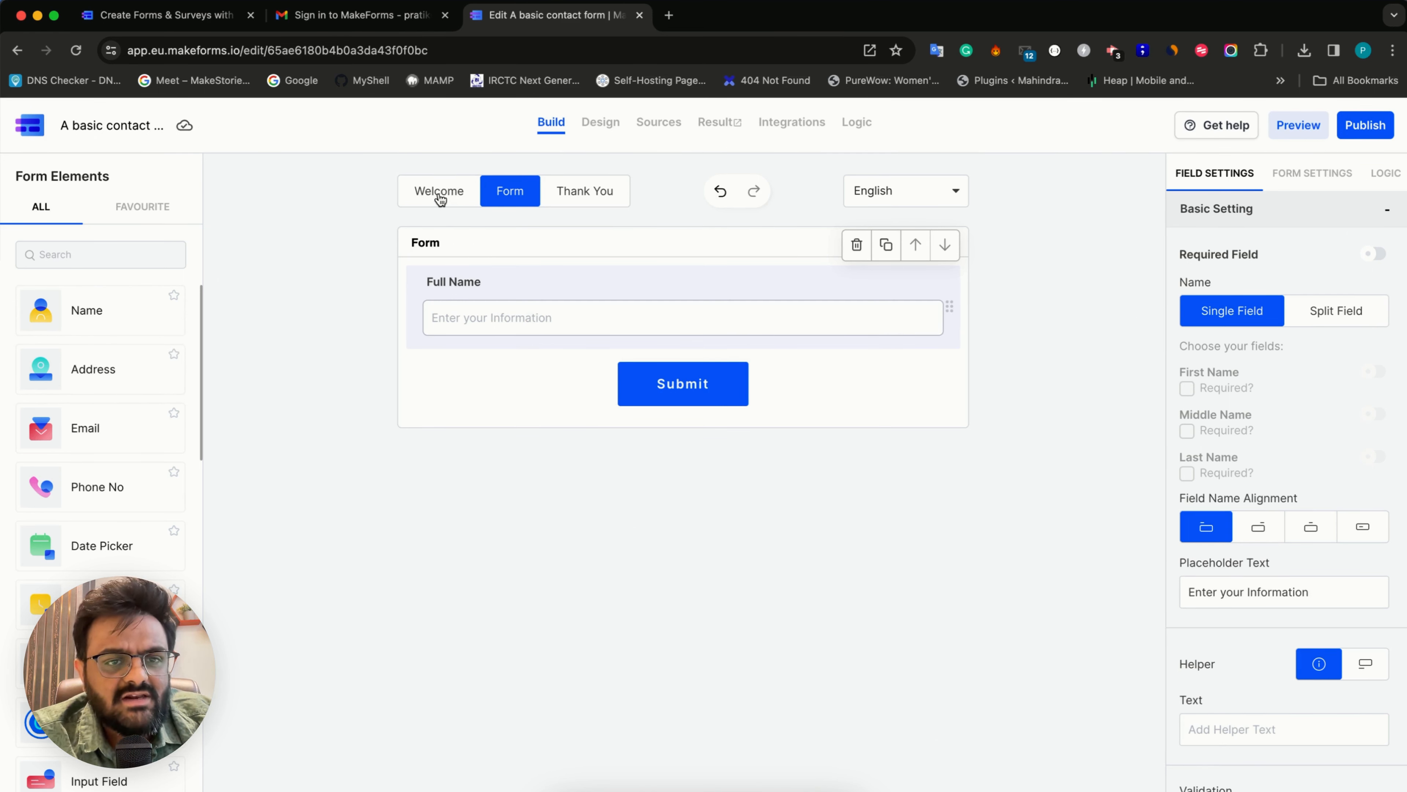
- Turn on the Welcome screen and start editing its heading
{"action": "left_click", "coordinate": [439, 191]}
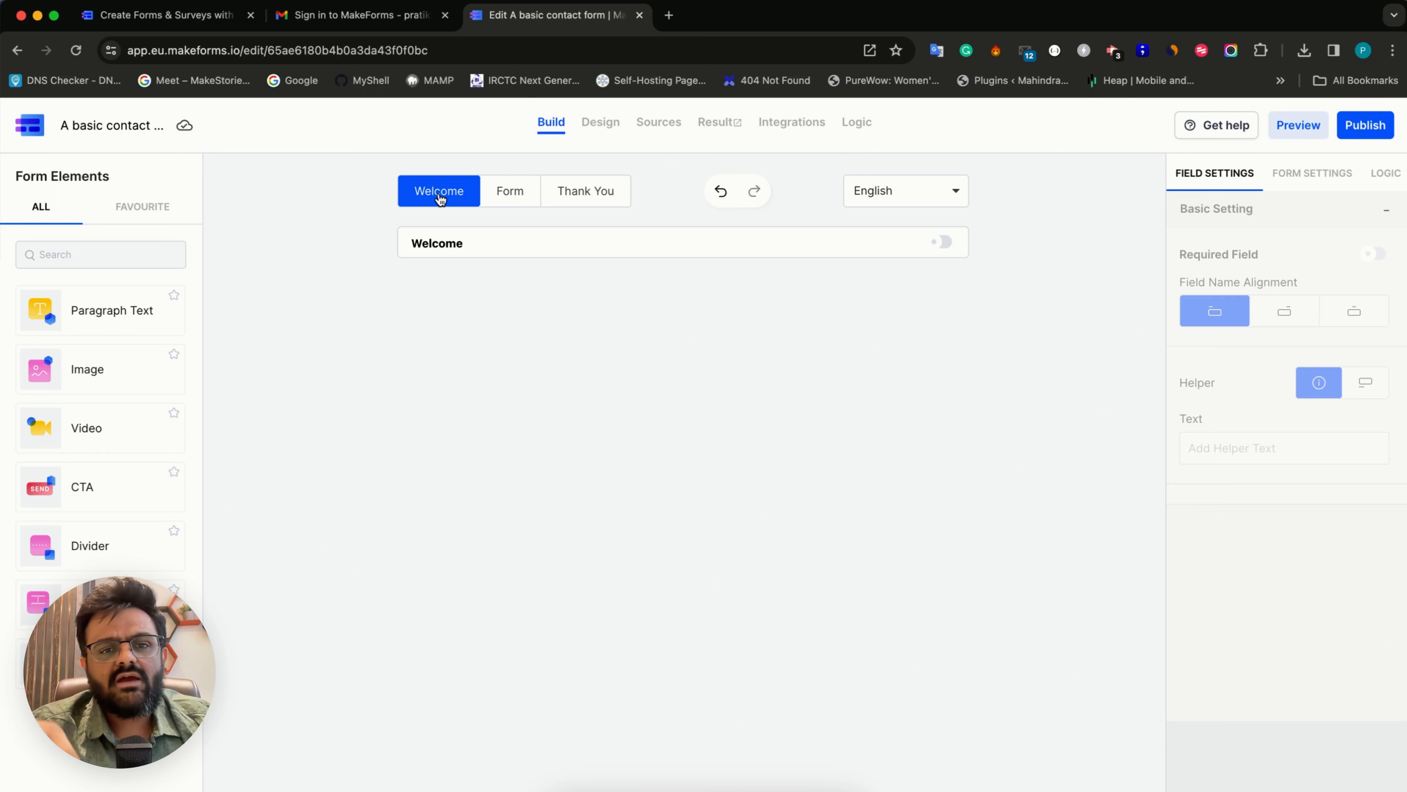
{"action": "mouse_move", "coordinate": [905, 191]}
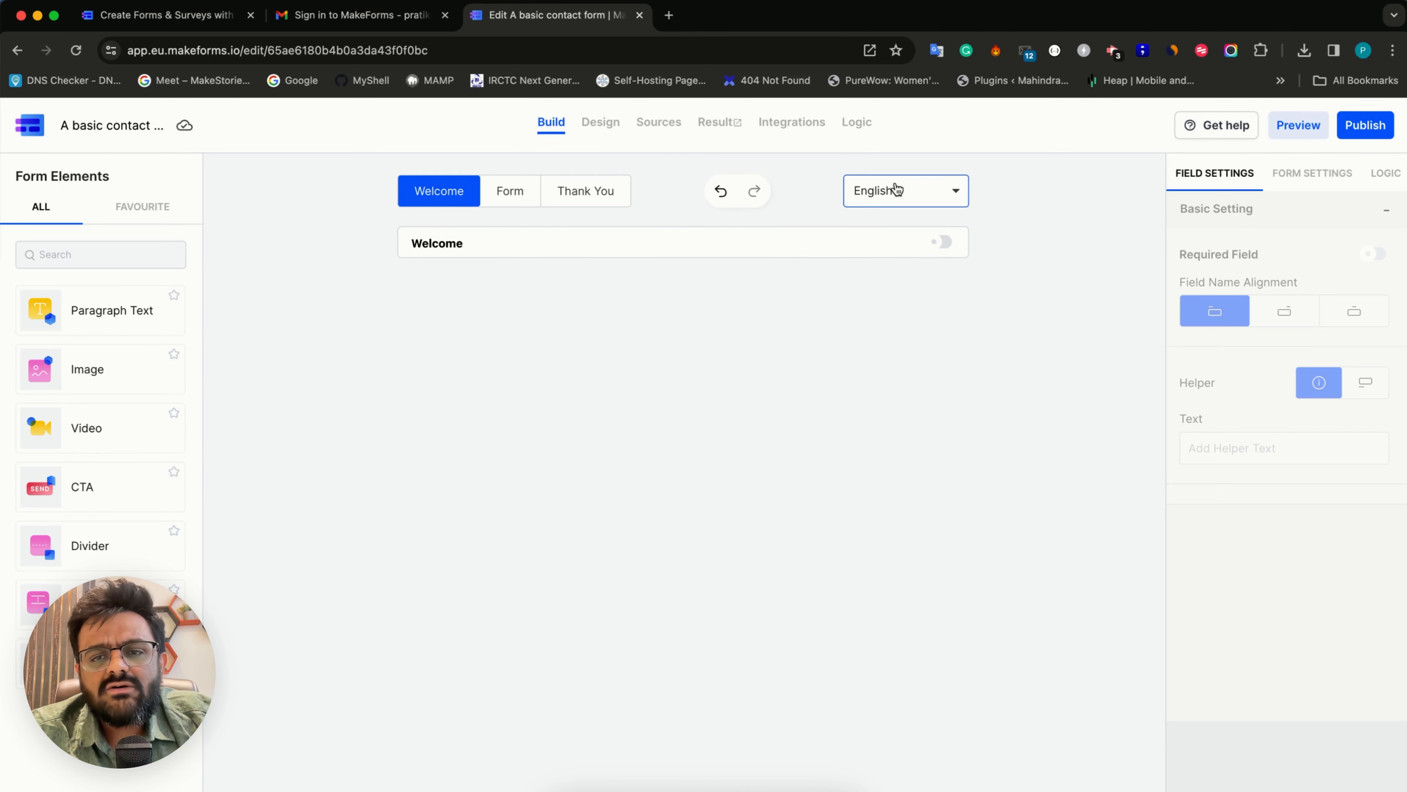
{"action": "mouse_move", "coordinate": [943, 247]}
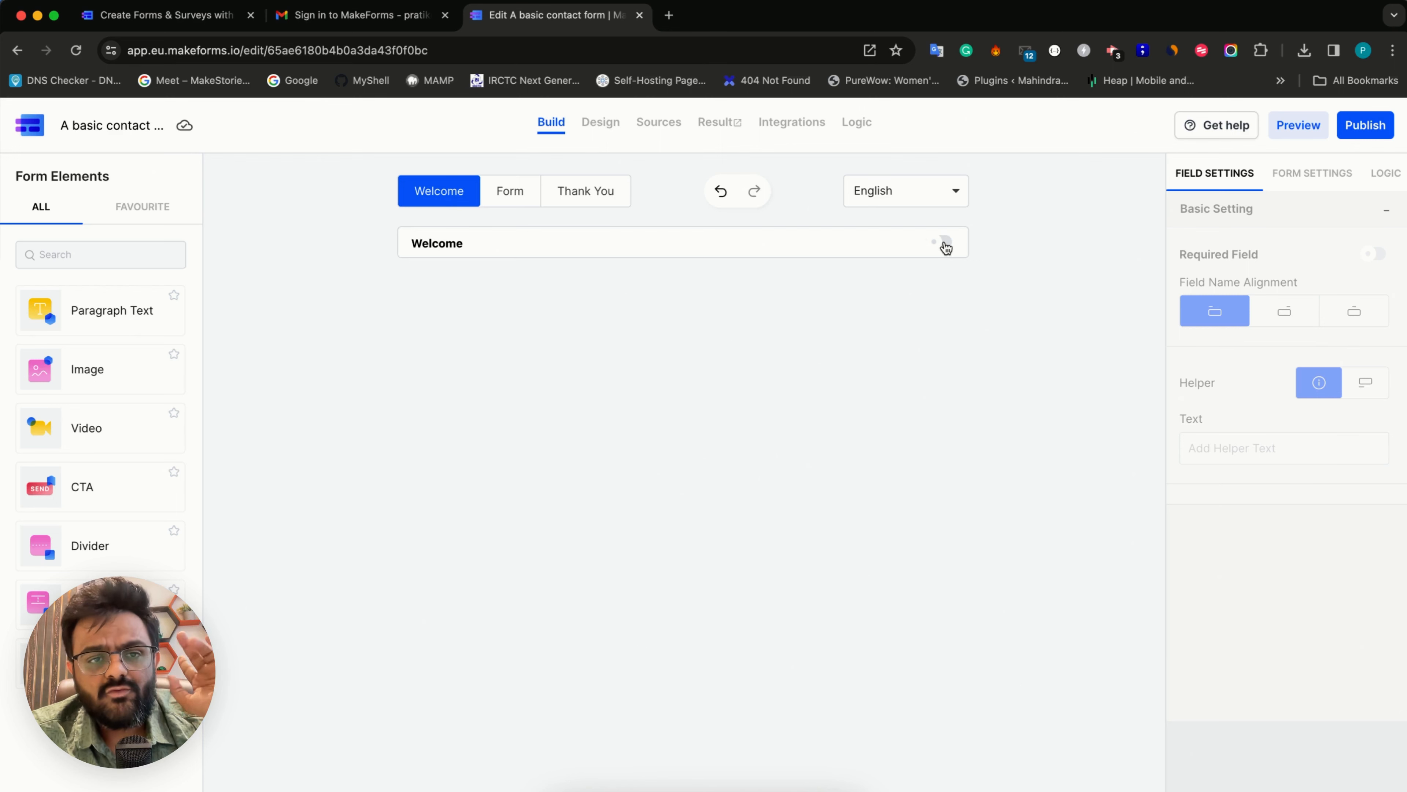
{"action": "left_click", "coordinate": [941, 242]}
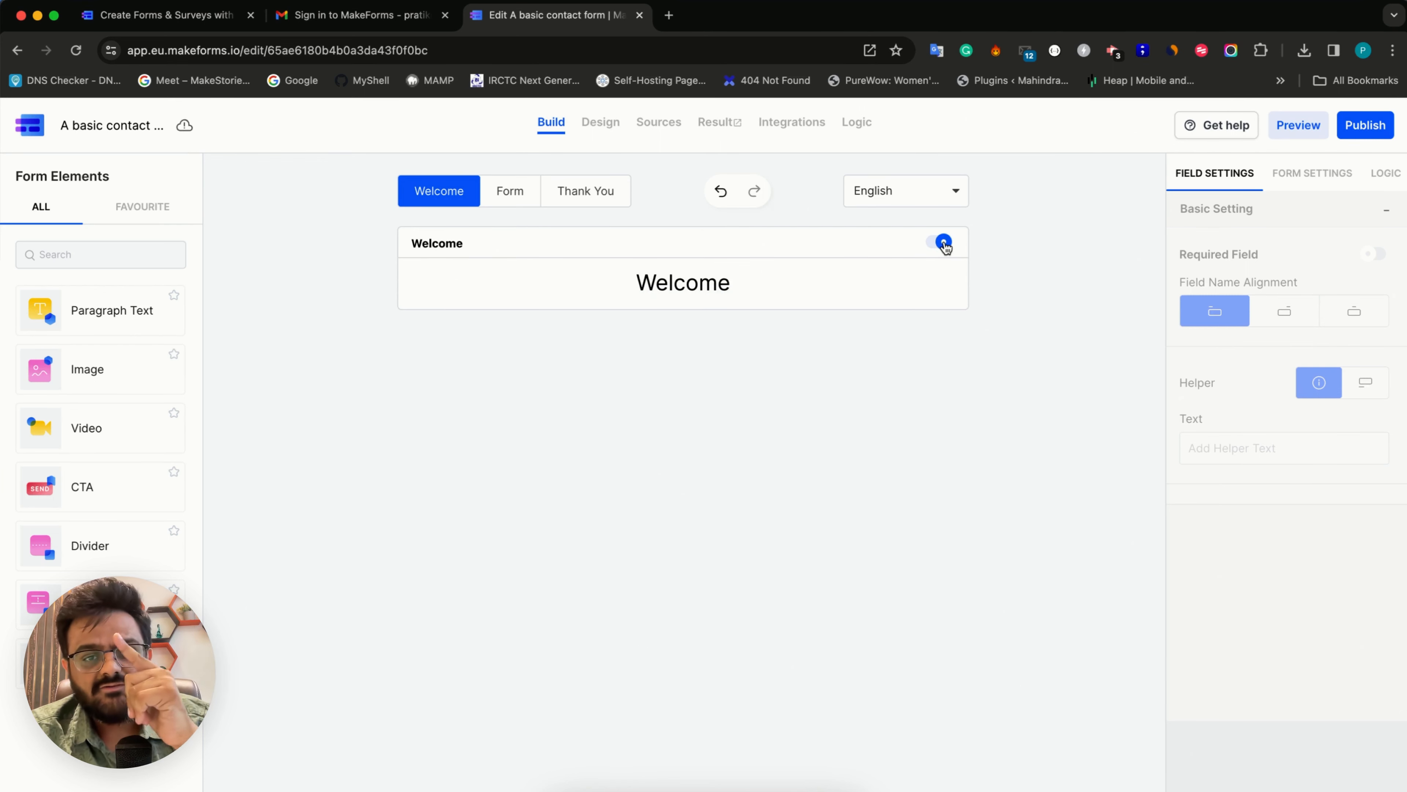
{"action": "left_click", "coordinate": [682, 281]}
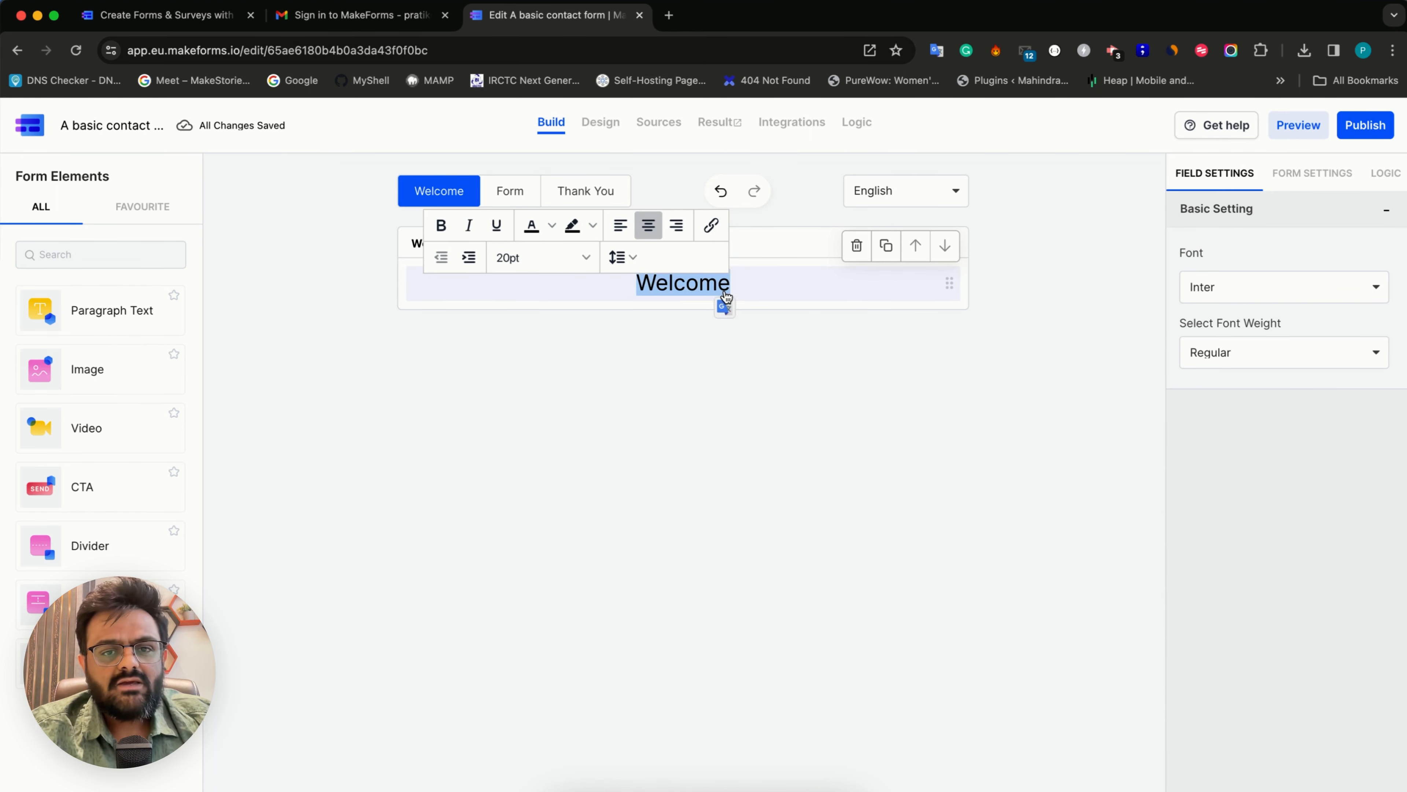
{"action": "type", "text": "F"}
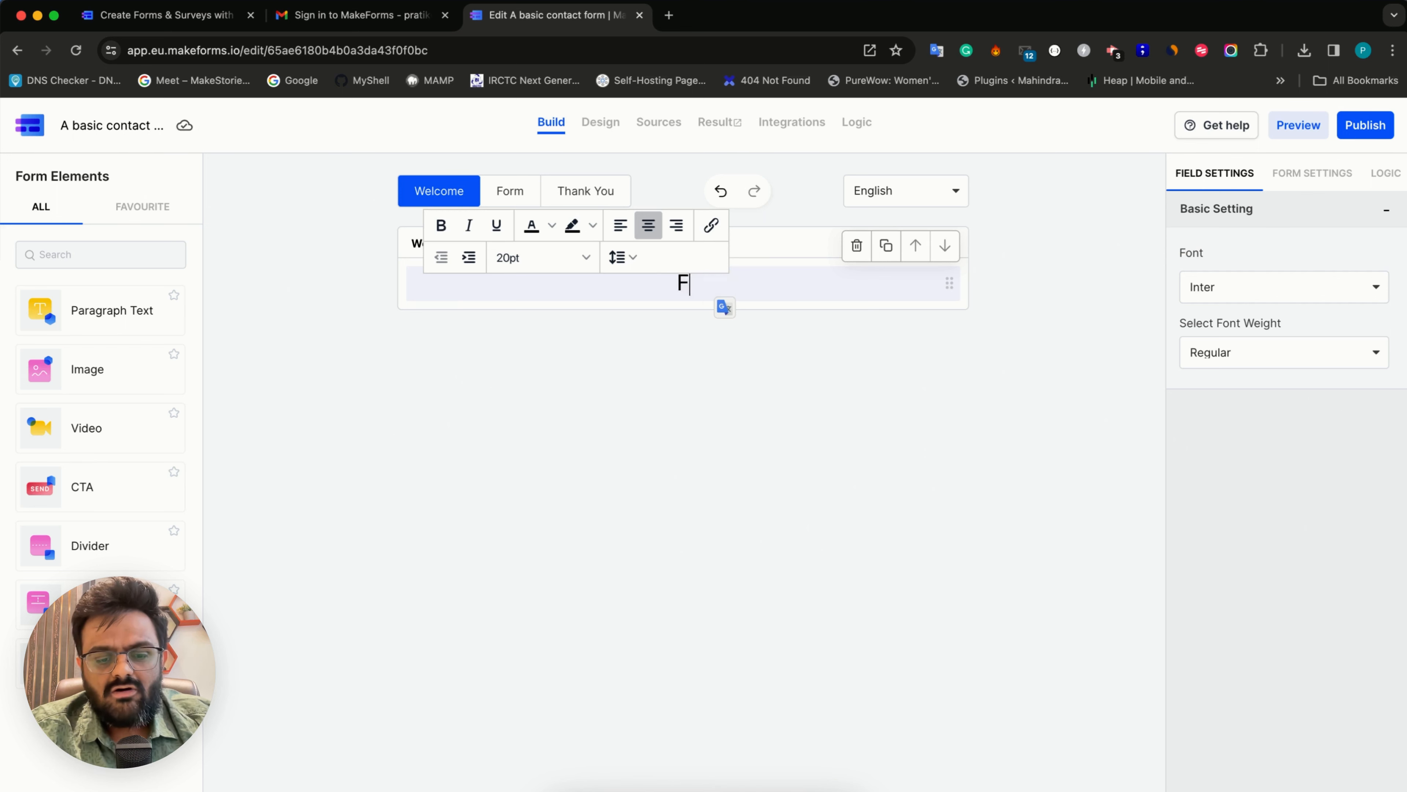
- Set the welcome heading to 'Welcome to the Form Guru Series' and check it on the Welcome tab
{"action": "type", "text": "Welcome t"}
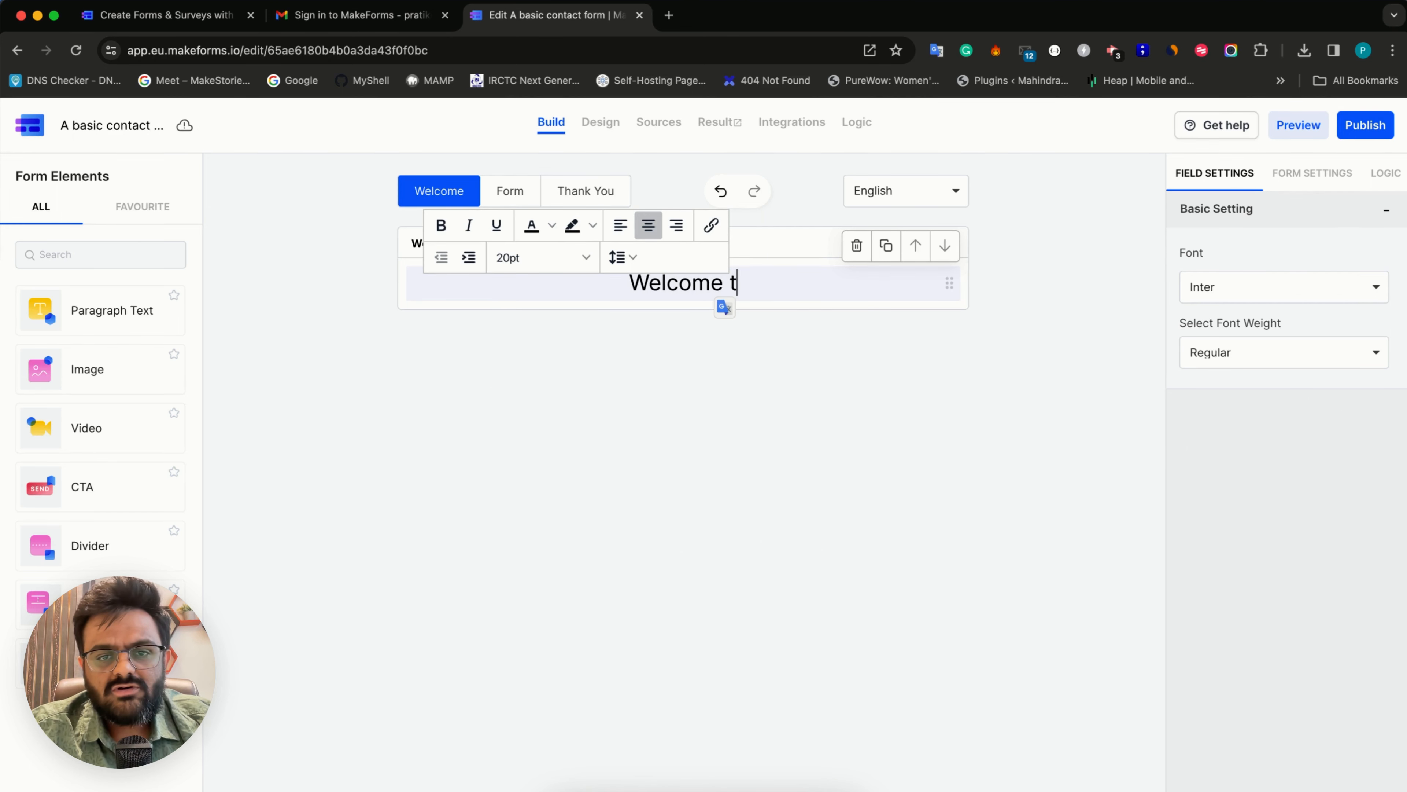
{"action": "type", "text": "o the Form Guru"}
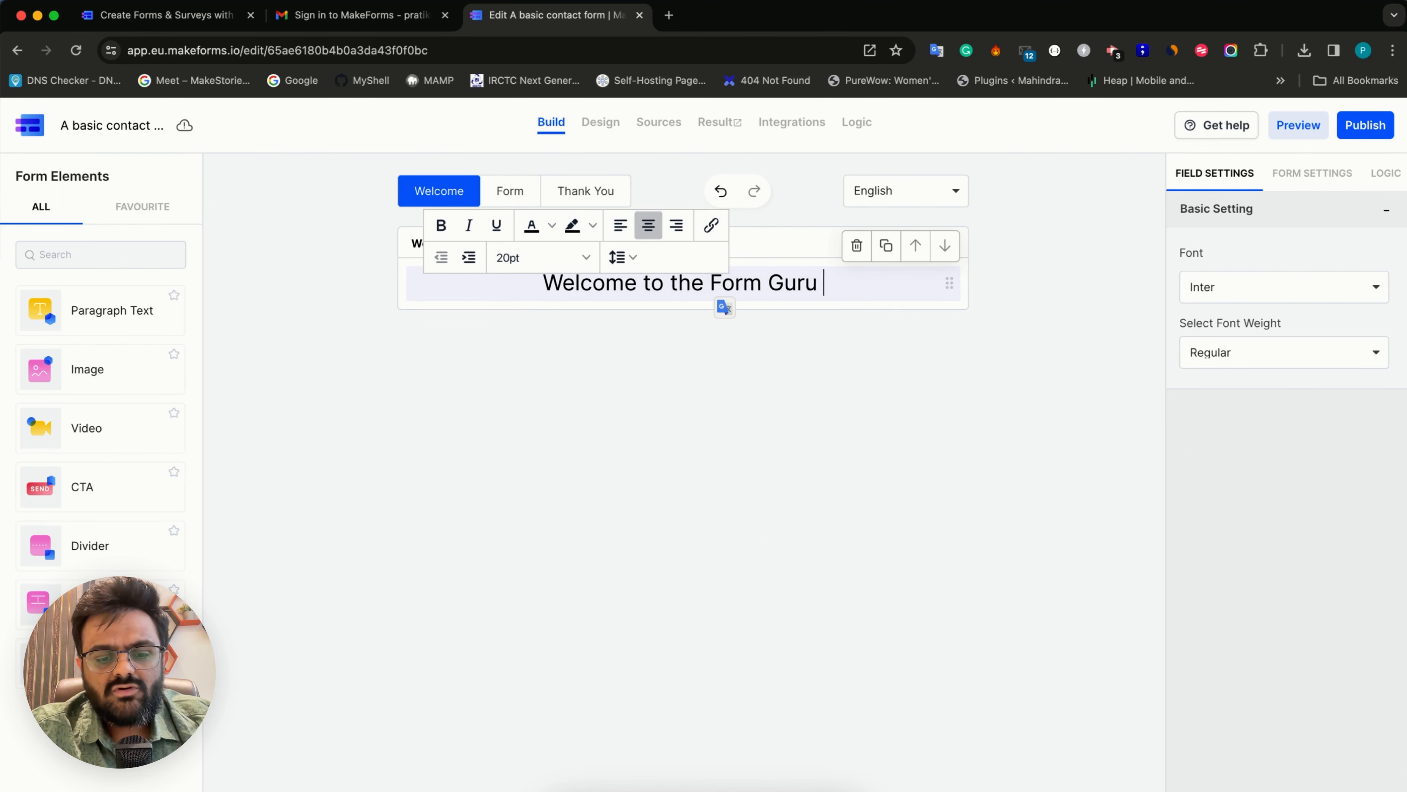
{"action": "type", "text": "Series"}
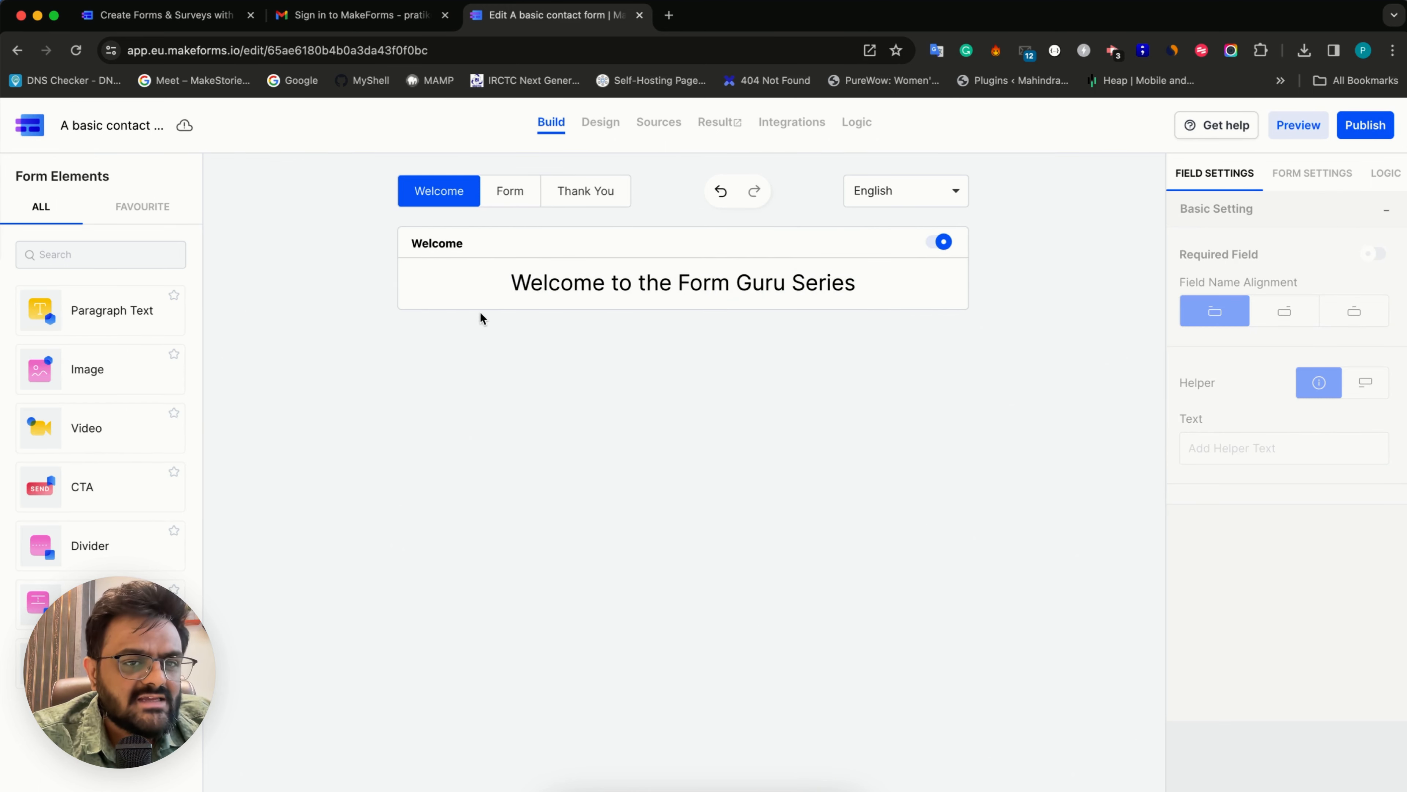
{"action": "left_click", "coordinate": [509, 191]}
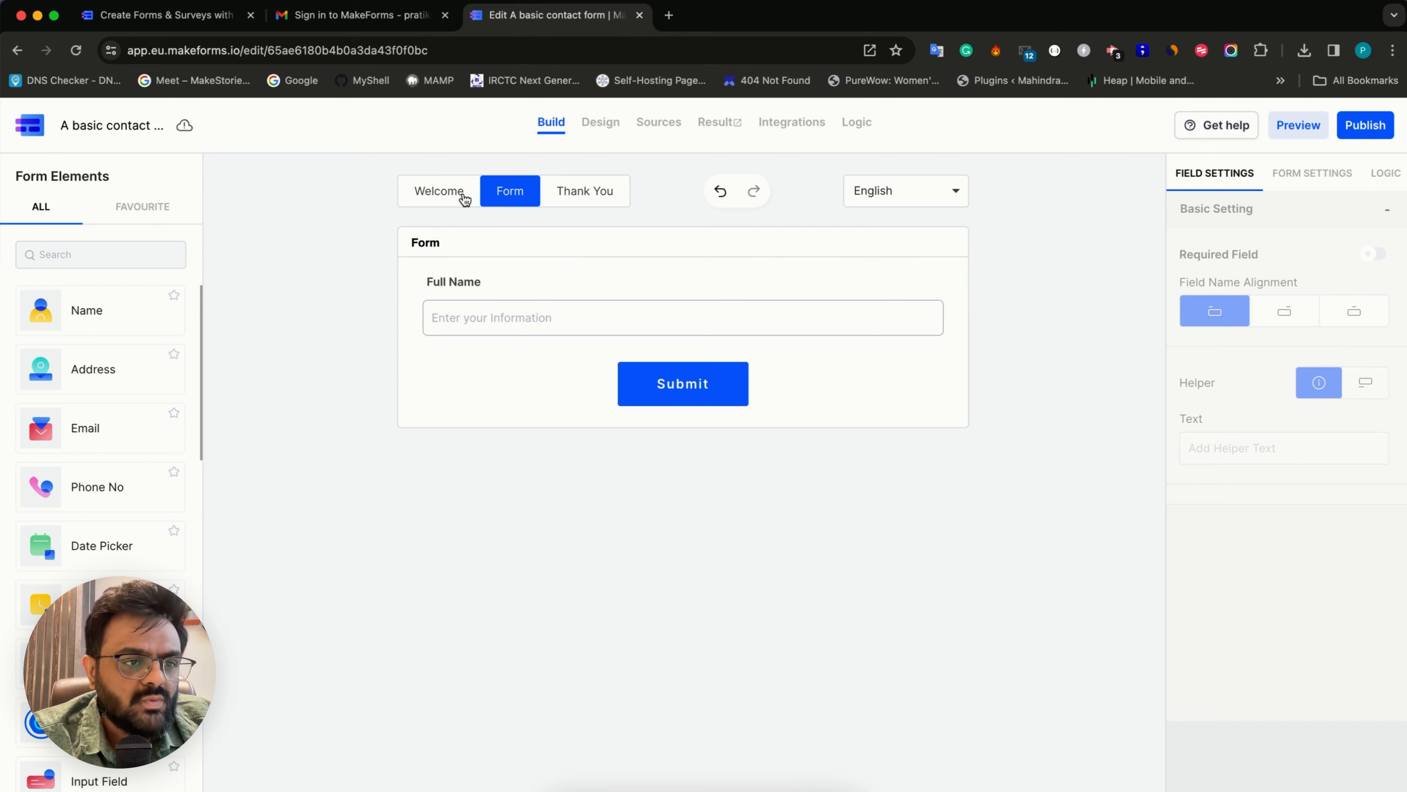
{"action": "left_click", "coordinate": [438, 190]}
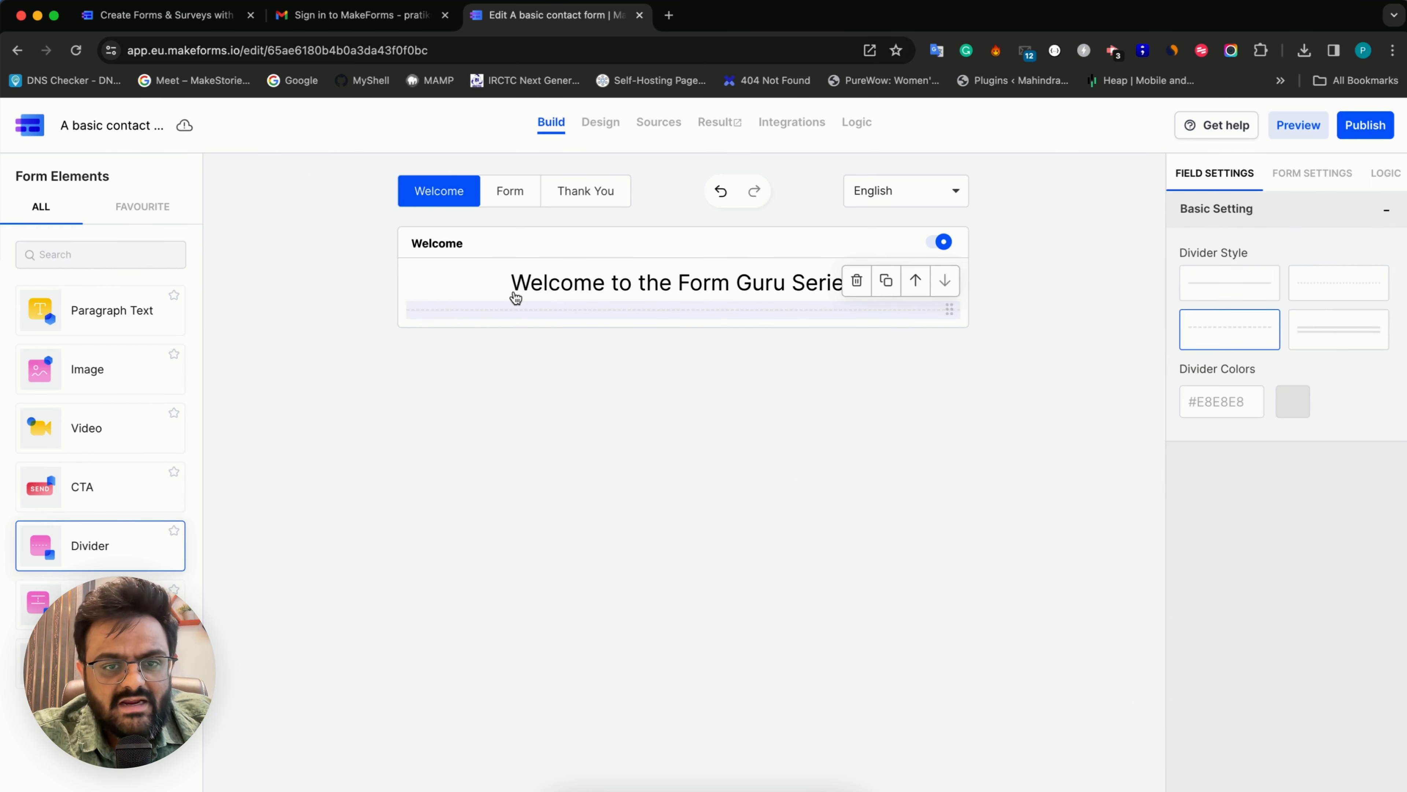
{"action": "mouse_move", "coordinate": [228, 524]}
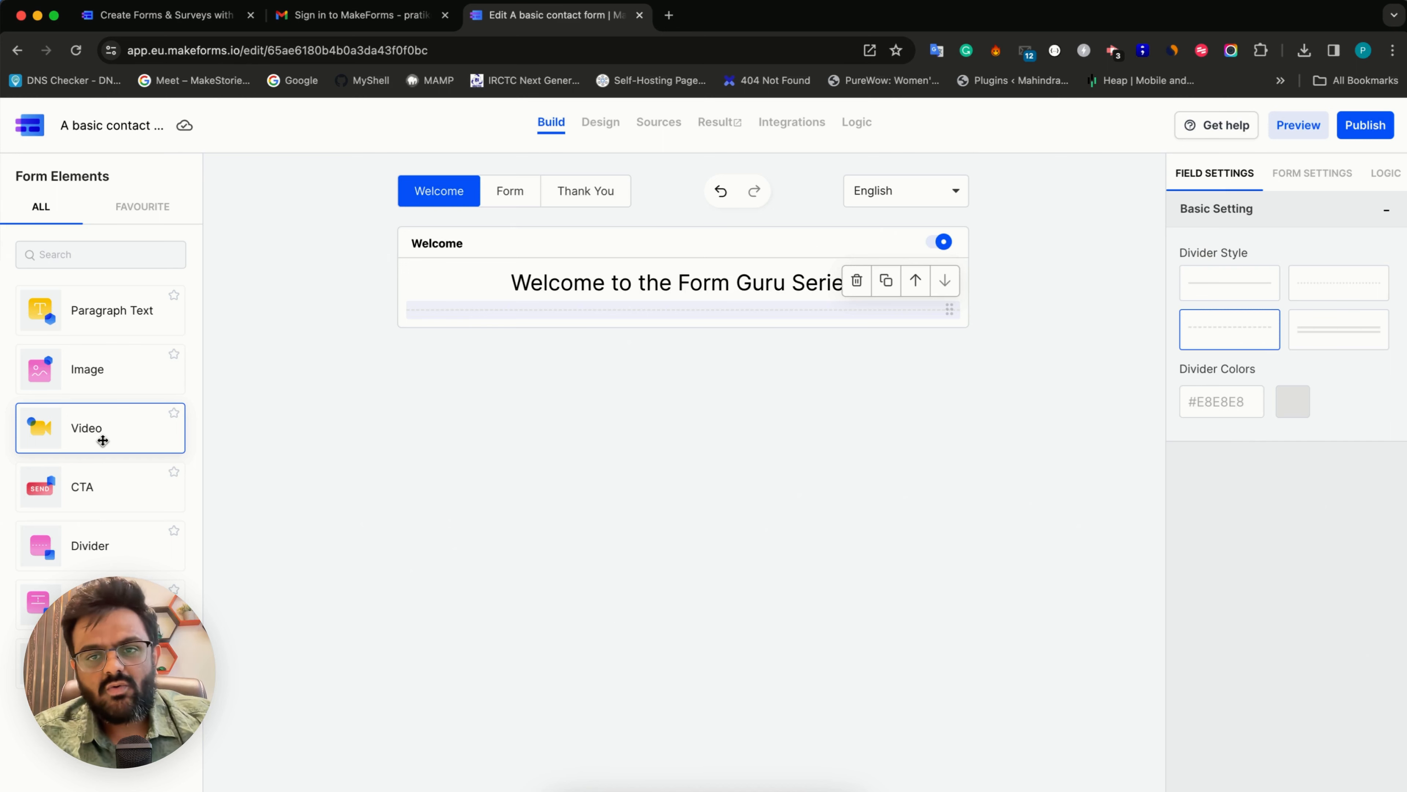
{"action": "mouse_move", "coordinate": [509, 207]}
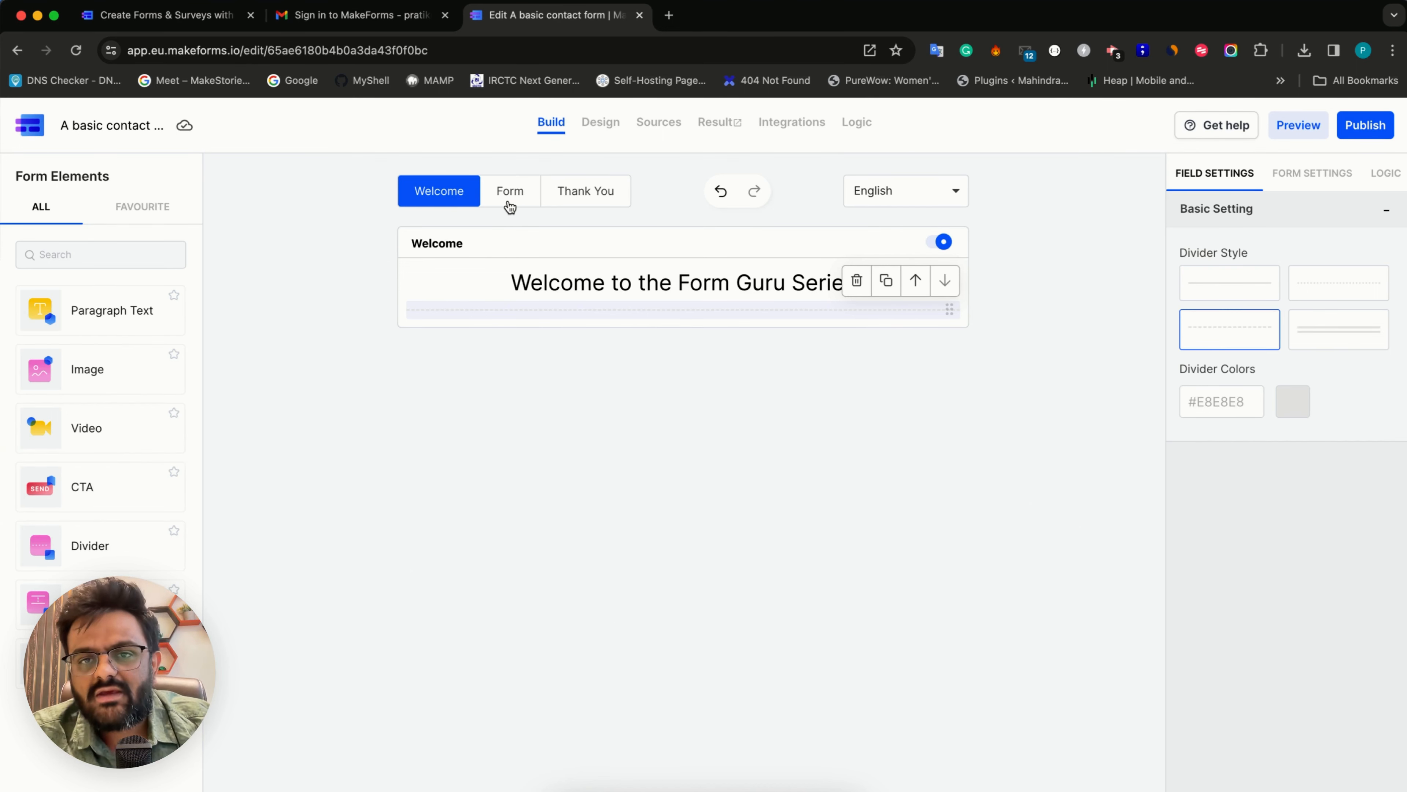
- Add Address and Email fields to the form page, then view the Thank You screen
{"action": "left_click", "coordinate": [510, 191]}
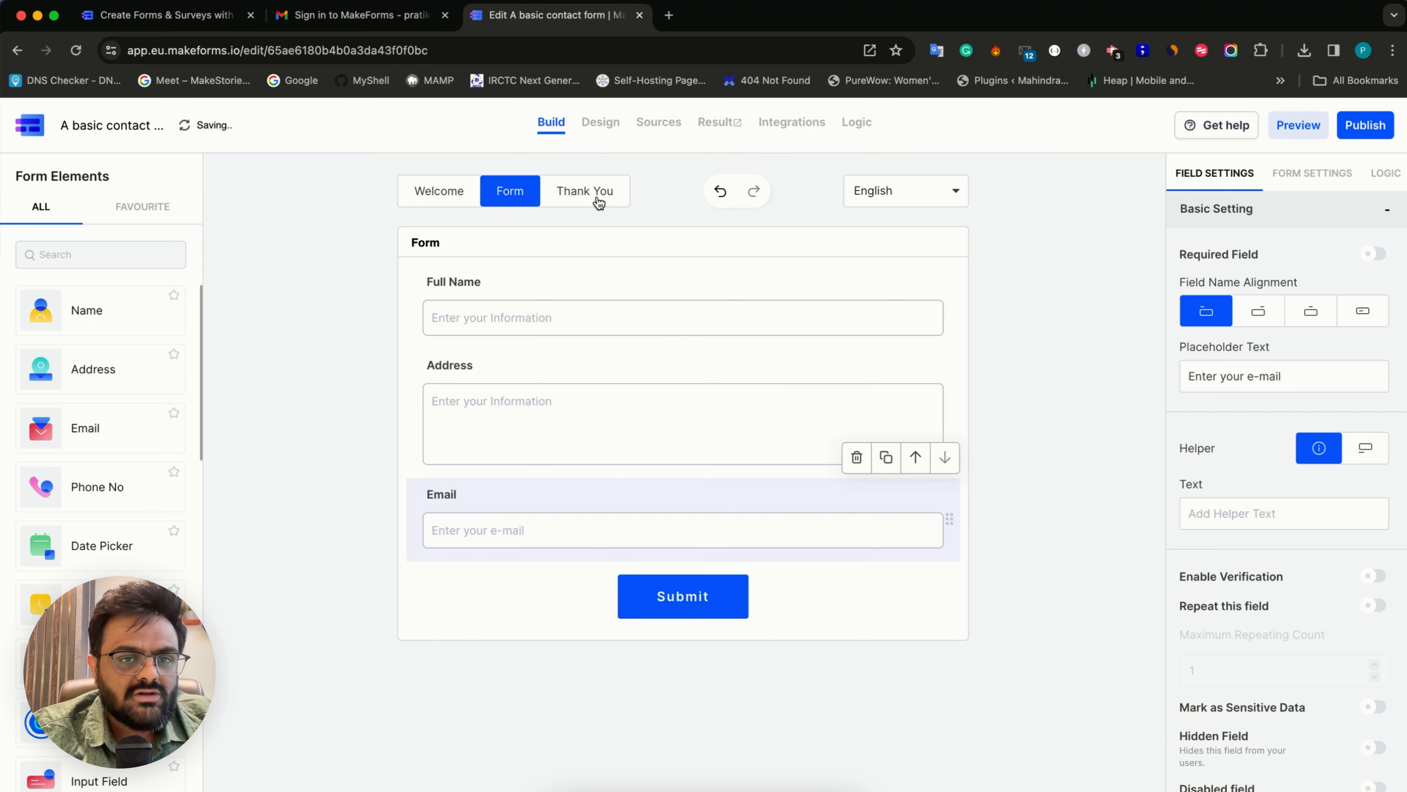
{"action": "left_click", "coordinate": [584, 190]}
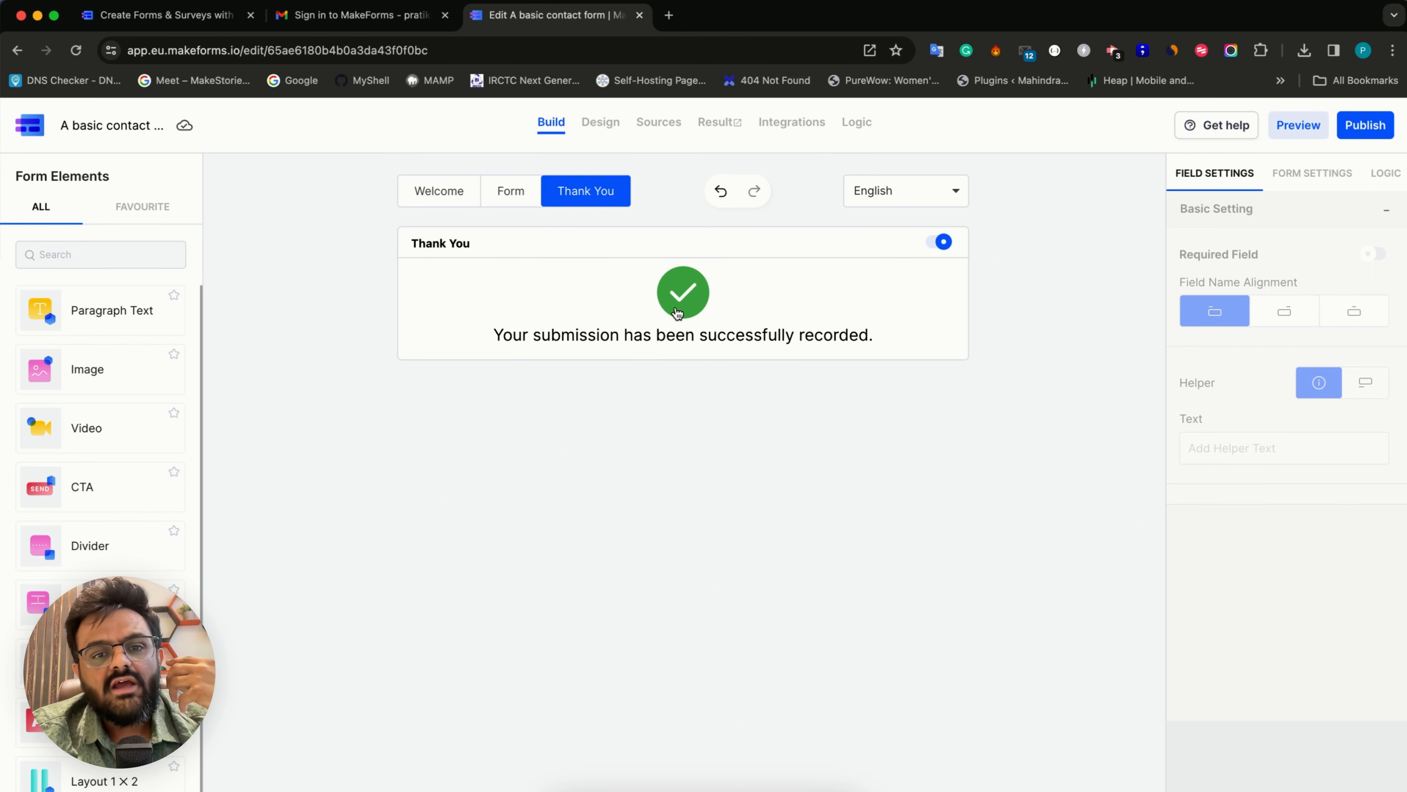
- Review the thank-you checkmark image settings, then the Form and Welcome screens
{"action": "left_click", "coordinate": [682, 293]}
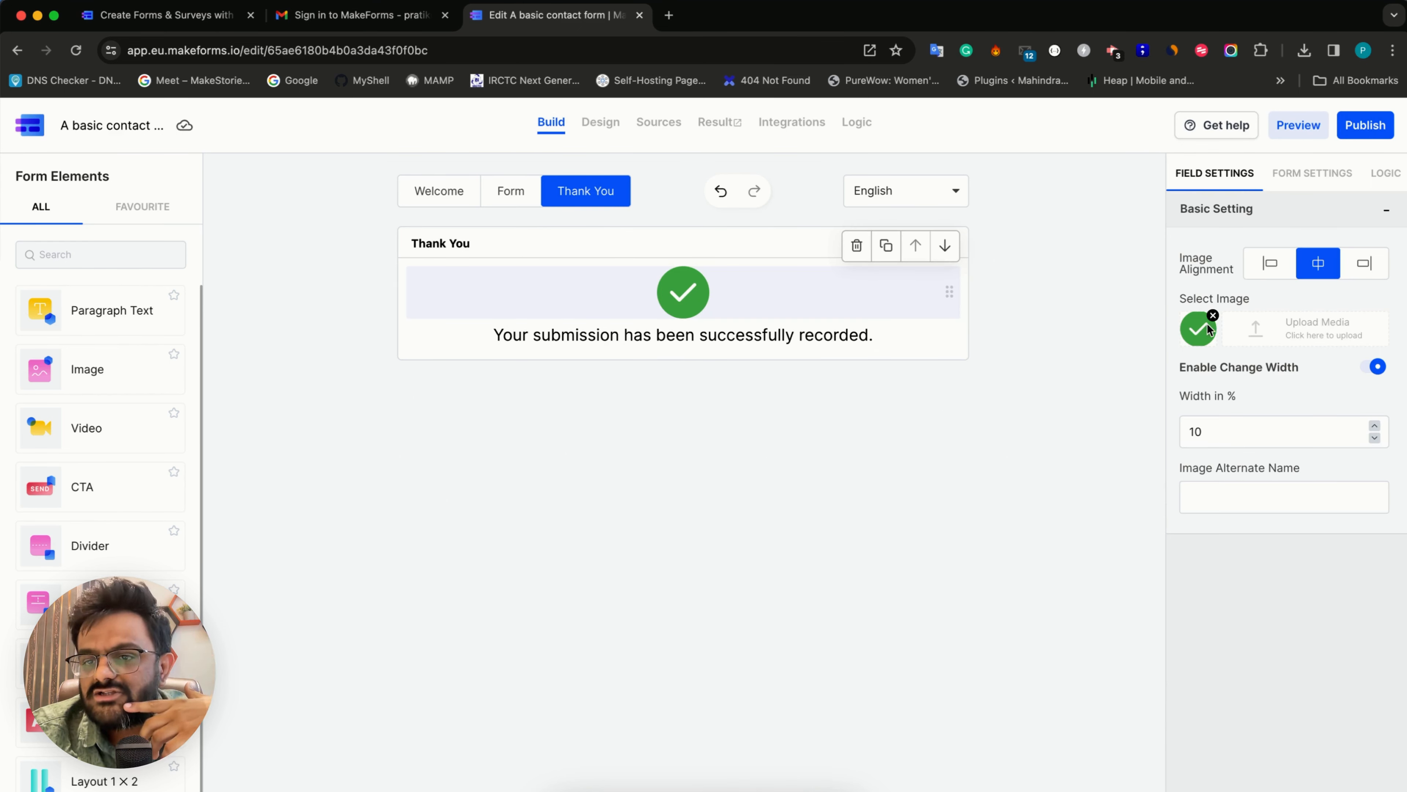
{"action": "mouse_move", "coordinate": [808, 340]}
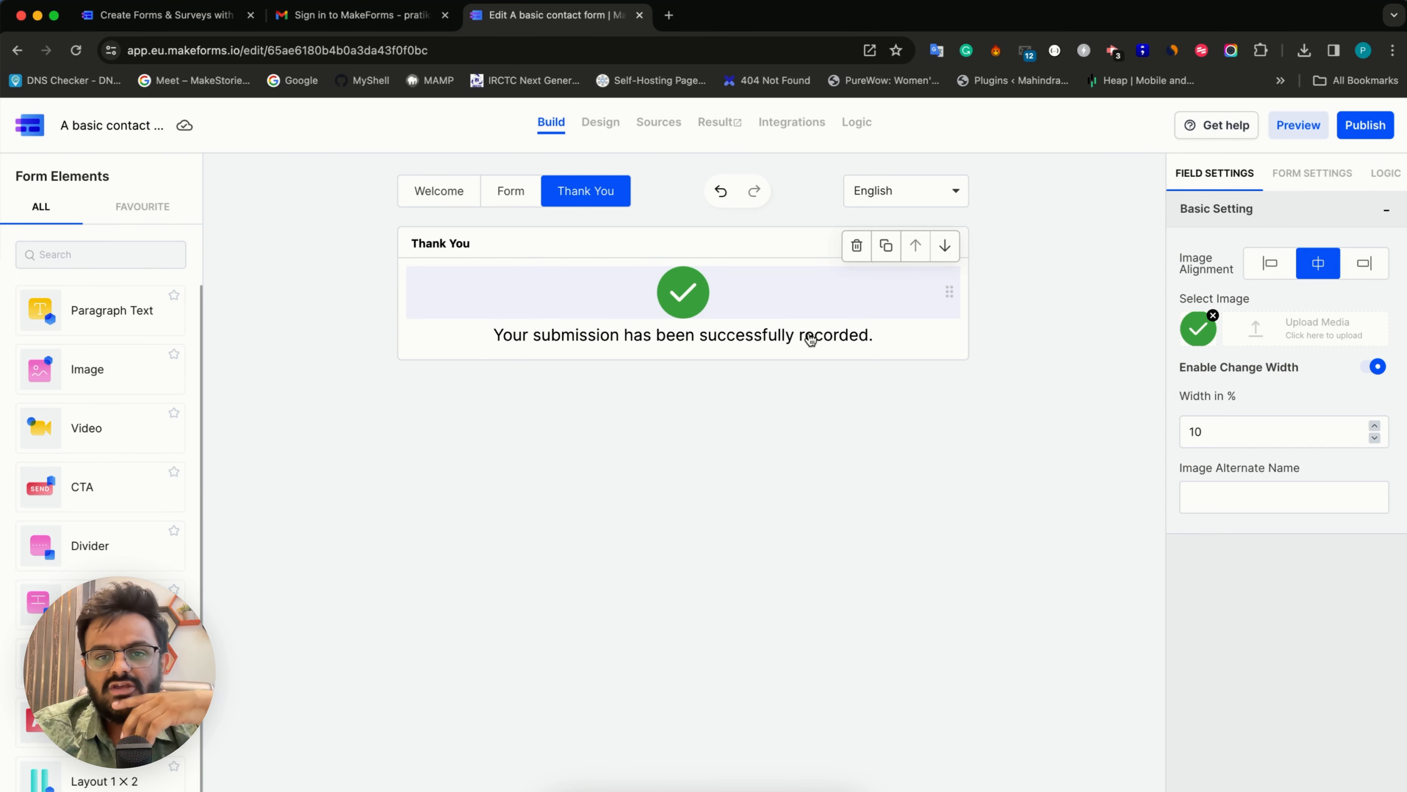
{"action": "mouse_move", "coordinate": [1283, 328]}
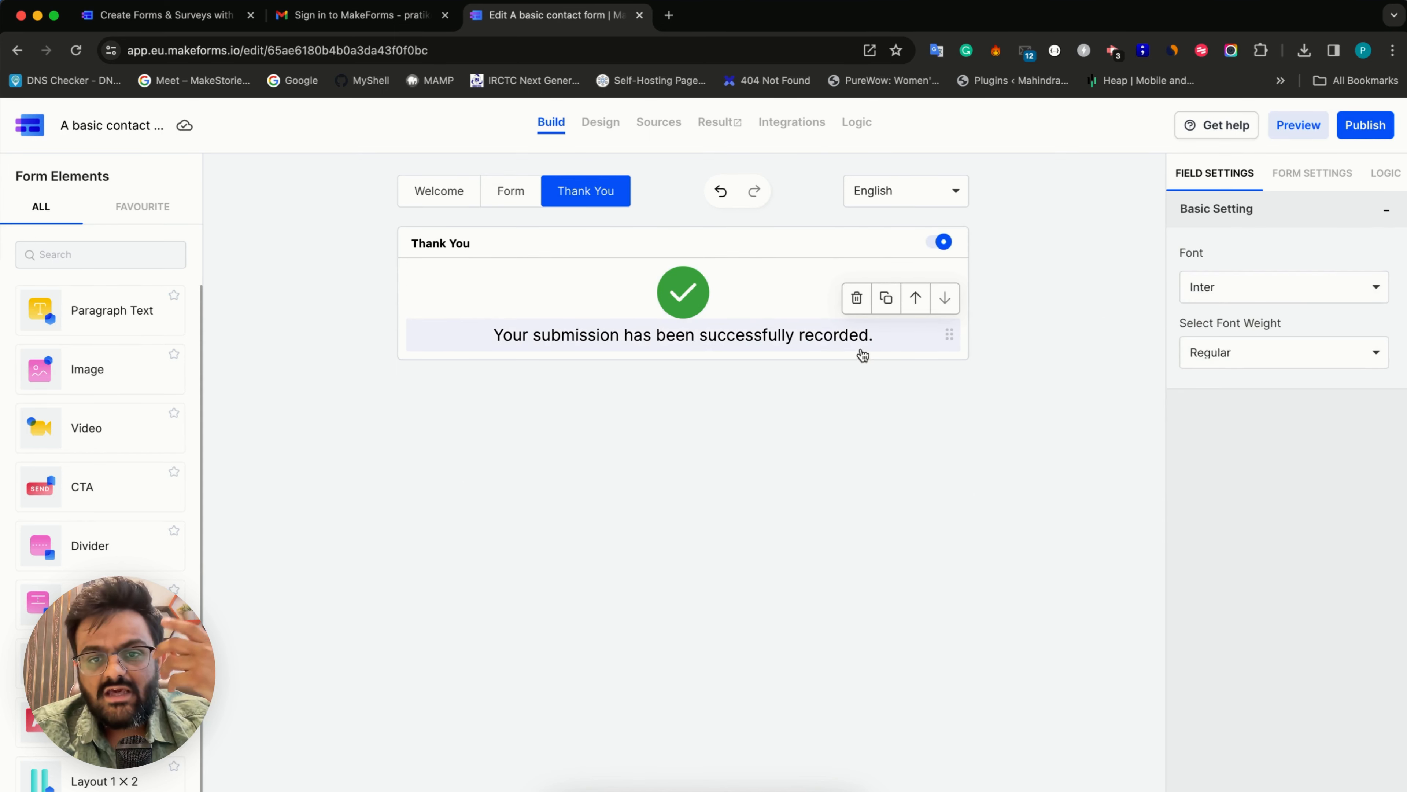
{"action": "mouse_move", "coordinate": [823, 397]}
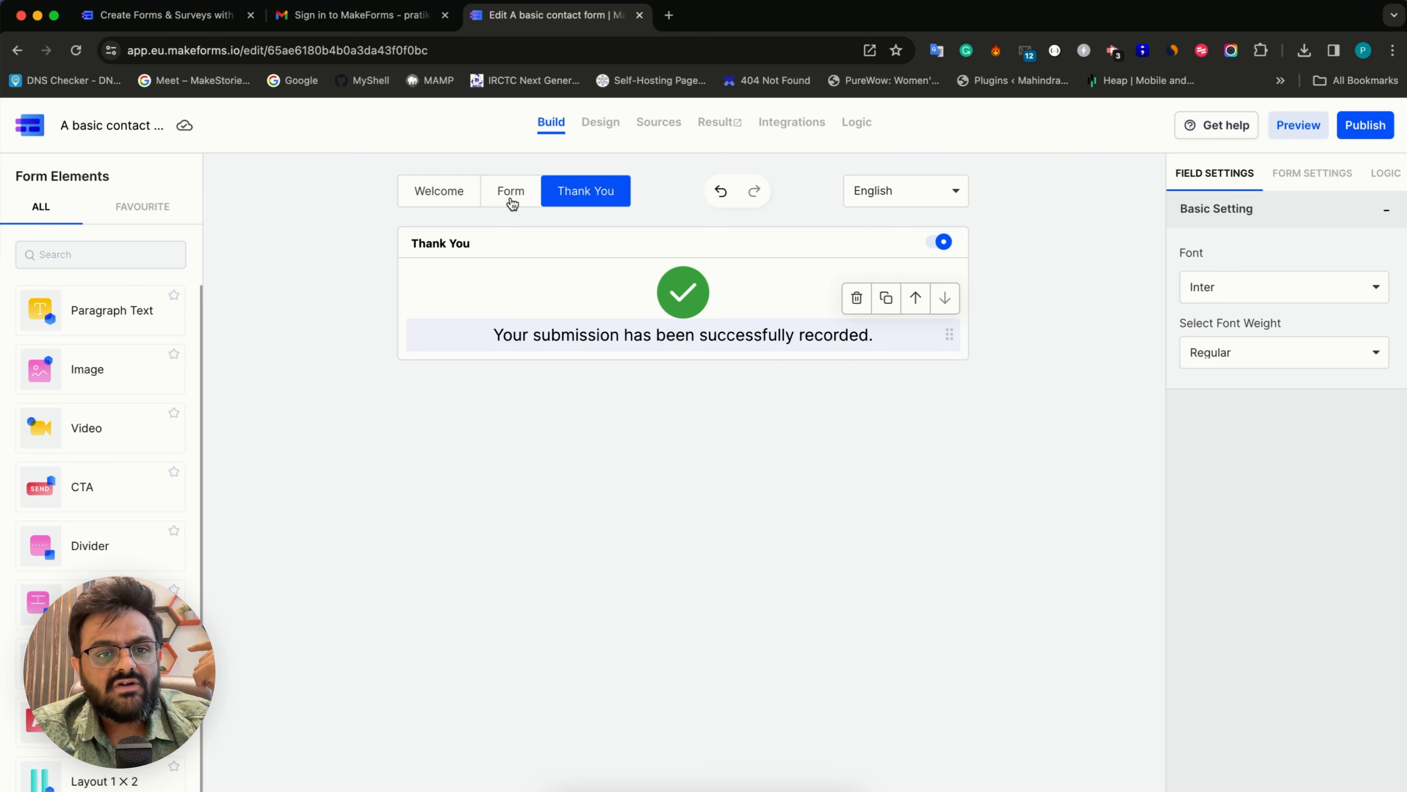
{"action": "left_click", "coordinate": [511, 191]}
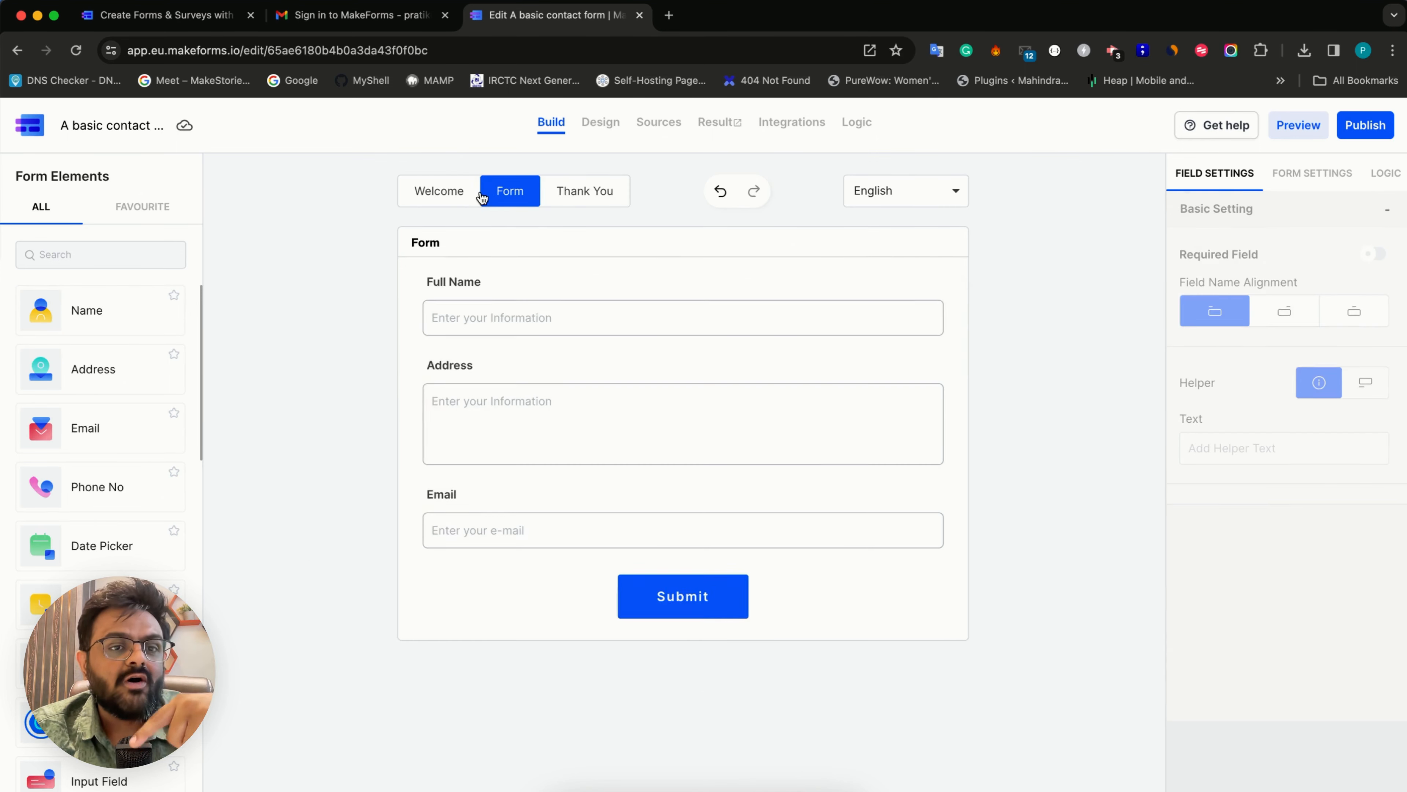
{"action": "left_click", "coordinate": [439, 190]}
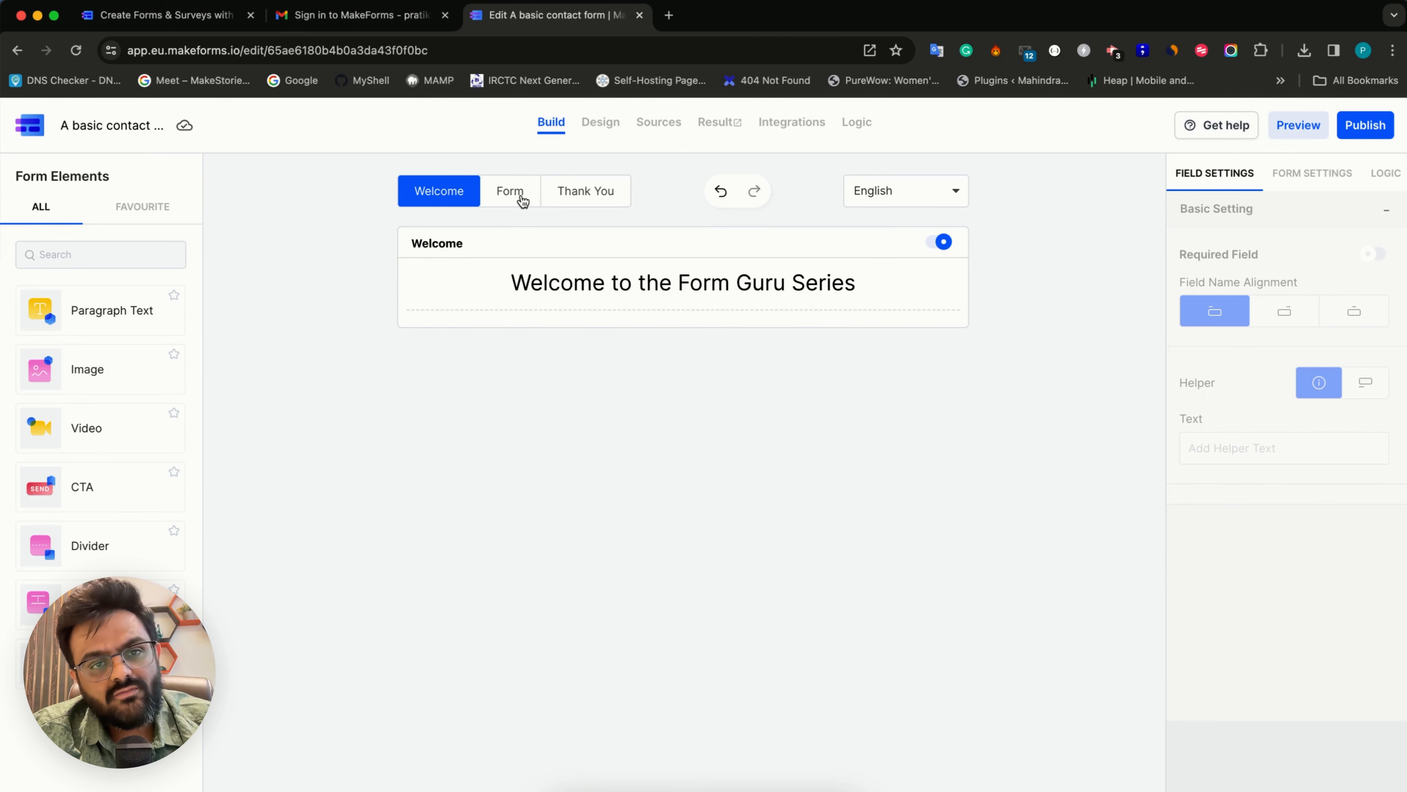
{"action": "left_click", "coordinate": [585, 191]}
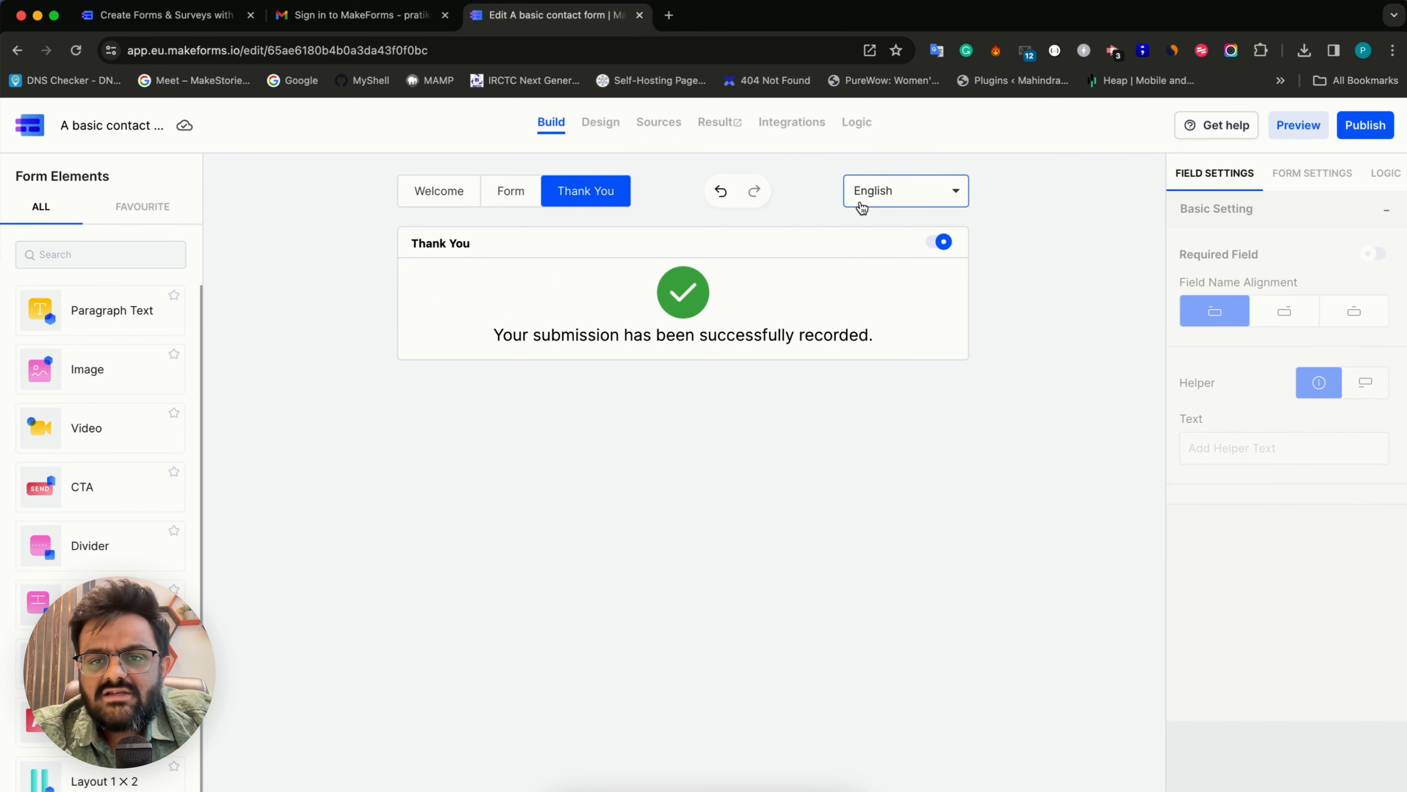
{"action": "left_click", "coordinate": [903, 191]}
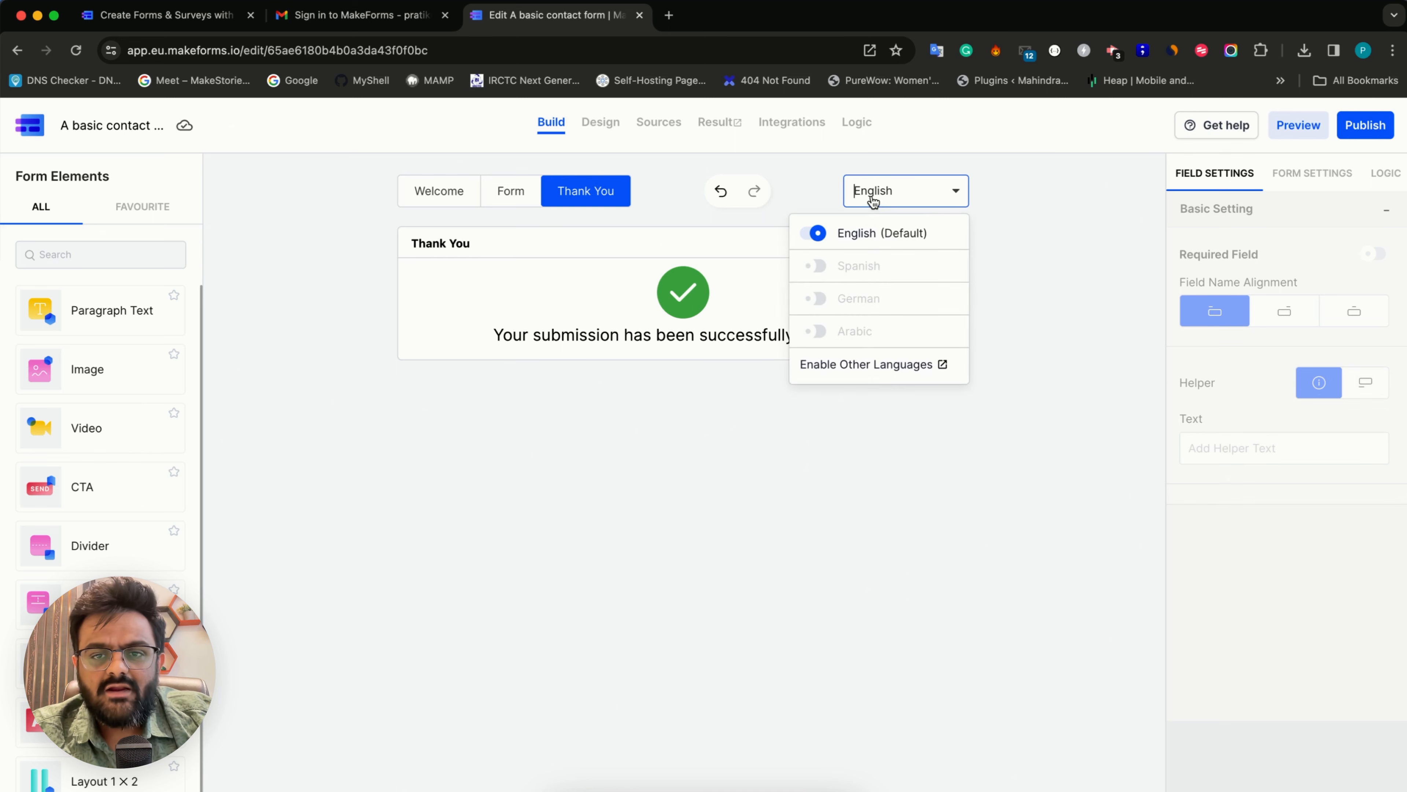
{"action": "mouse_move", "coordinate": [826, 323]}
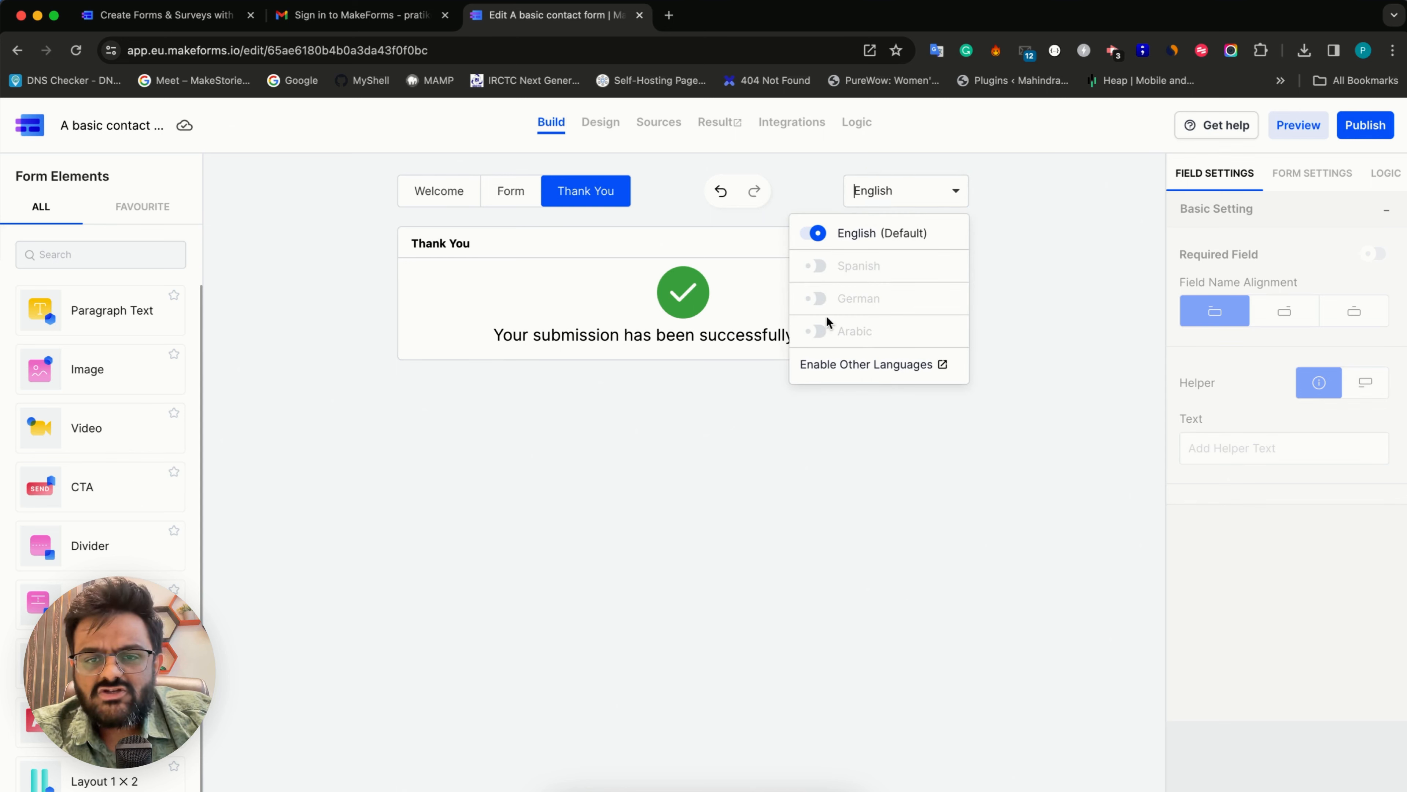
{"action": "mouse_move", "coordinate": [838, 296]}
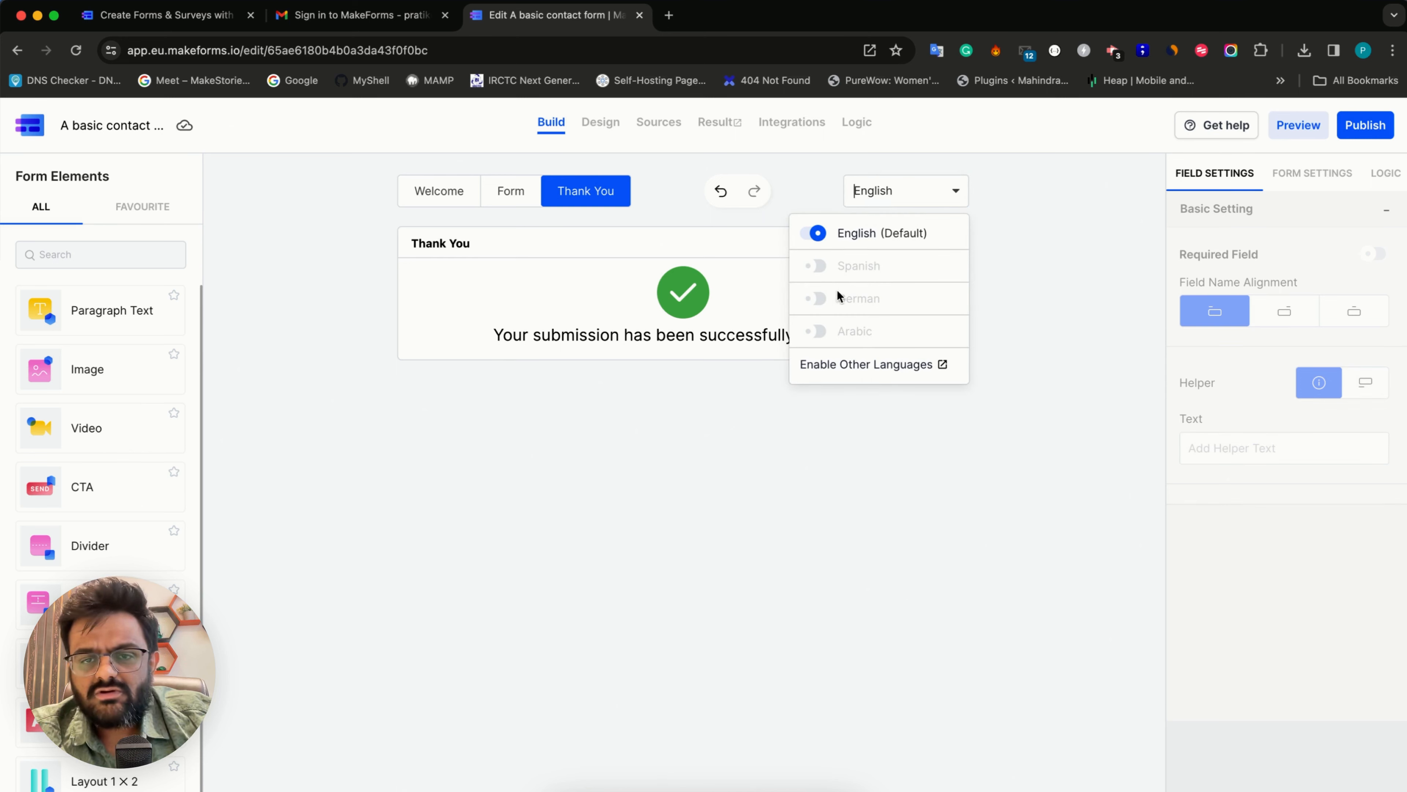
{"action": "mouse_move", "coordinate": [816, 304]}
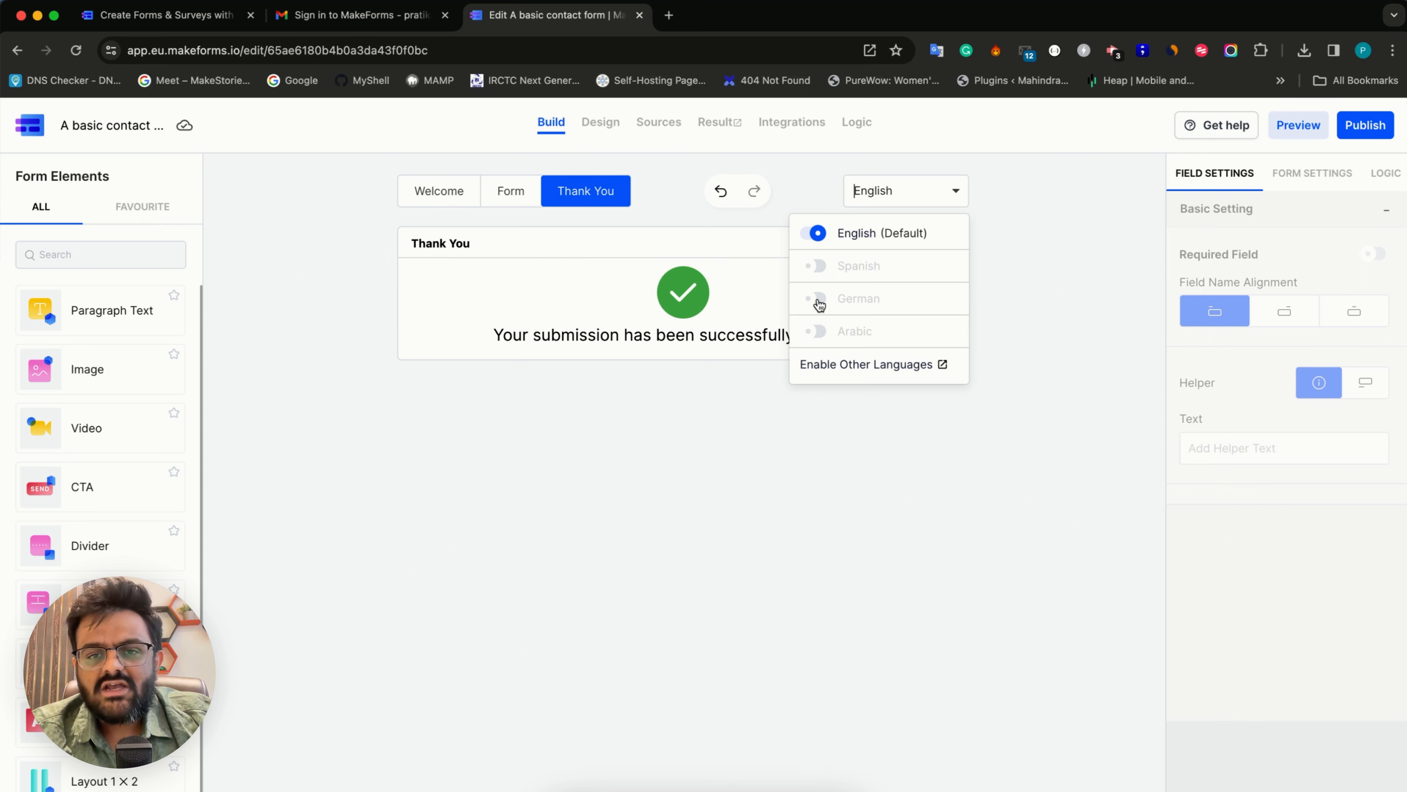
{"action": "mouse_move", "coordinate": [895, 339]}
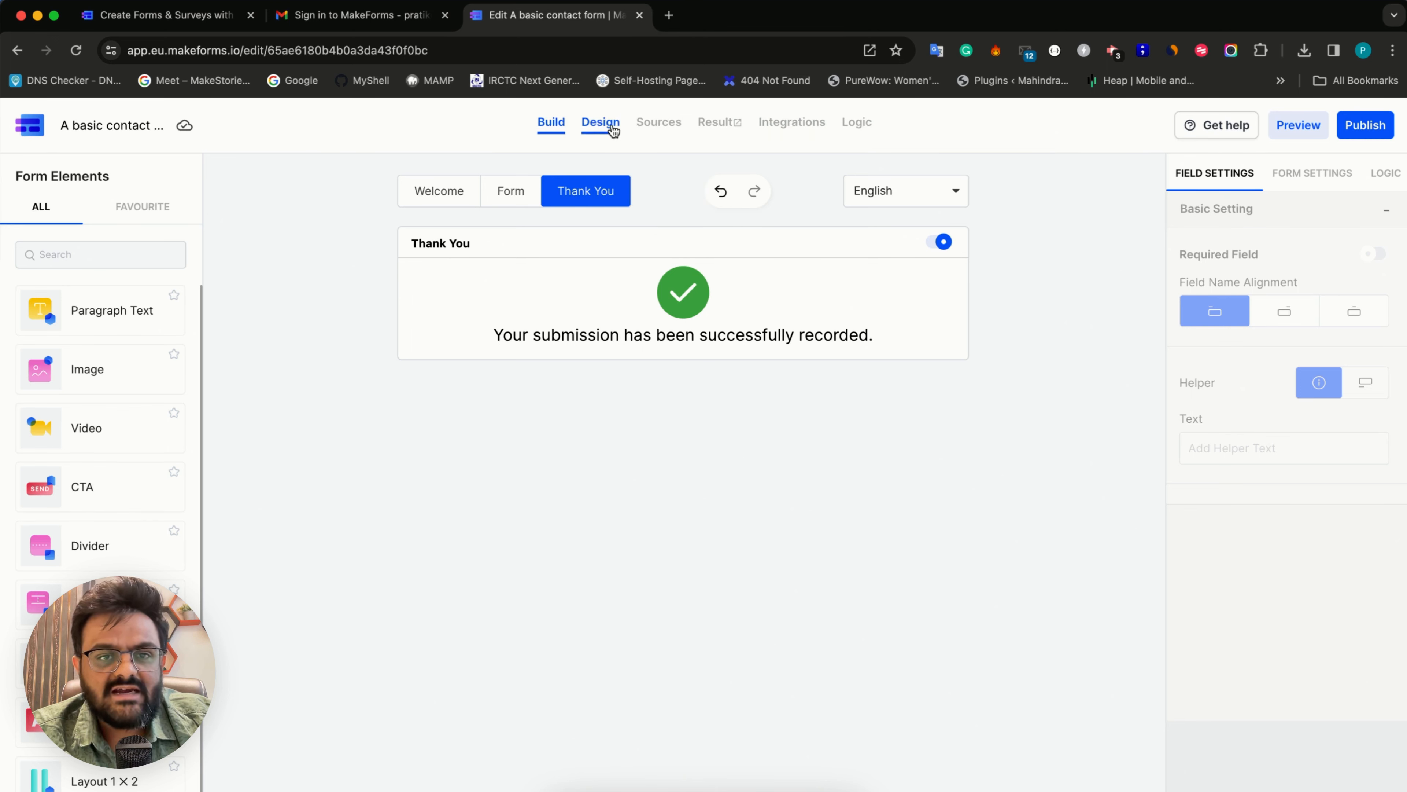
{"action": "mouse_move", "coordinate": [599, 120]}
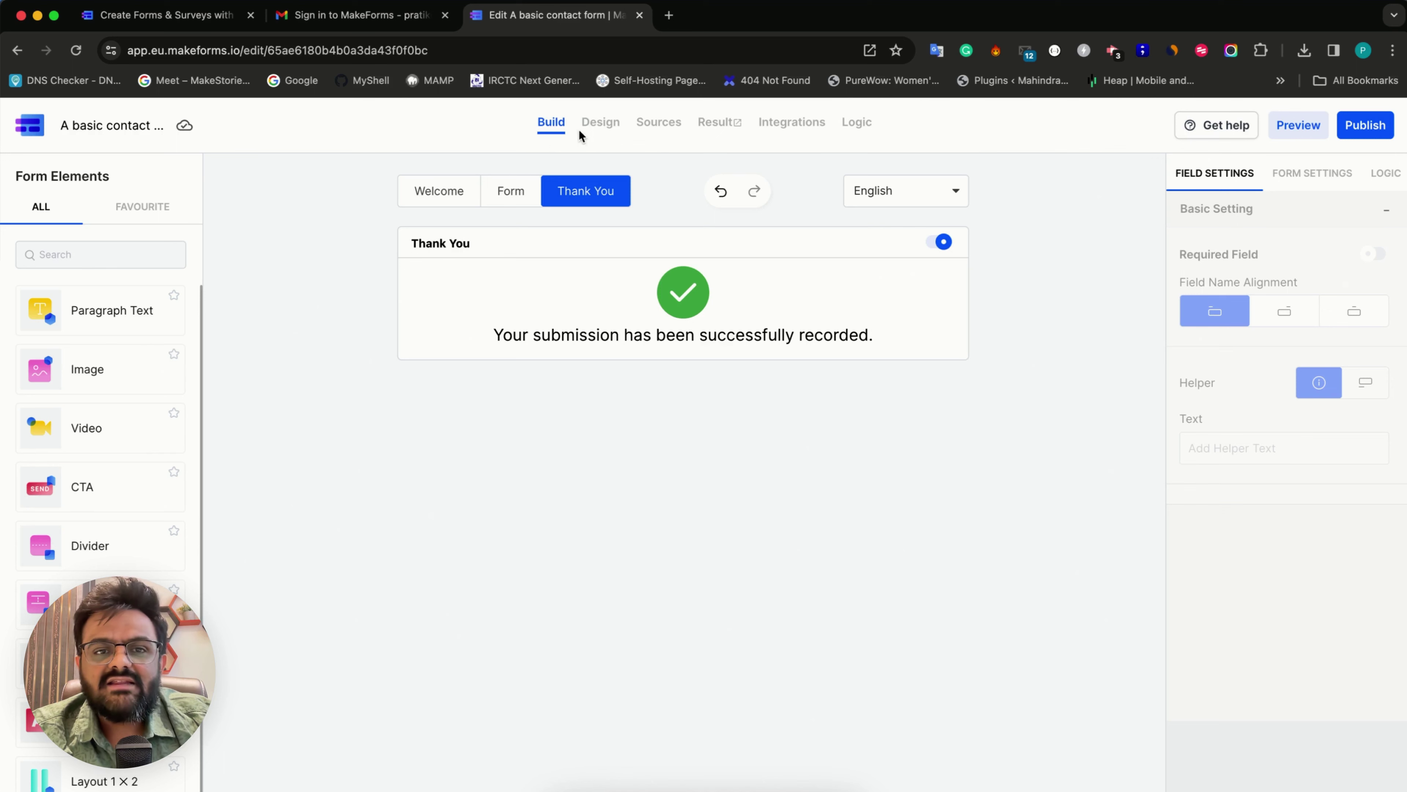
- In the Design view, preview the Welcome, Form and Thank You screens, ending on Form
{"action": "left_click", "coordinate": [600, 123]}
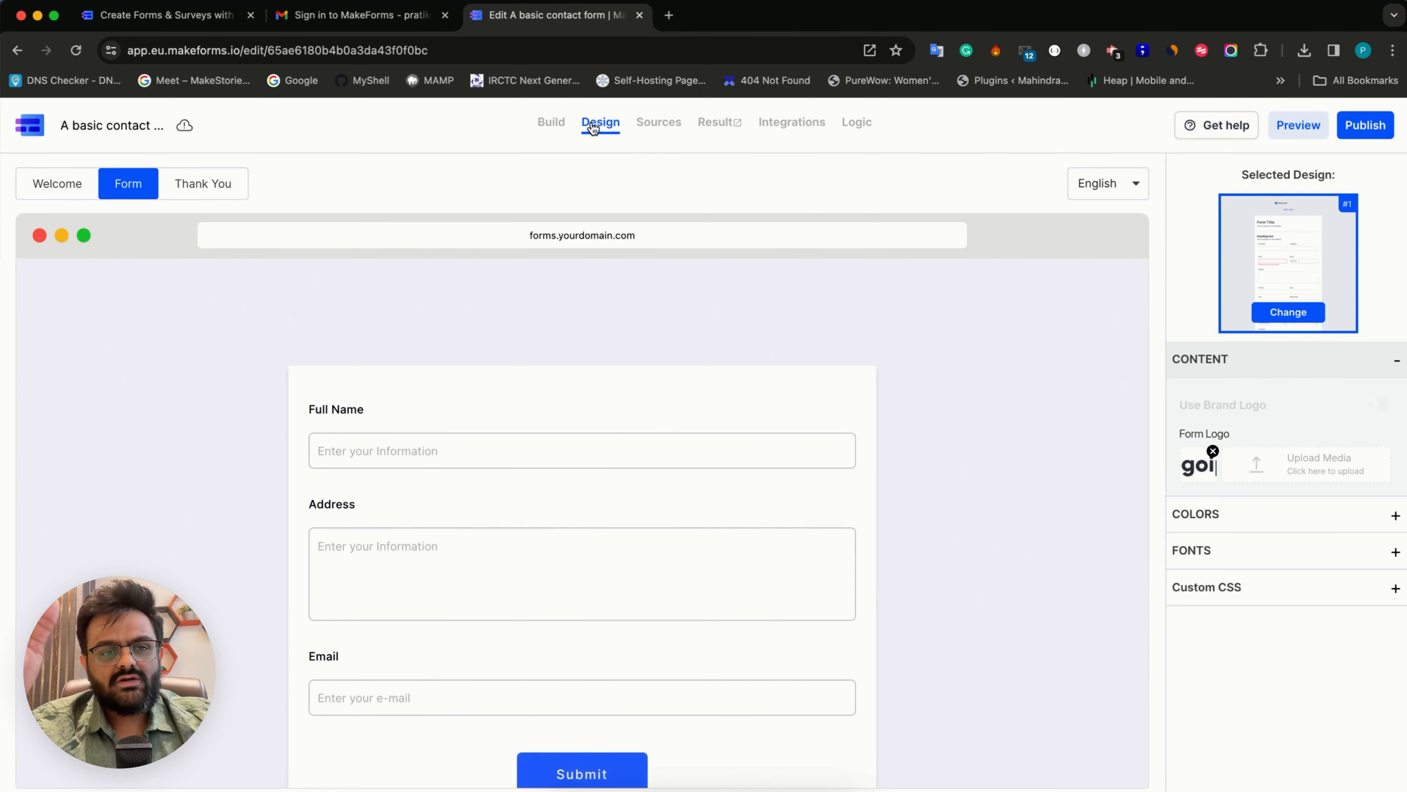
{"action": "left_click", "coordinate": [56, 183]}
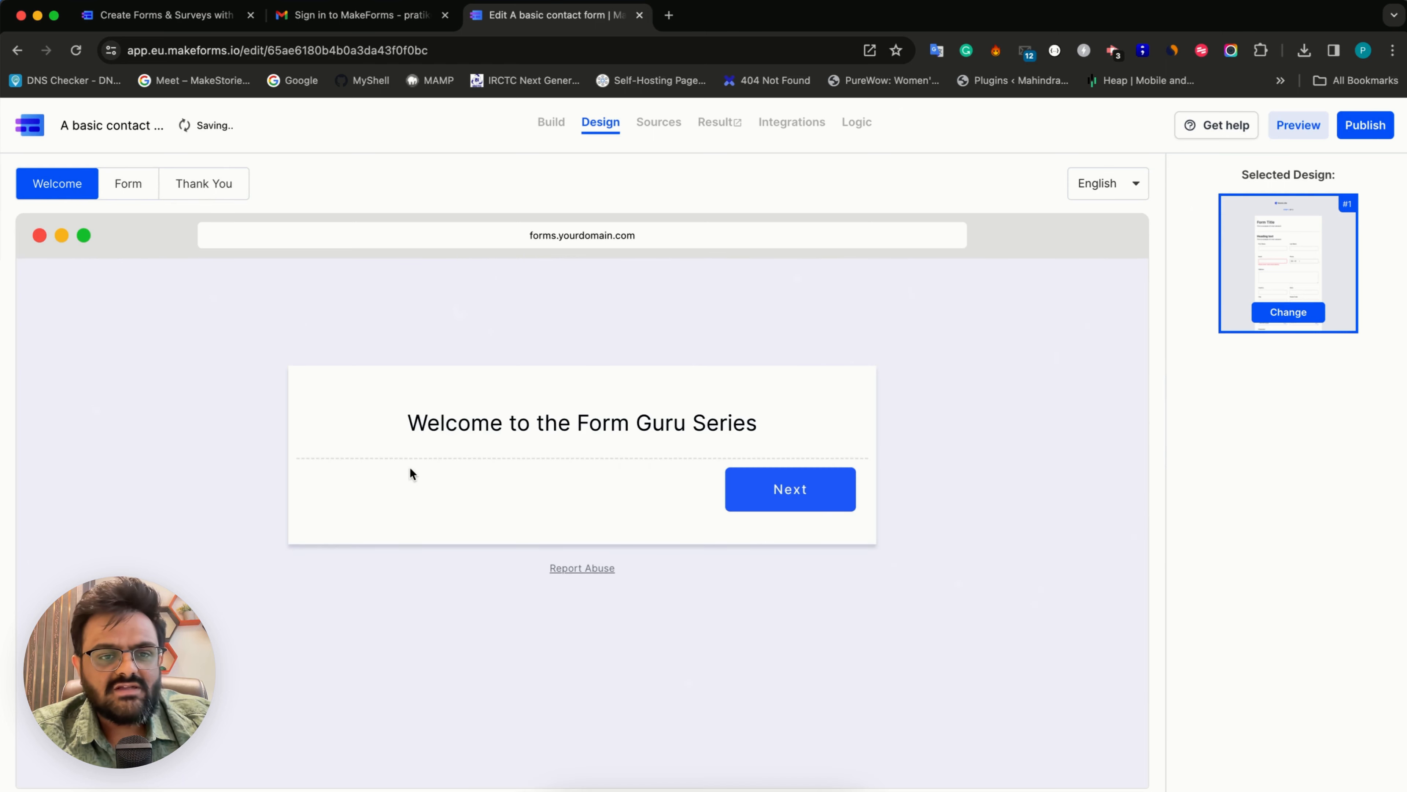
{"action": "mouse_move", "coordinate": [643, 447]}
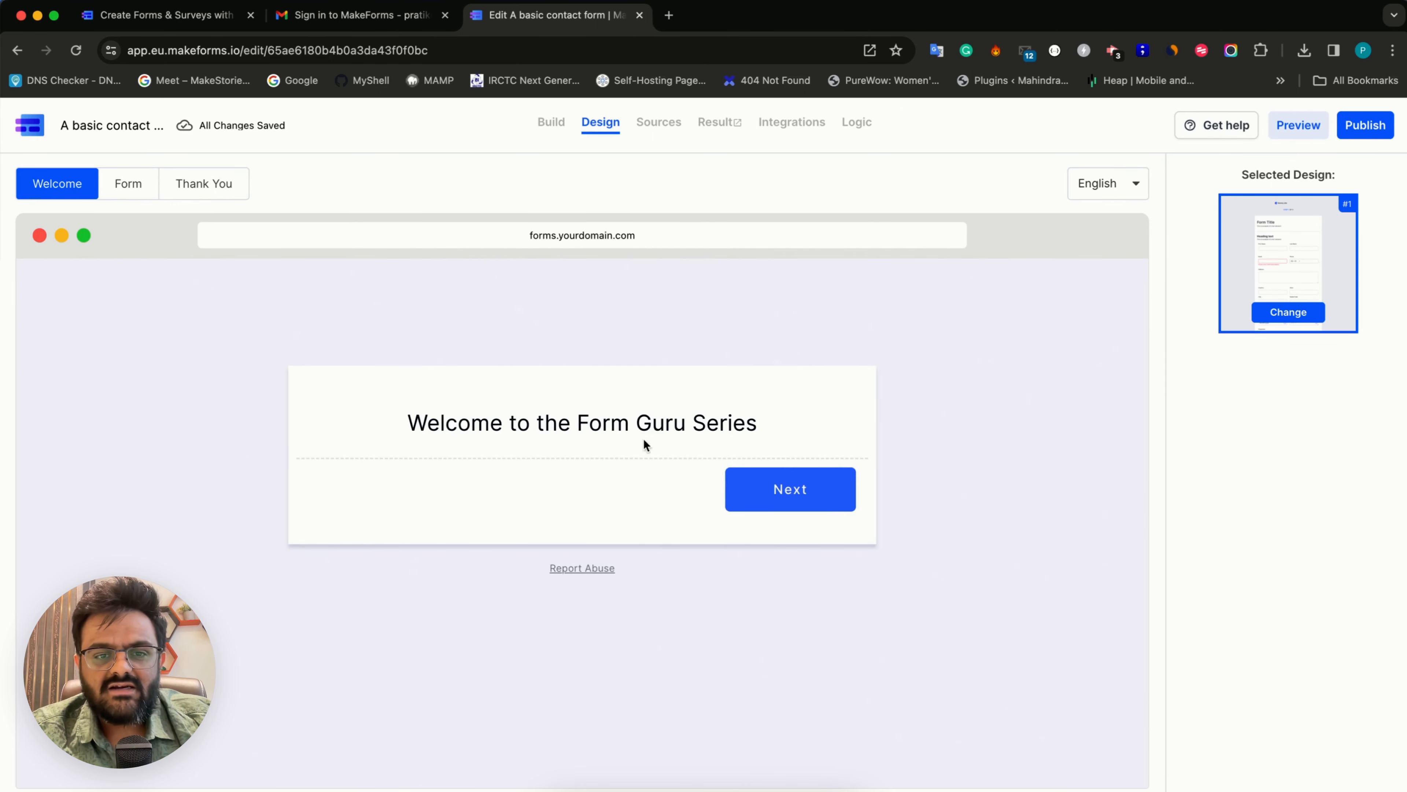
{"action": "mouse_move", "coordinate": [579, 484]}
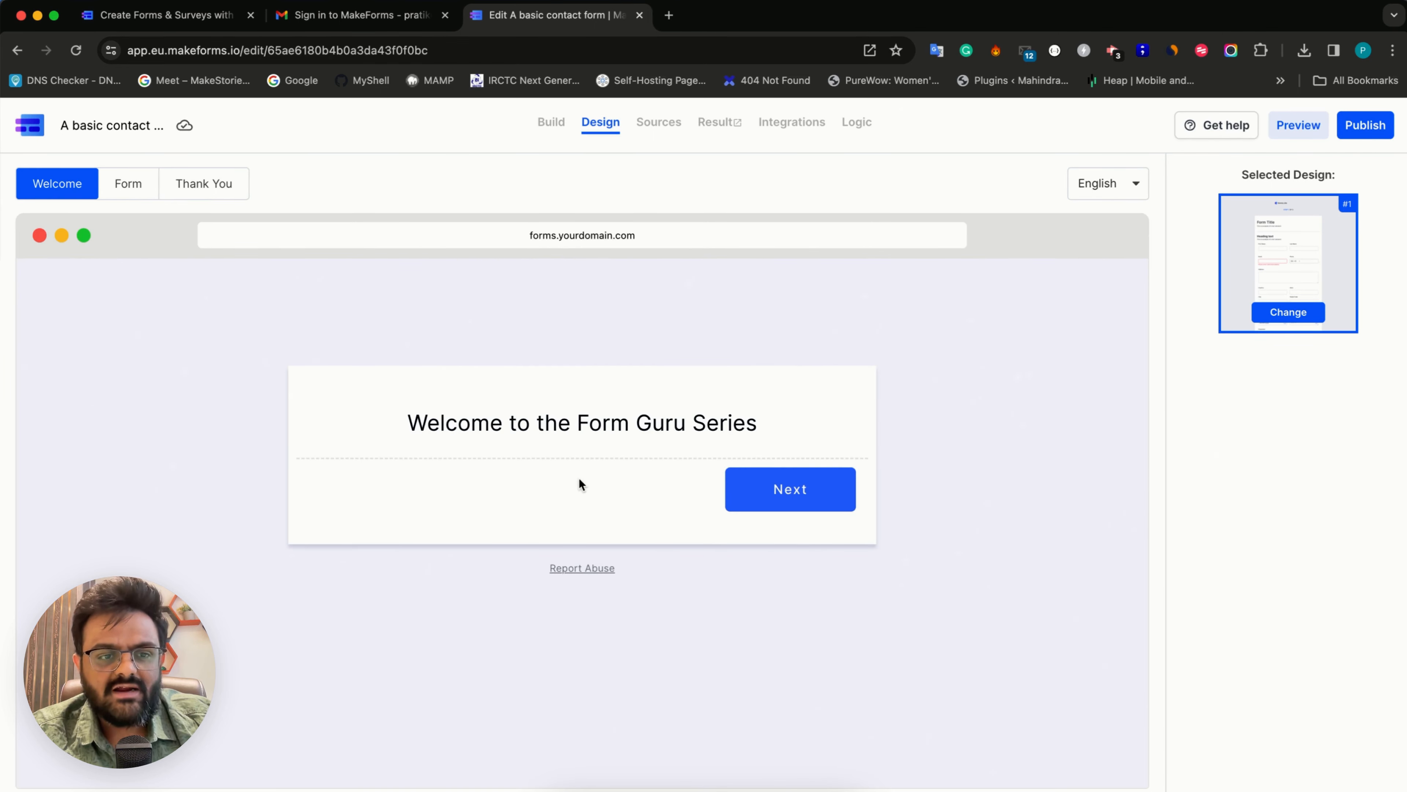
{"action": "left_click", "coordinate": [128, 183]}
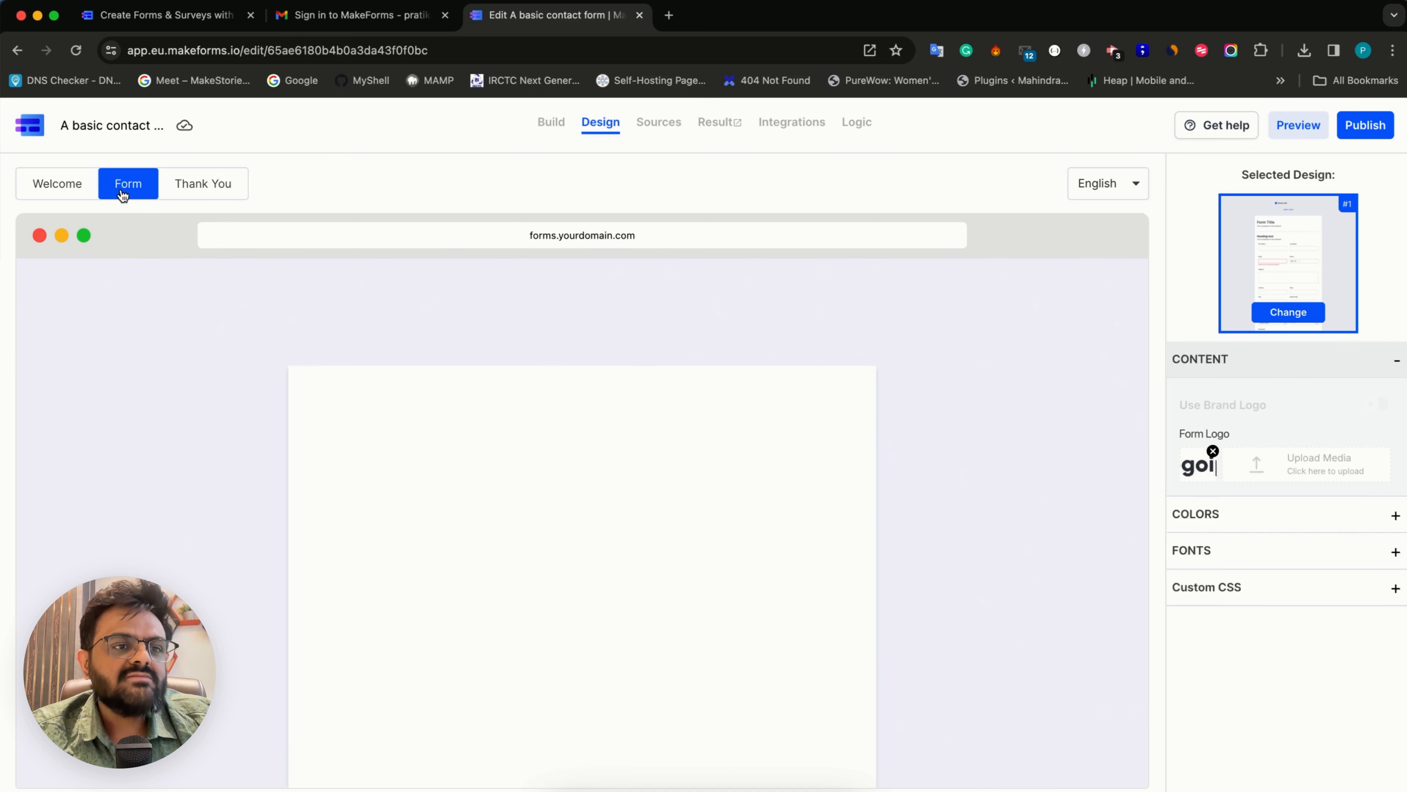
{"action": "left_click", "coordinate": [203, 183]}
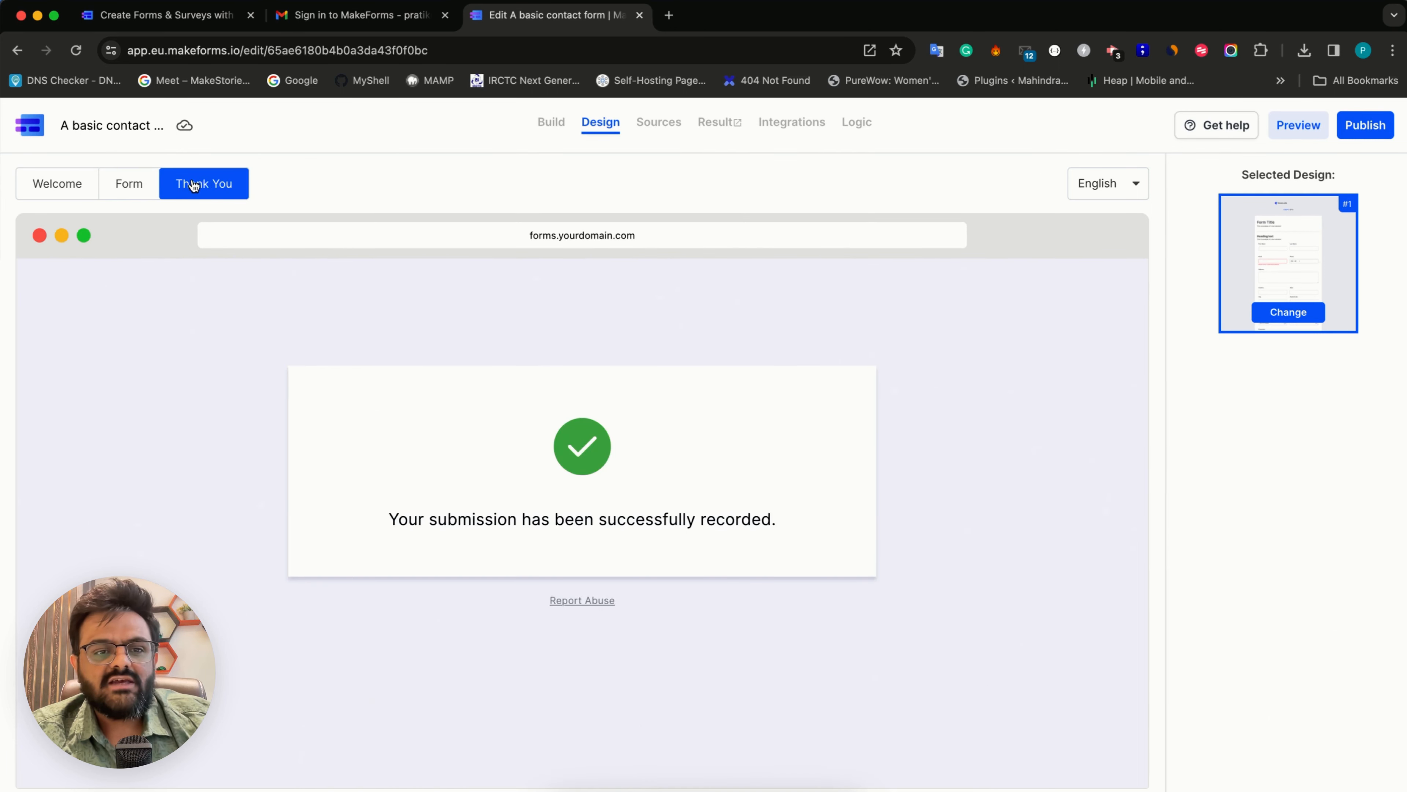
{"action": "left_click", "coordinate": [128, 183]}
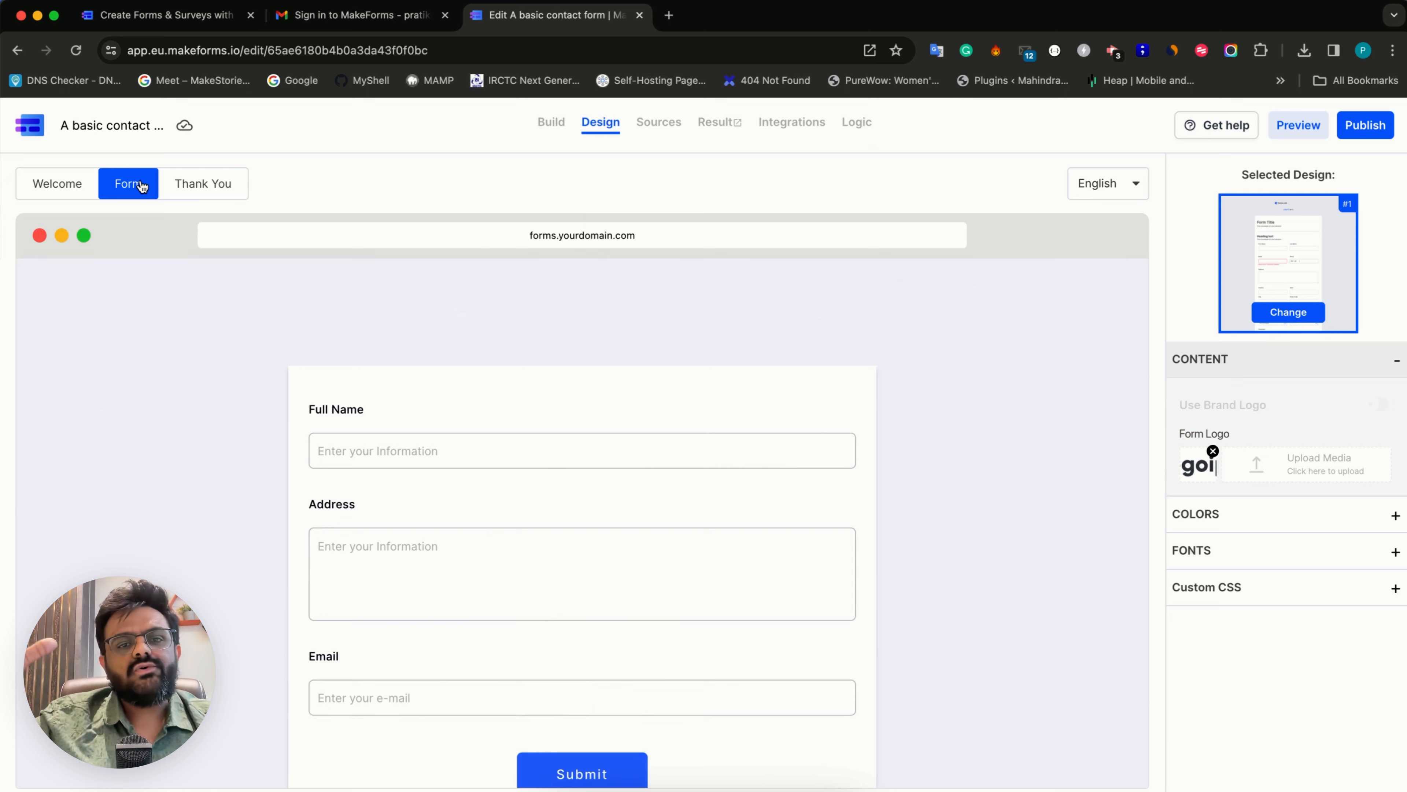
{"action": "mouse_move", "coordinate": [551, 149]}
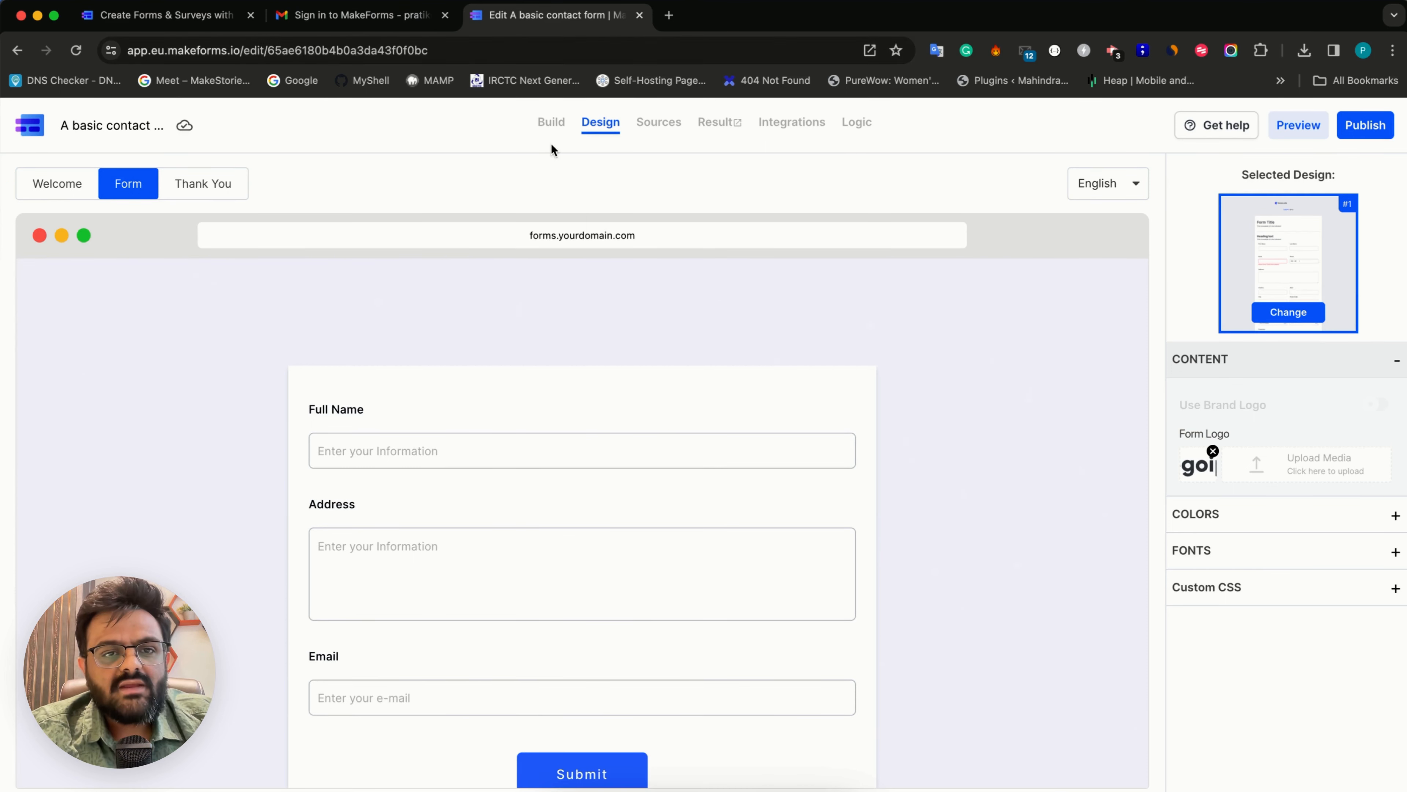
{"action": "mouse_move", "coordinate": [552, 121]}
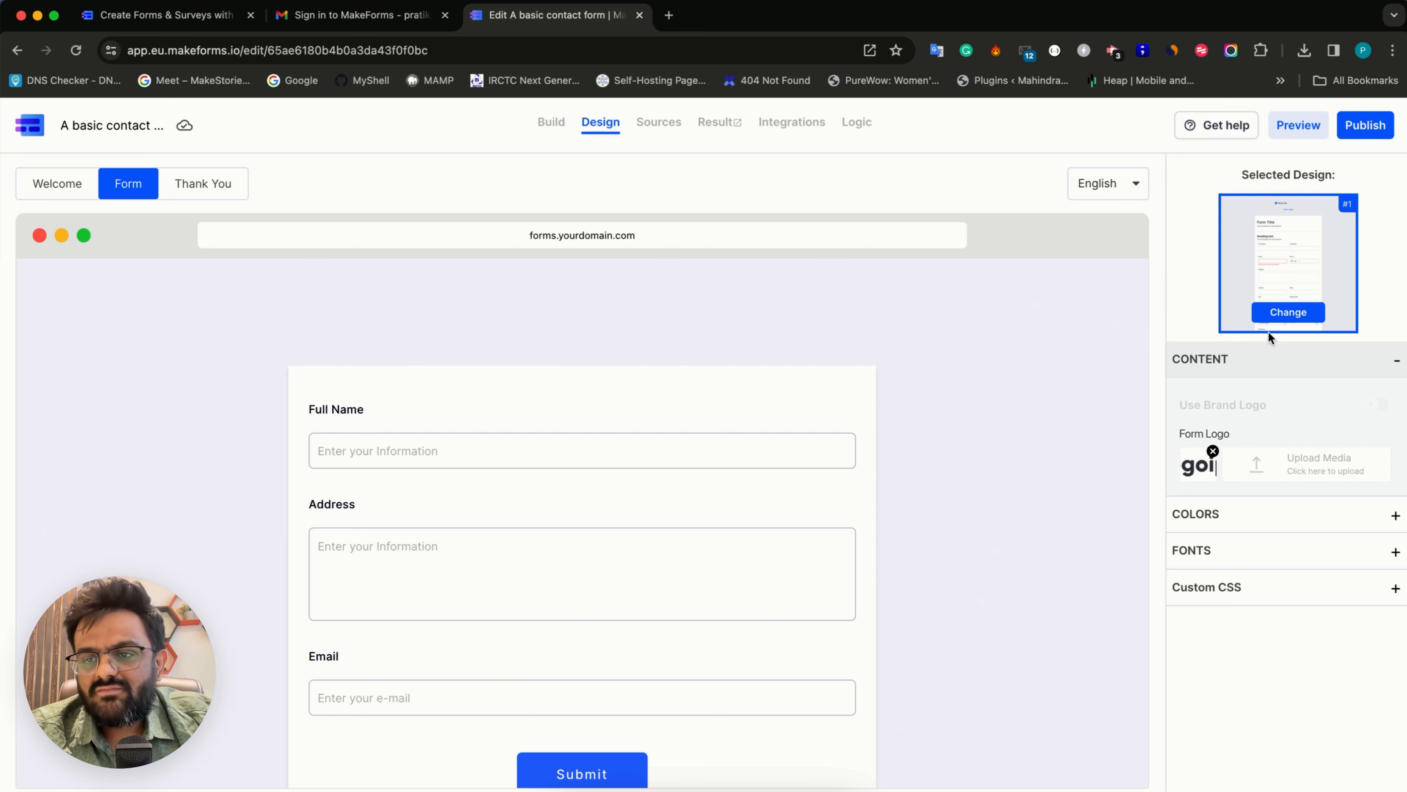
- Browse the design template gallery, return to design settings and show the language list
{"action": "left_click", "coordinate": [1287, 311]}
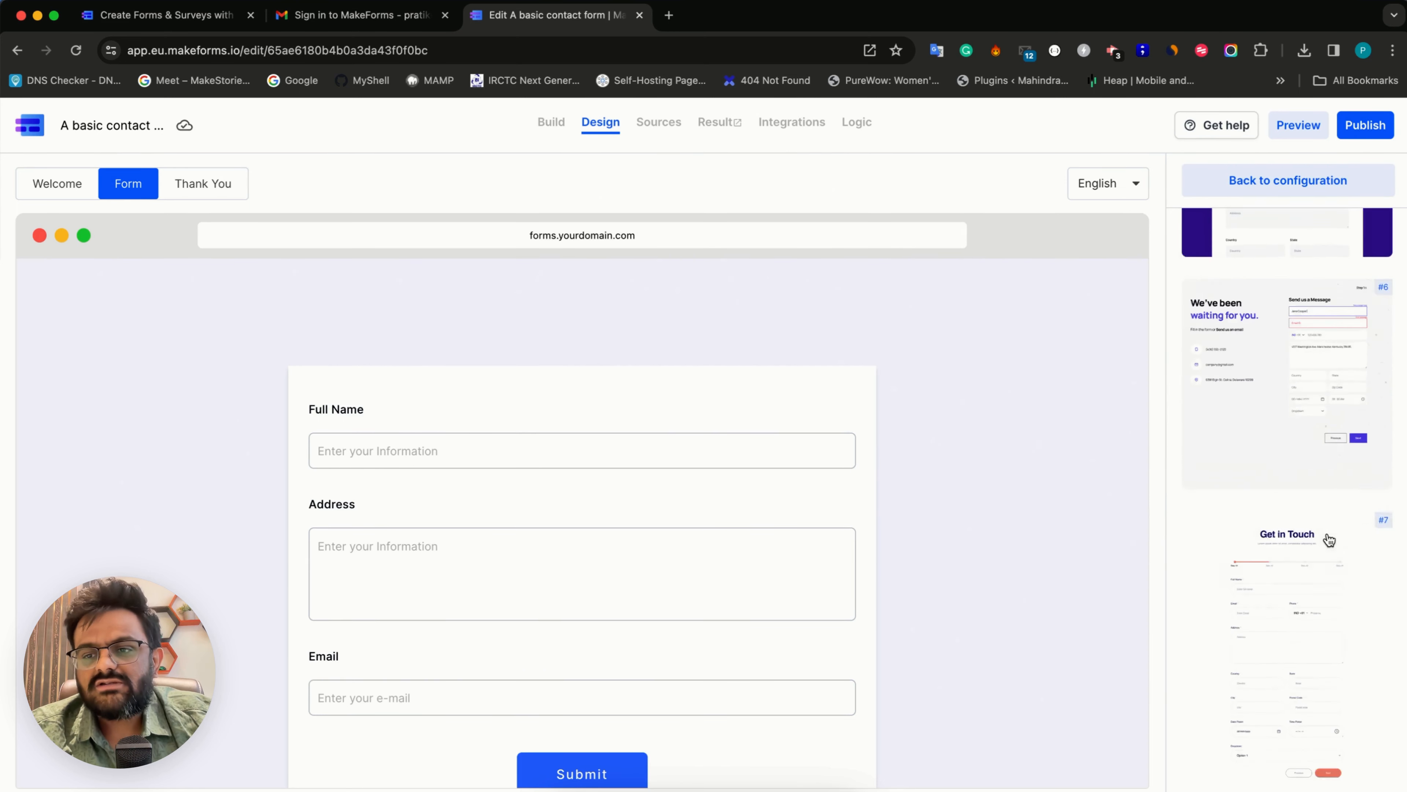
{"action": "scroll", "scroll_direction": "down", "scroll_amount": 3}
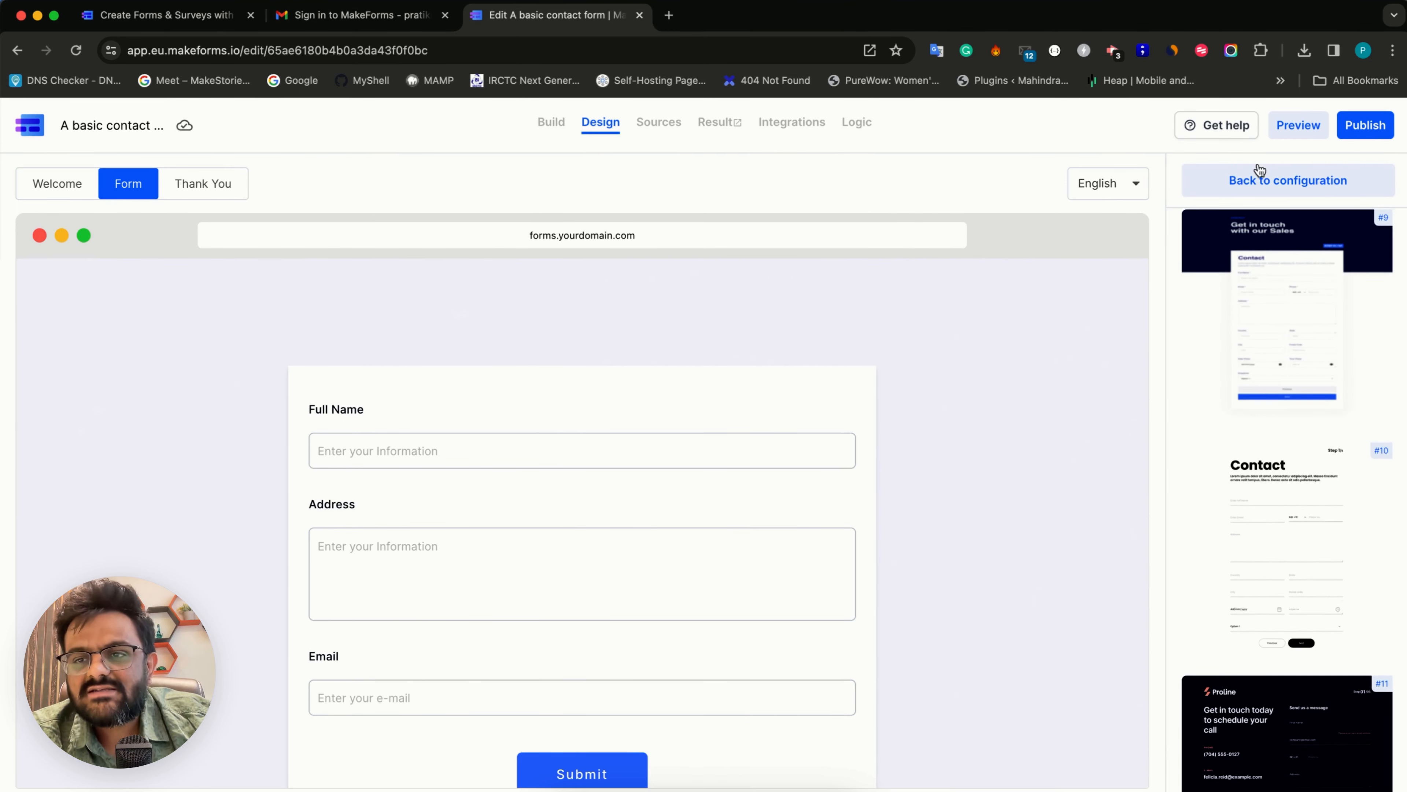
{"action": "left_click", "coordinate": [1287, 179]}
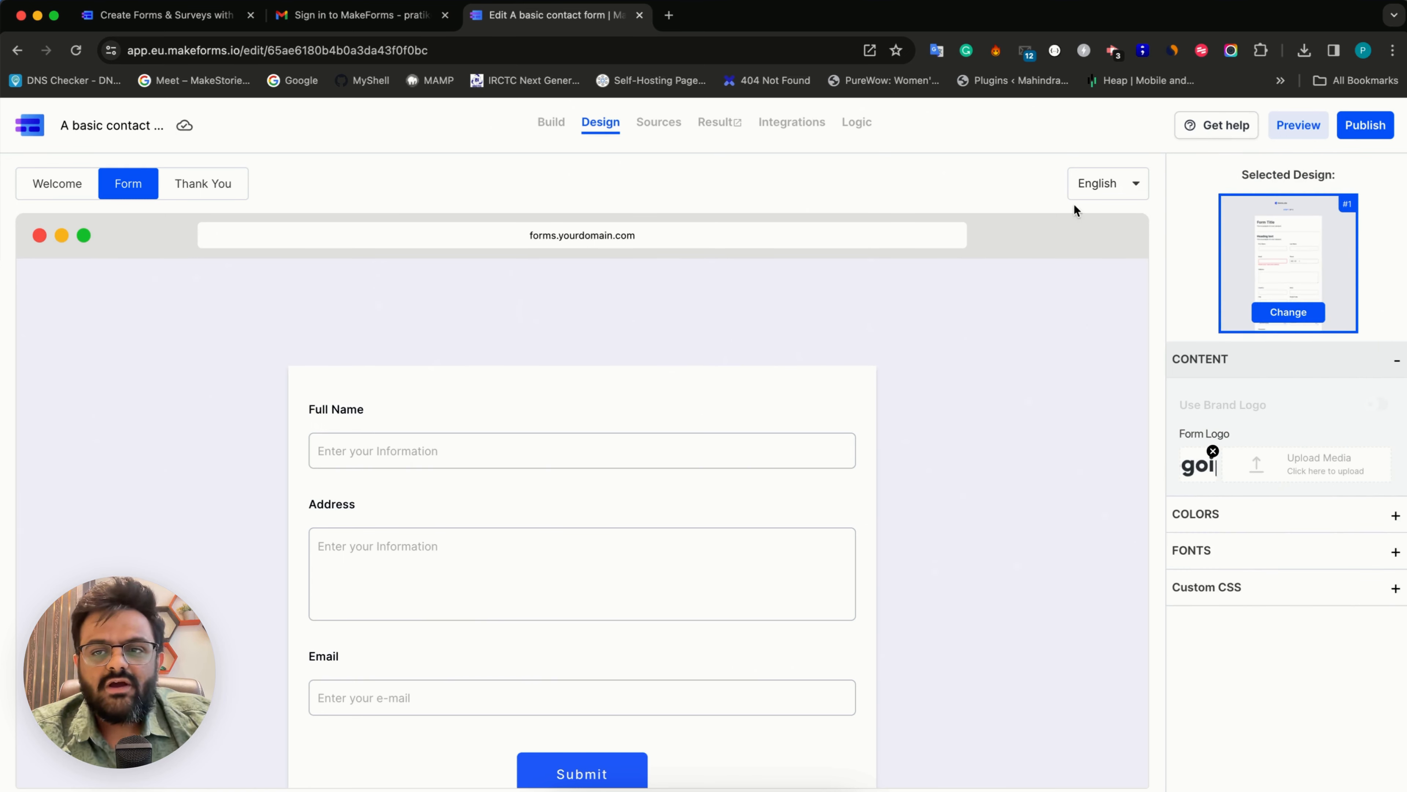
{"action": "left_click", "coordinate": [1107, 184]}
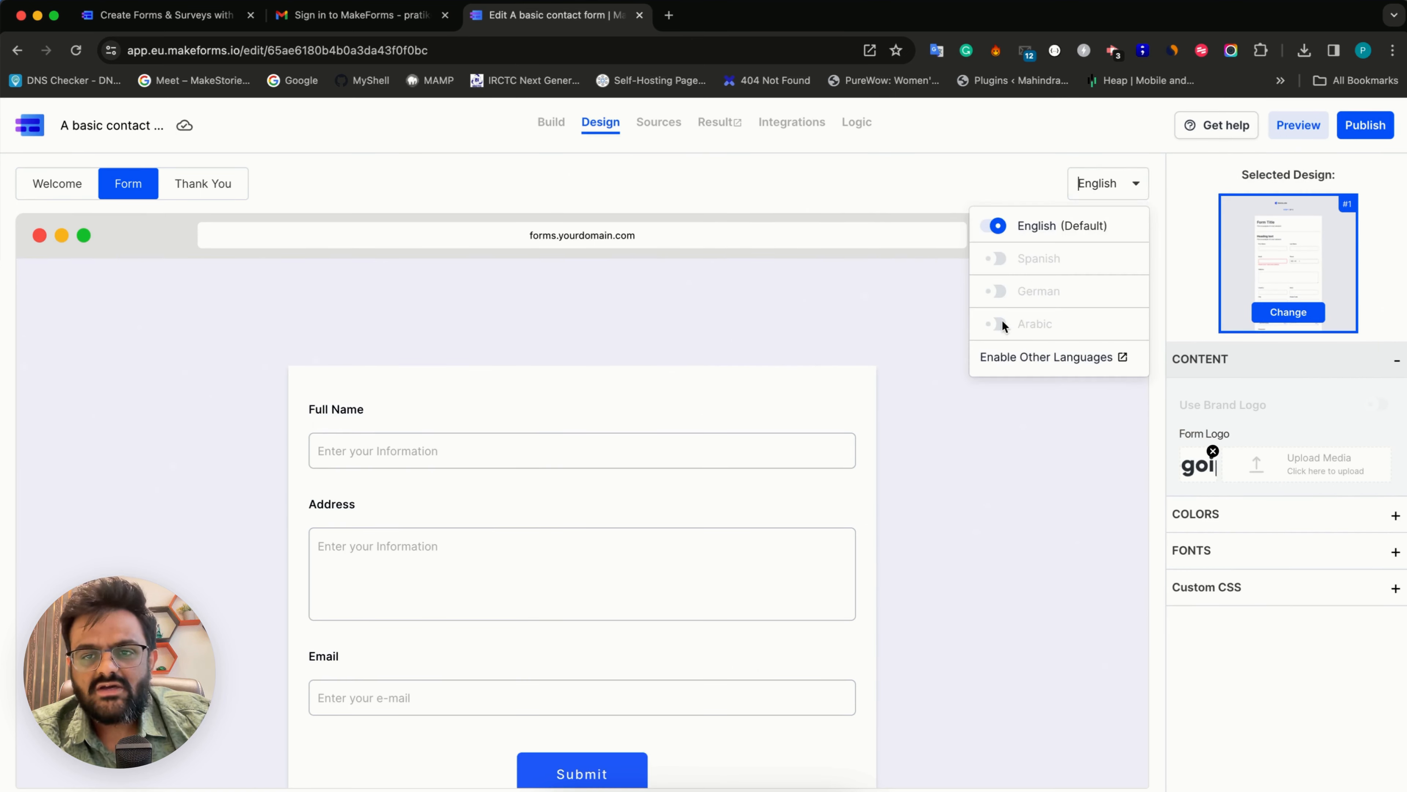
{"action": "mouse_move", "coordinate": [938, 192]}
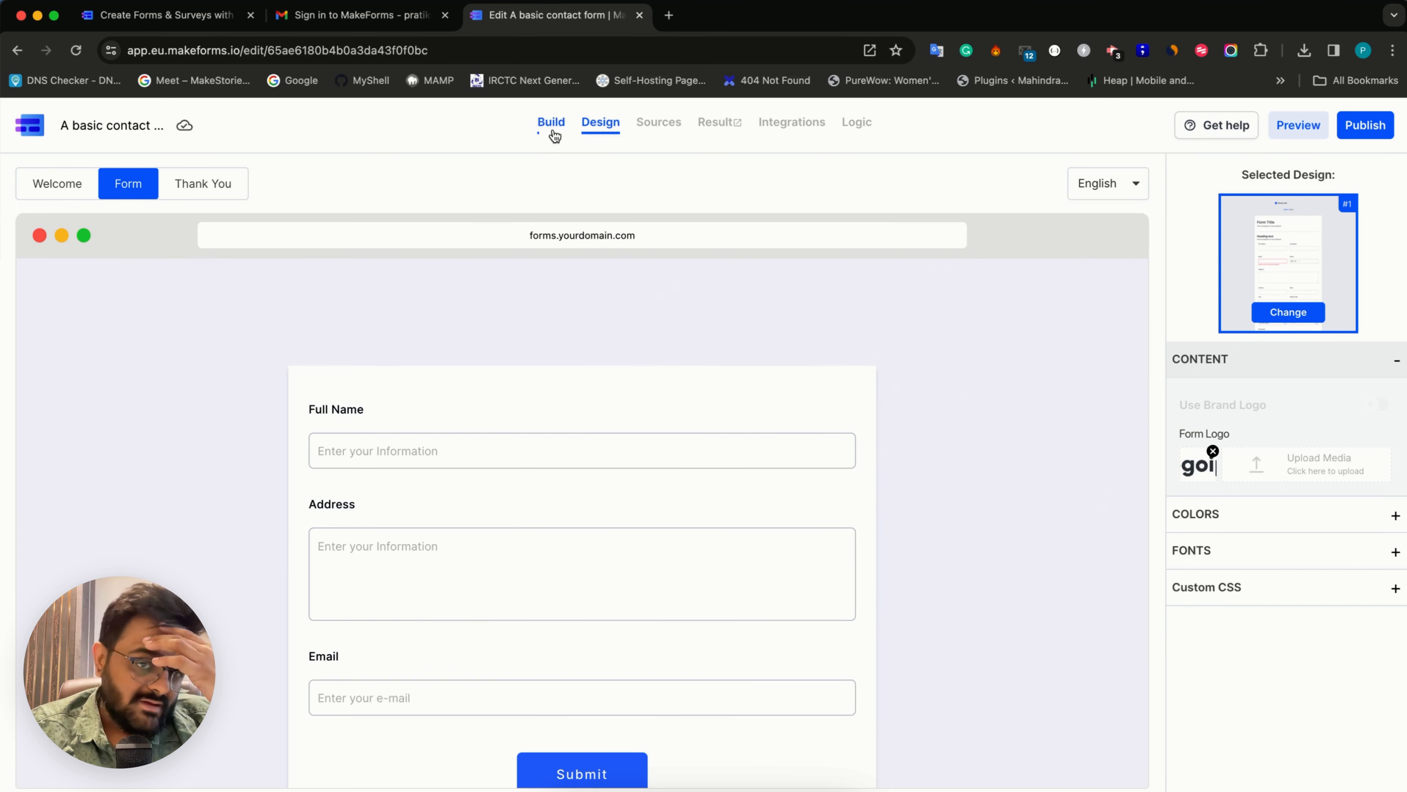
- Publish the form from Build, open its live link and go past the welcome screen
{"action": "left_click", "coordinate": [551, 121]}
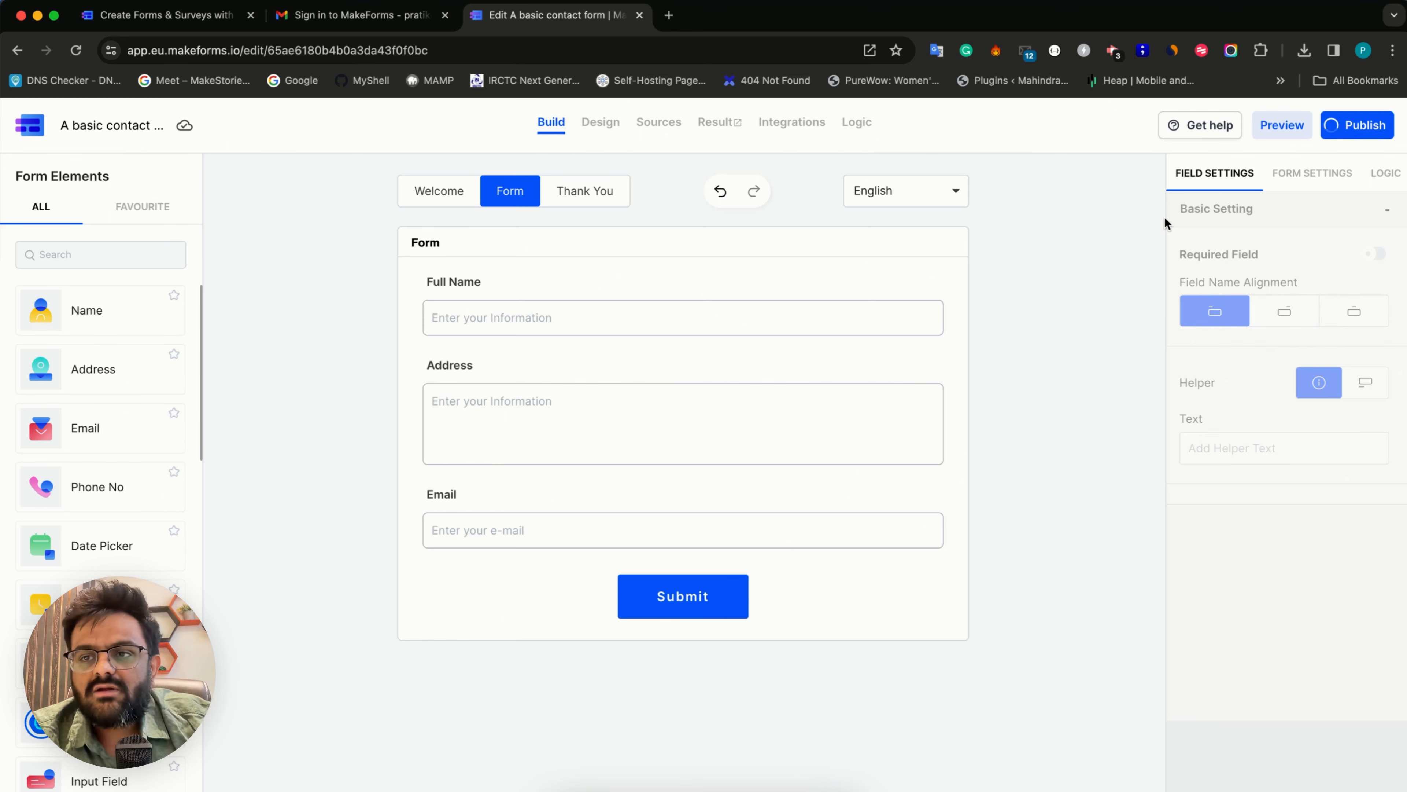
{"action": "left_click", "coordinate": [1356, 124]}
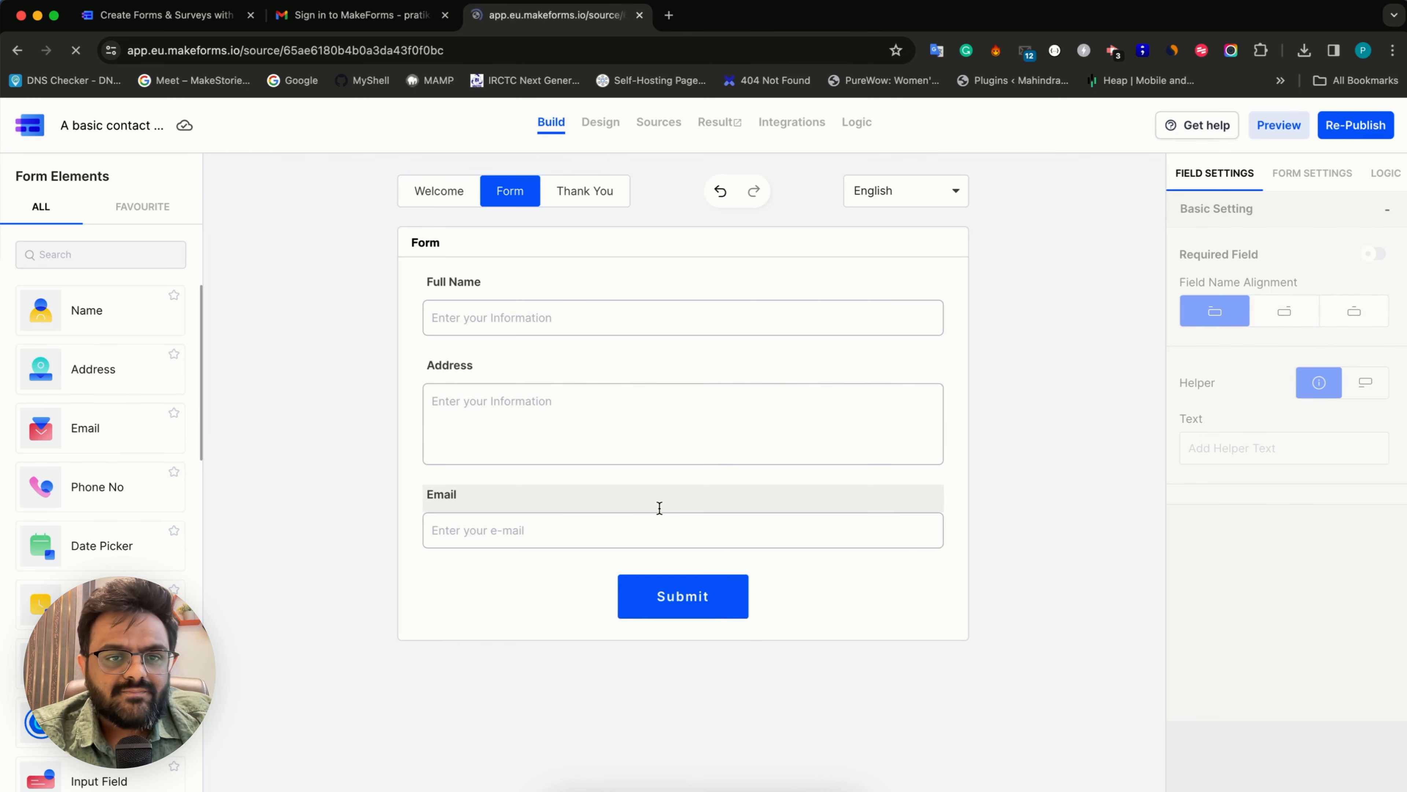
{"action": "left_click", "coordinate": [658, 123]}
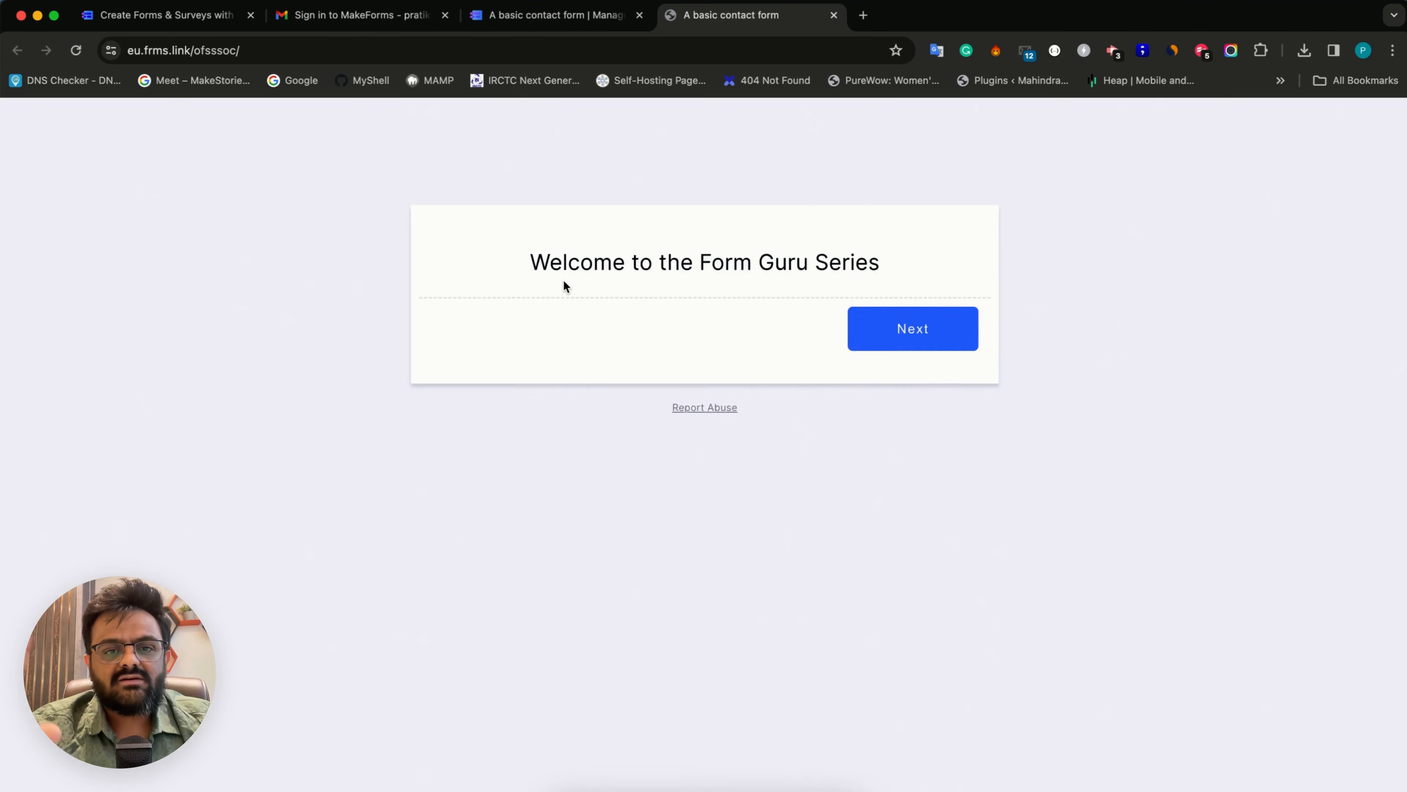
{"action": "left_click", "coordinate": [912, 327]}
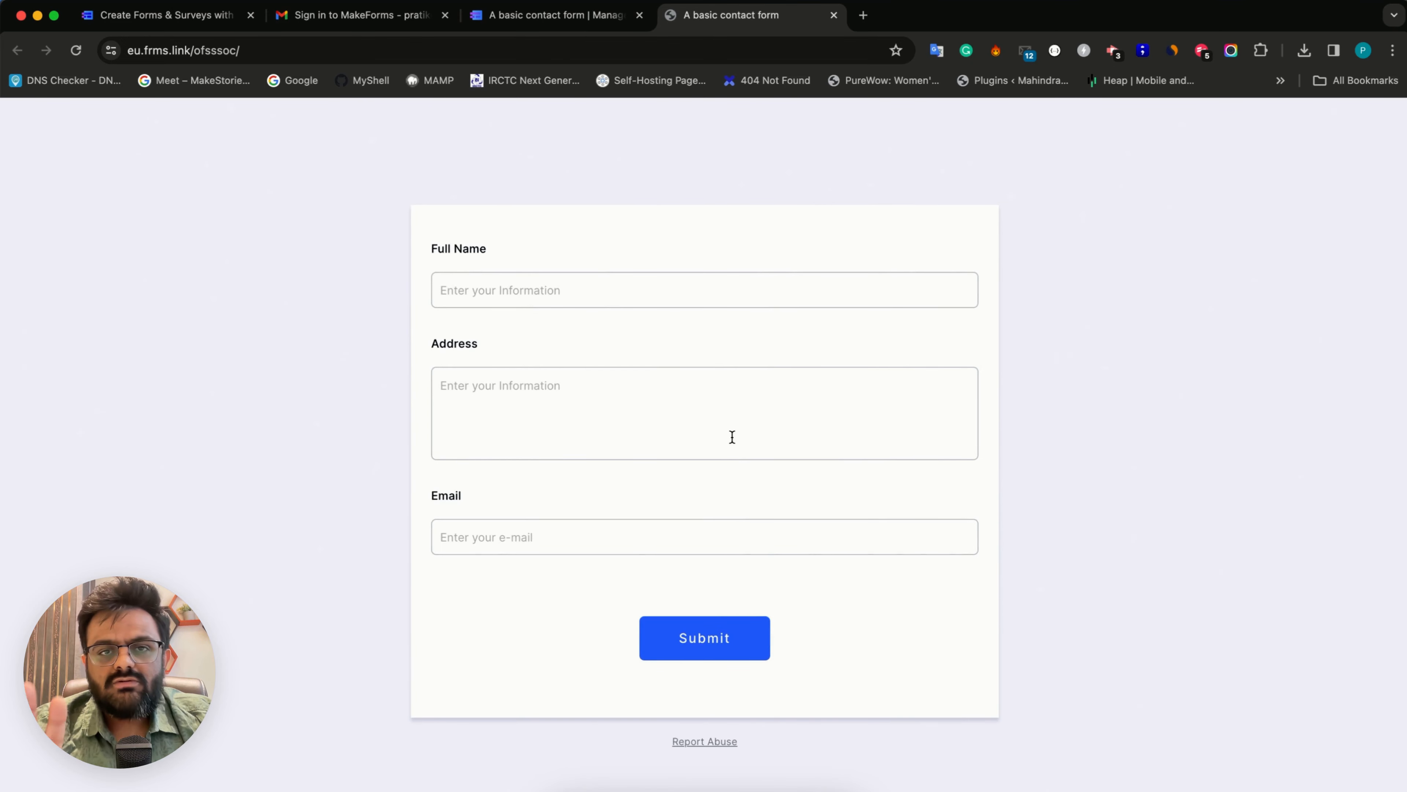
- Return to the MakeForms editor tab, which now offers Re-Publish
{"action": "left_click", "coordinate": [552, 15]}
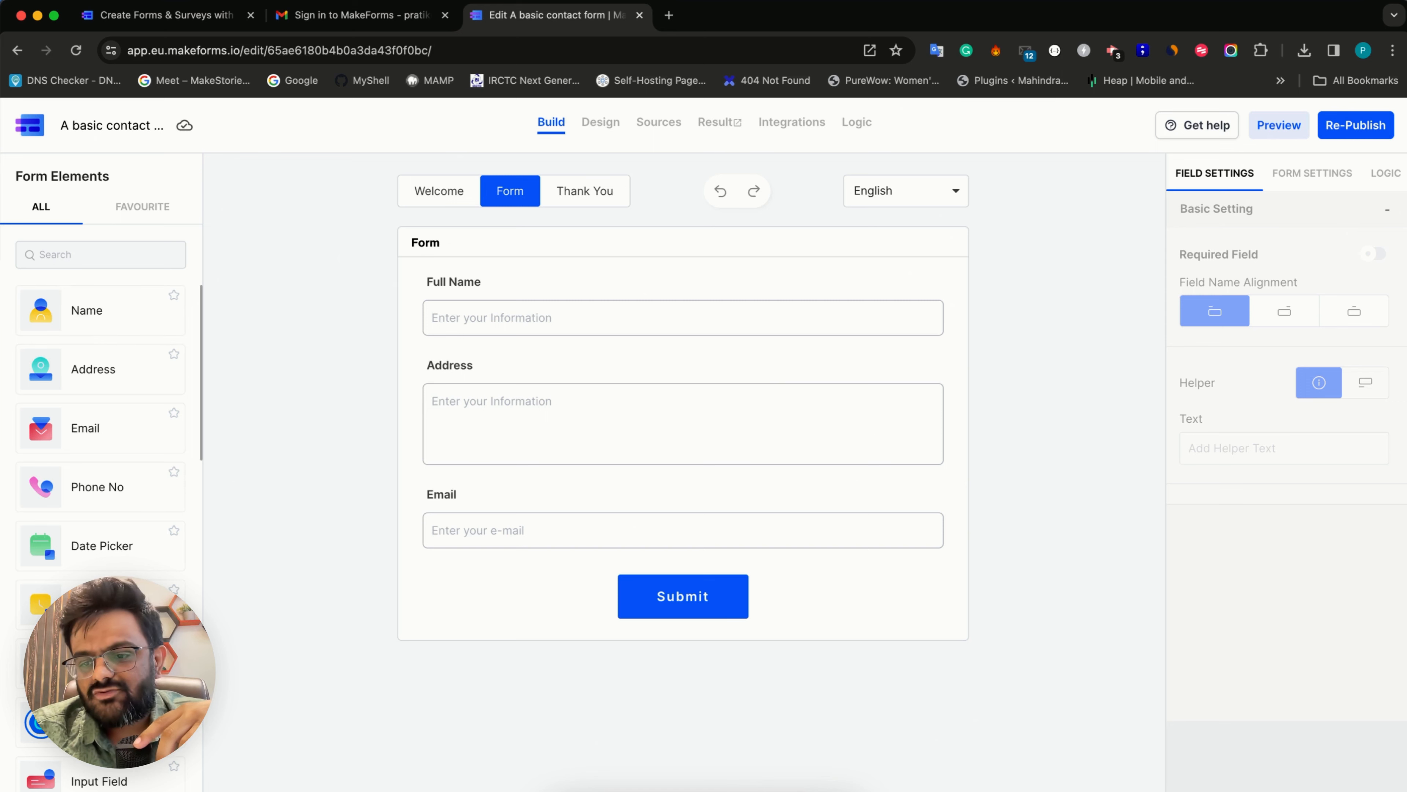
{"action": "mouse_move", "coordinate": [1113, 455]}
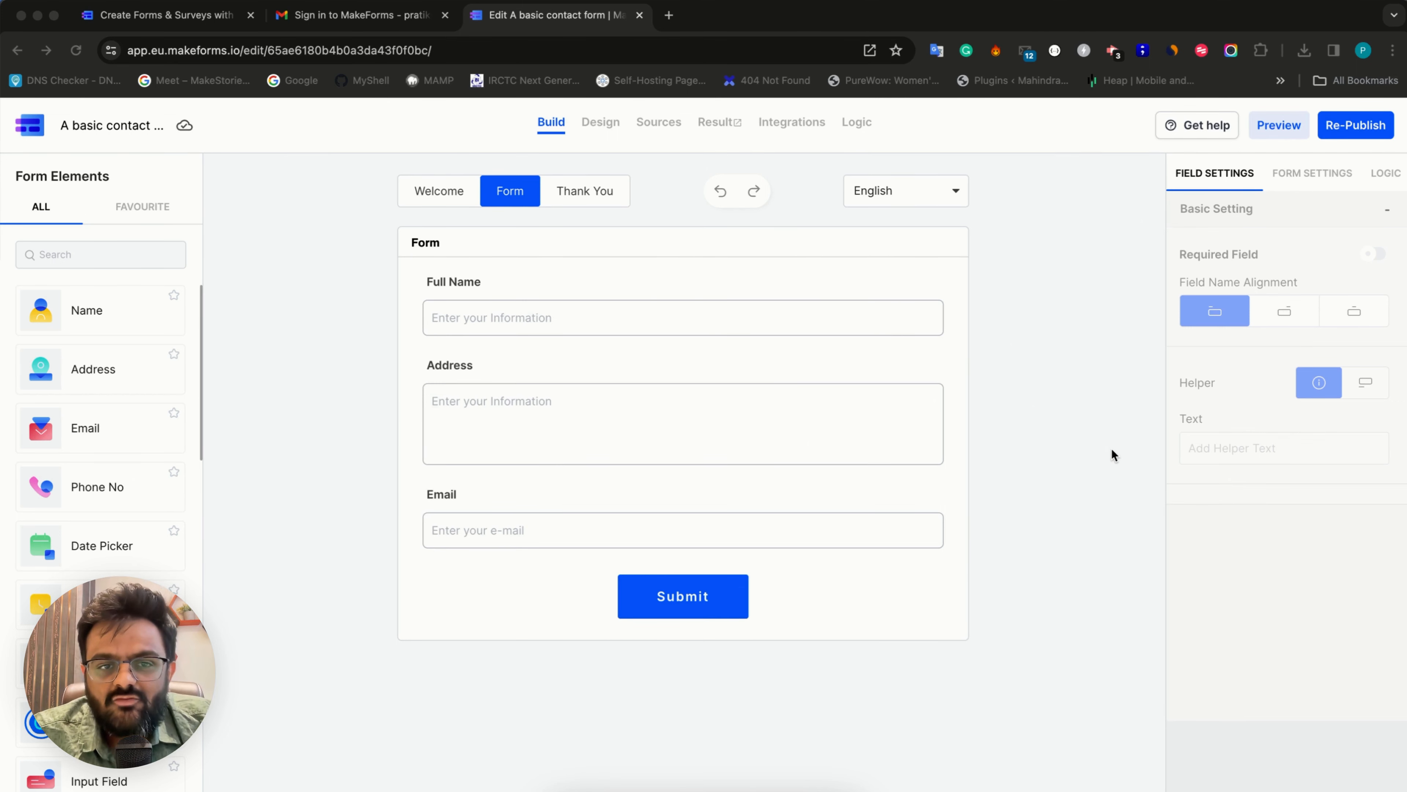
{"action": "mouse_move", "coordinate": [1159, 693]}
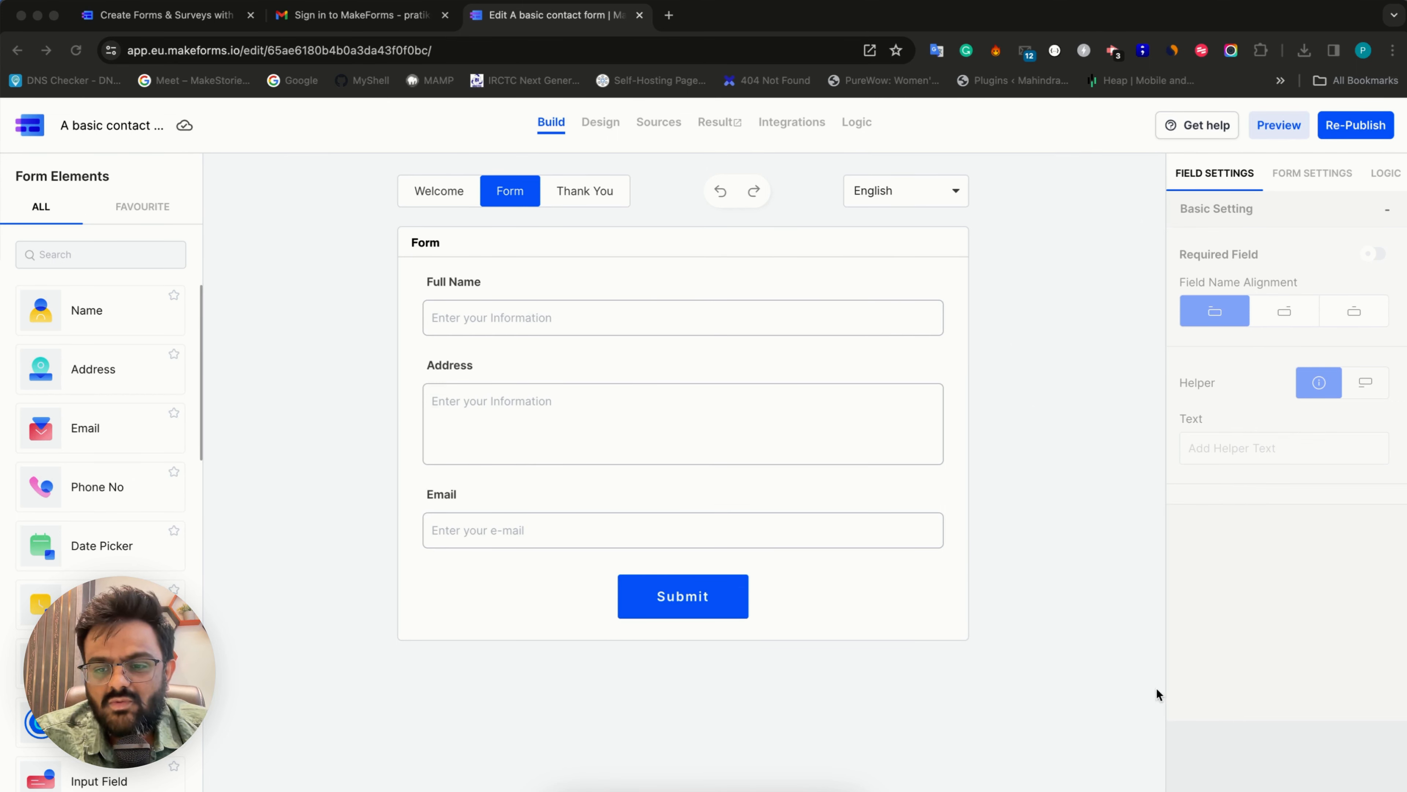